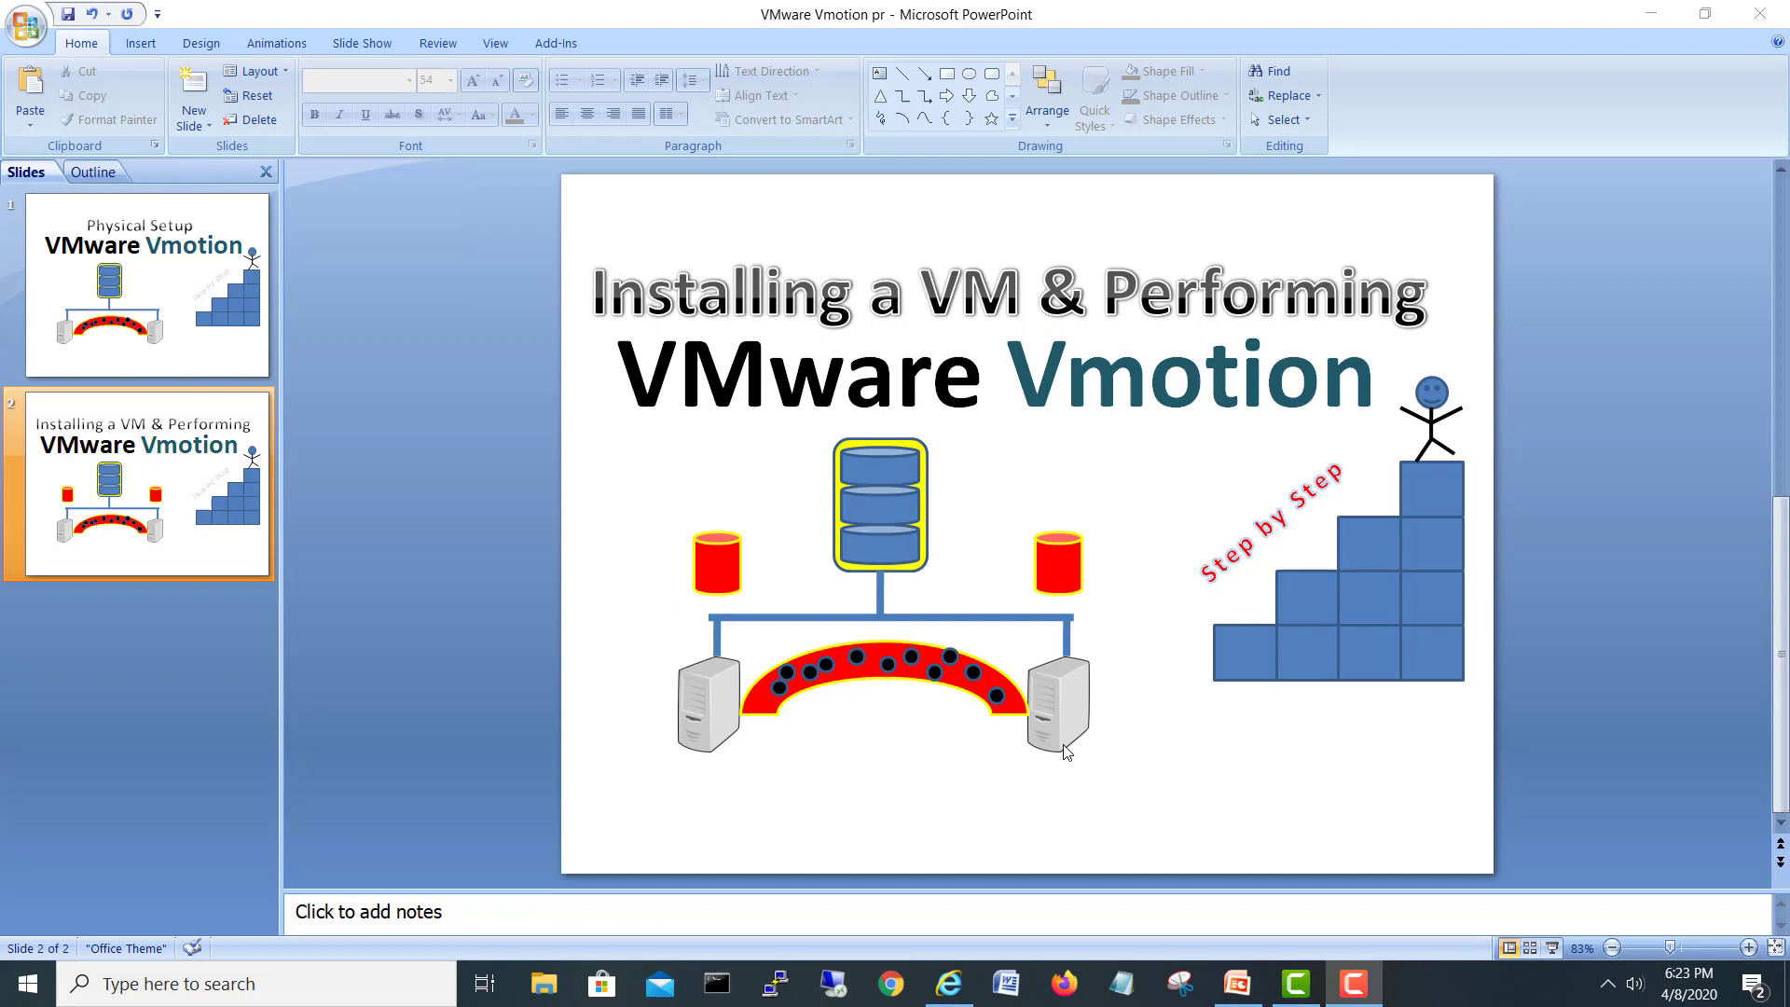
Show the Physical Setup slide, then the second VMware Vmotion slide in the deck
click(144, 285)
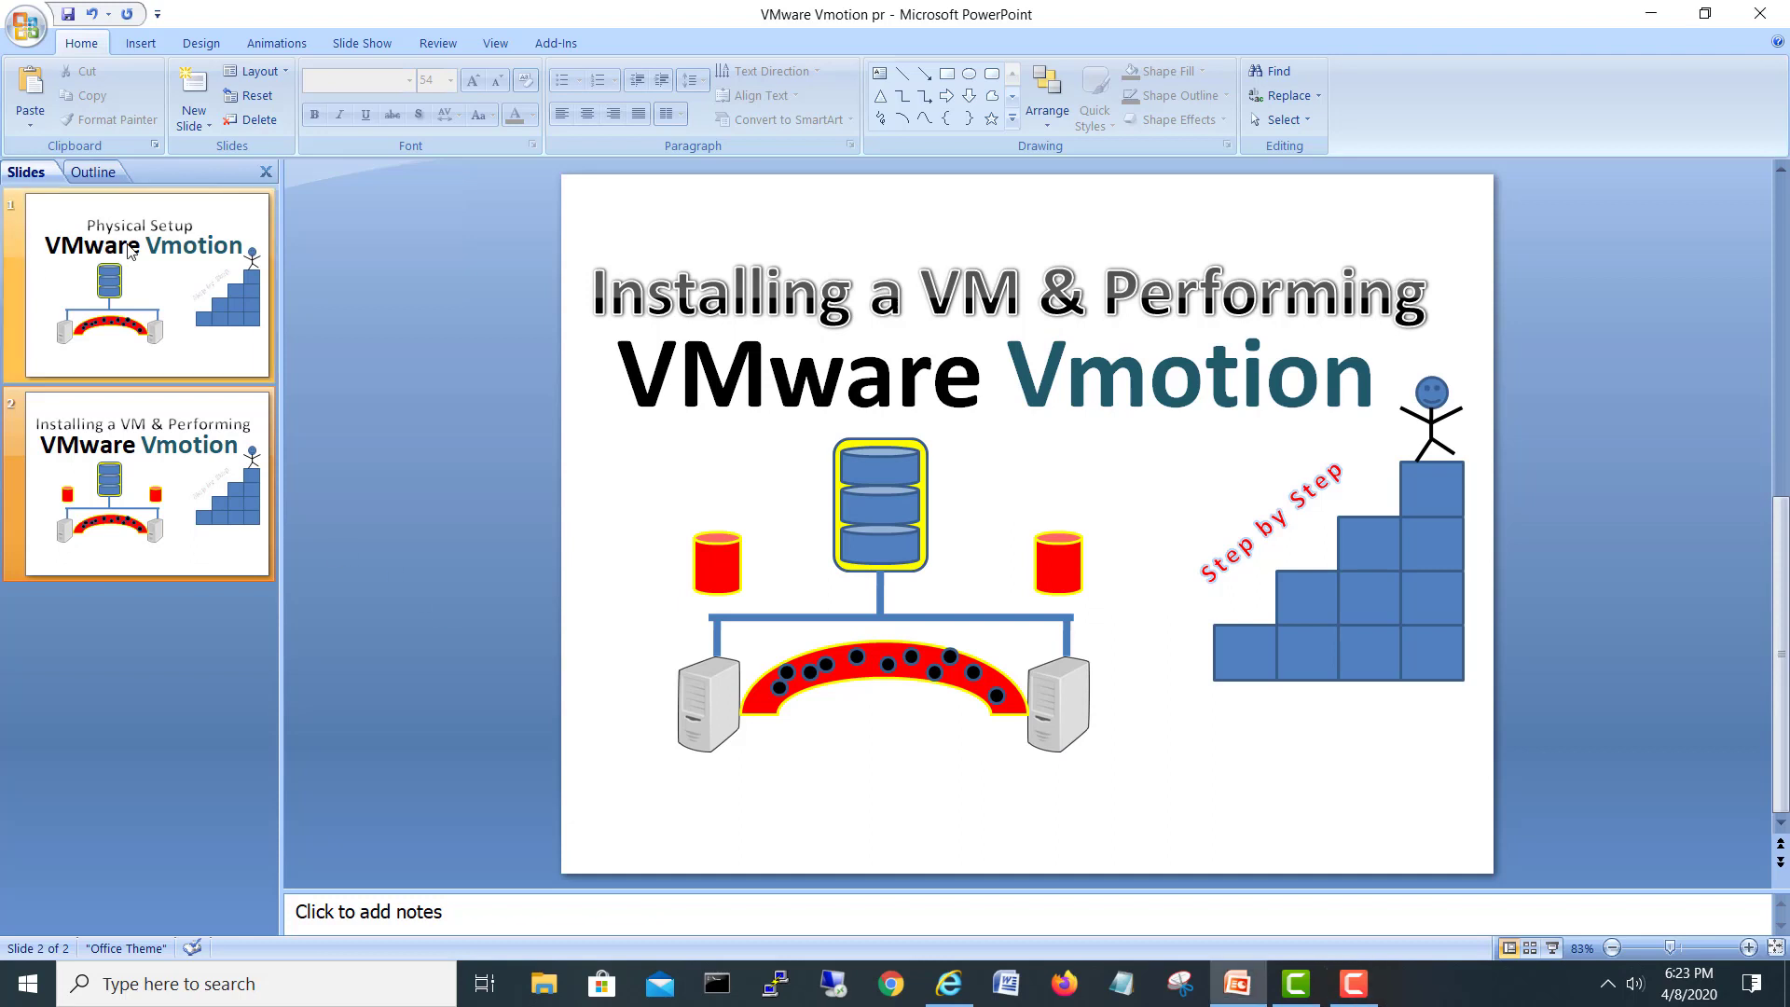
click(140, 283)
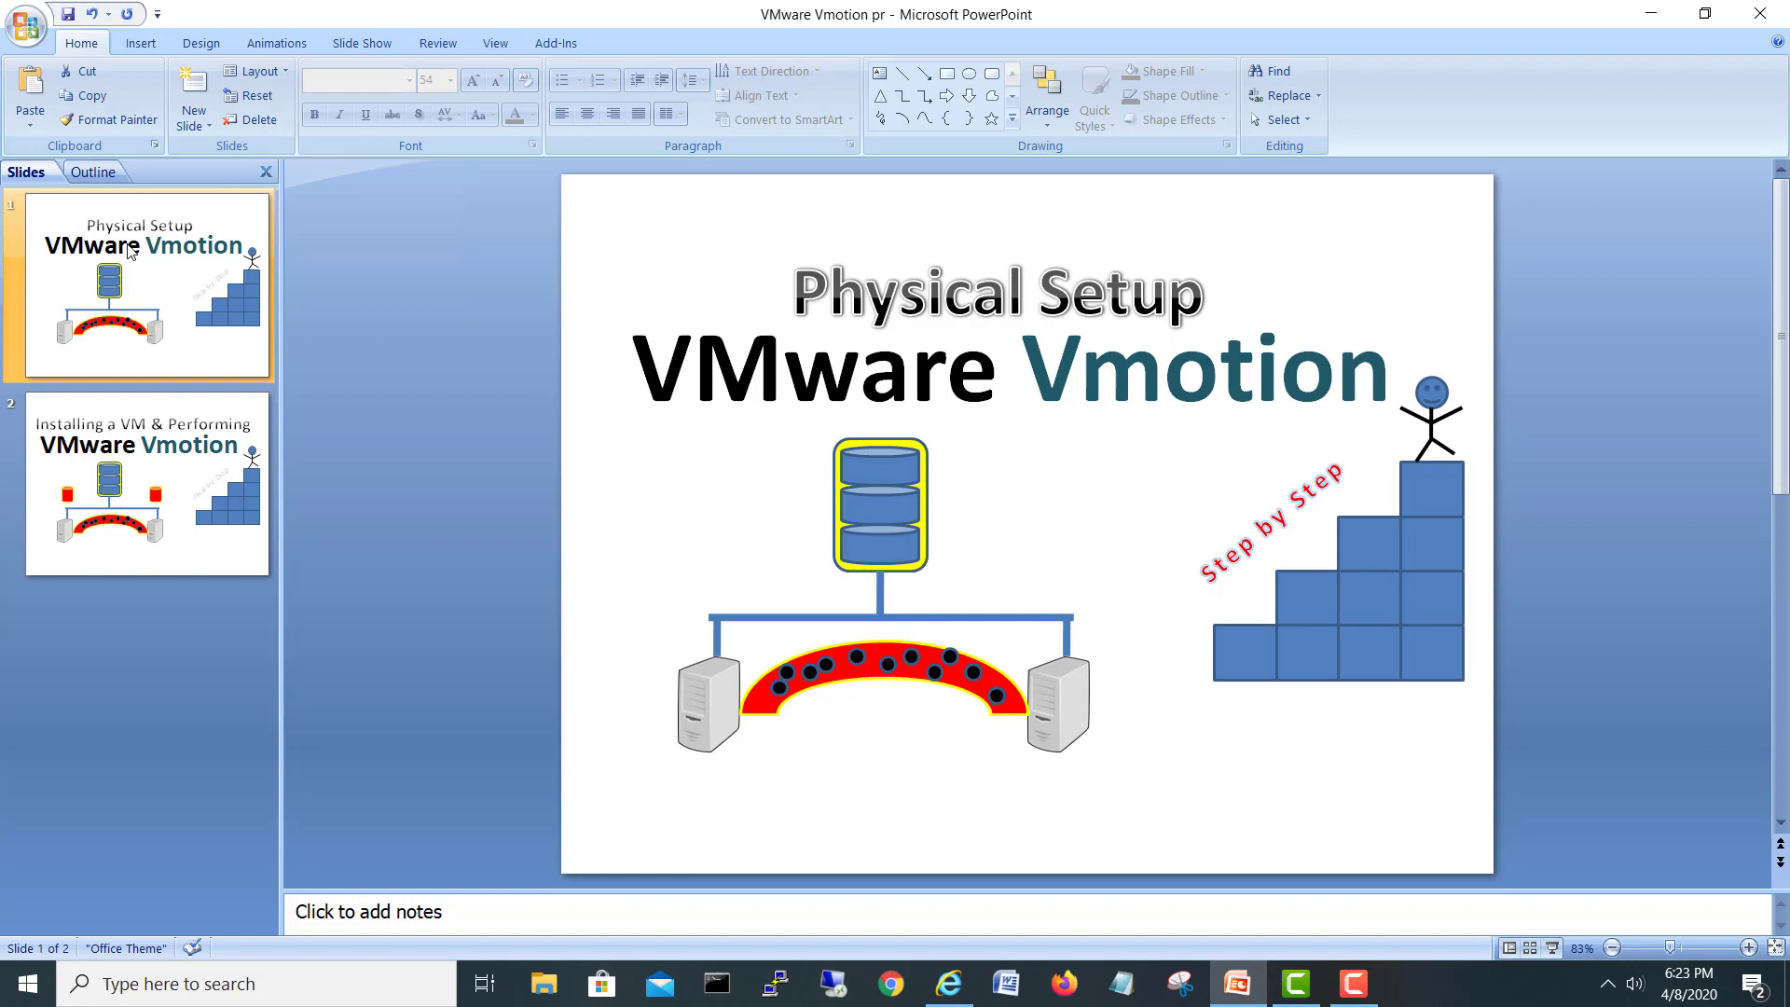
mouse_move(851, 723)
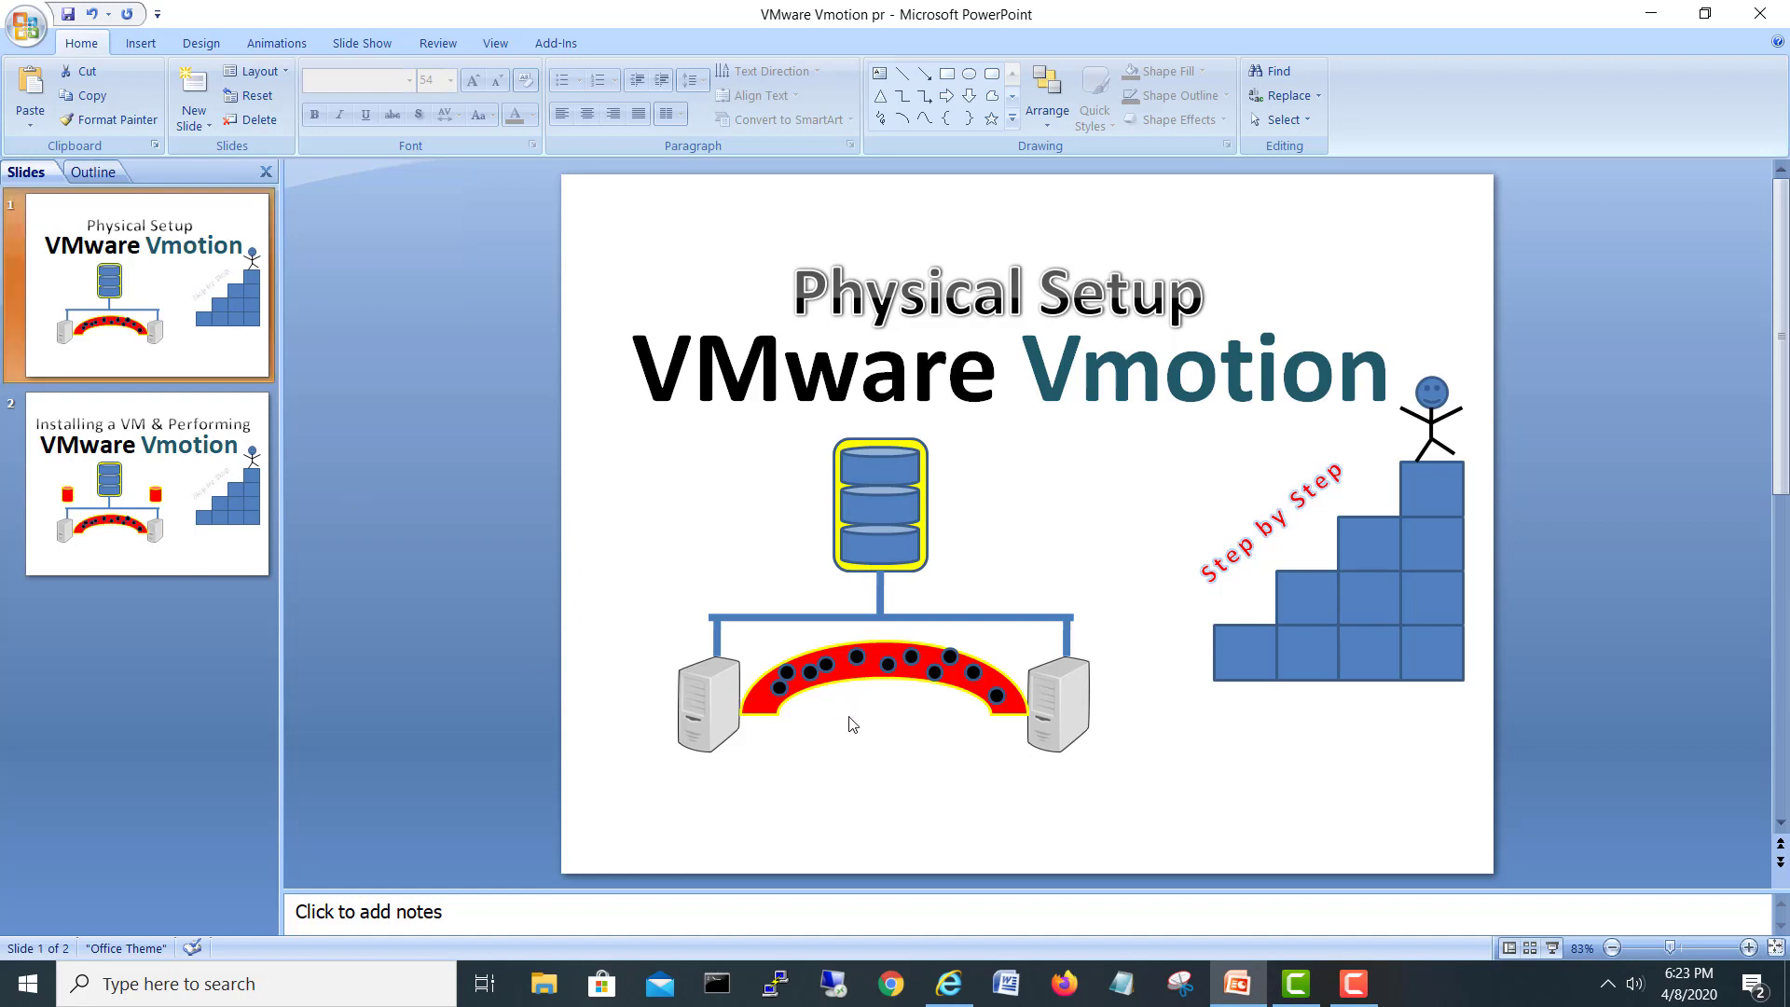
click(143, 483)
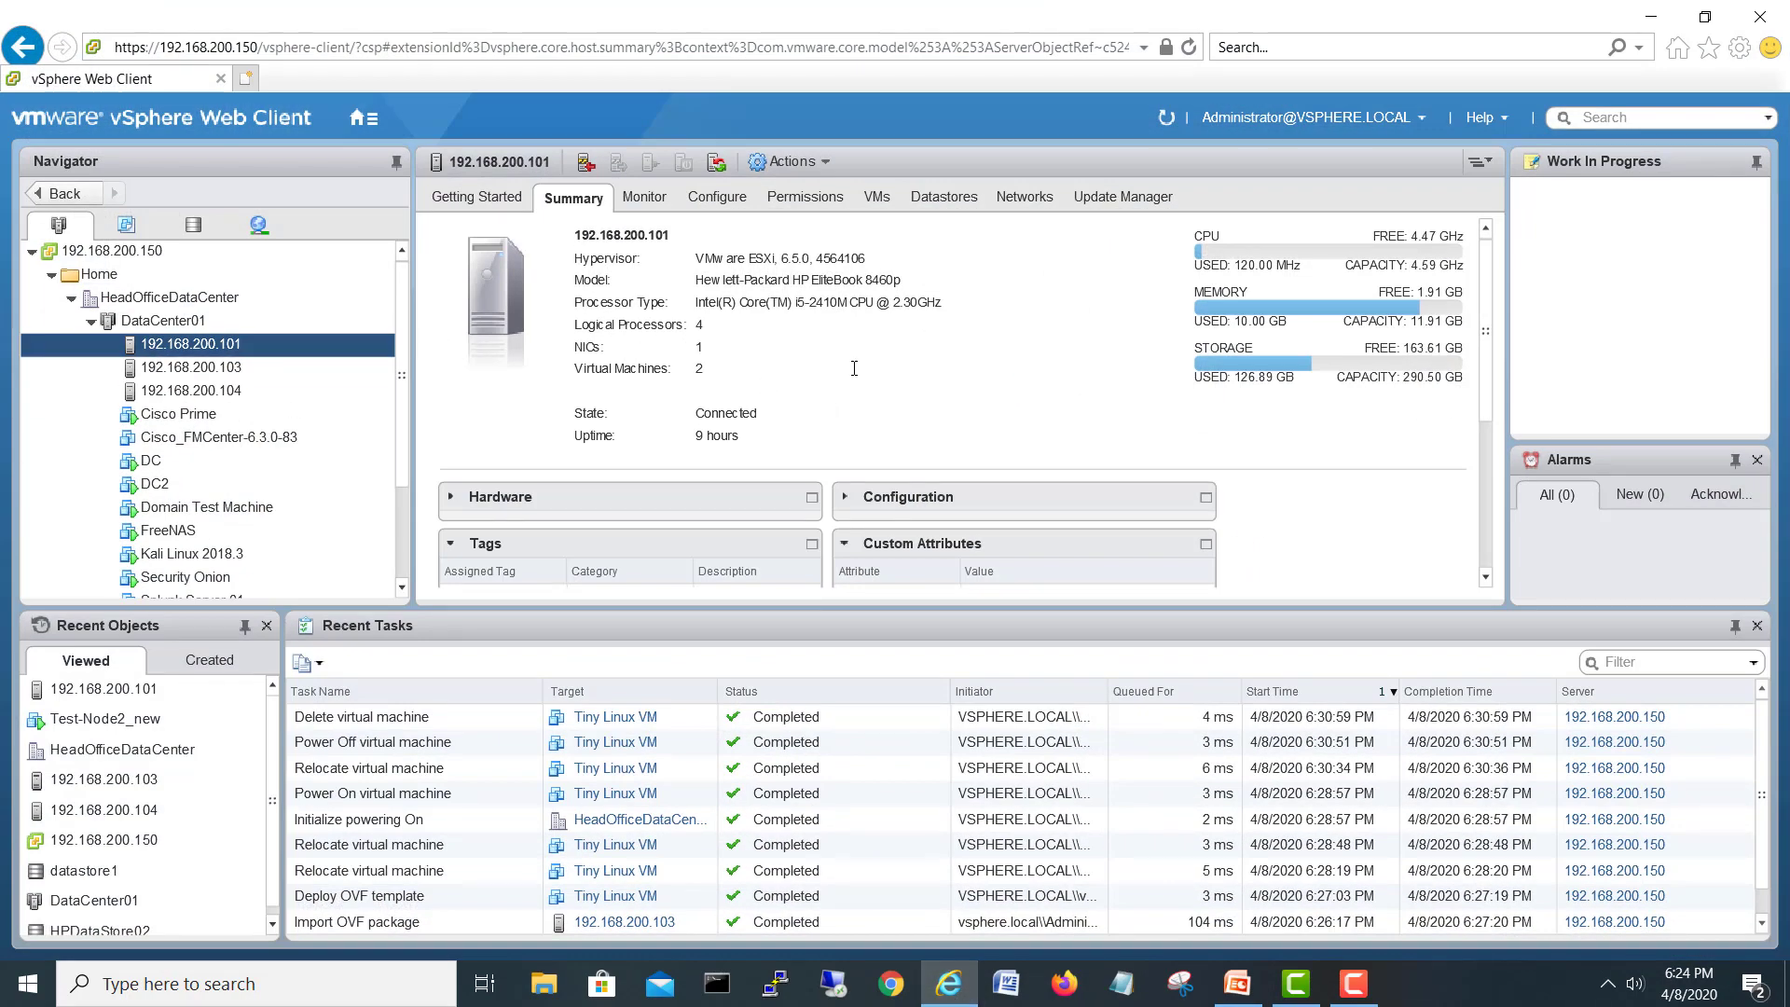
Review host 192.168.200.103's datastores and pick out the shared FreeNAS-NFS01
click(190, 368)
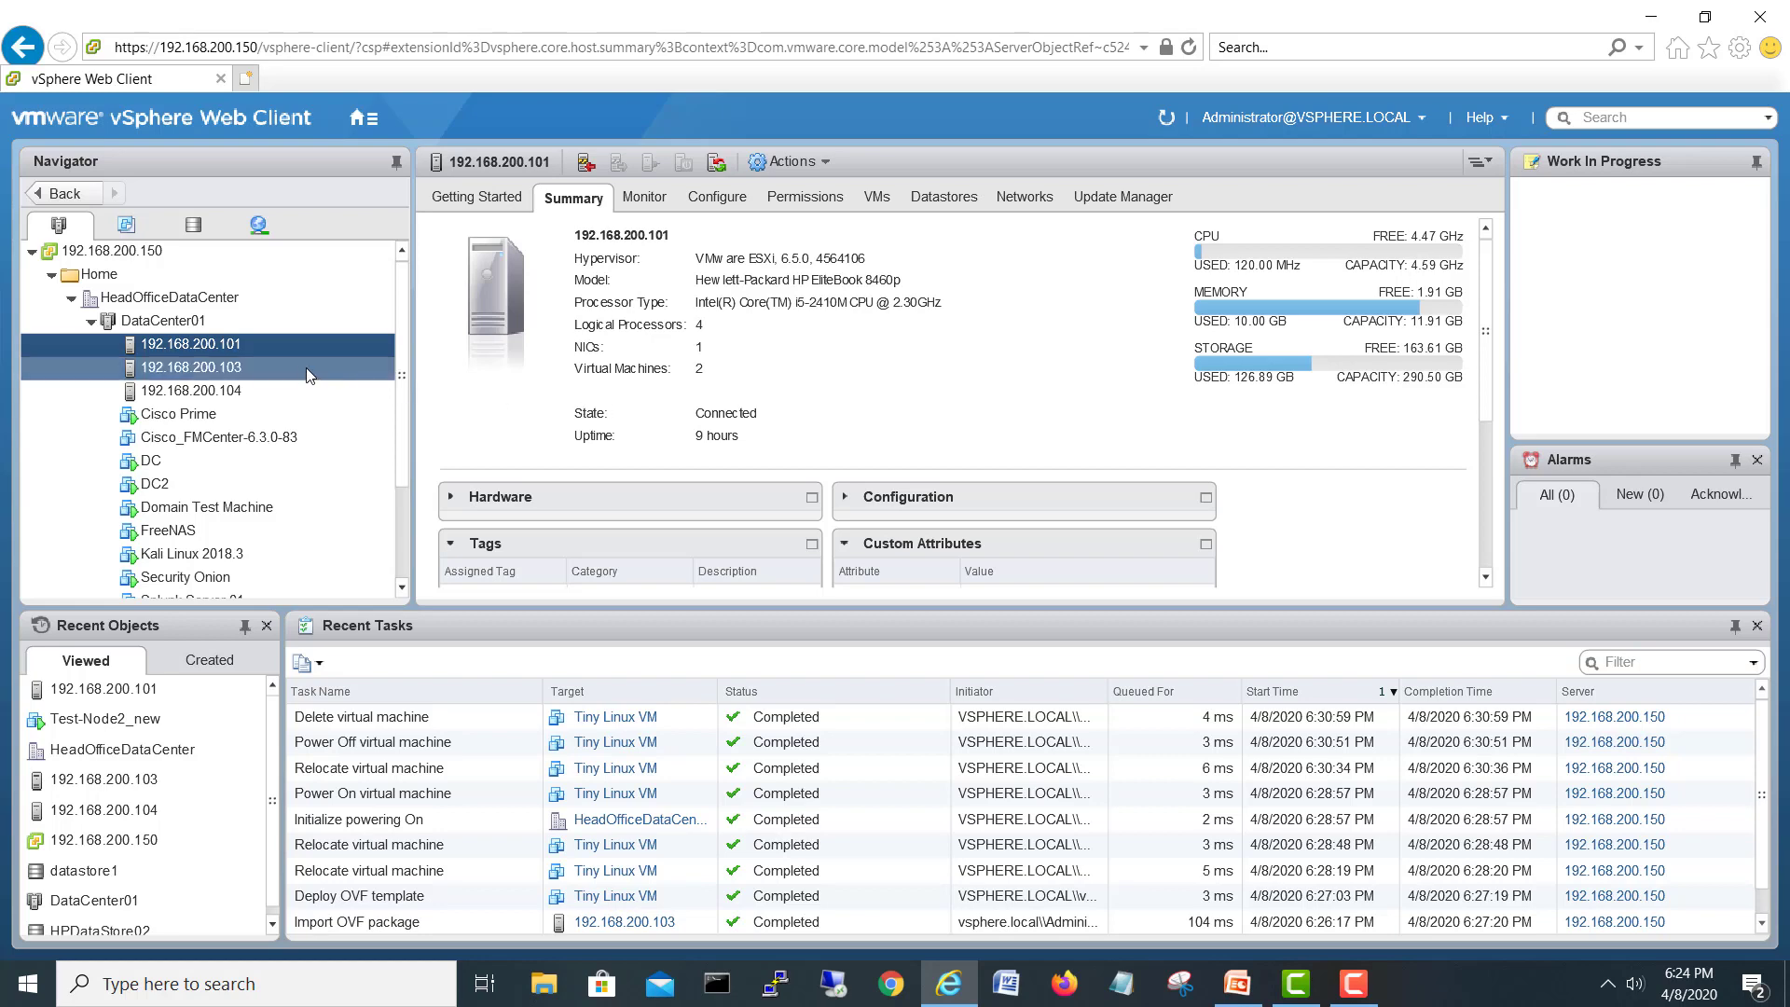
click(190, 367)
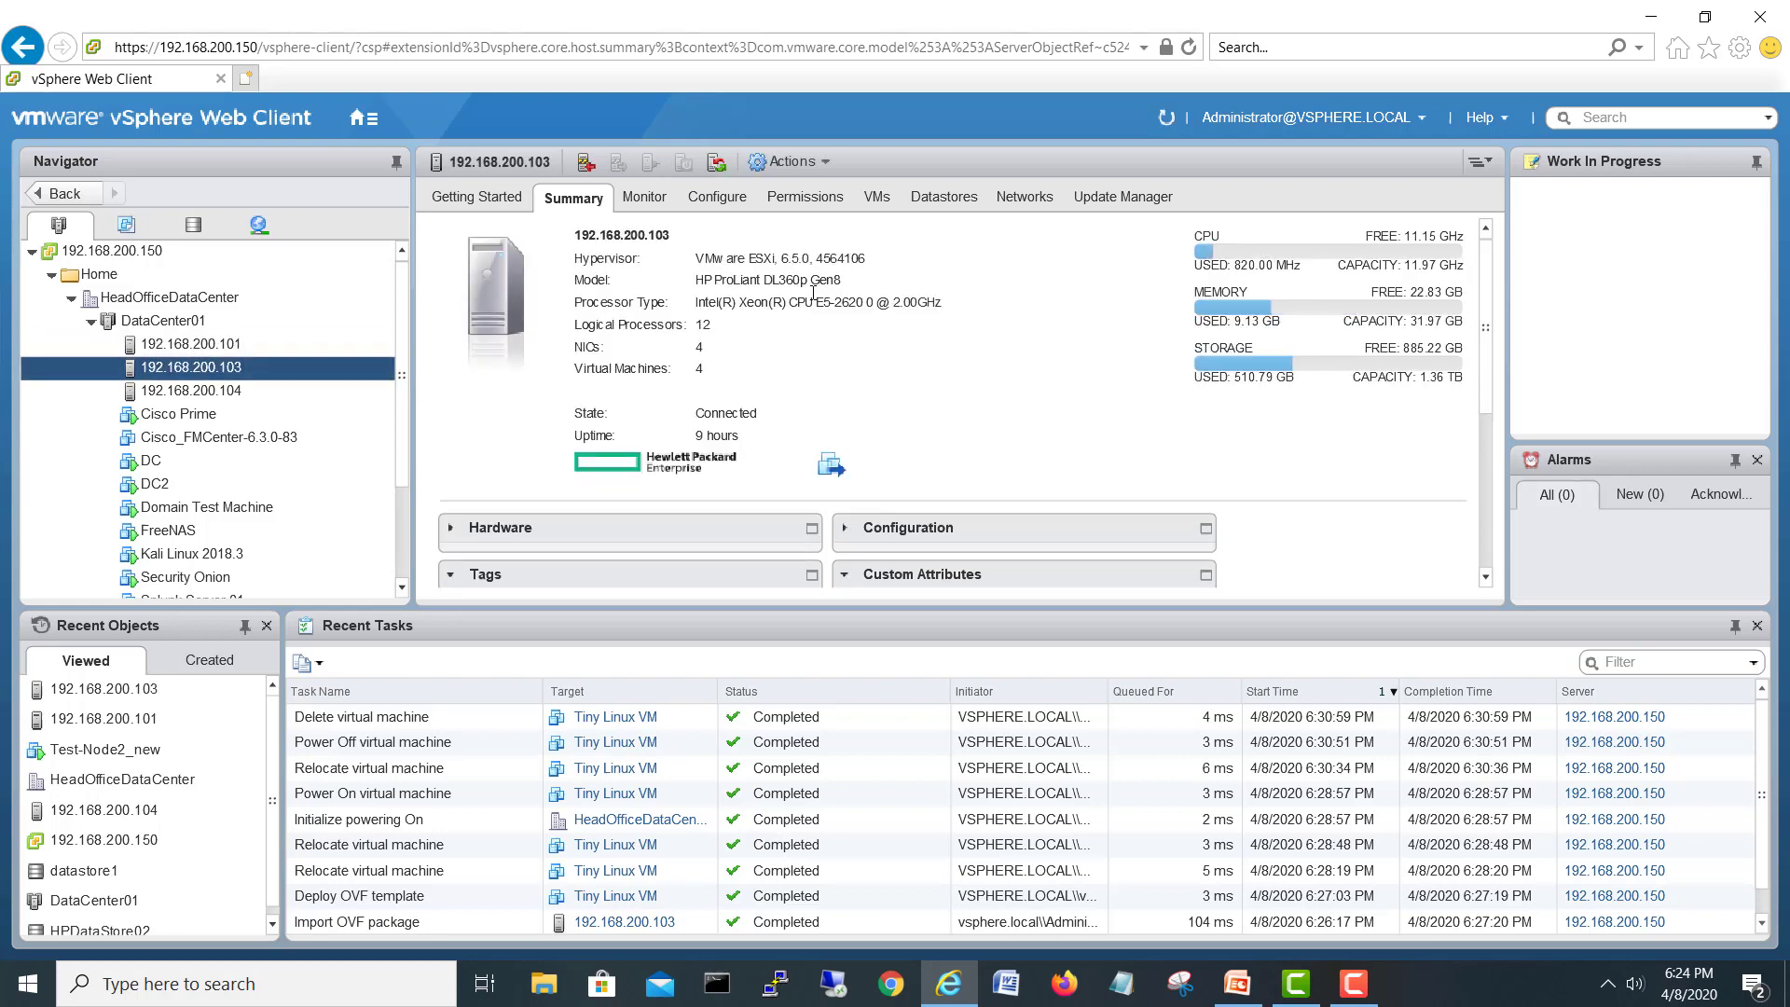
click(944, 196)
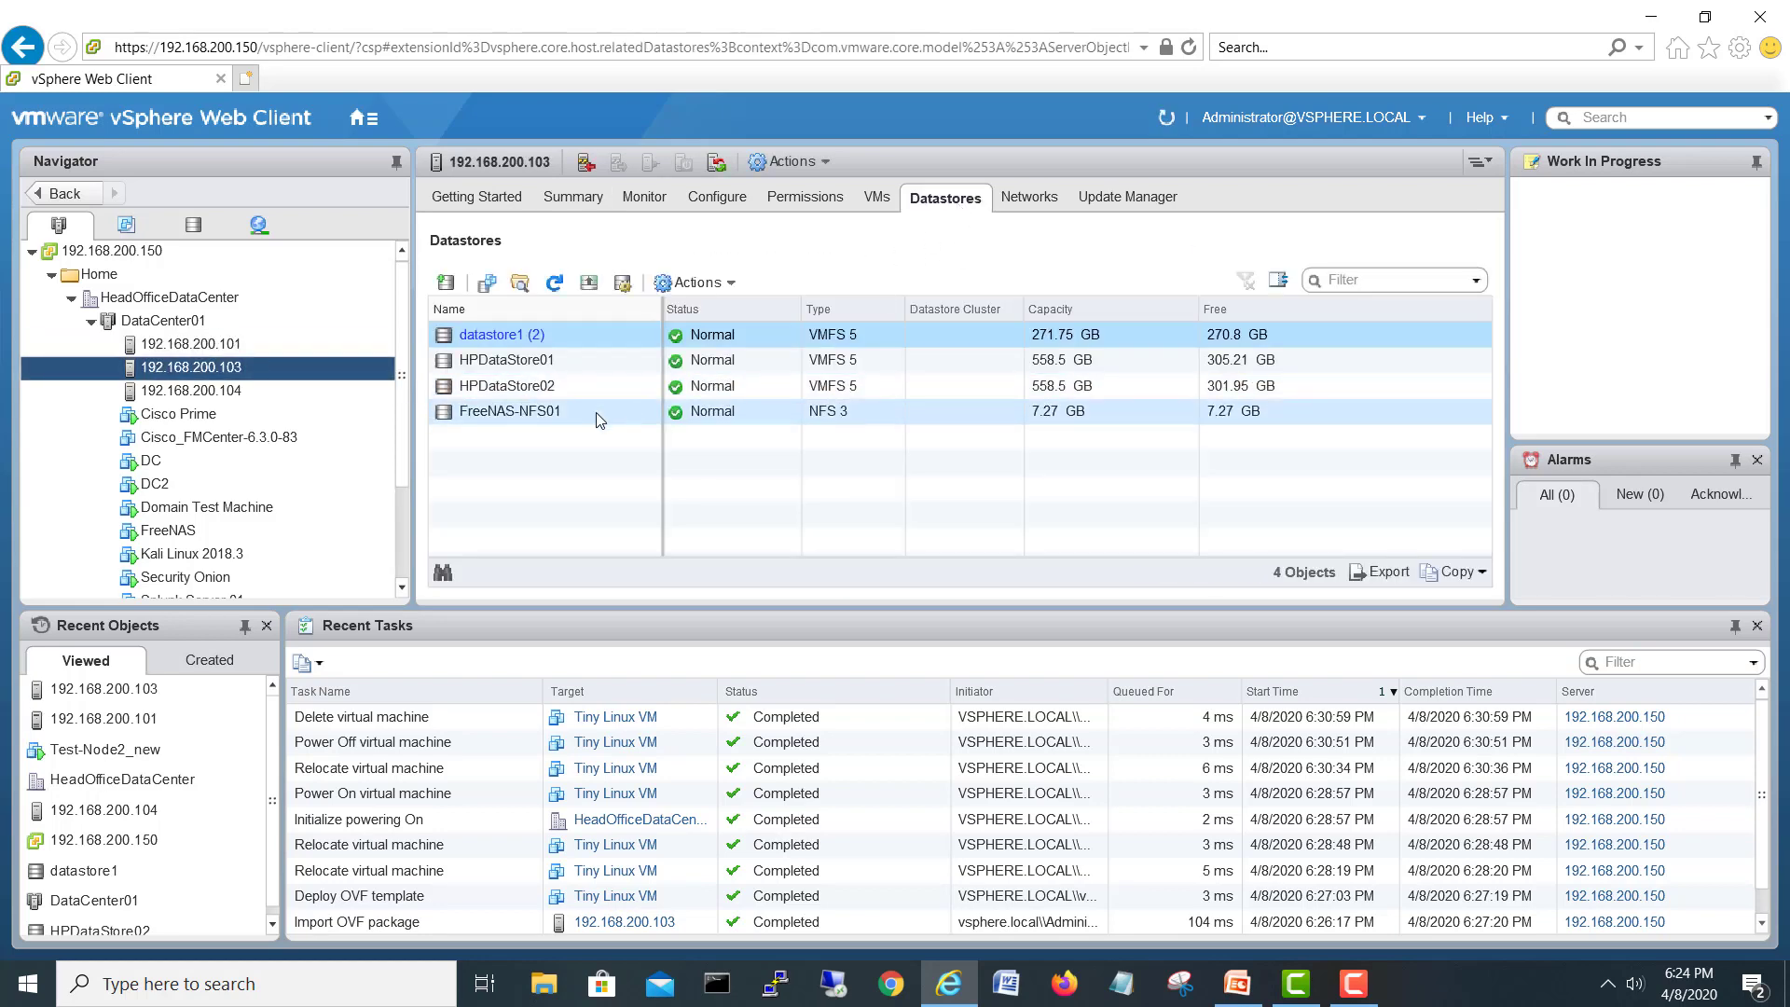
click(507, 410)
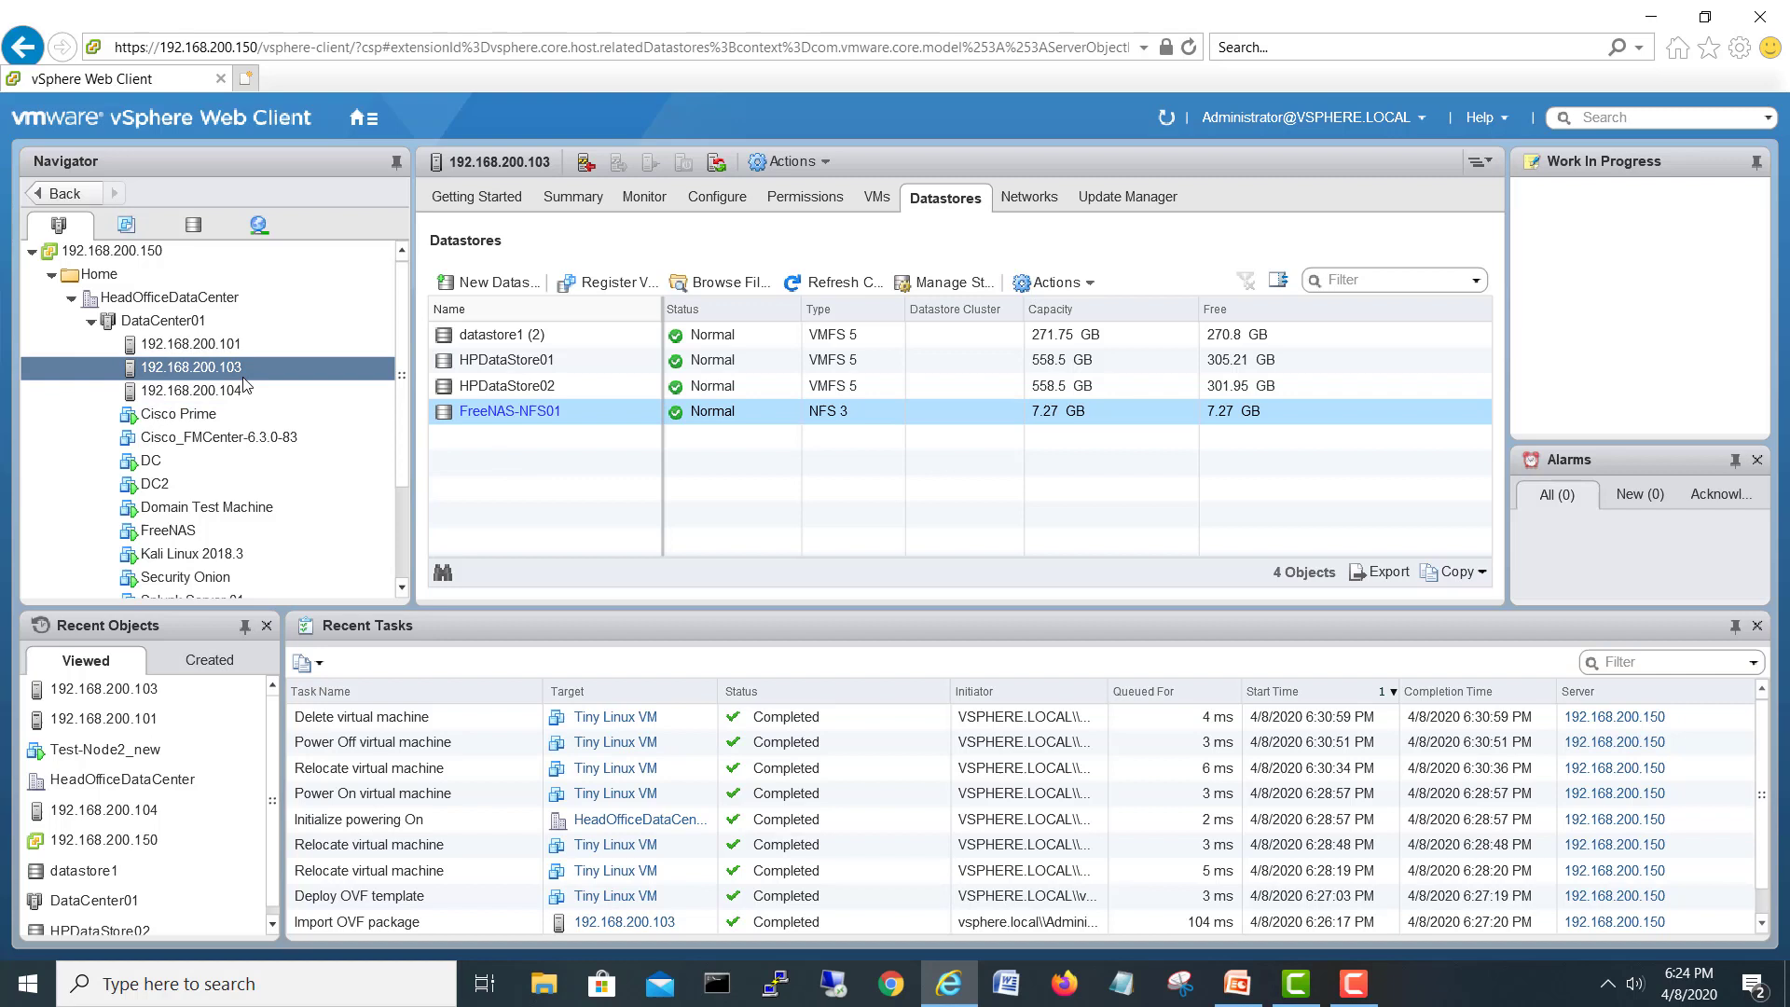
Confirm host 192.168.200.104 also uses FreeNAS-NFS01, then return to host .103's Summary
click(191, 390)
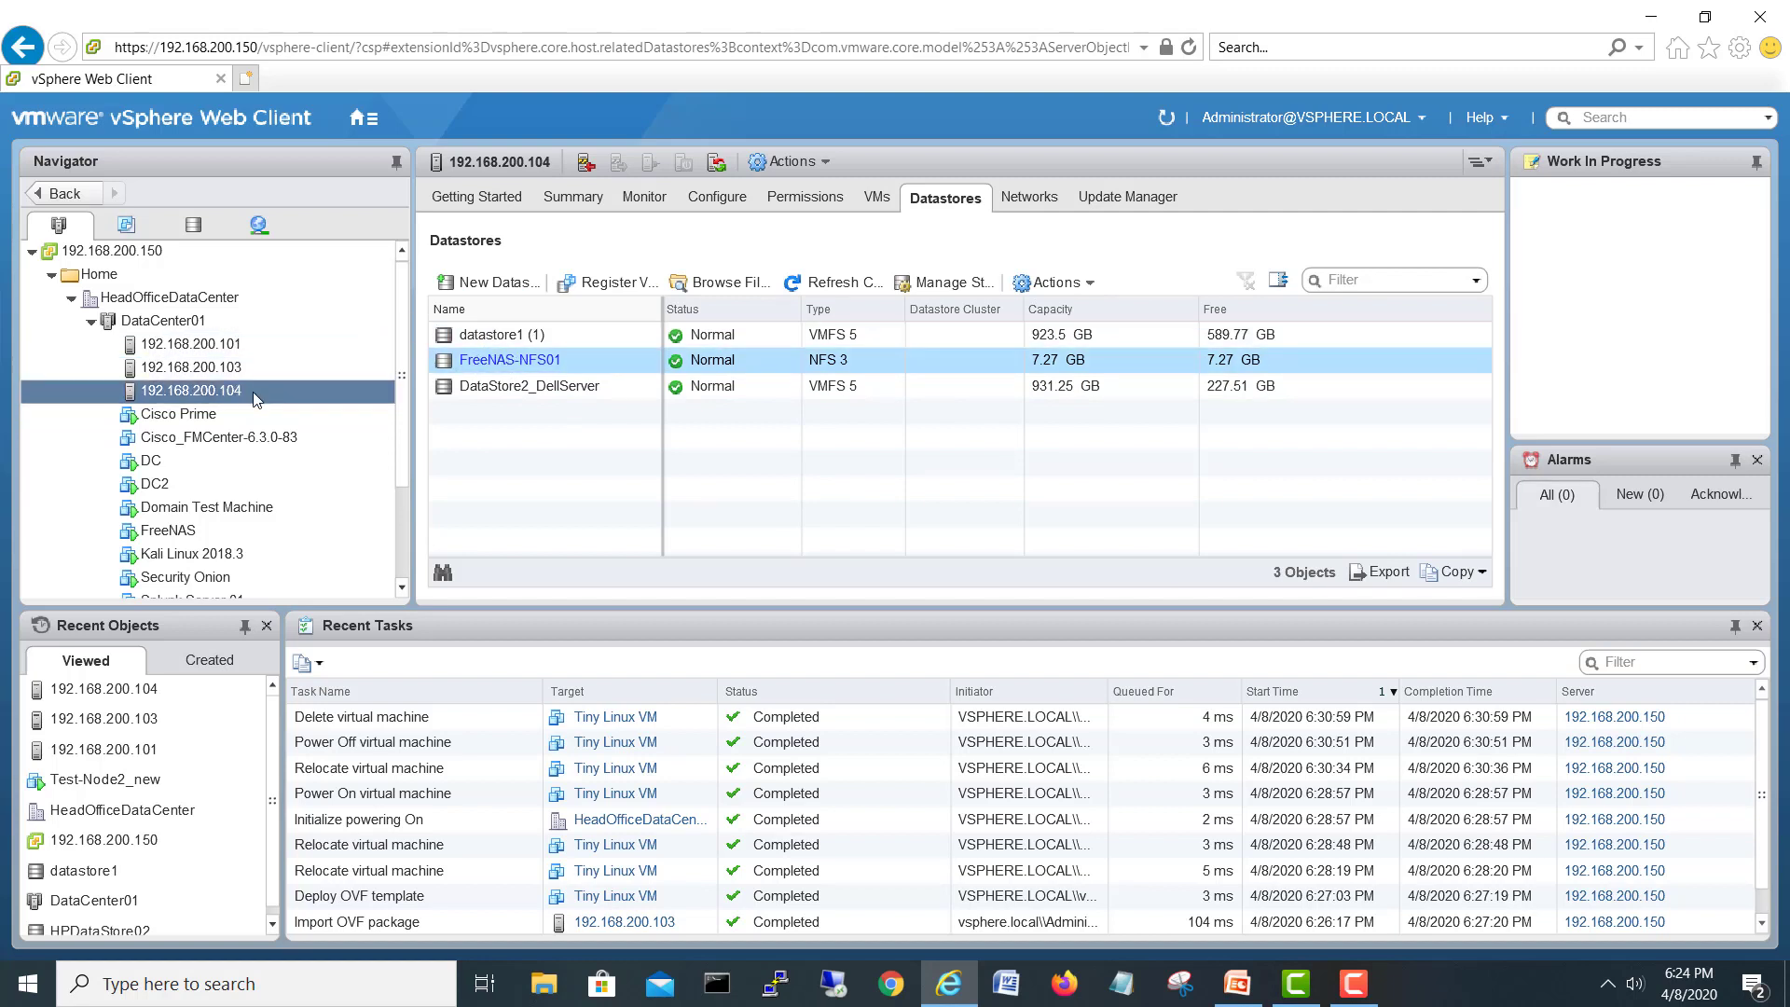
click(190, 367)
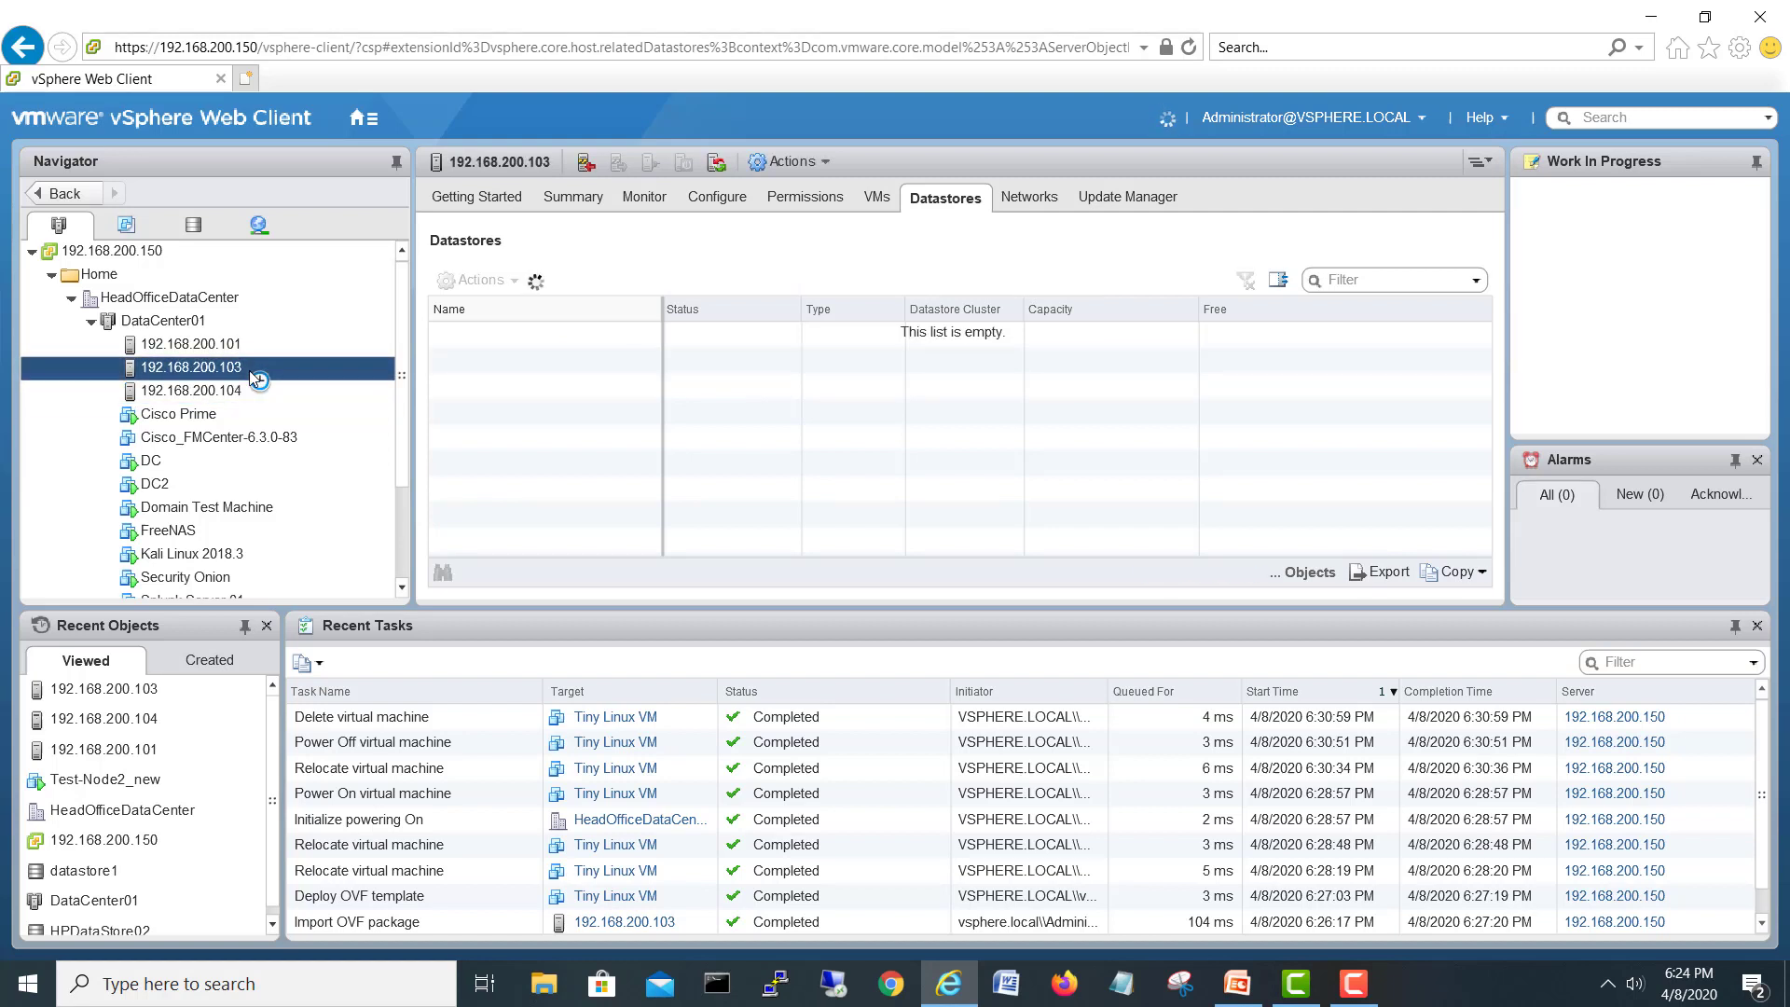
click(190, 390)
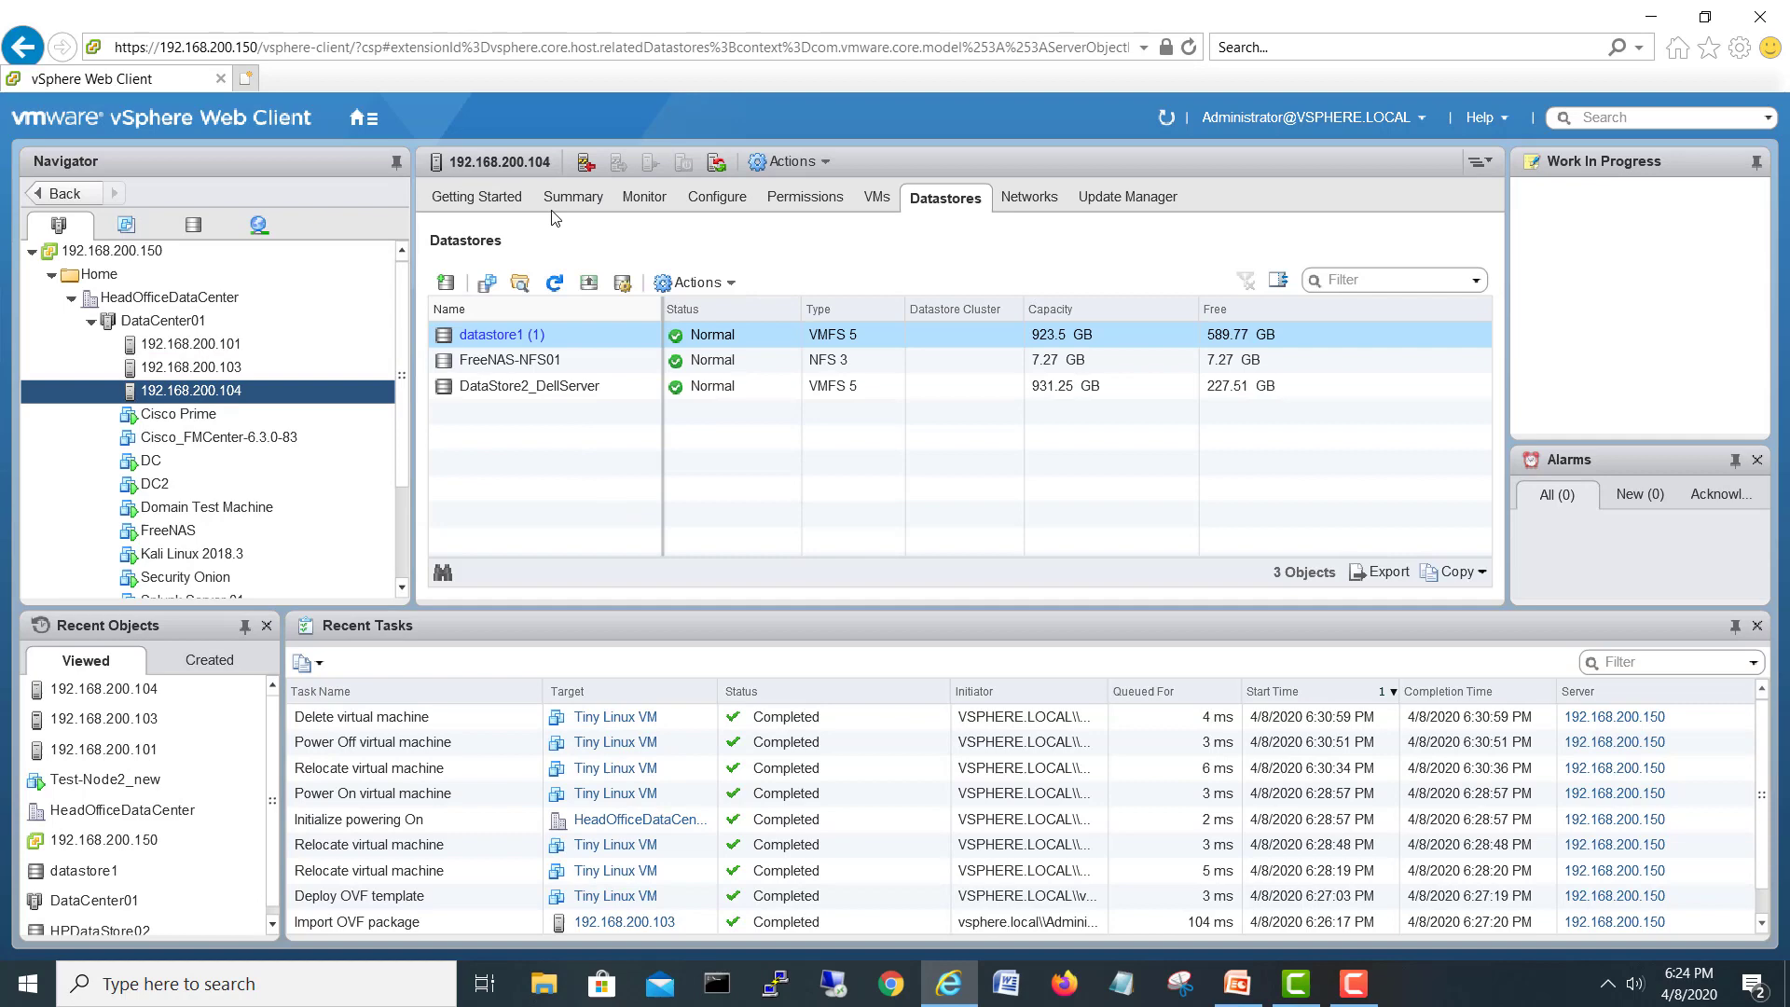
click(572, 195)
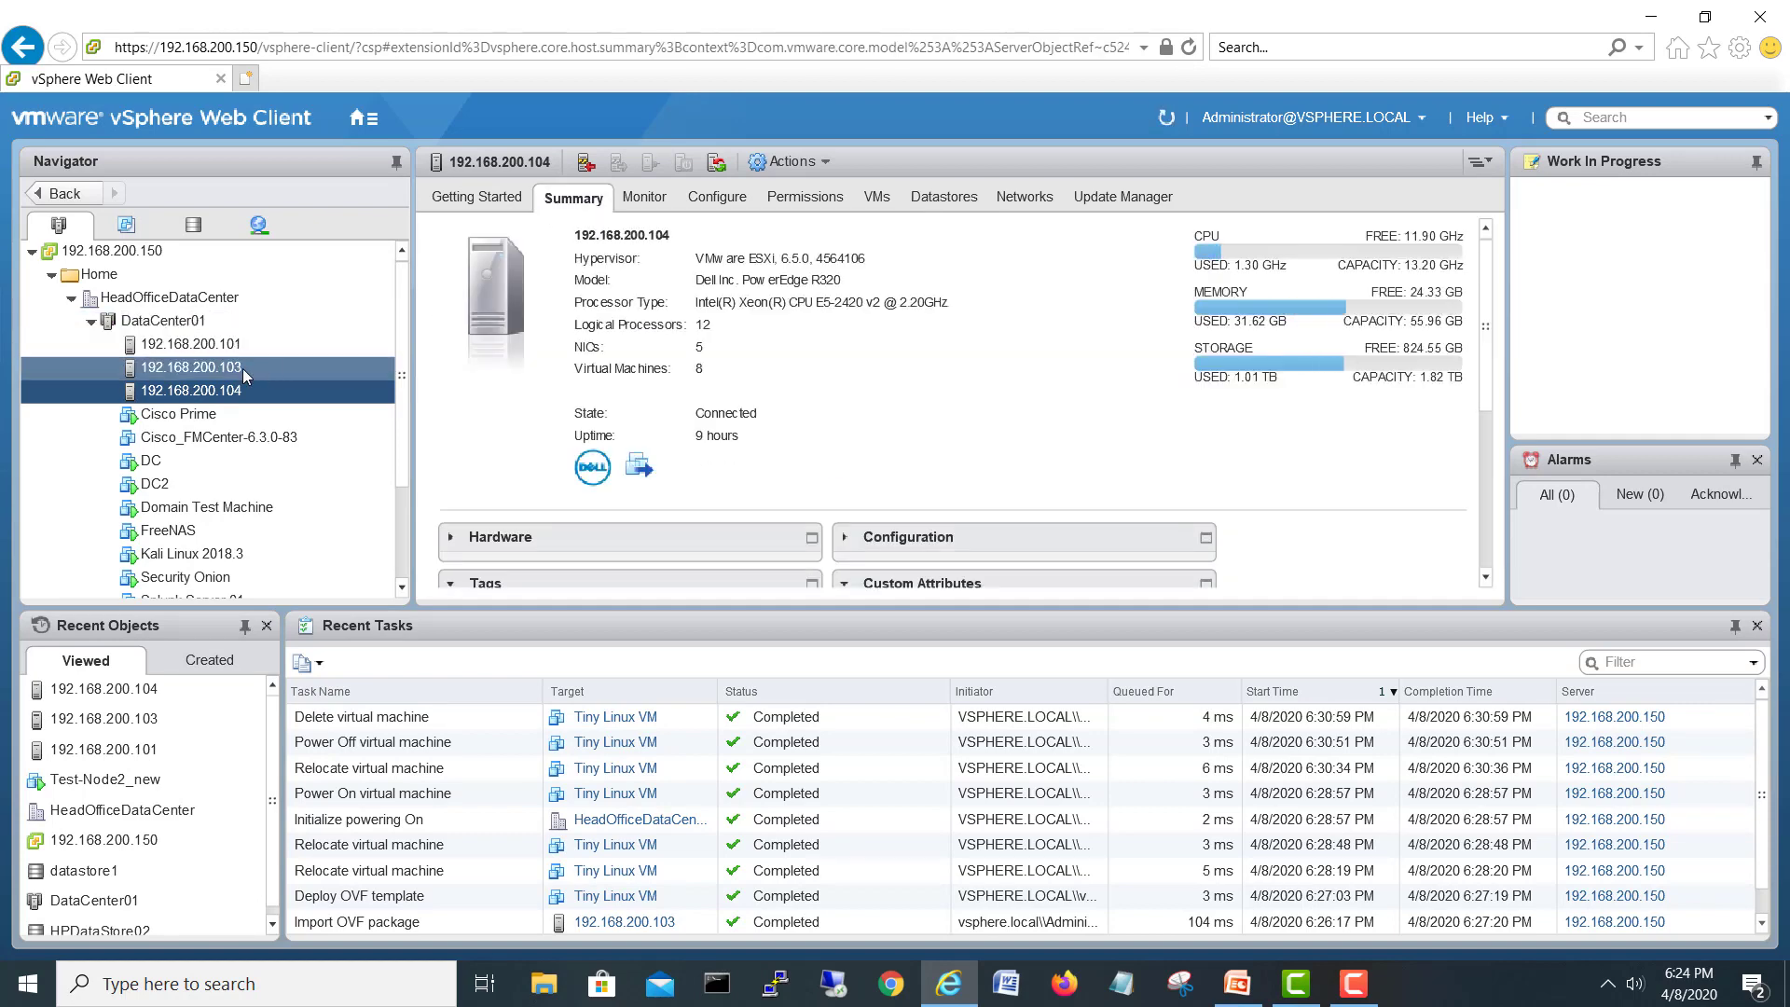
click(190, 367)
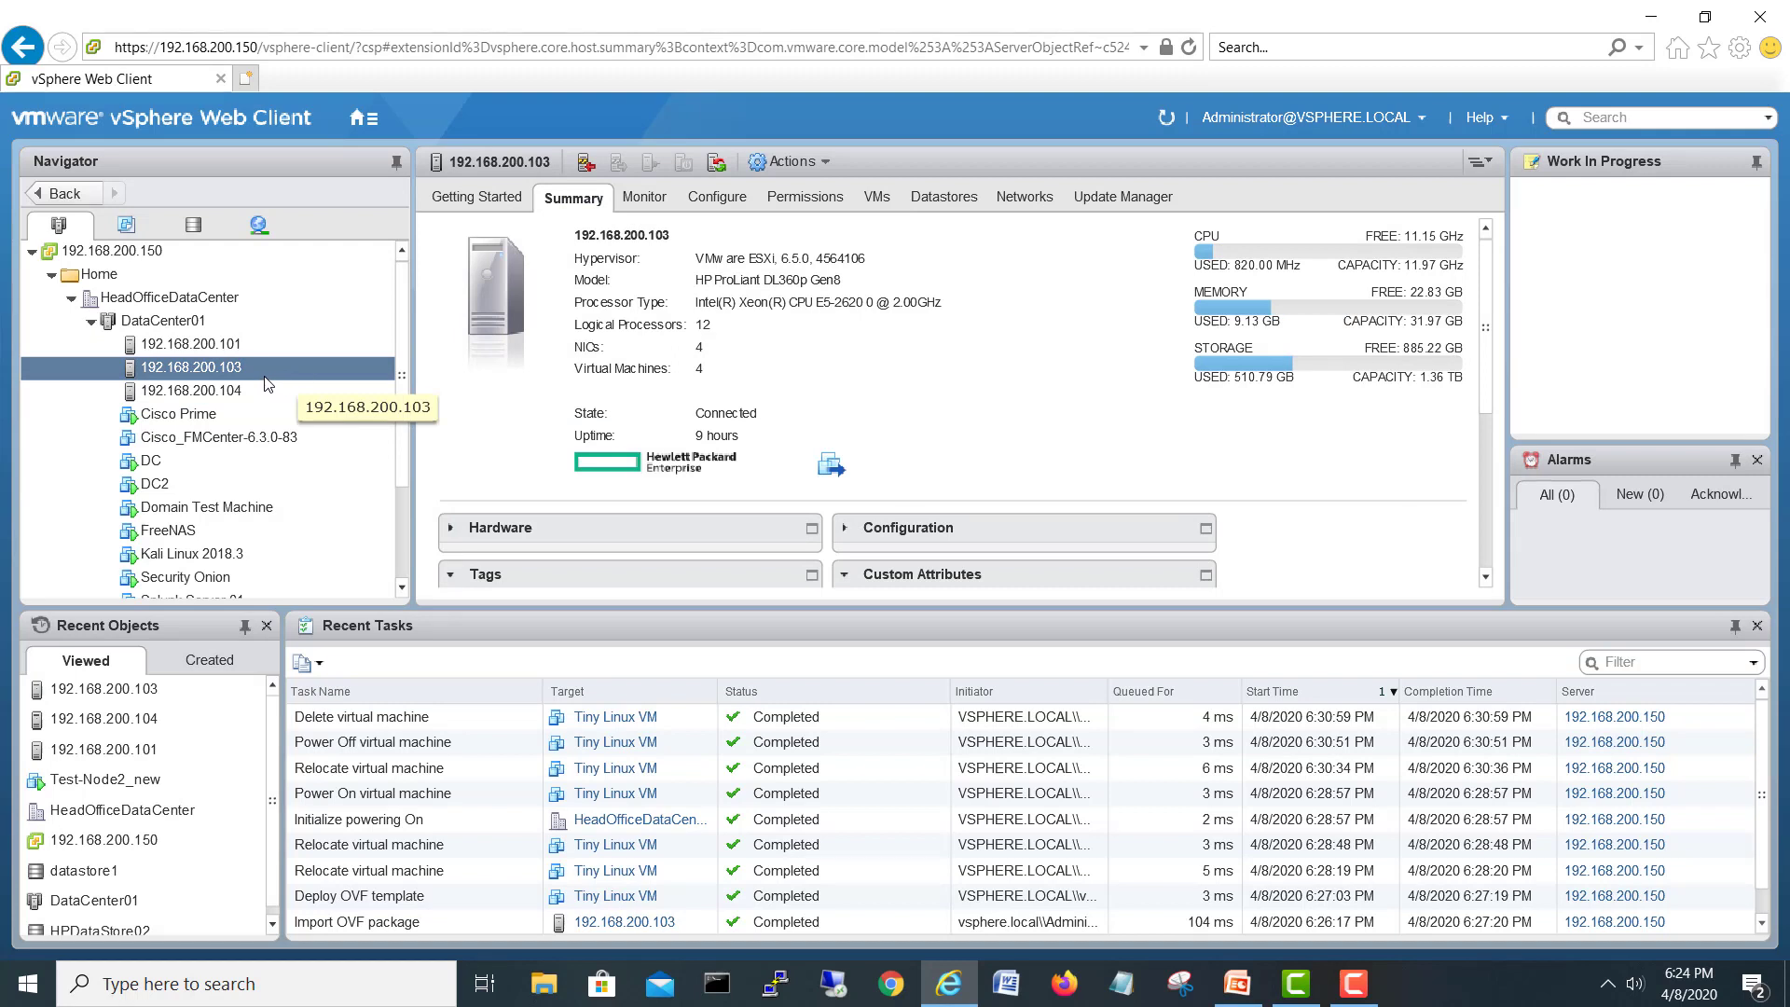
mouse_move(809, 369)
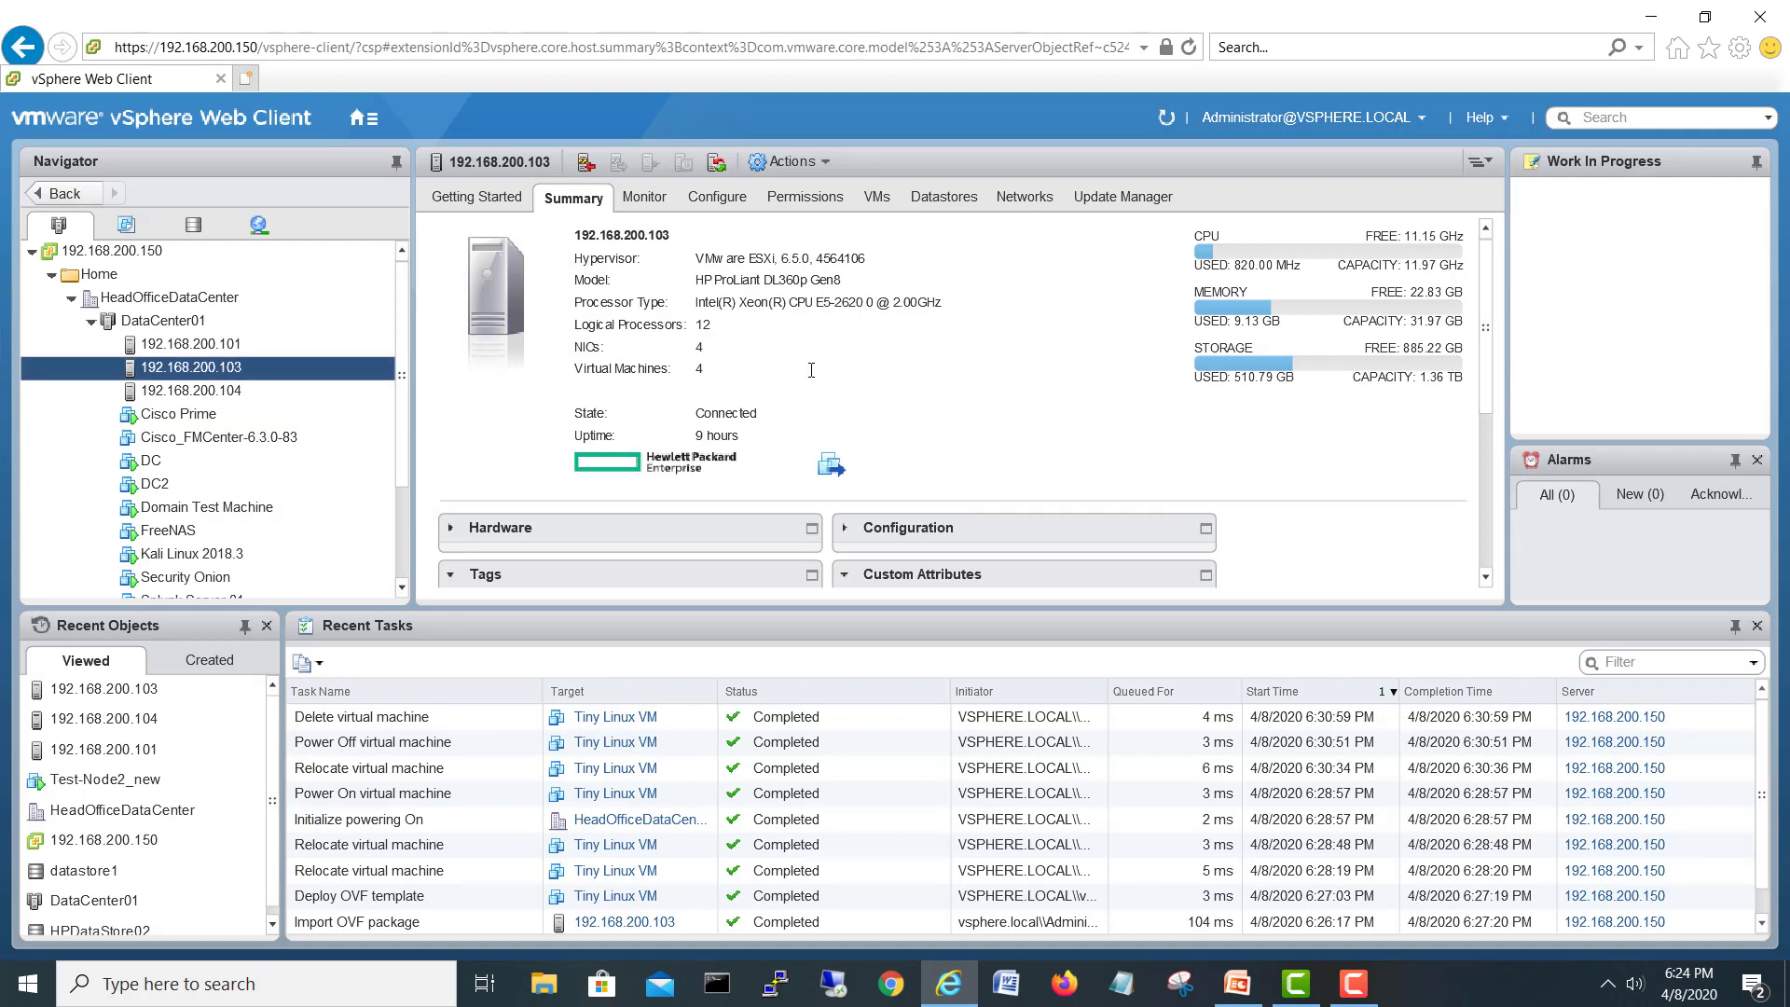
mouse_move(862, 388)
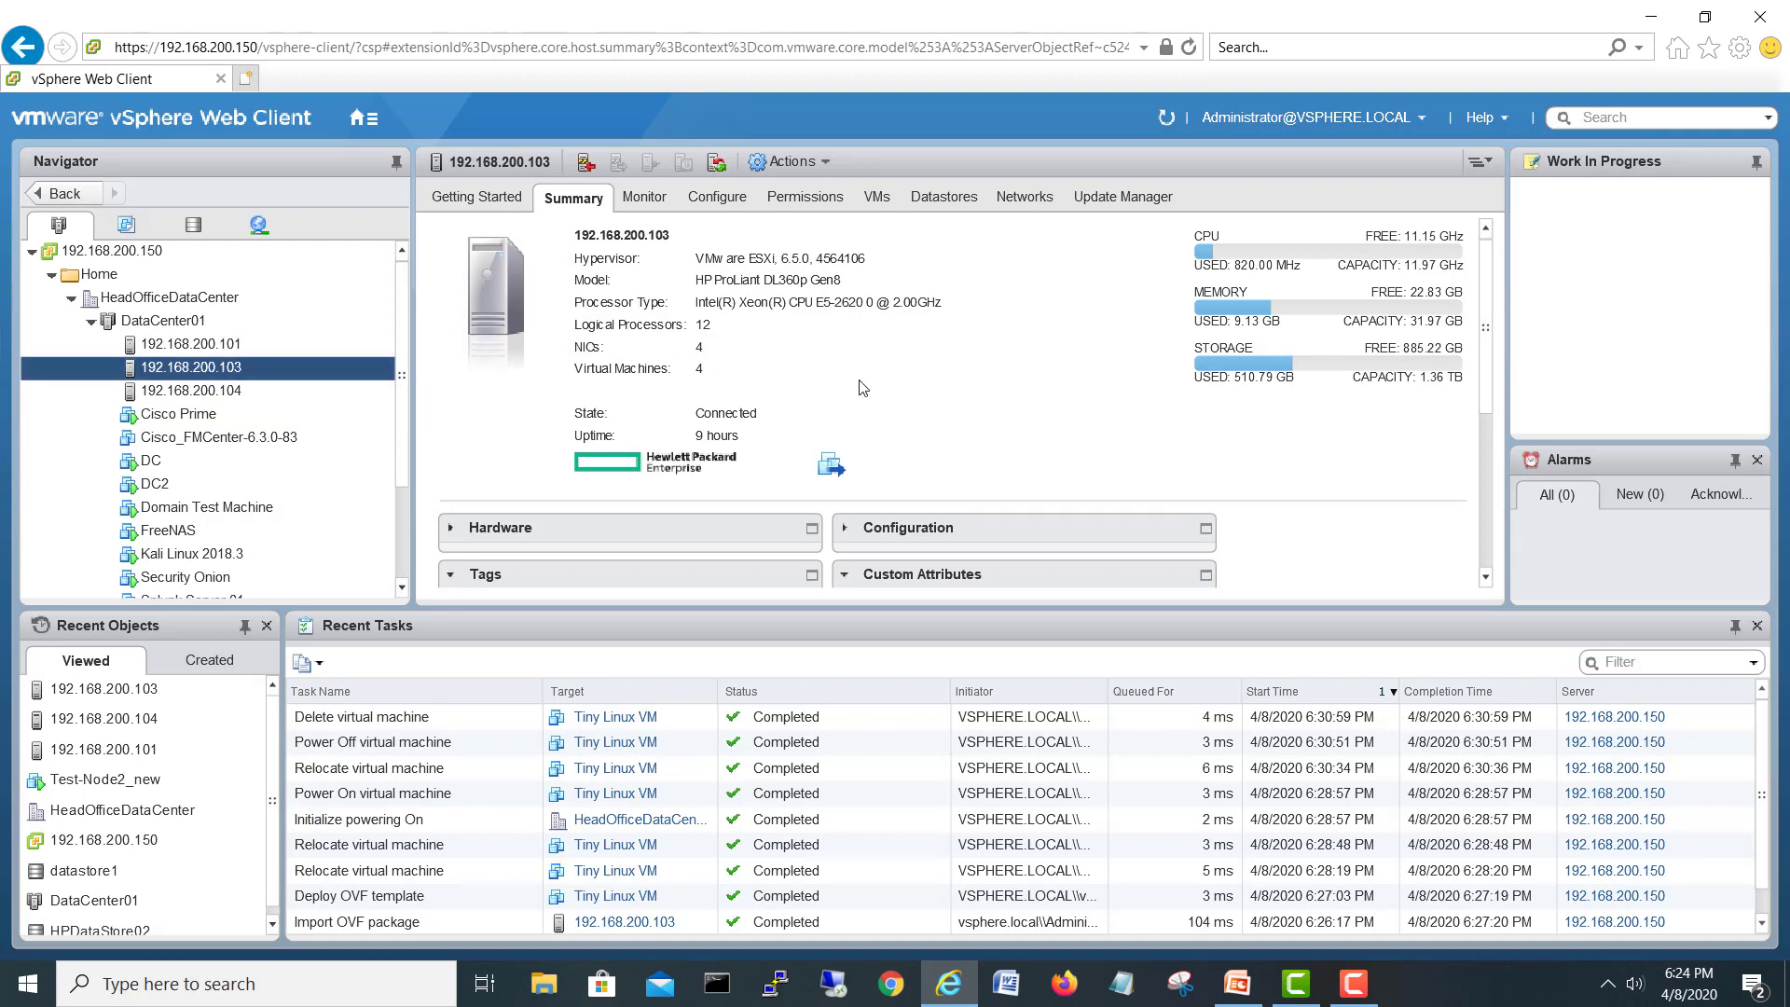
mouse_move(823, 341)
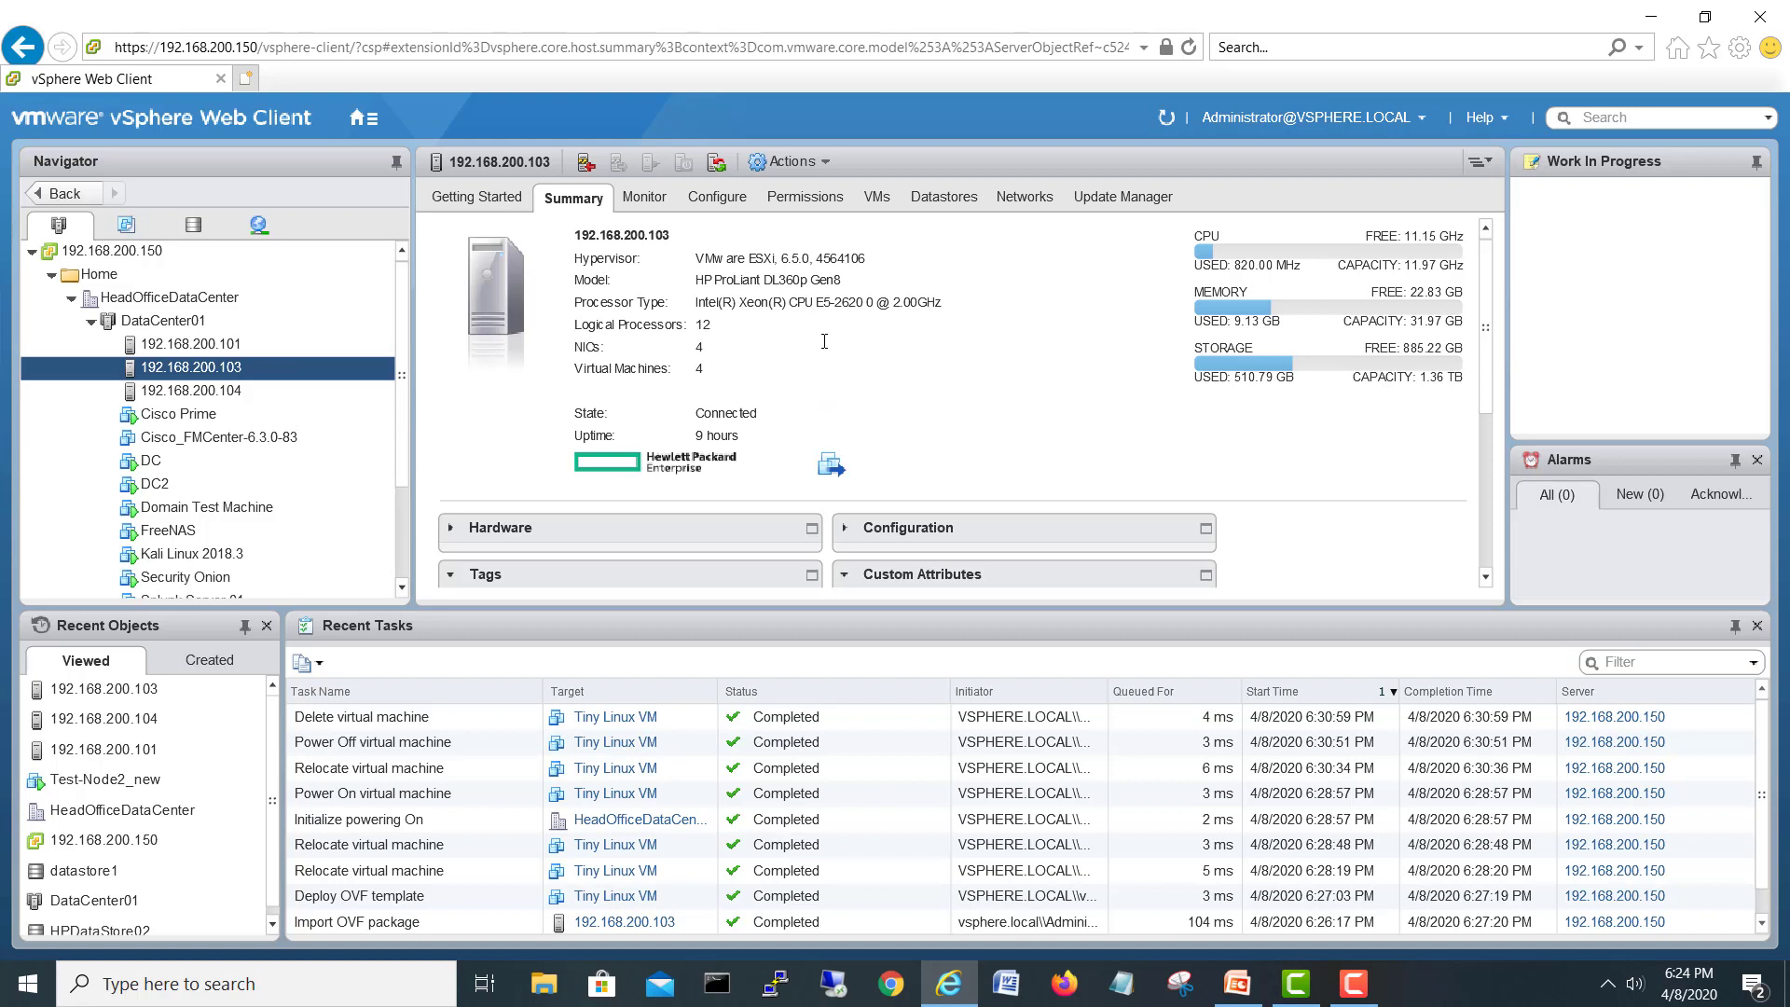
mouse_move(589, 430)
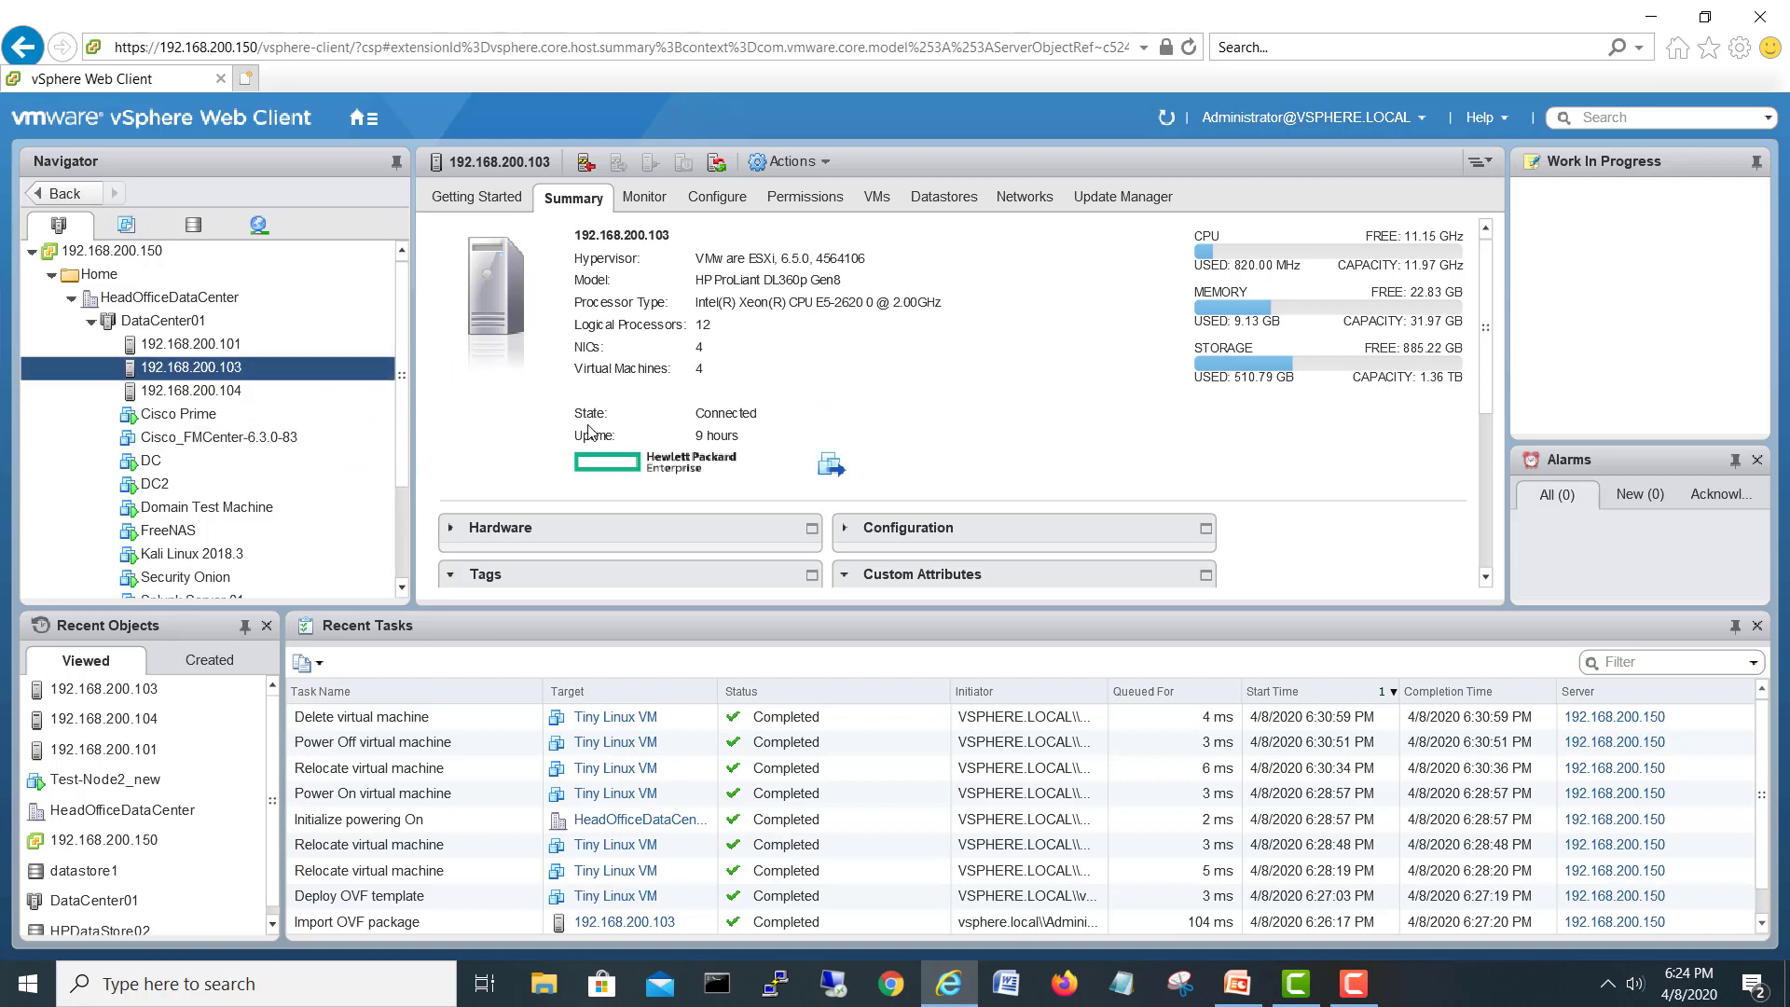
mouse_move(573, 405)
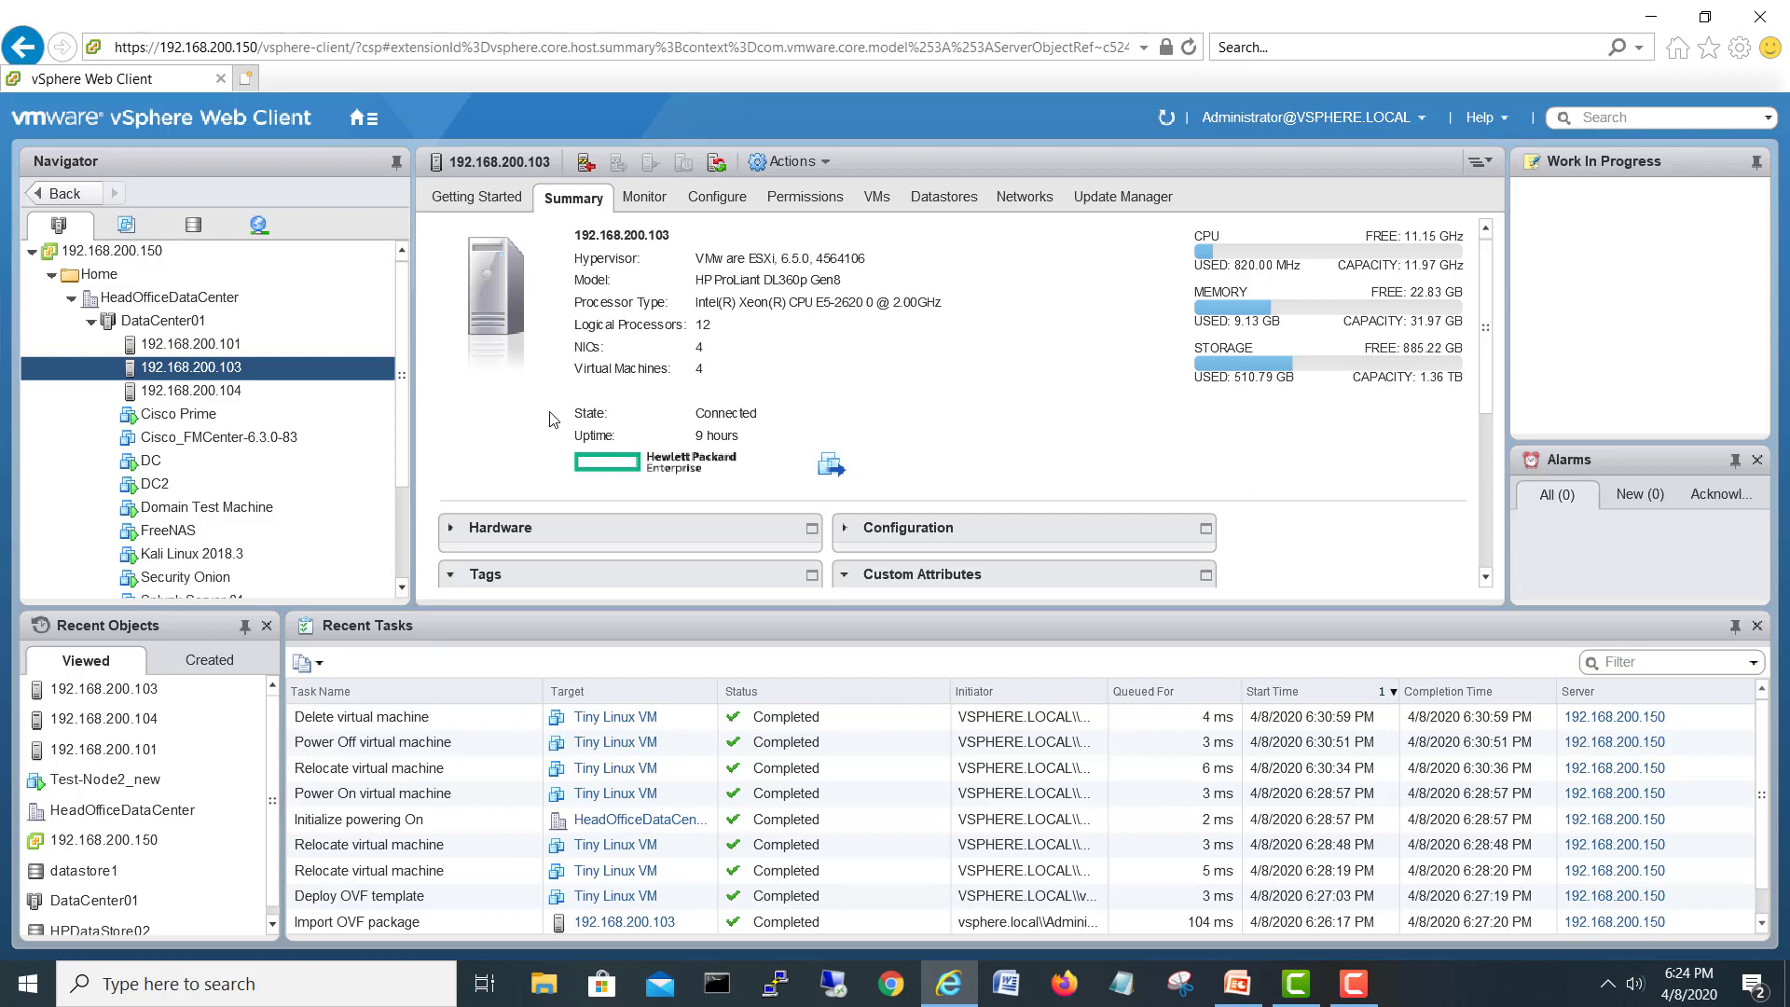
mouse_move(552, 407)
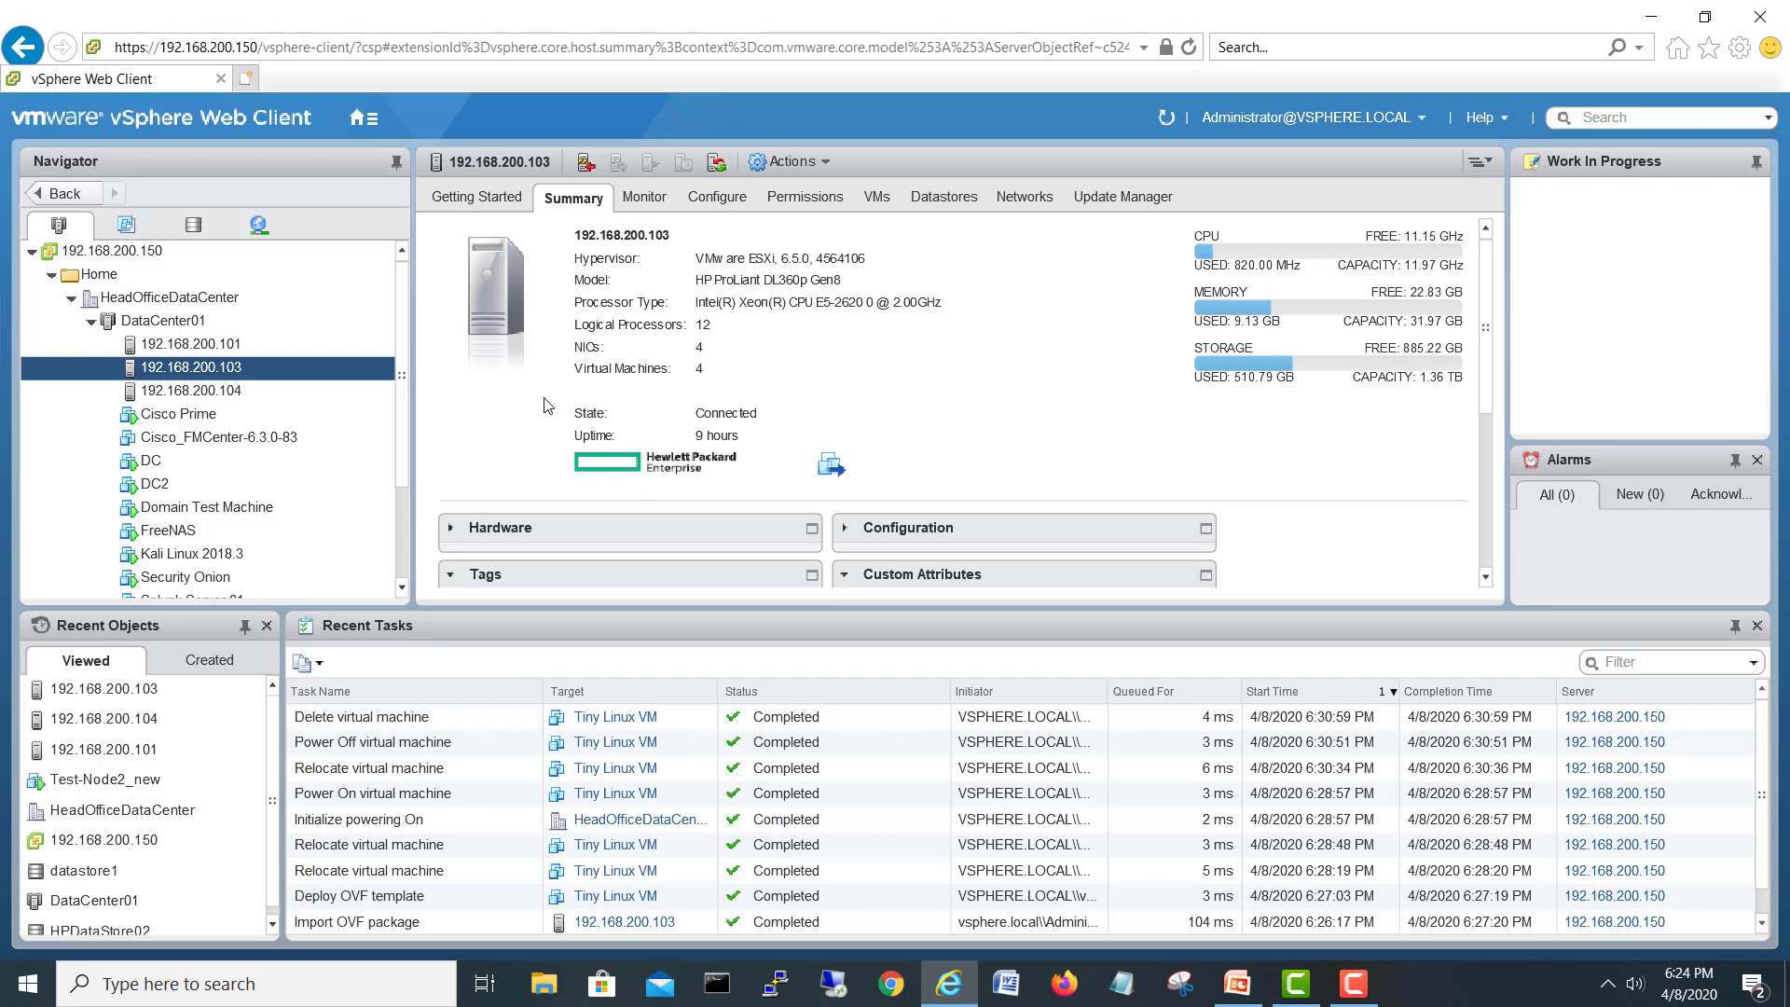
mouse_move(237, 368)
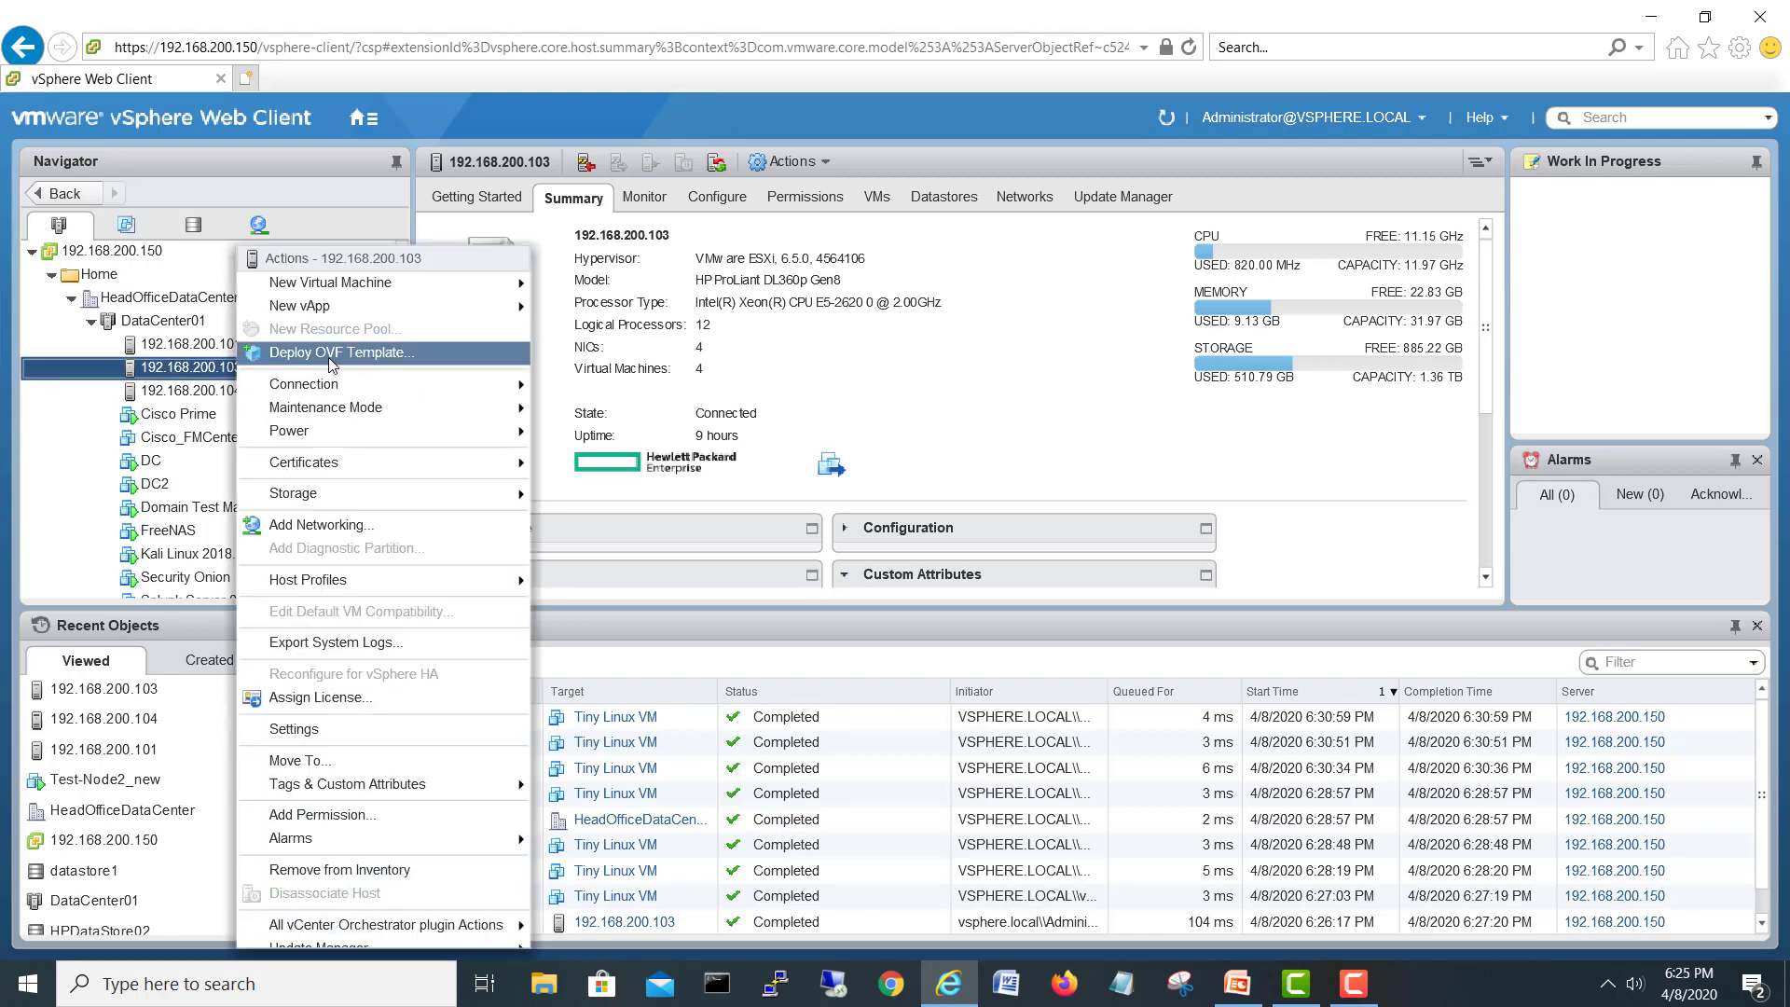
Start Deploy OVF Template on host .103 and load the local Tiny Linux VM package
click(339, 353)
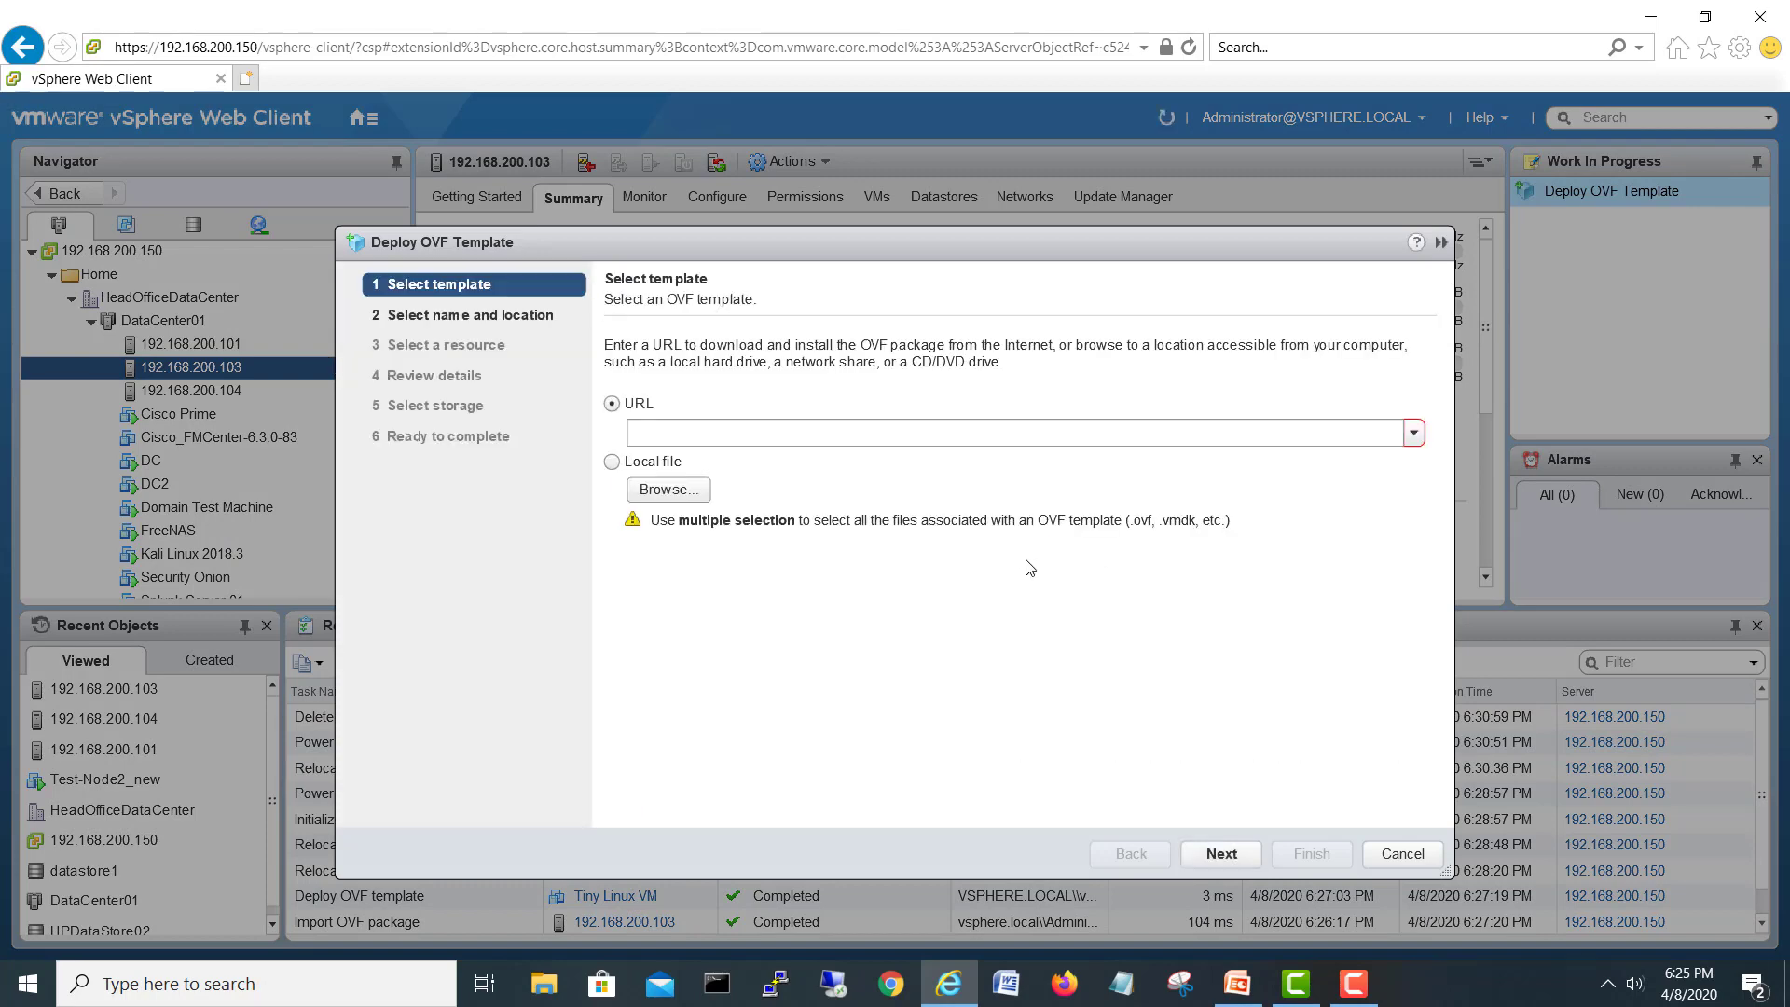
click(667, 488)
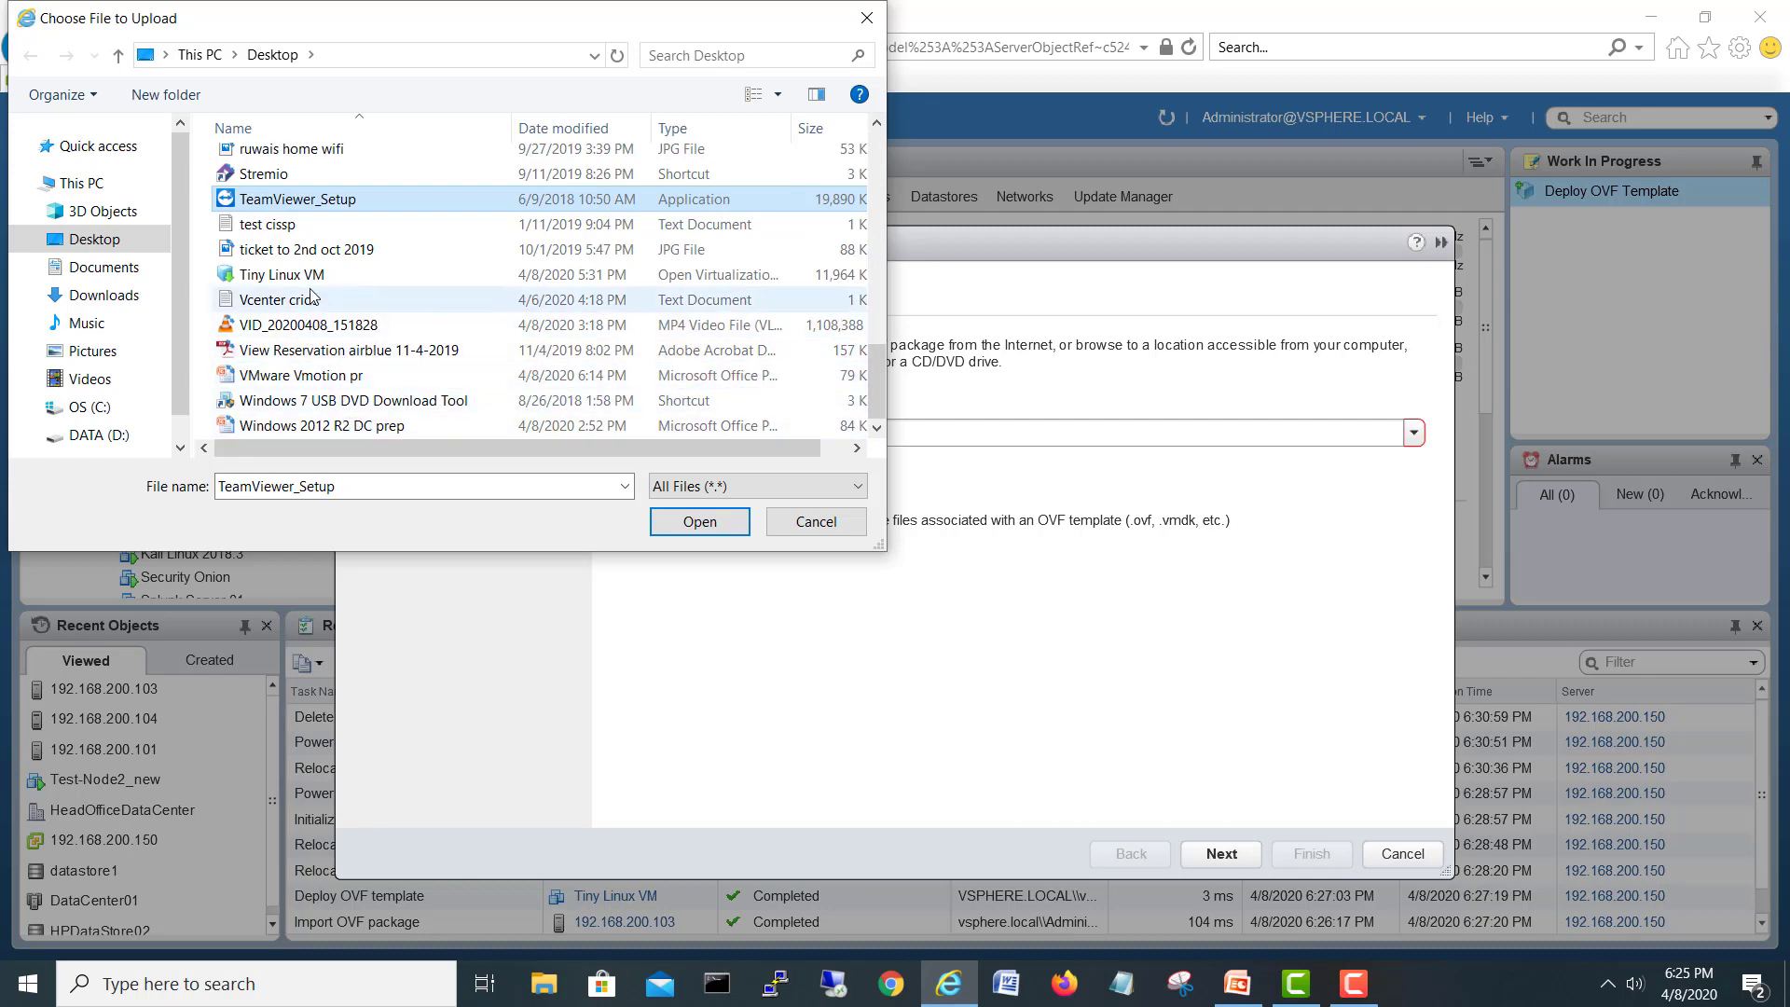
click(280, 274)
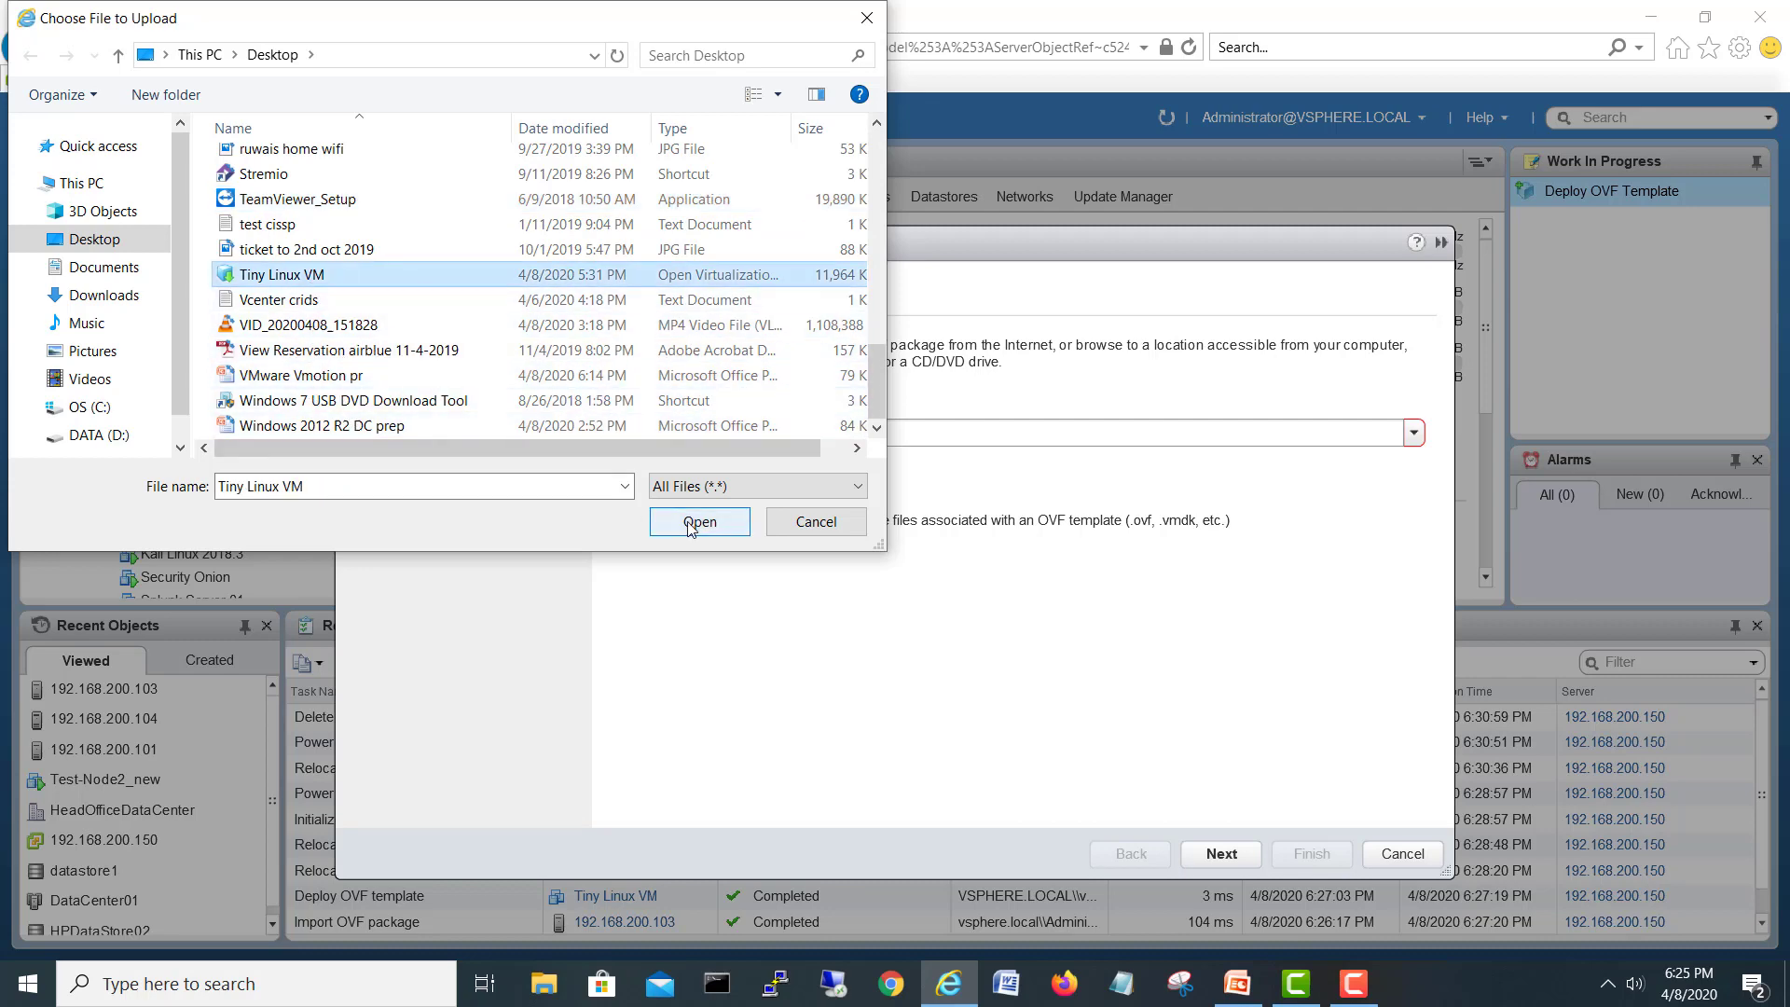
click(699, 520)
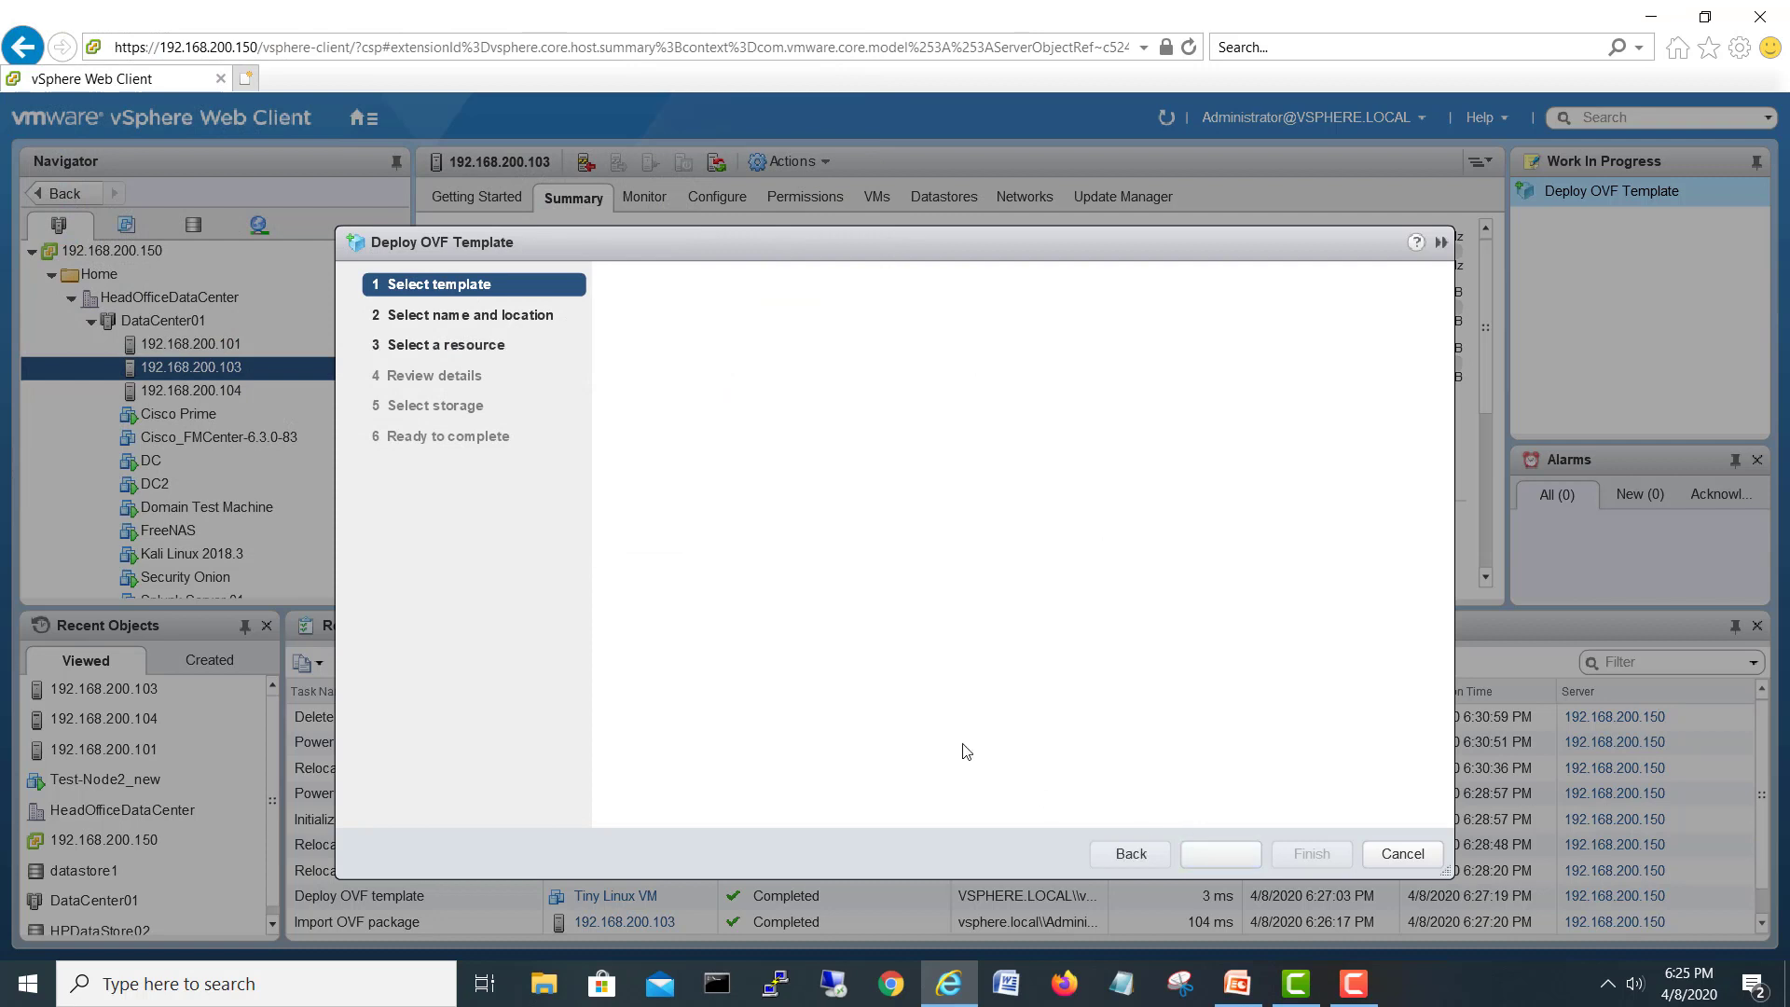
Place the VM under Home in the datacenter's Discovered virtual machine folder
click(1219, 852)
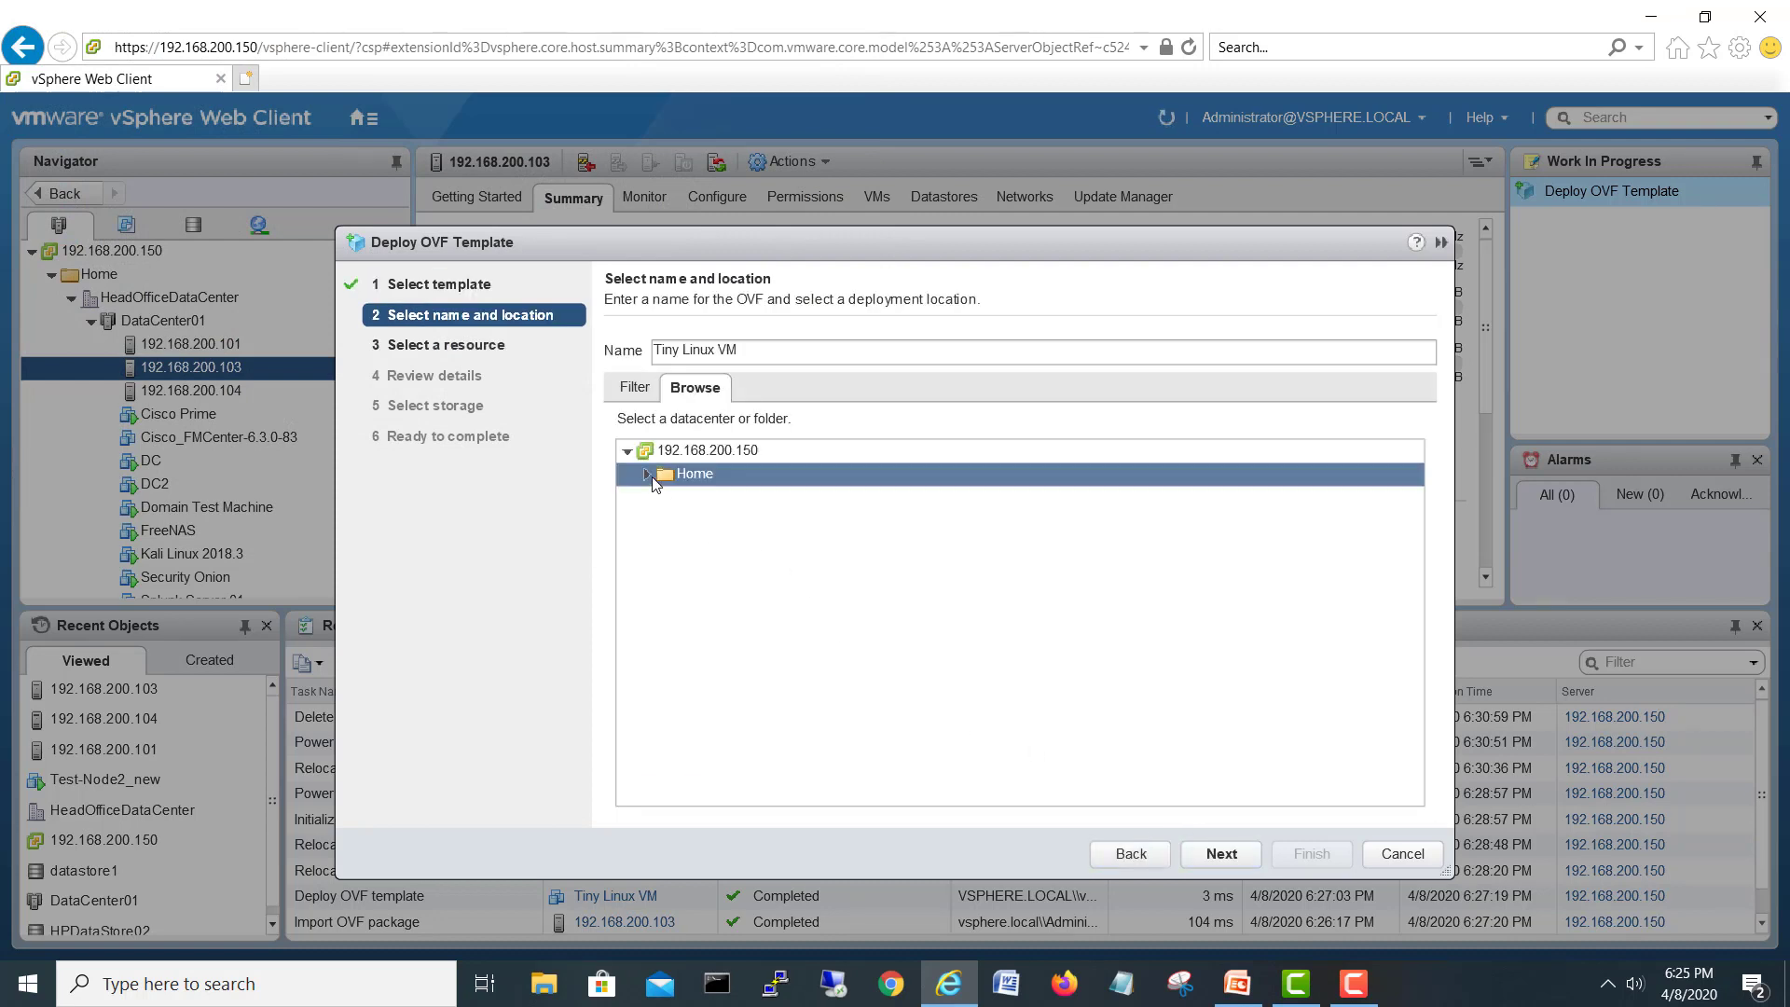
click(647, 473)
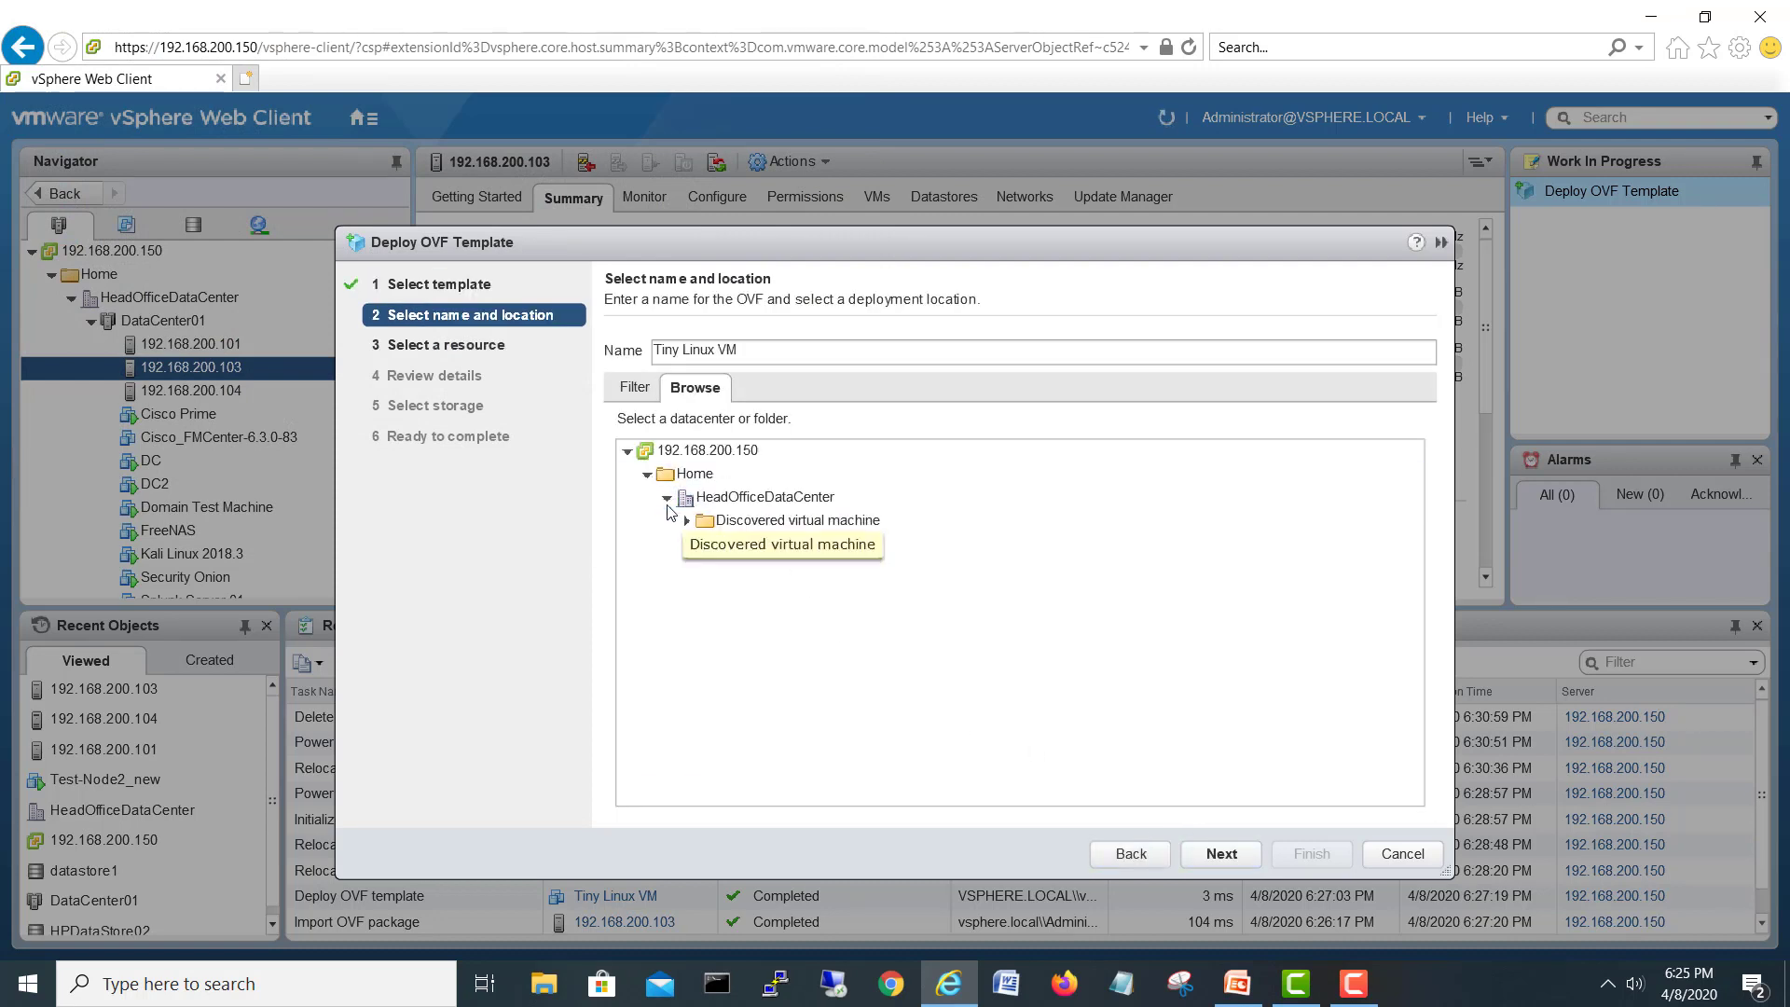
click(799, 520)
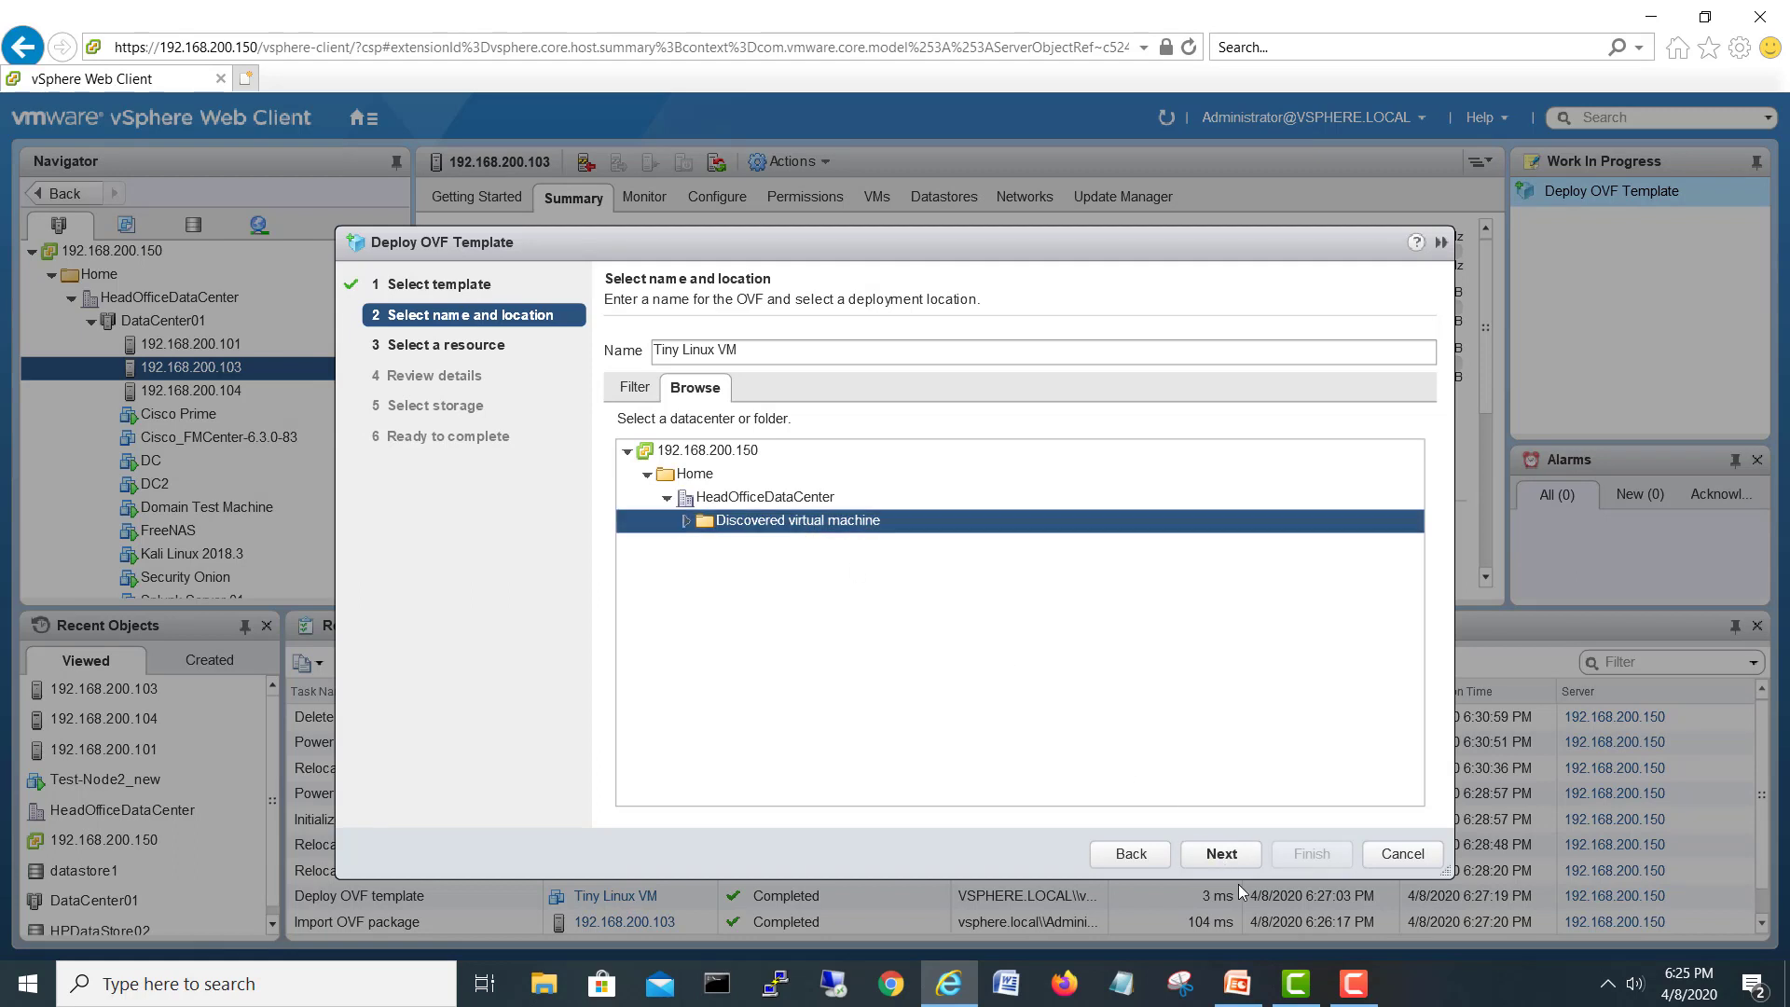
click(1220, 852)
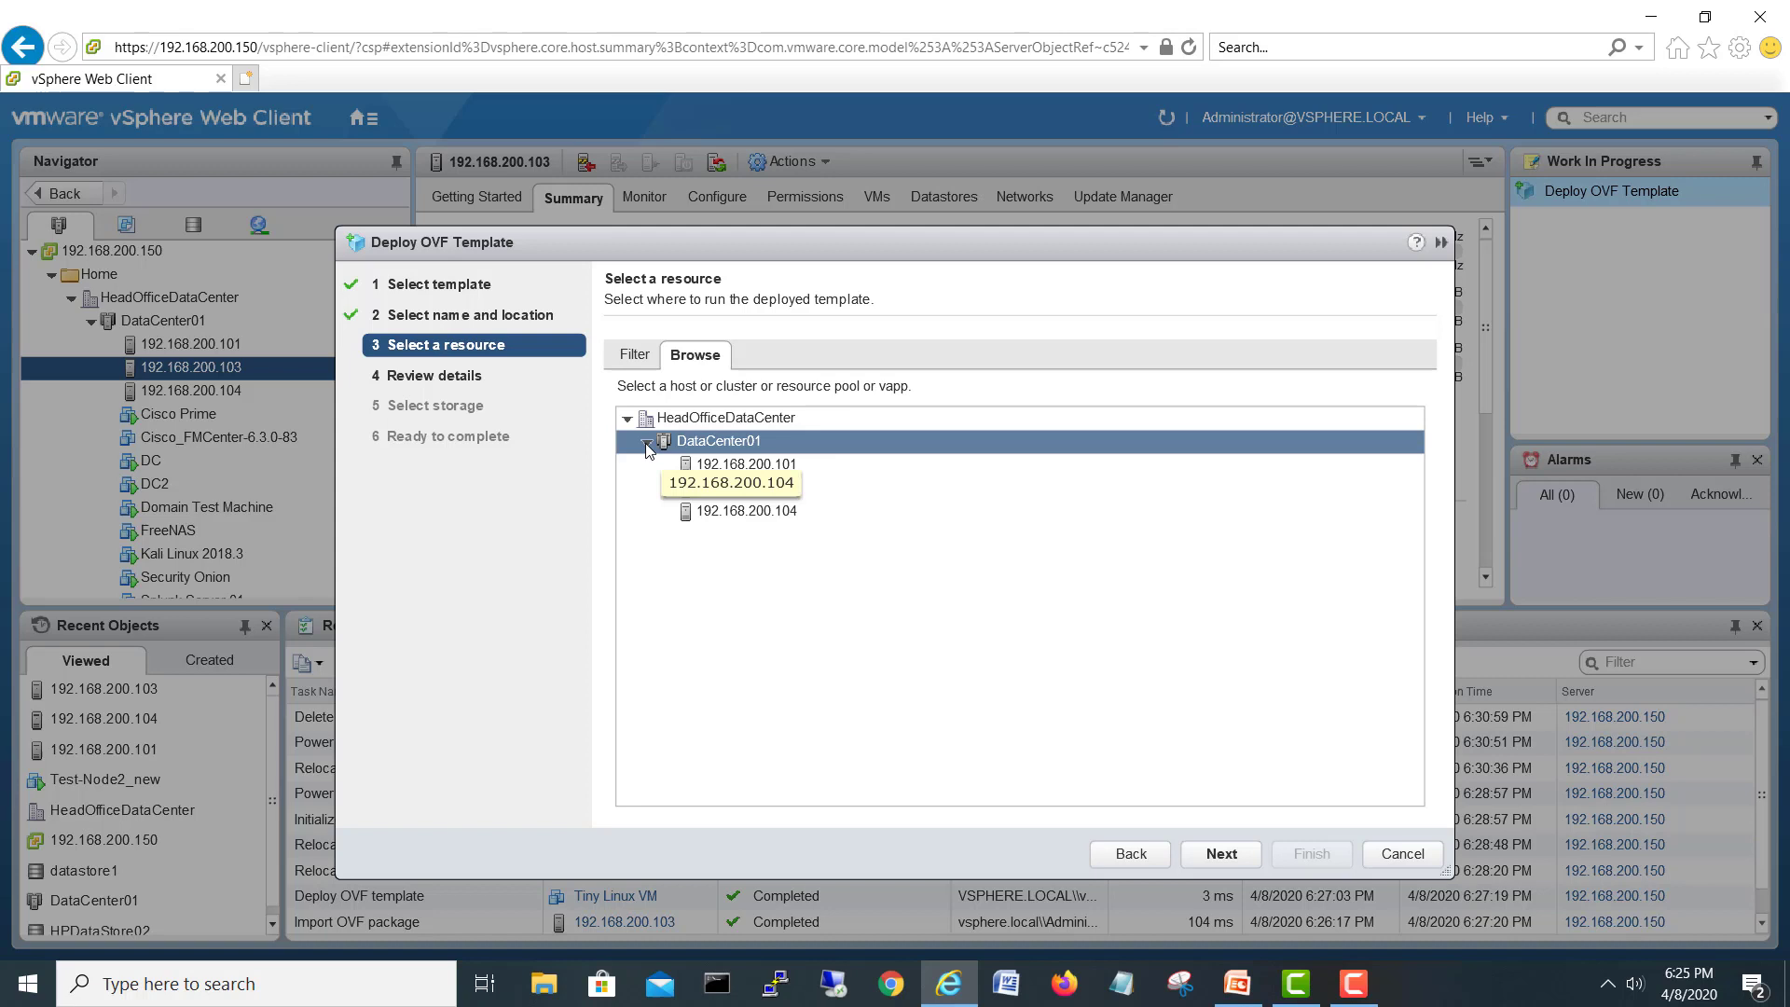
Run the template on host 192.168.200.103 and pass the template details review
click(746, 487)
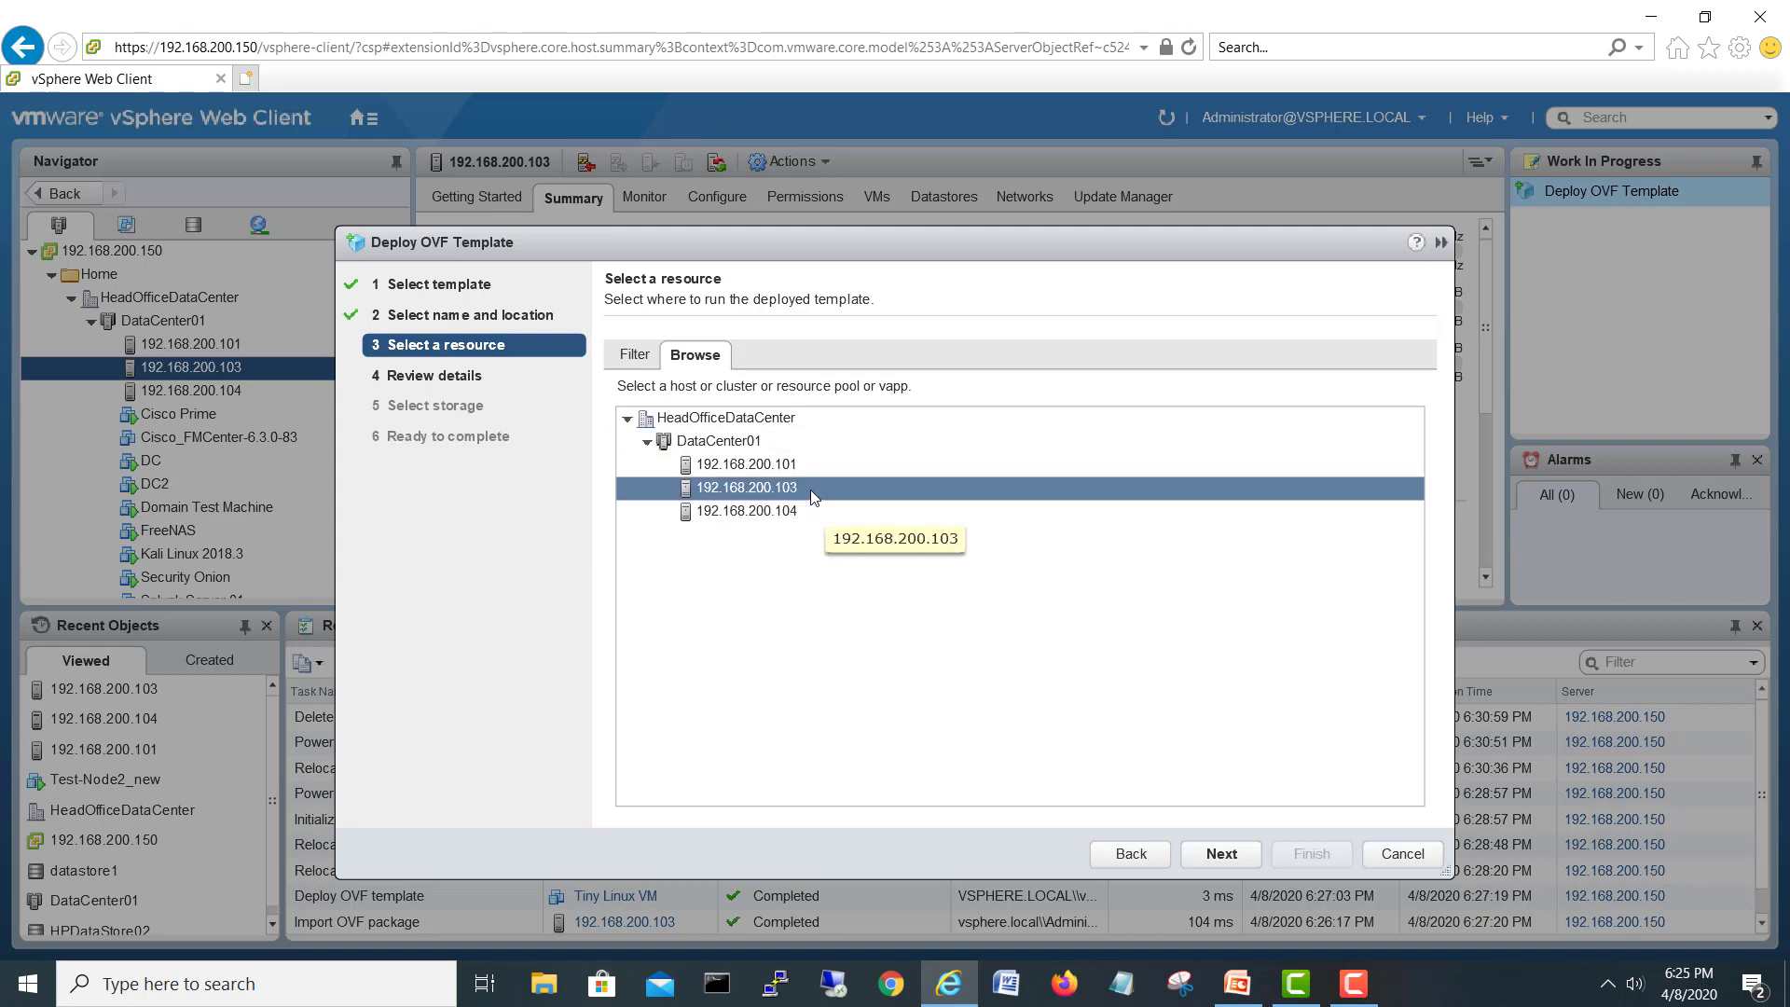
mouse_move(929, 602)
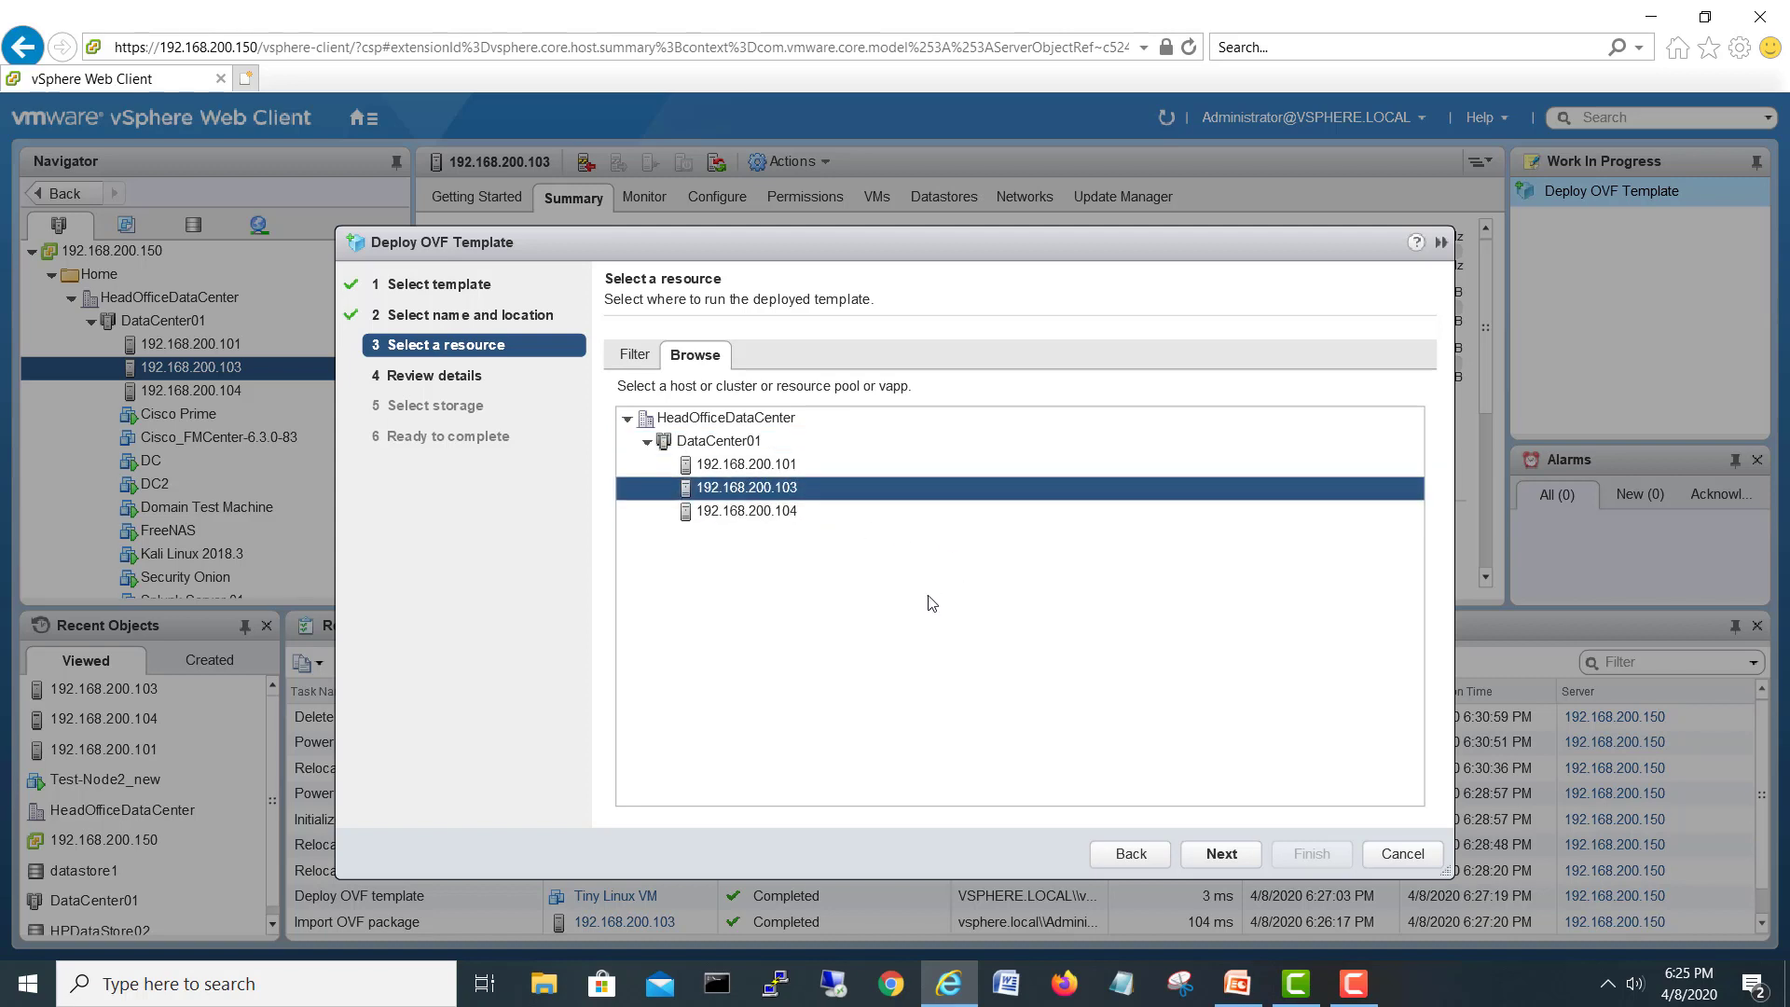
click(1219, 852)
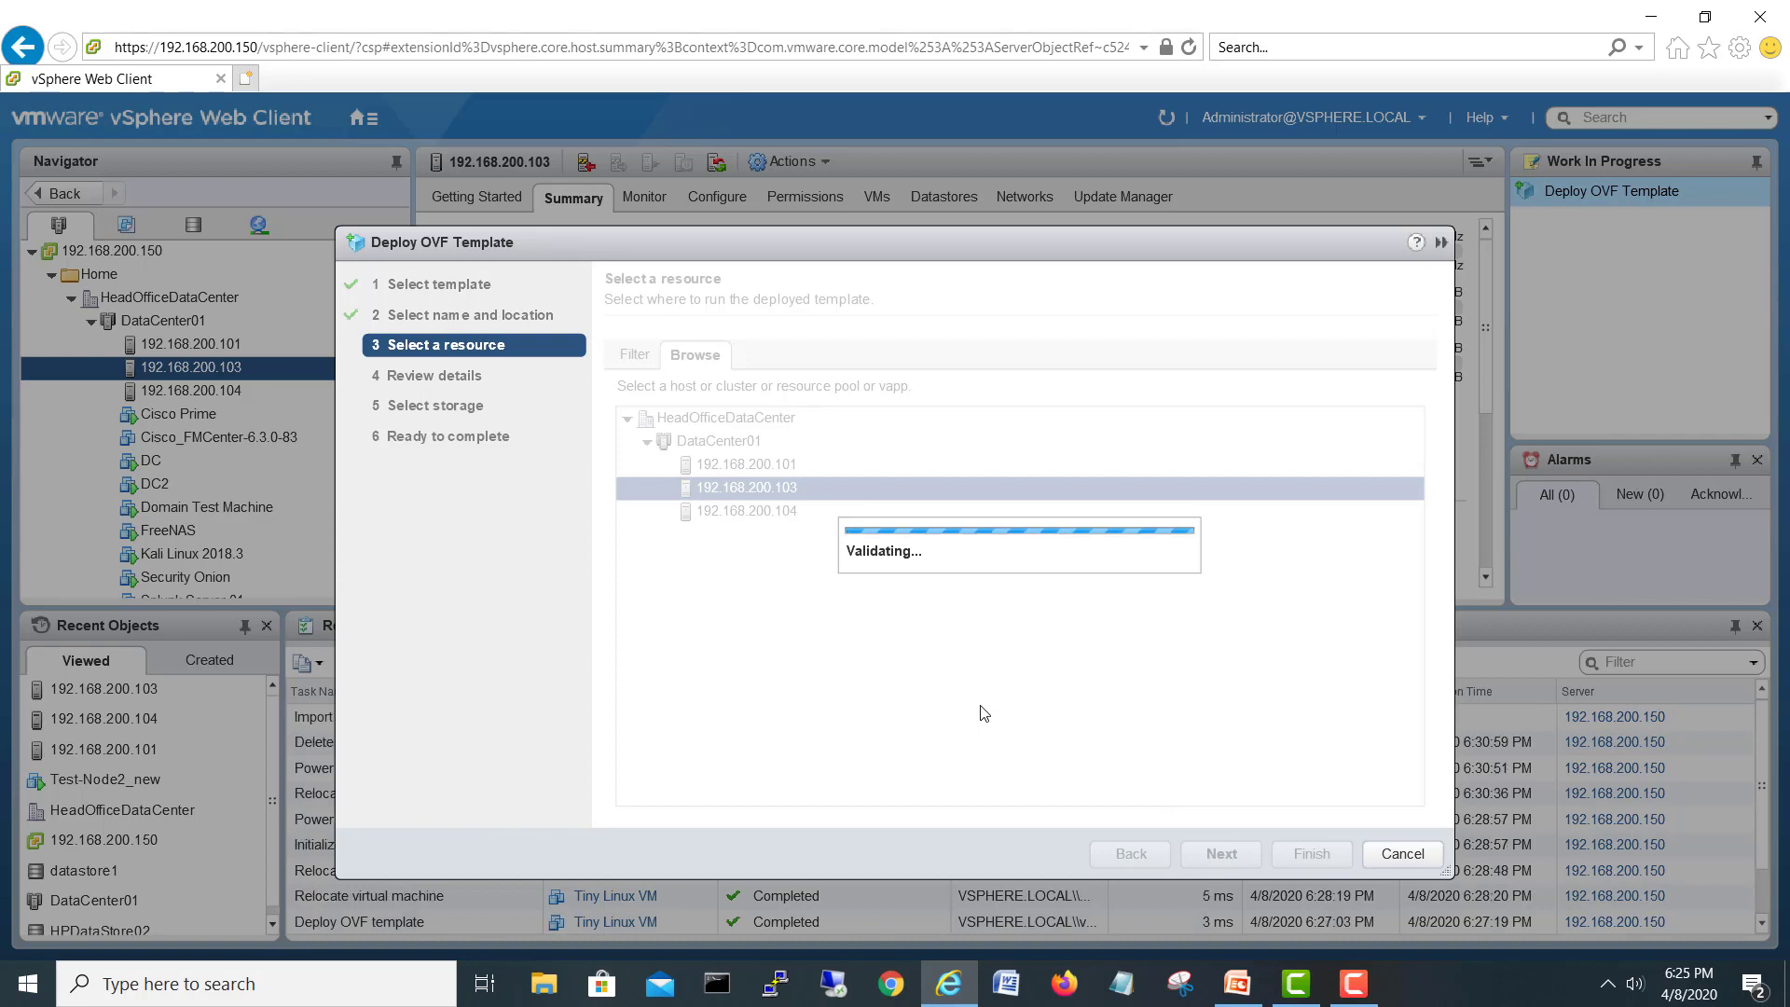
mouse_move(962, 720)
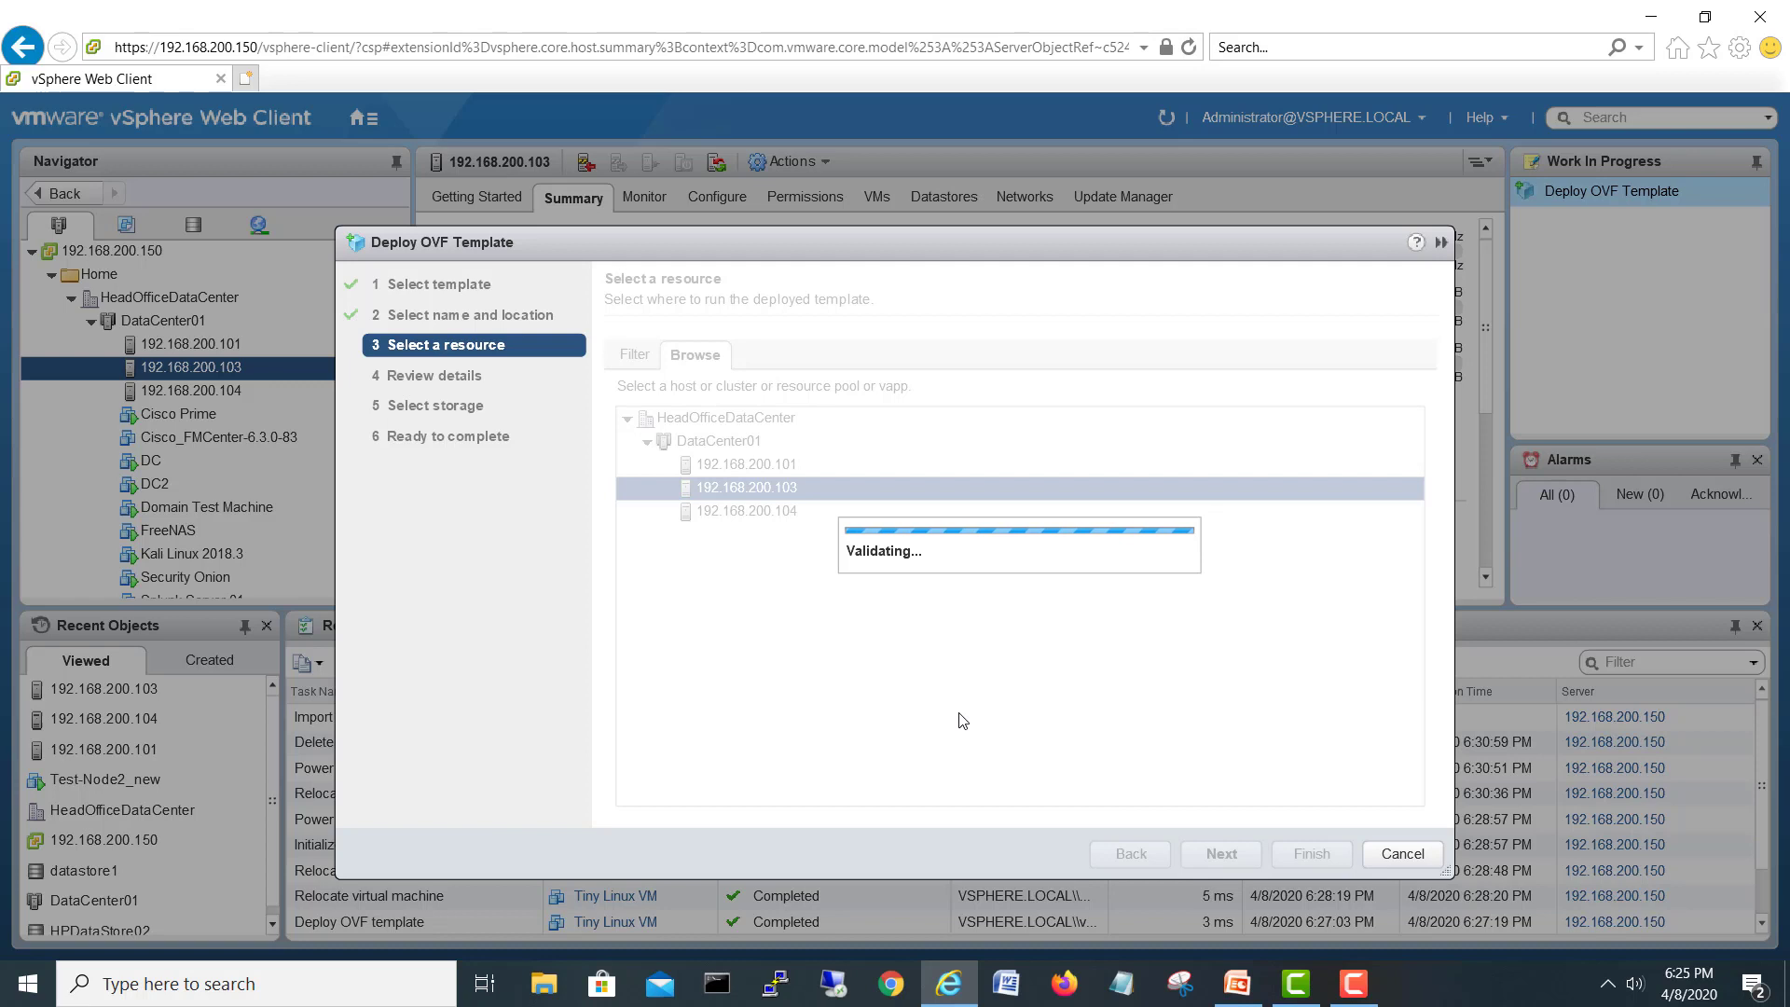
click(1217, 852)
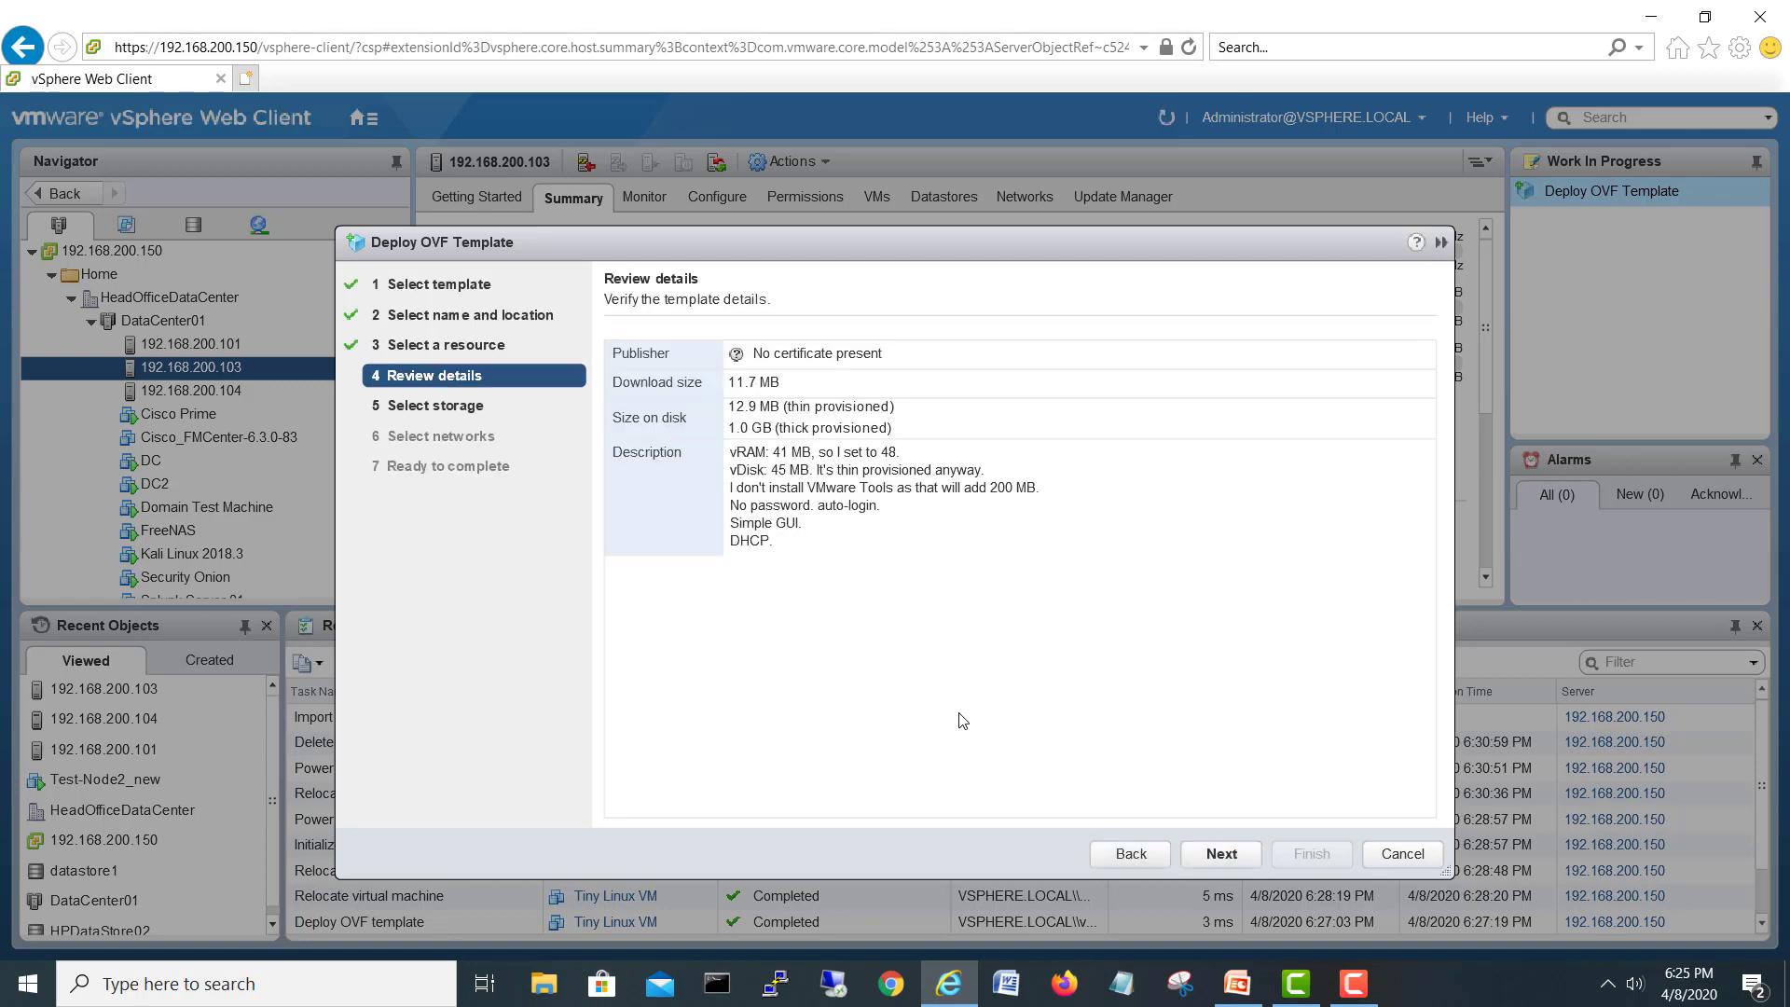
mouse_move(1253, 830)
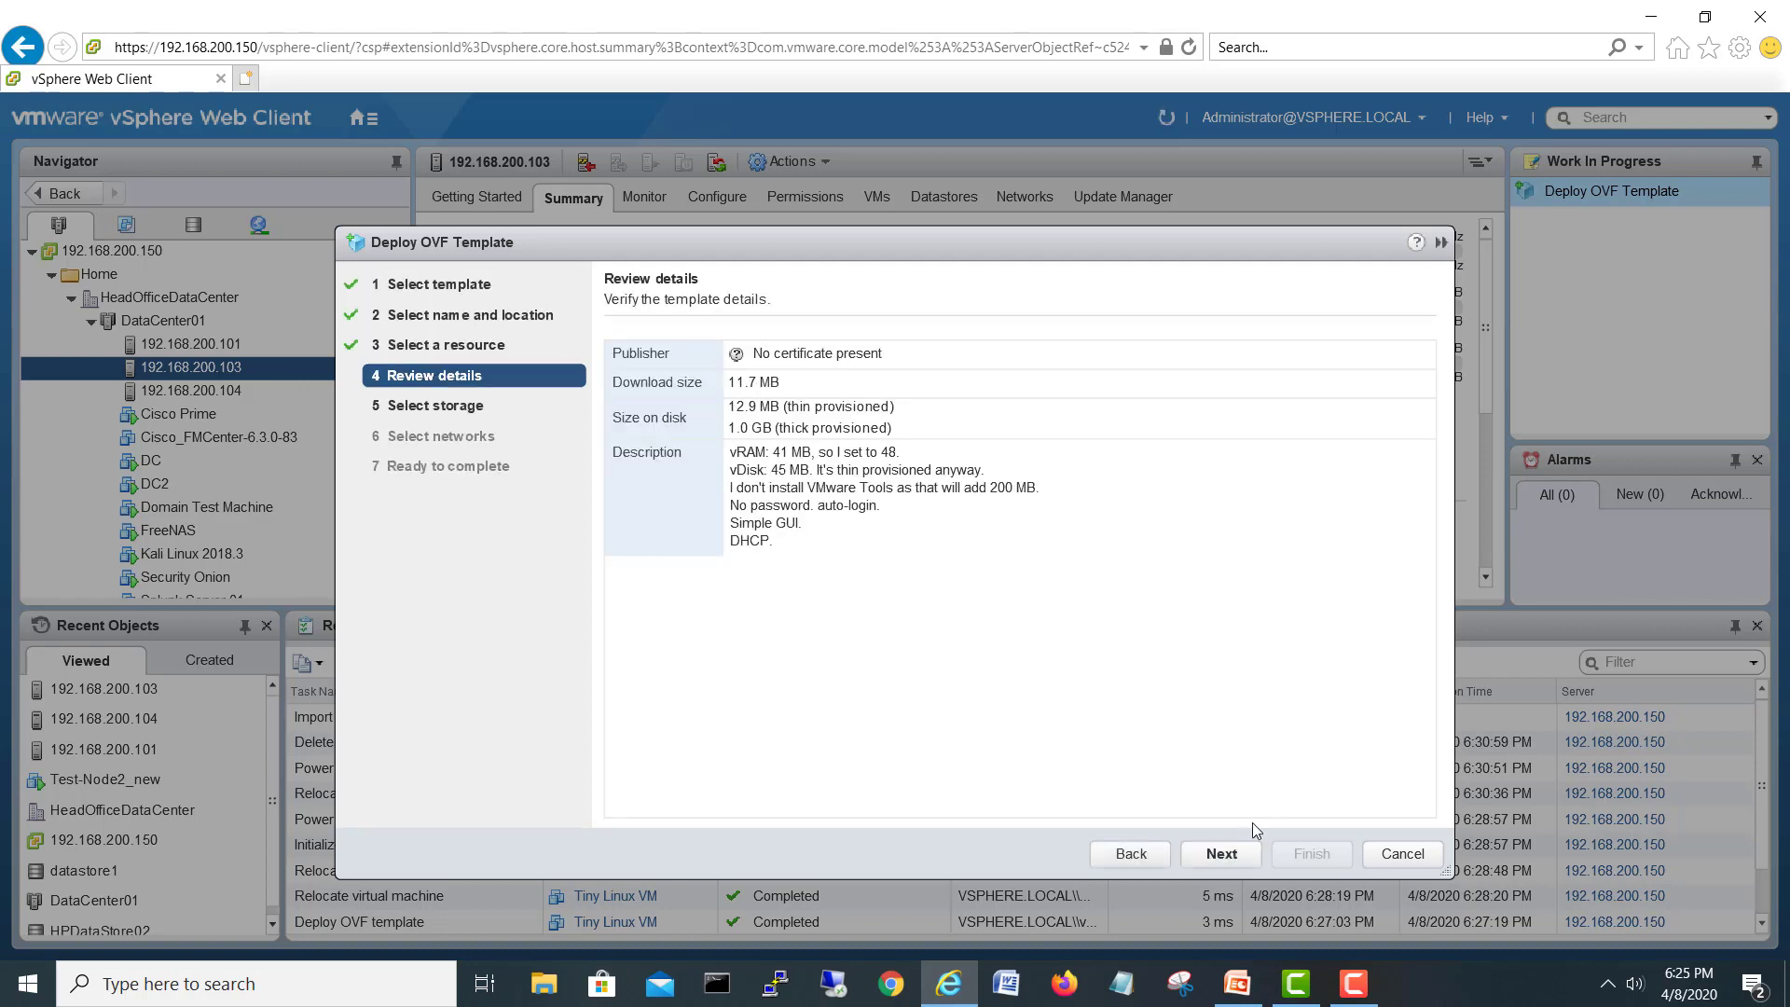
click(1220, 852)
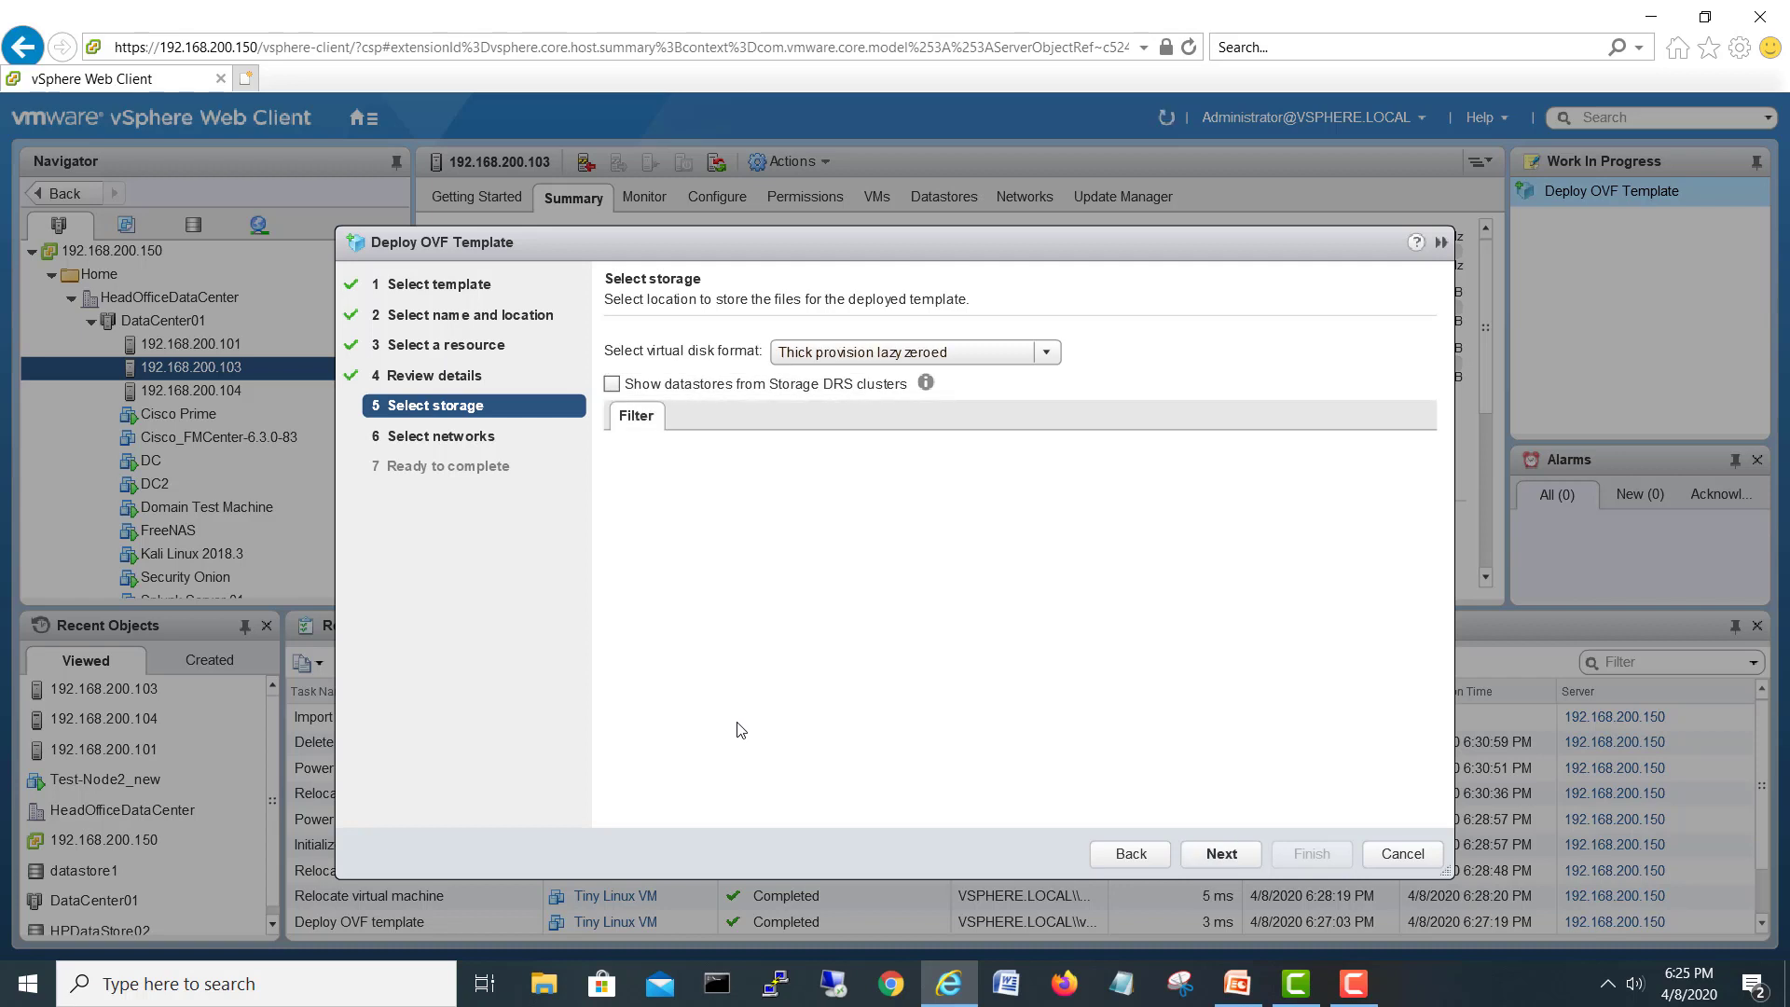
Choose FreeNAS-NFS01 as the storage location and continue to network mapping
click(632, 566)
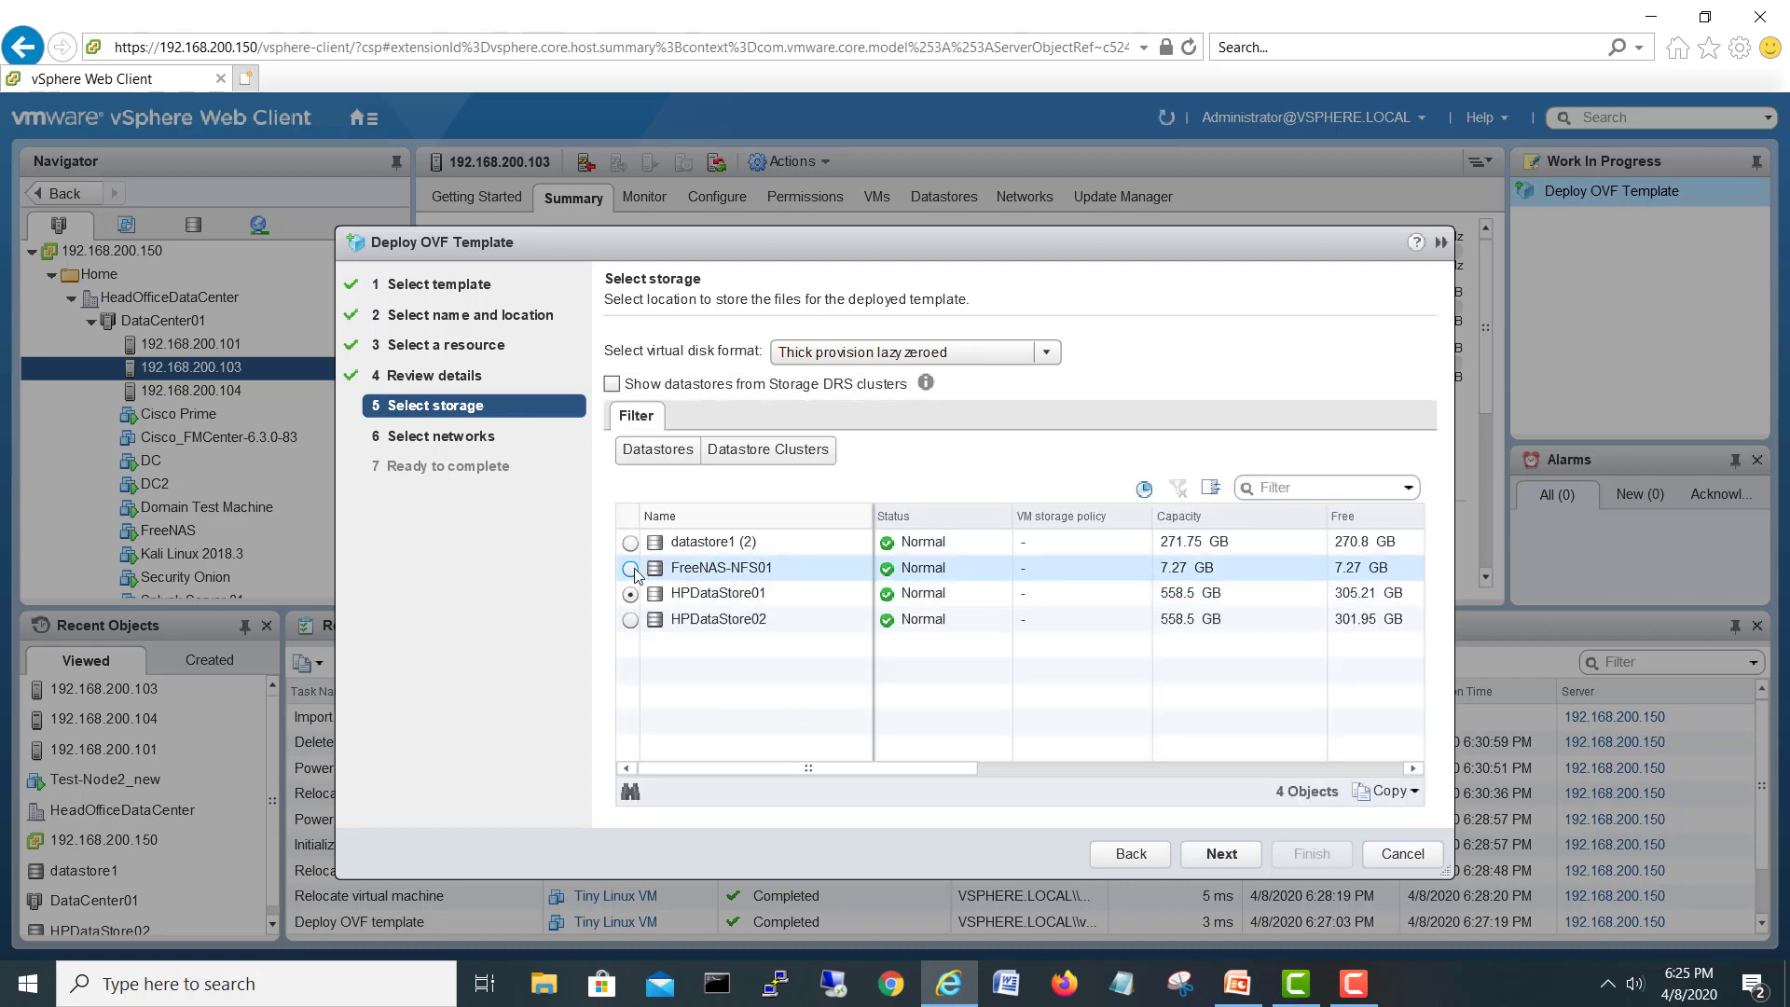
click(630, 567)
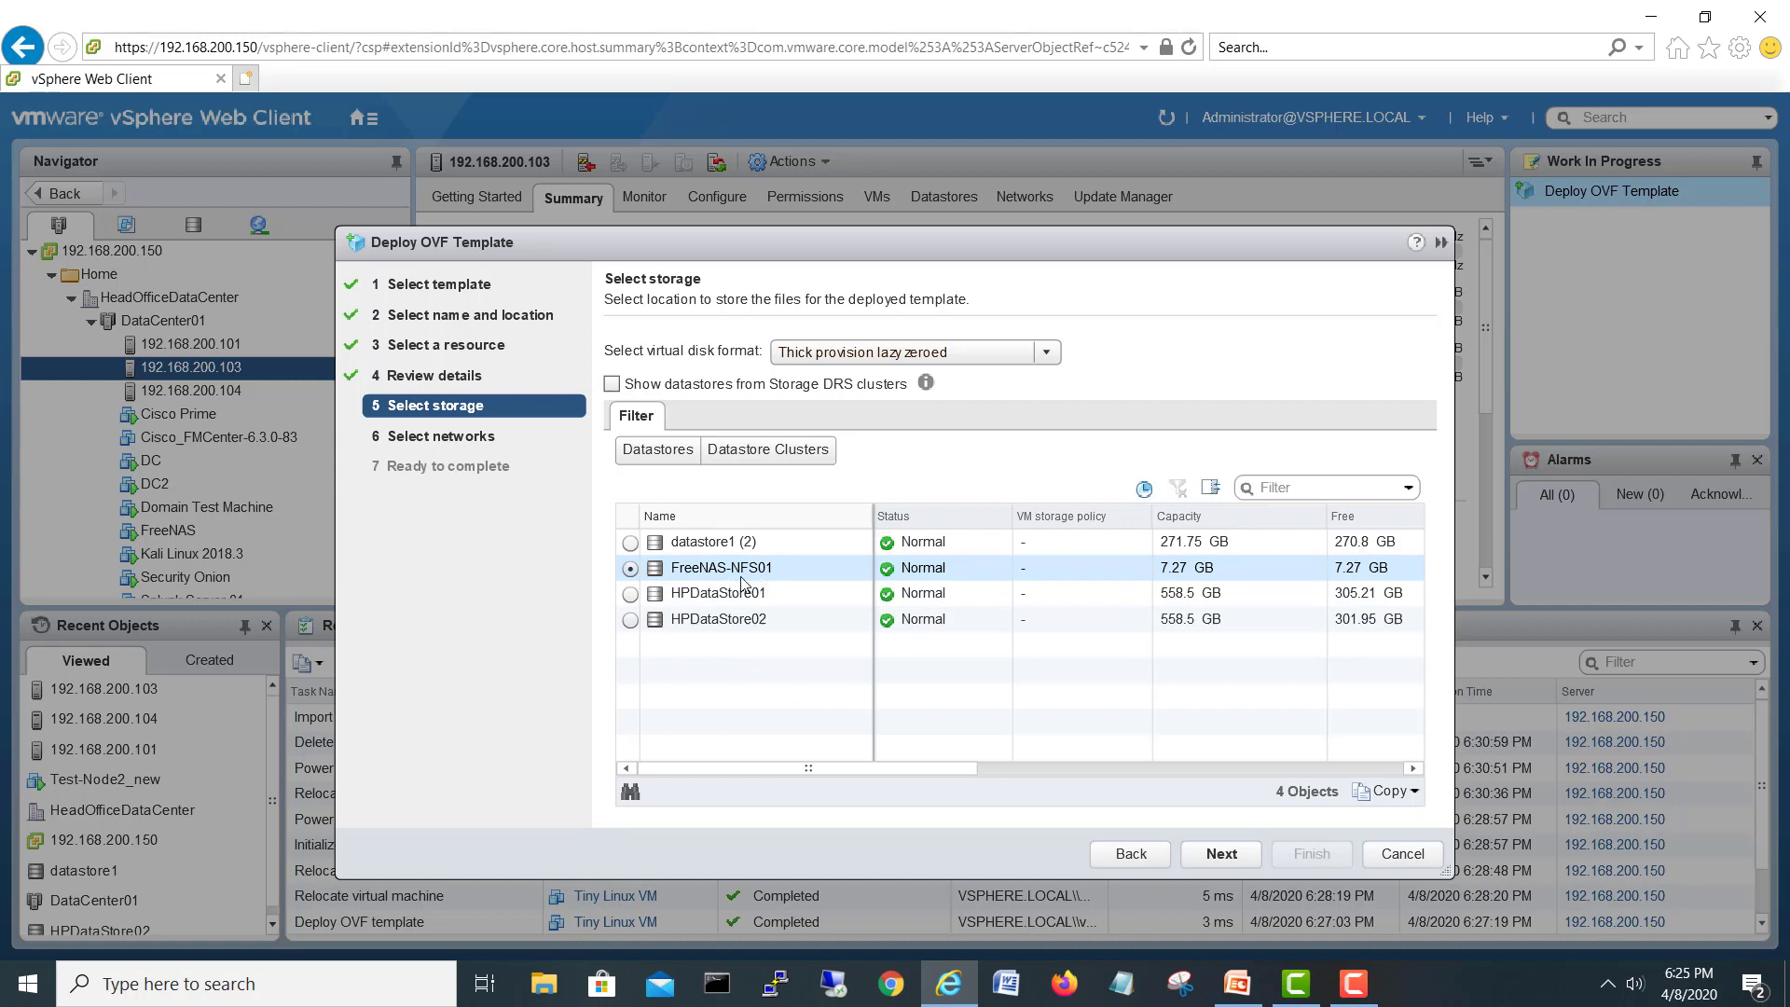
mouse_move(750, 572)
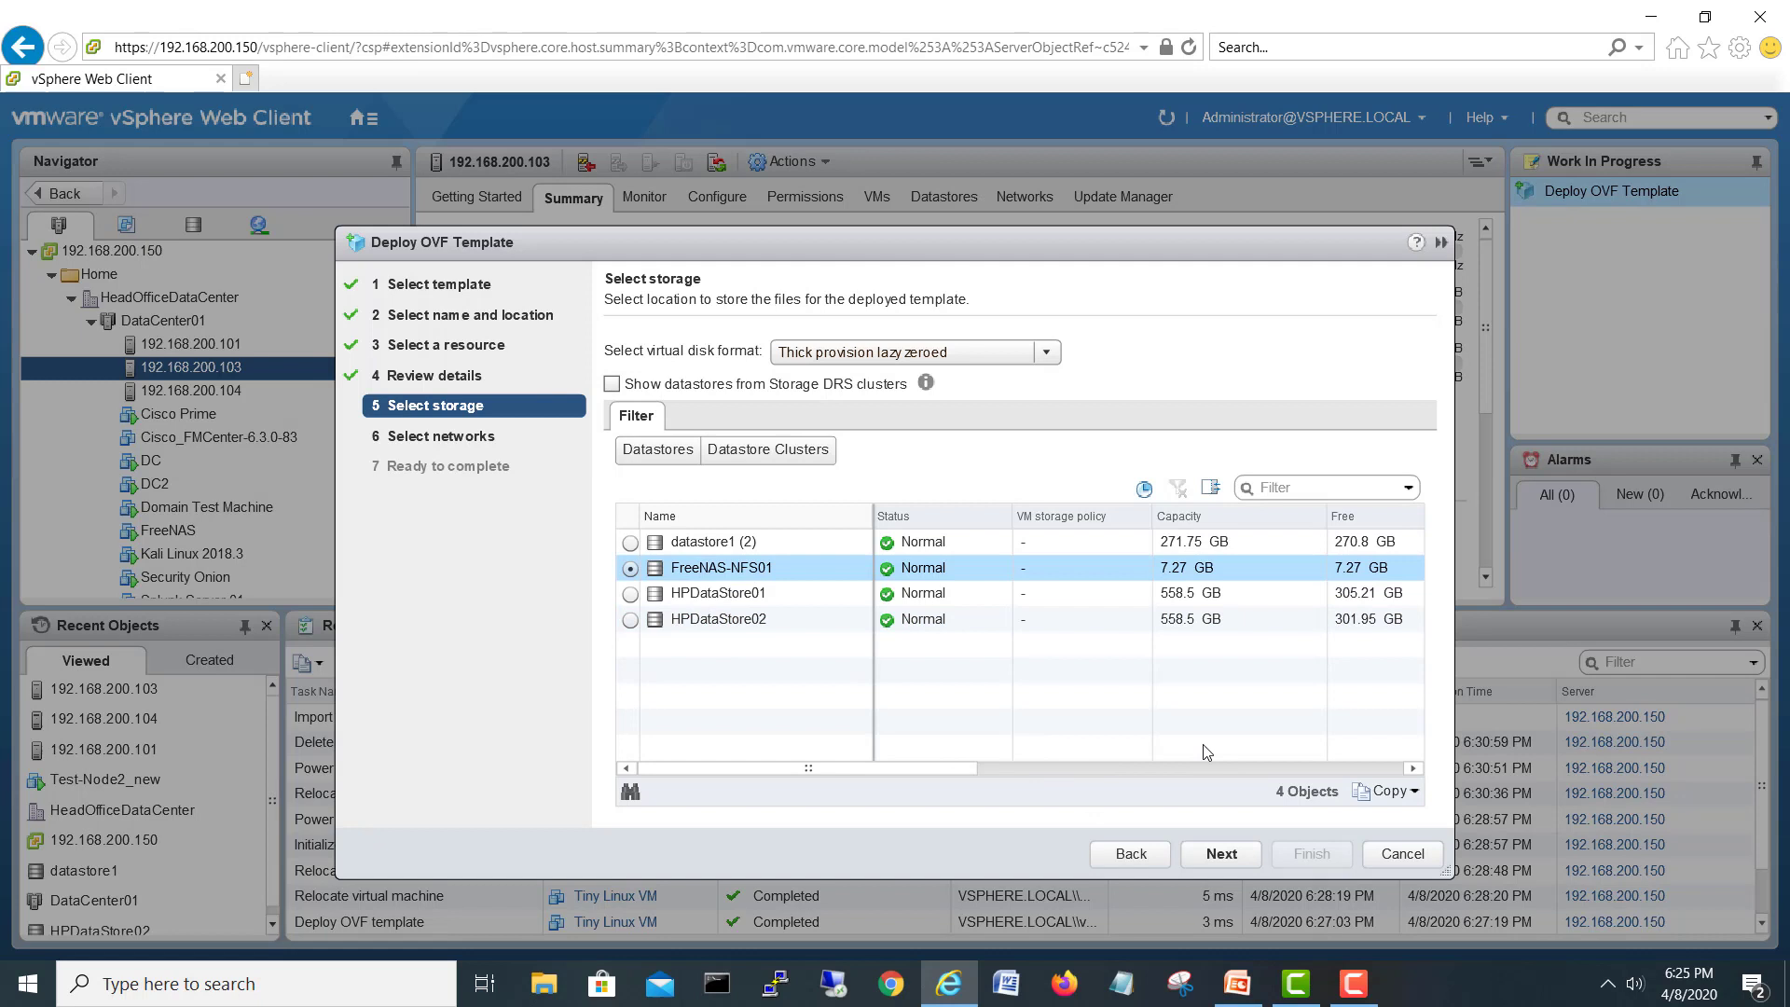
click(1219, 853)
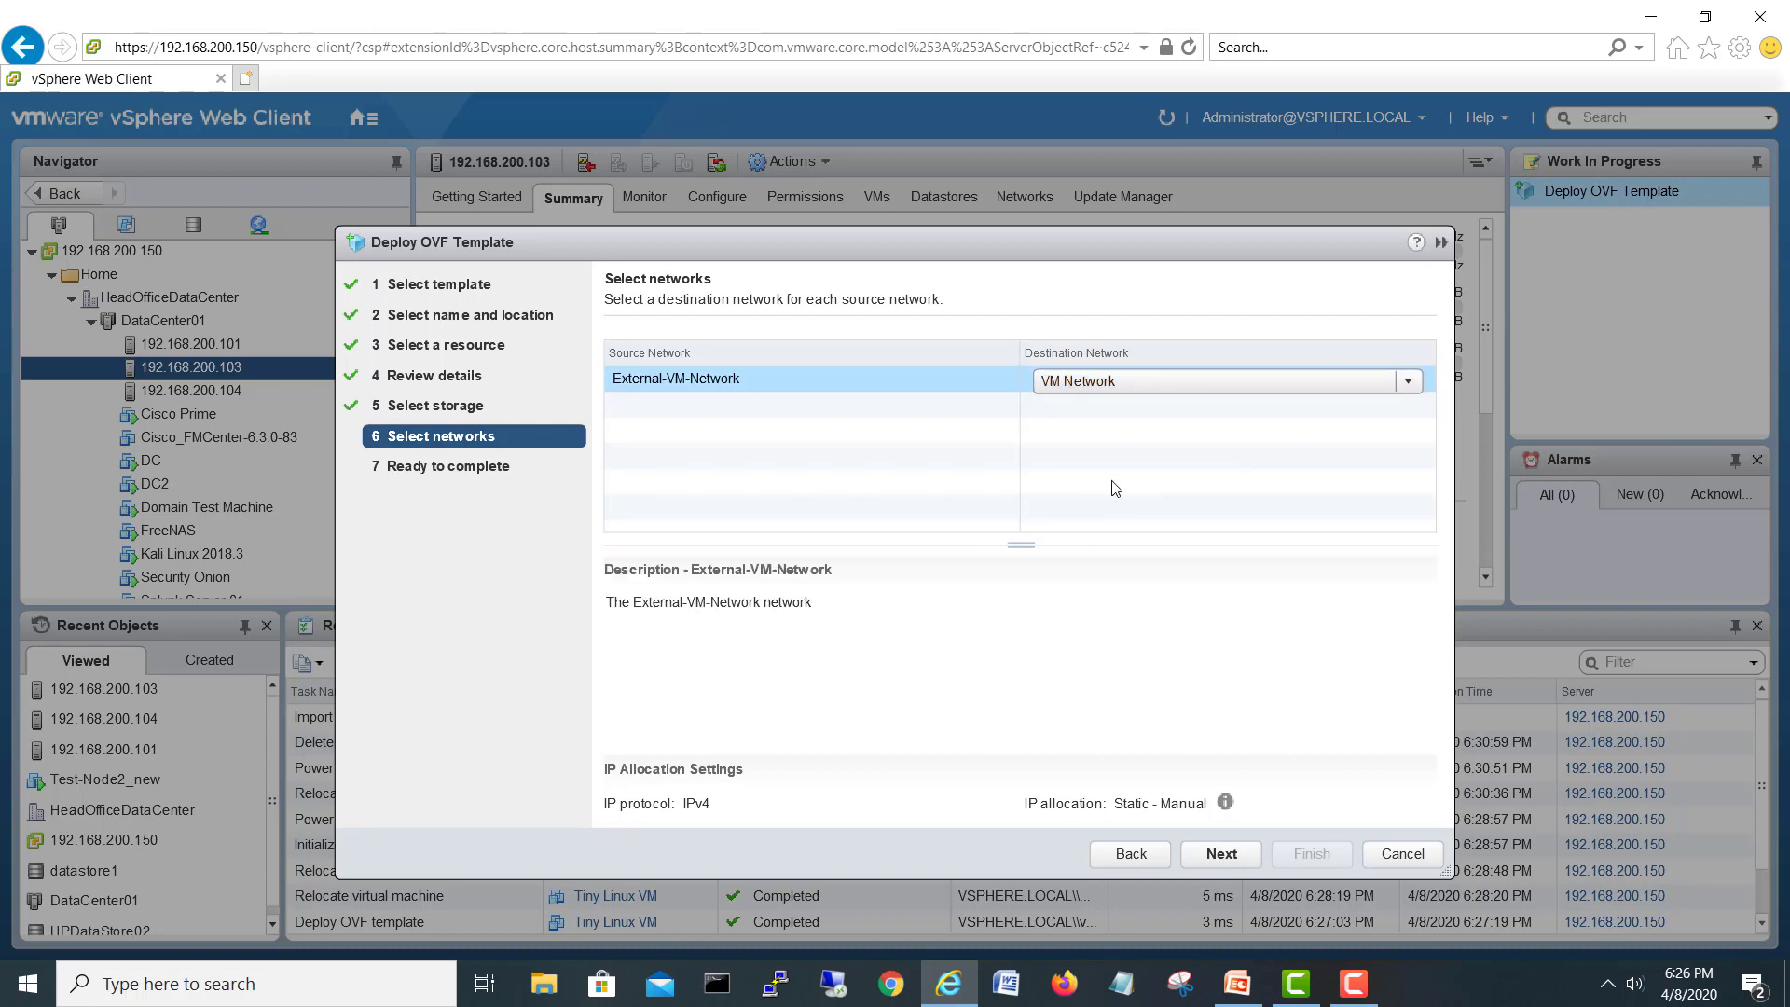
Keep External-VM-Network mapped to VM Network and finish deploying Tiny Linux VM
click(1220, 852)
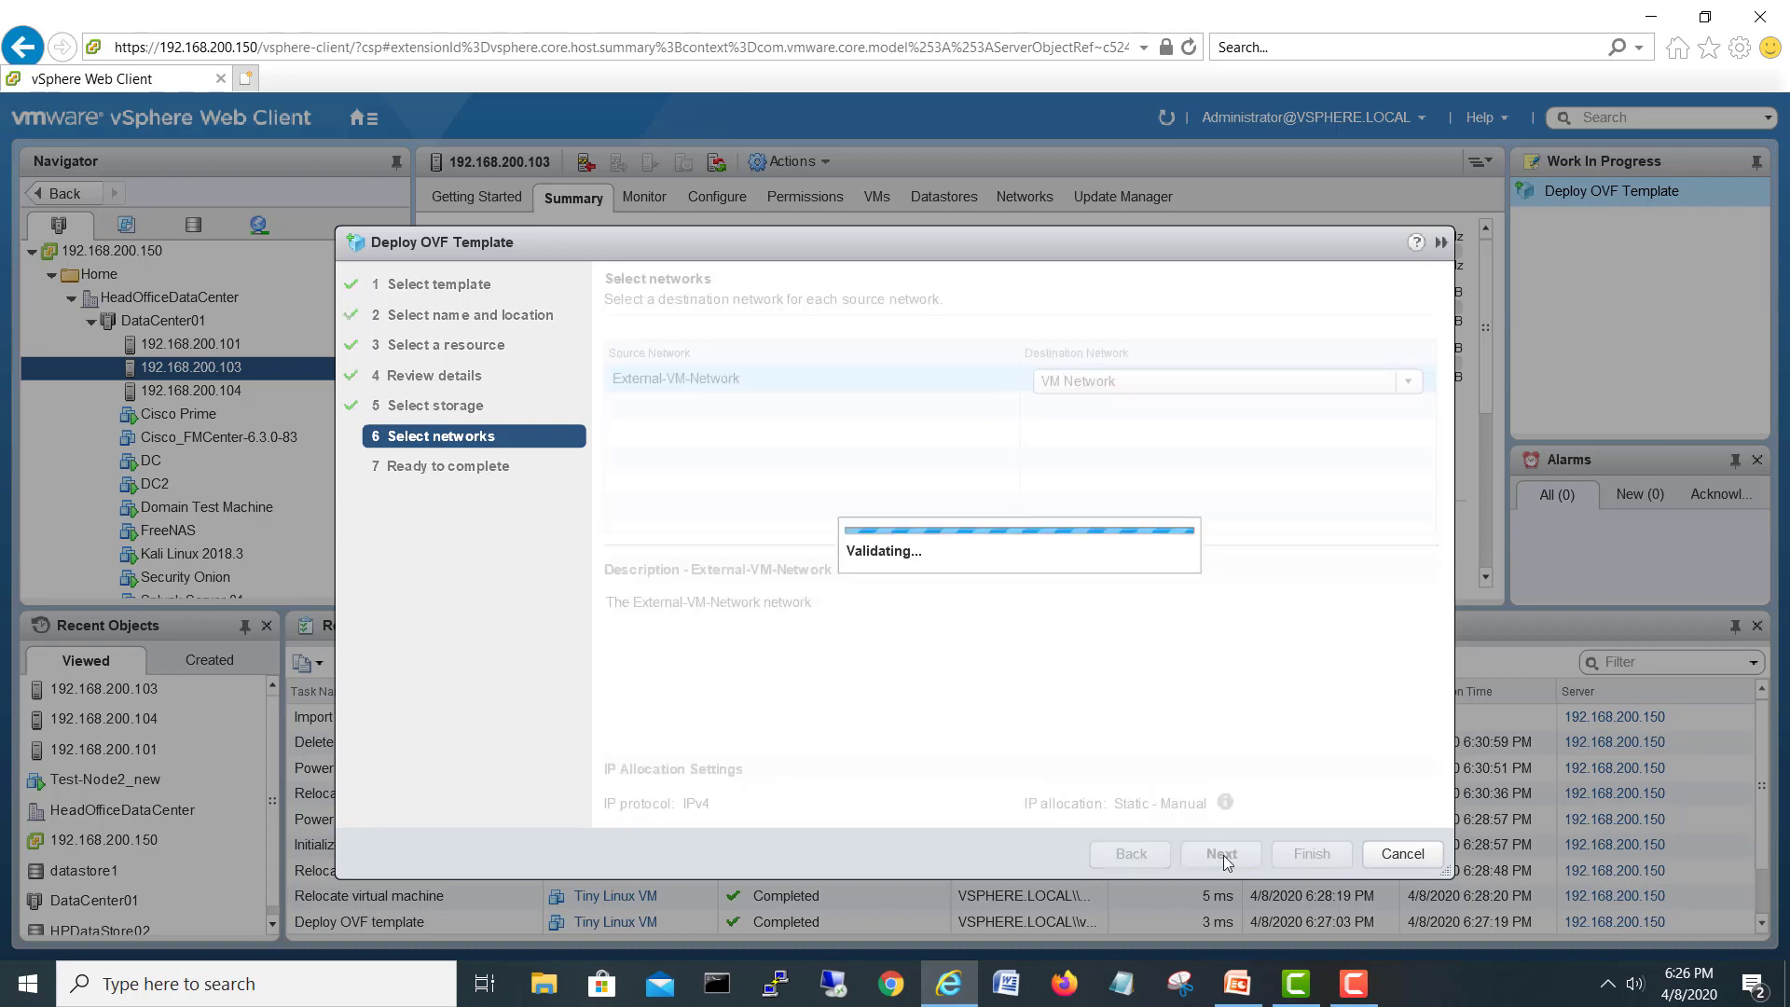
click(1220, 852)
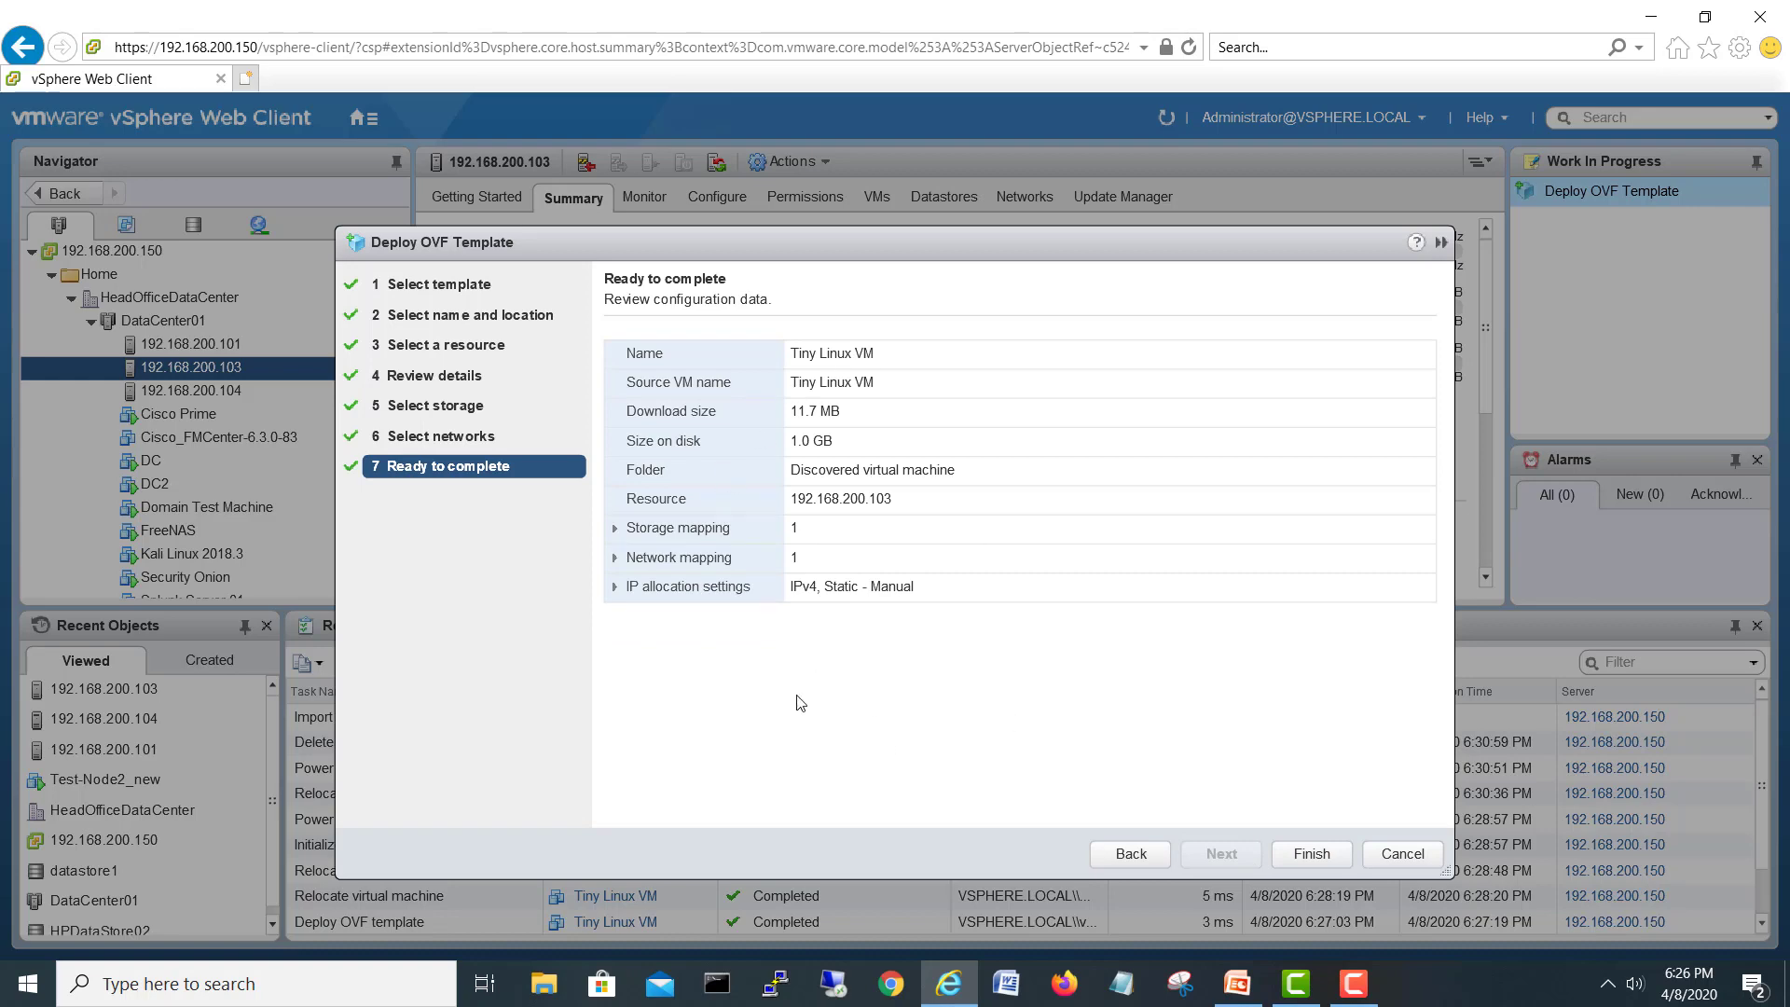
mouse_move(1311, 854)
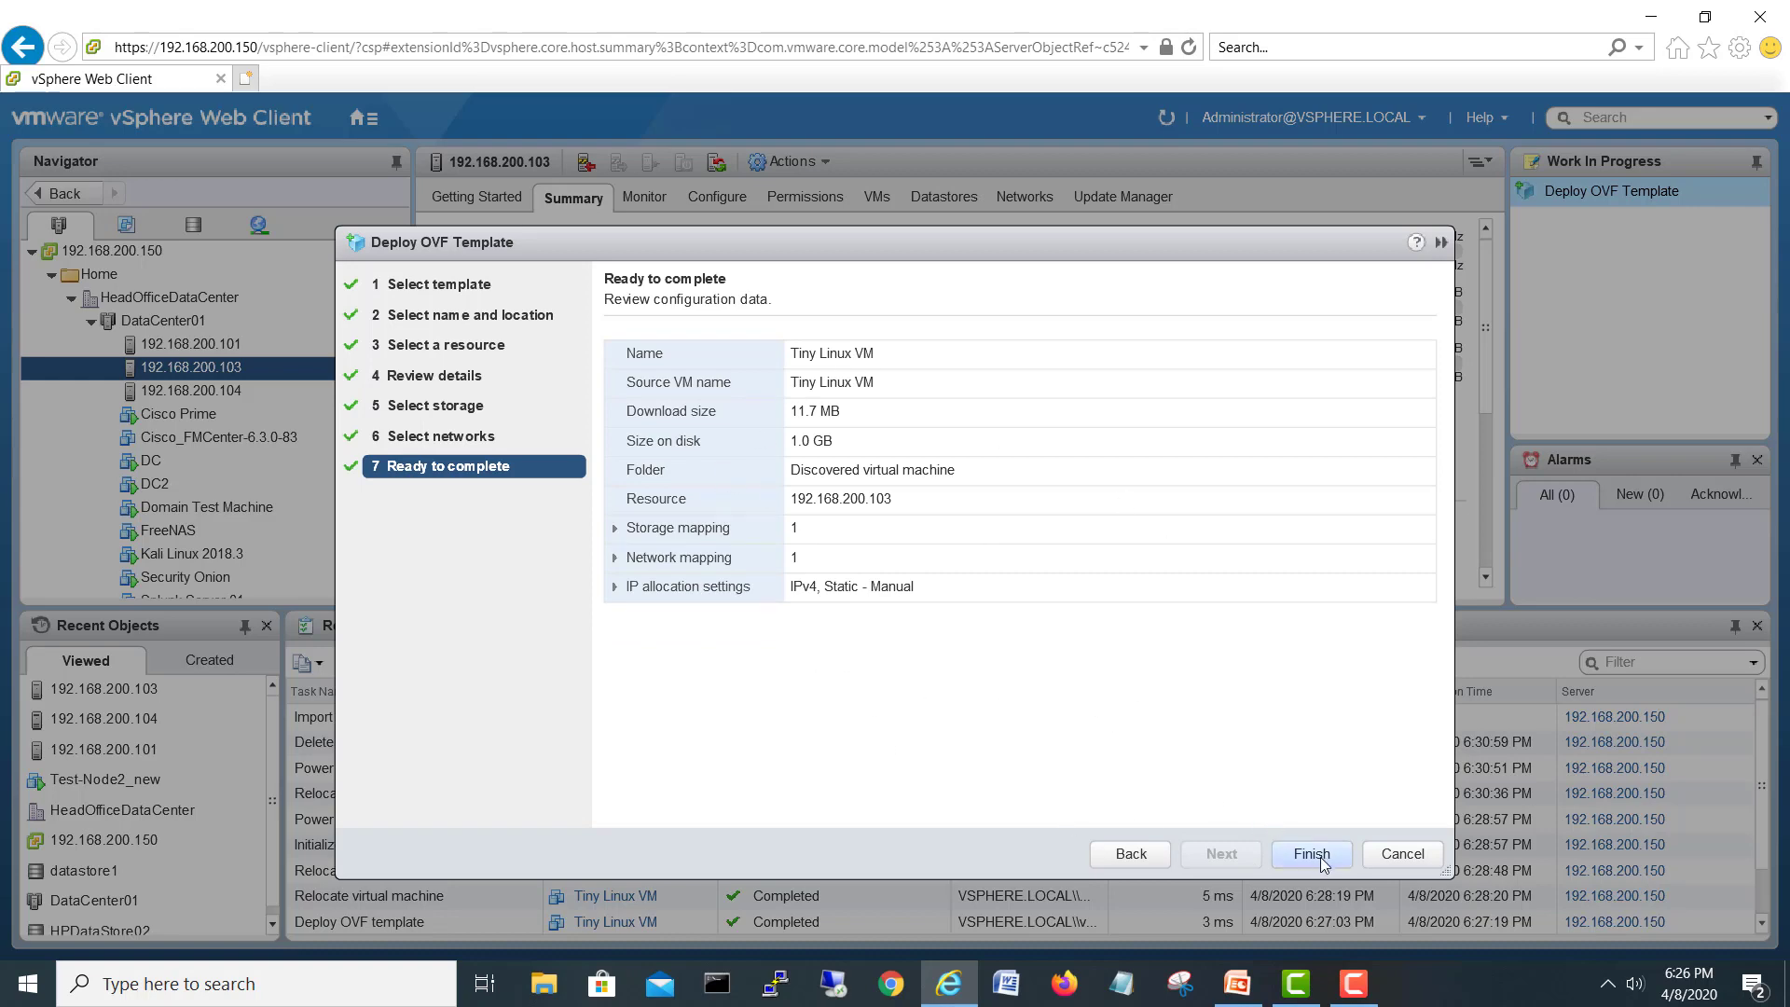
click(1310, 854)
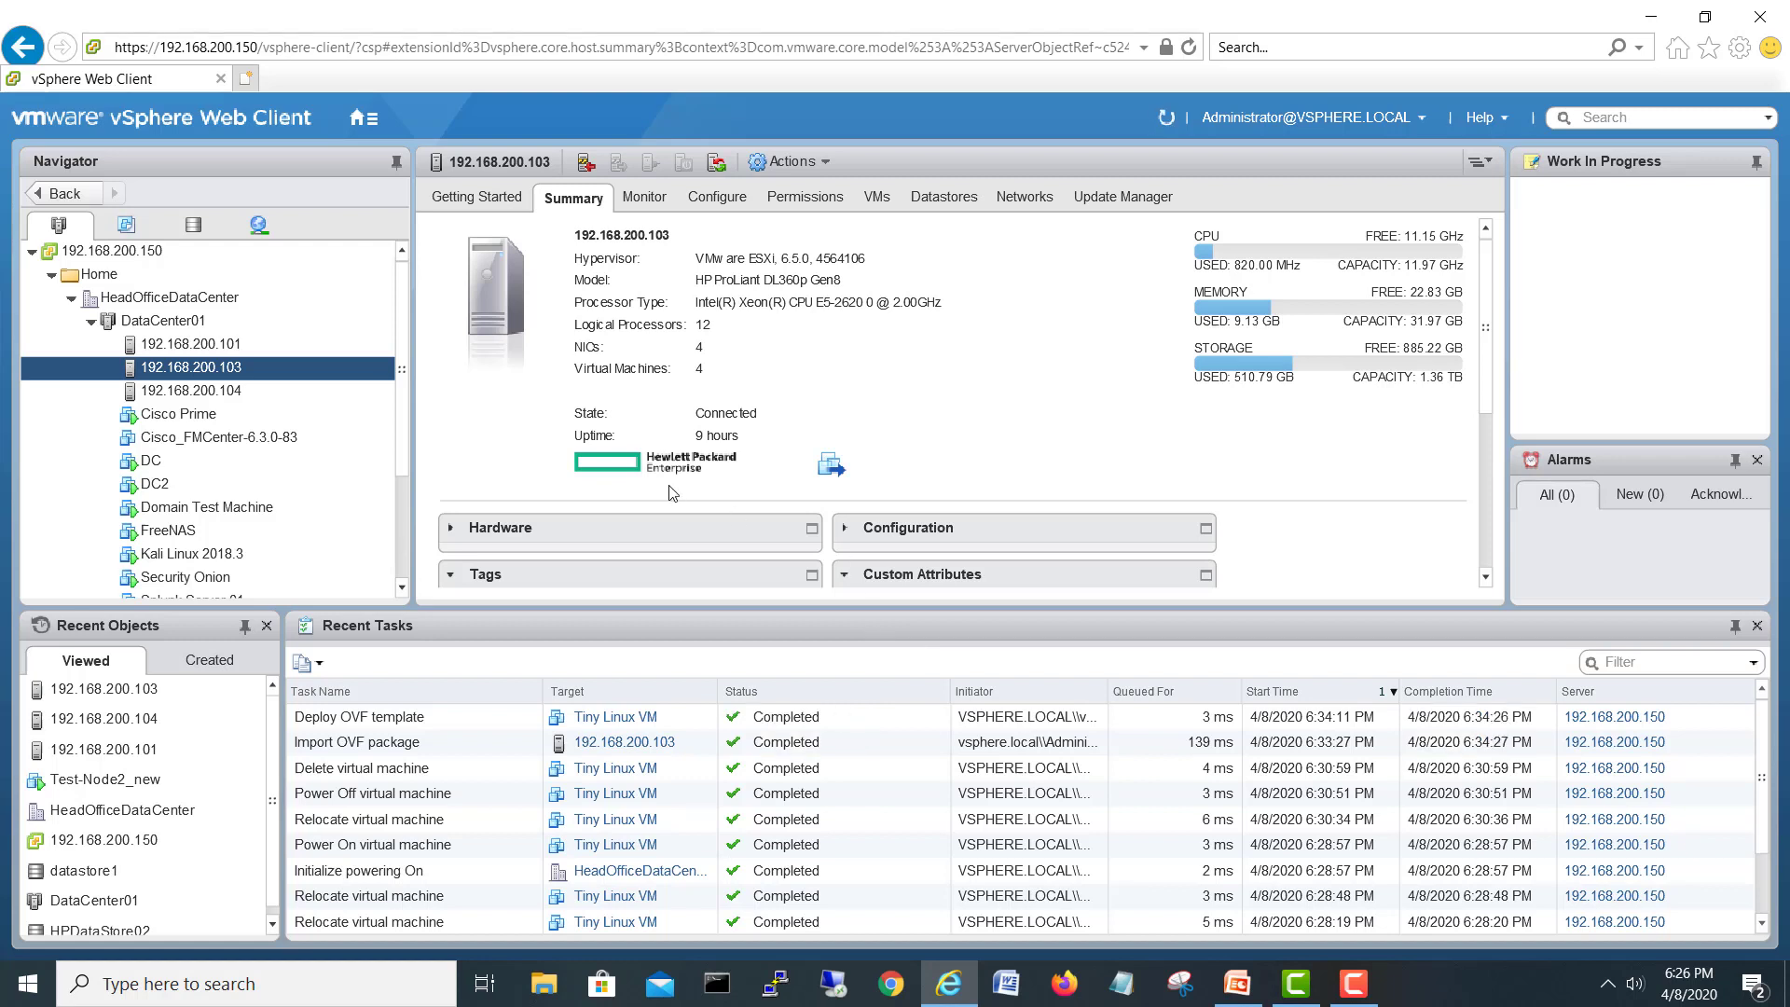
mouse_move(402, 304)
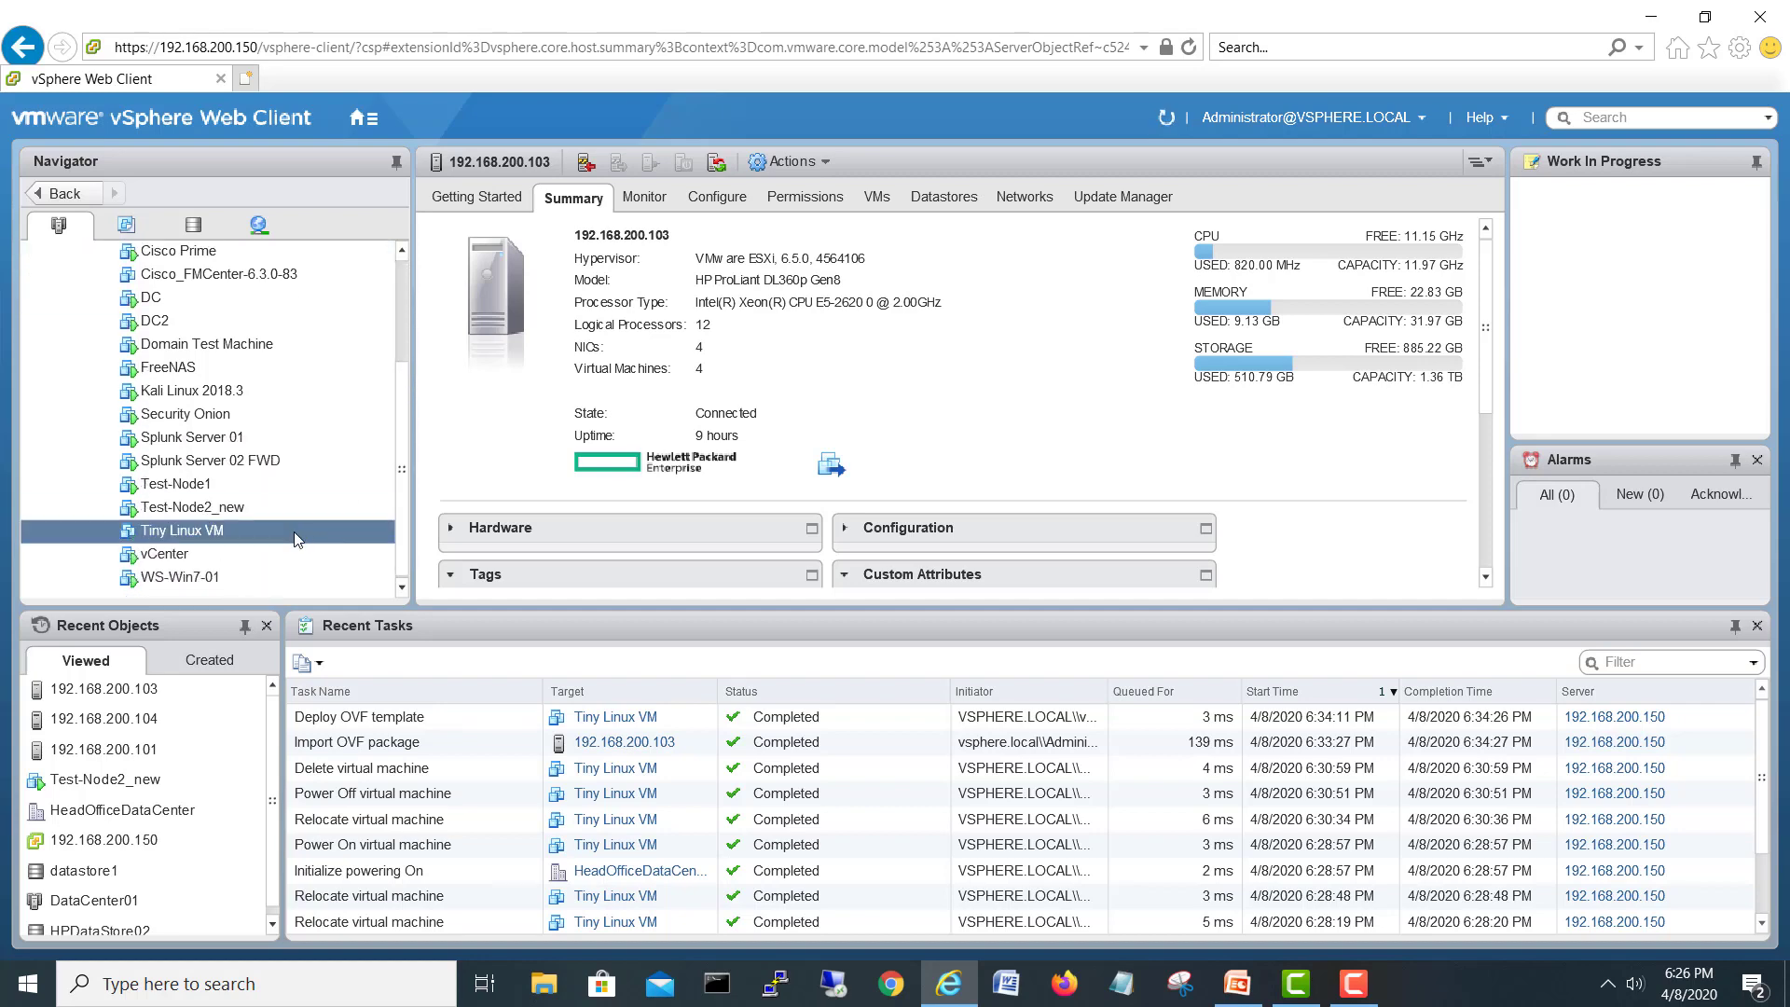
Show the Tiny Linux VM summary, powered off on host 192.168.200.103
click(179, 530)
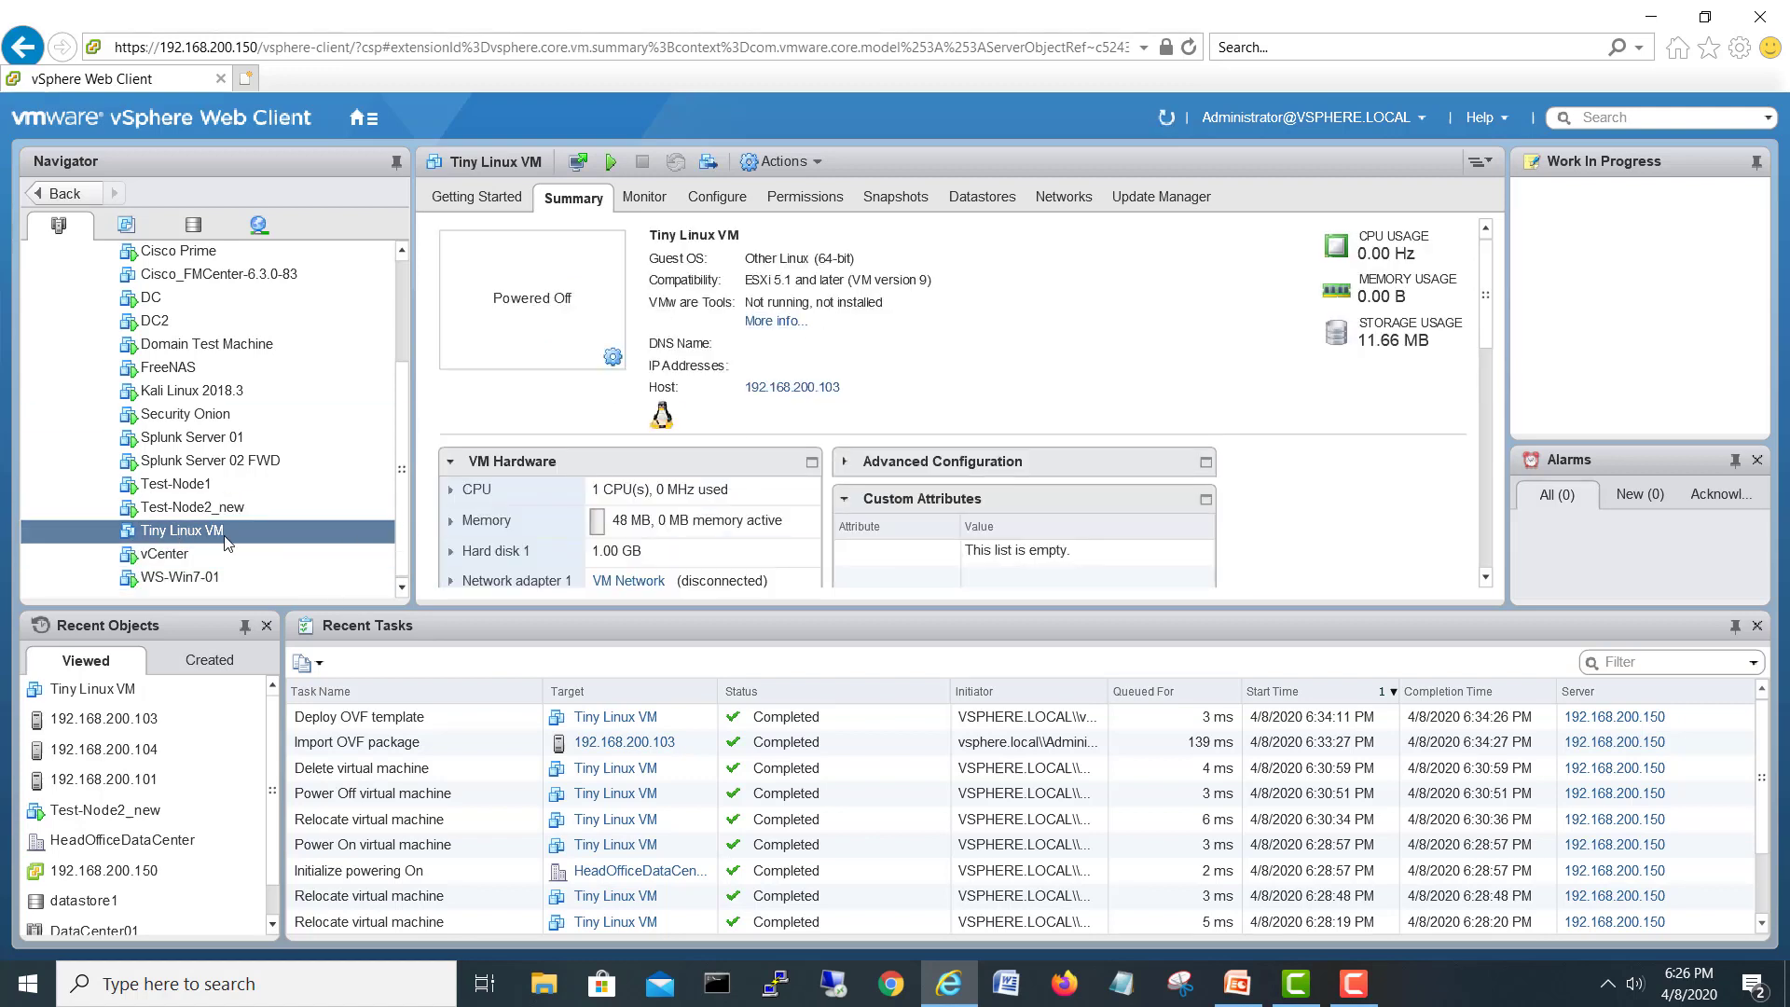
click(179, 531)
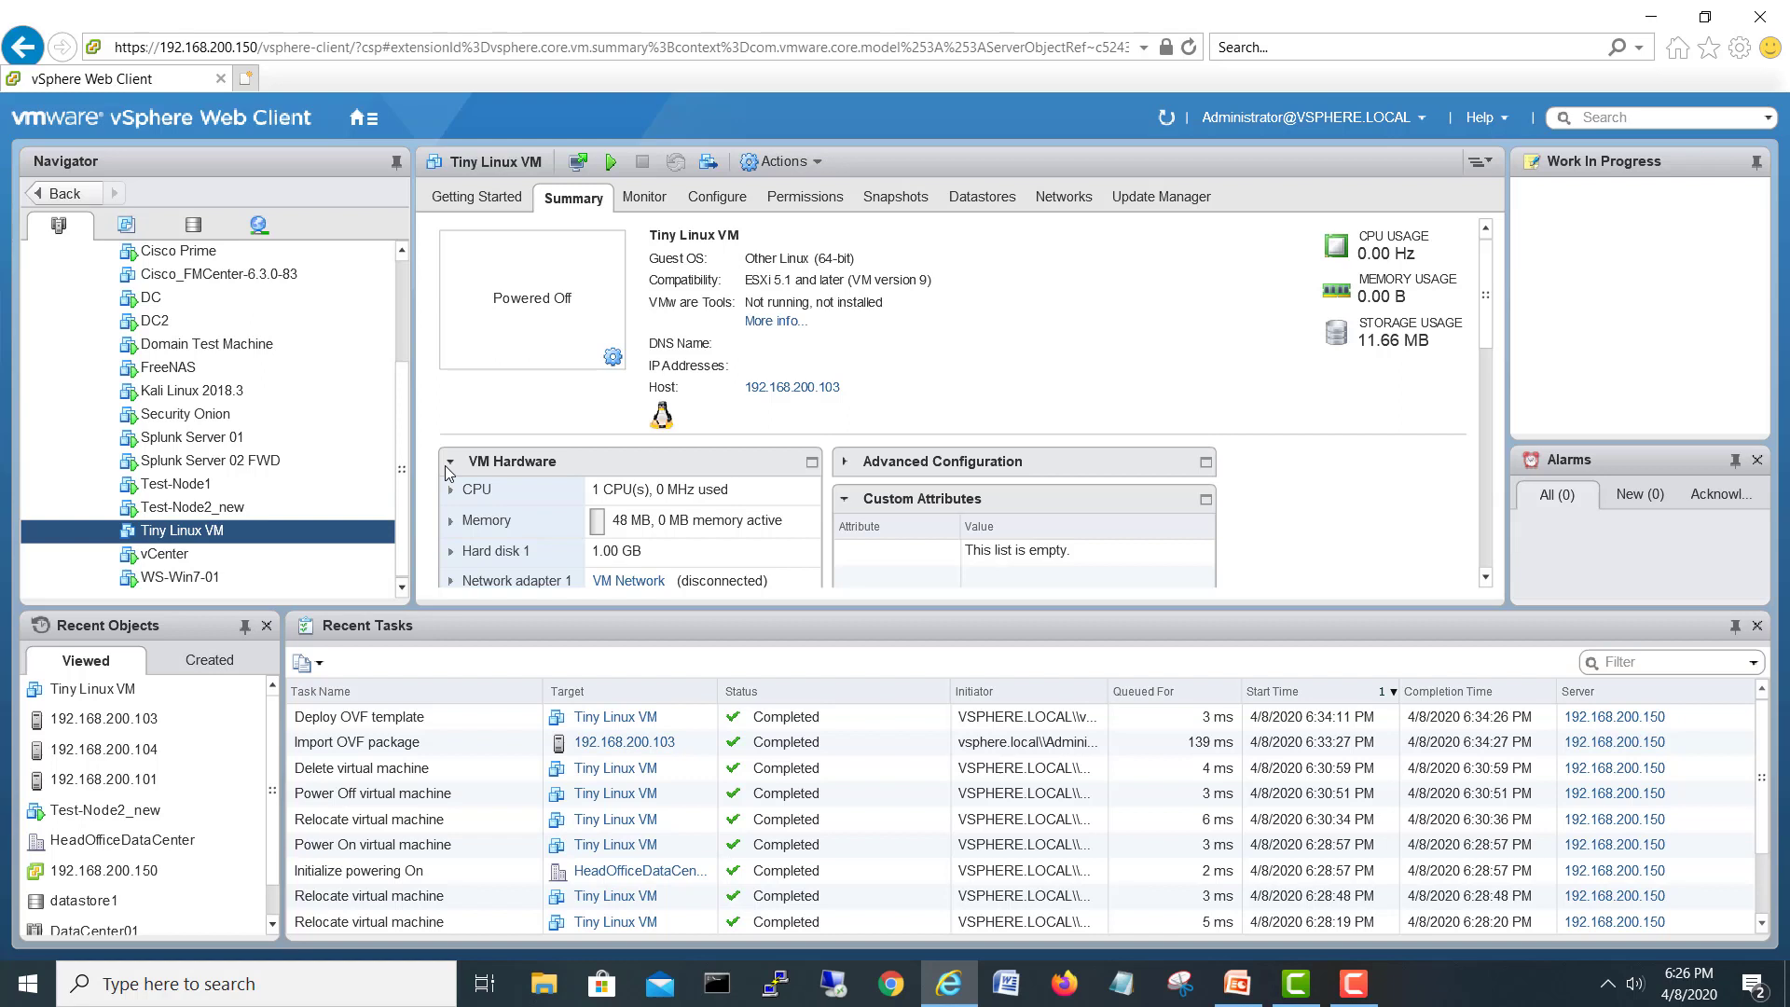
mouse_move(850, 394)
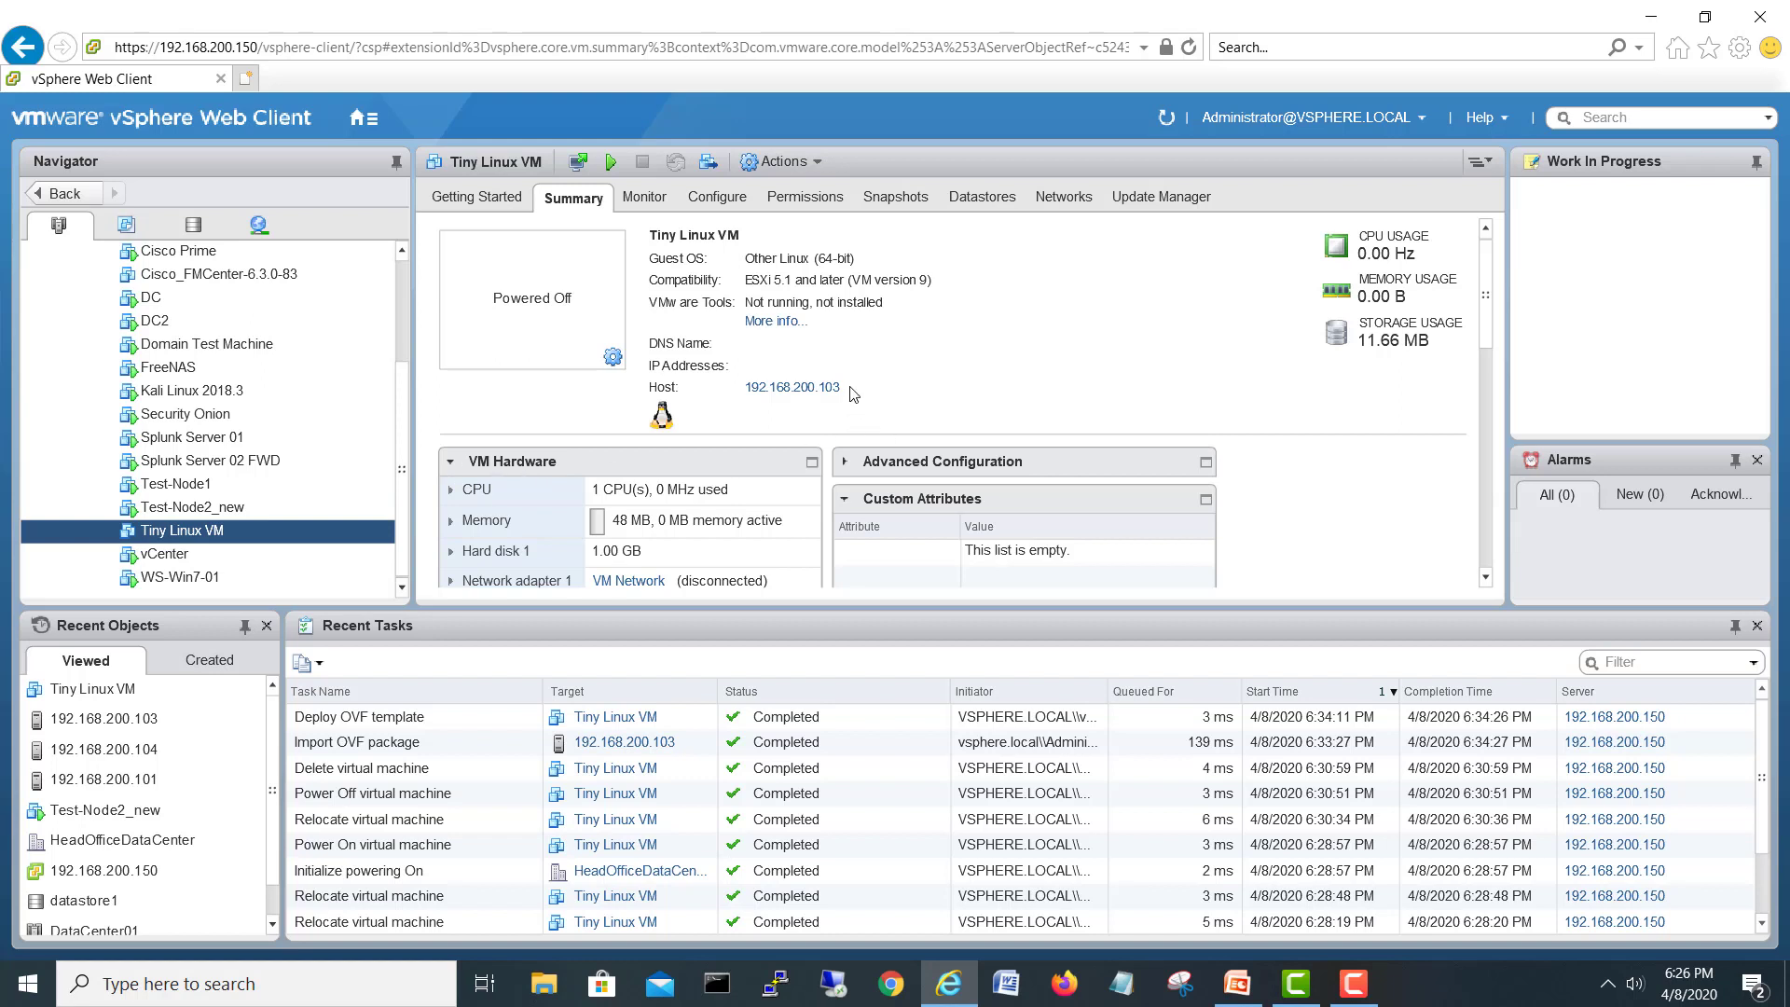
mouse_move(188, 531)
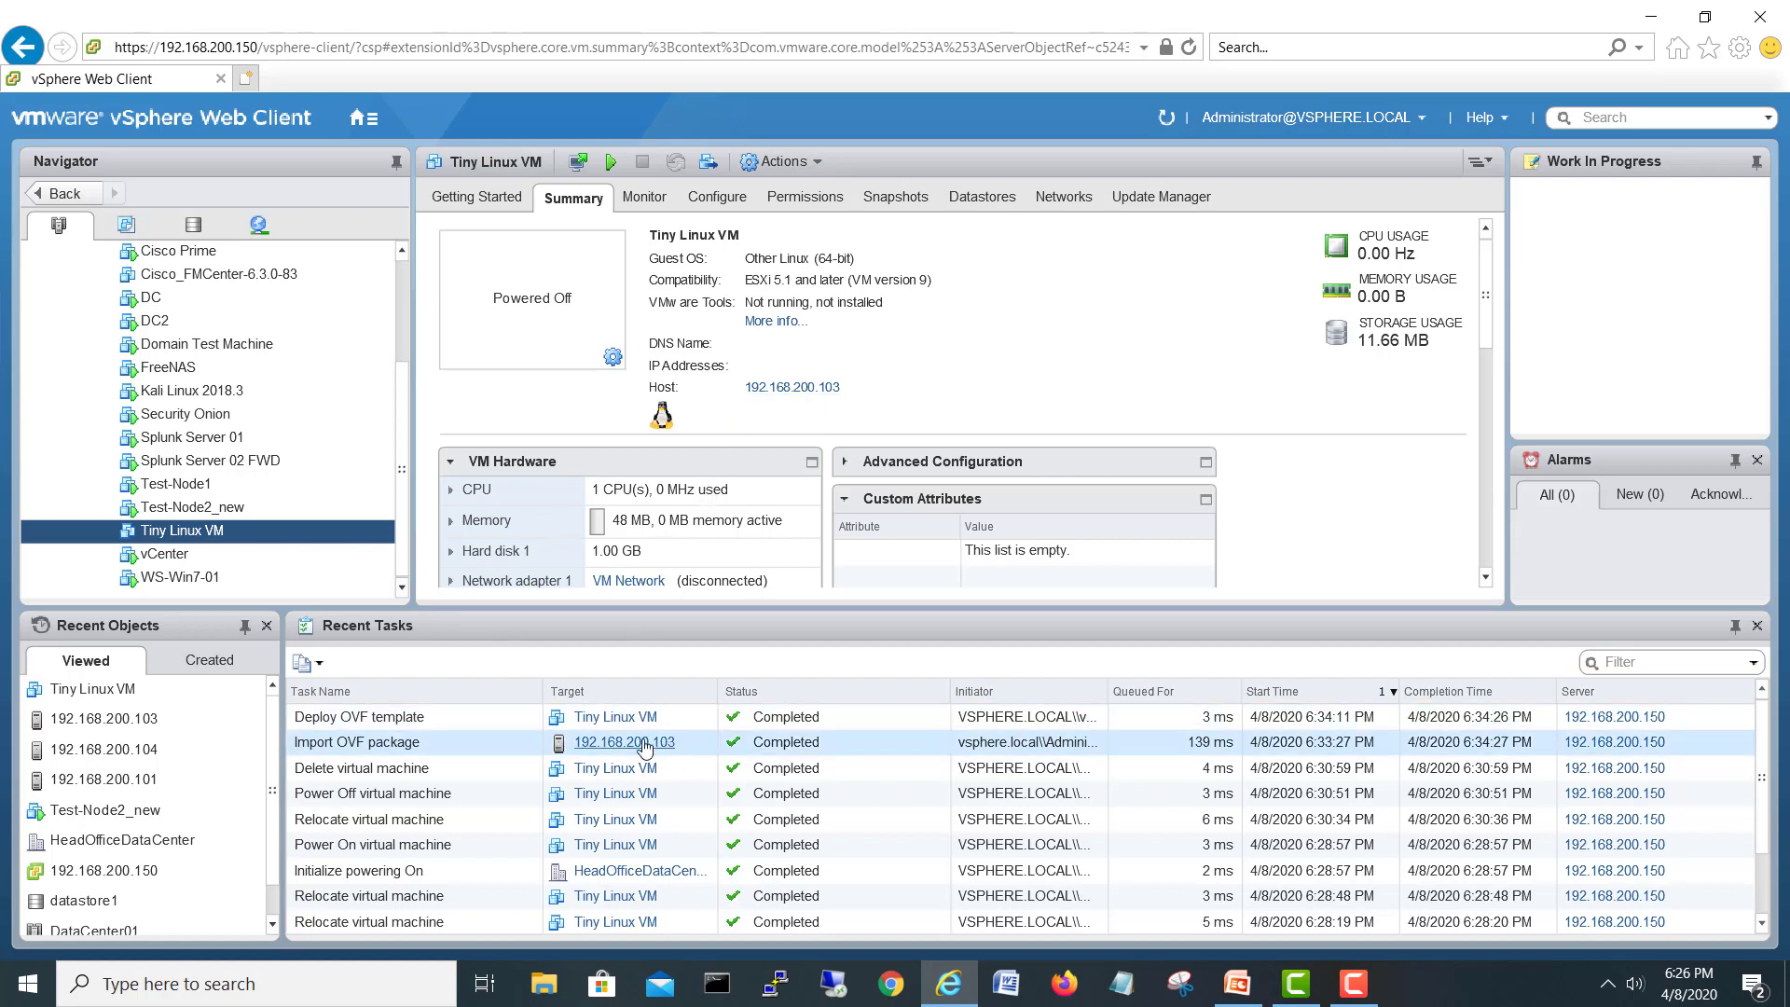
mouse_move(181, 532)
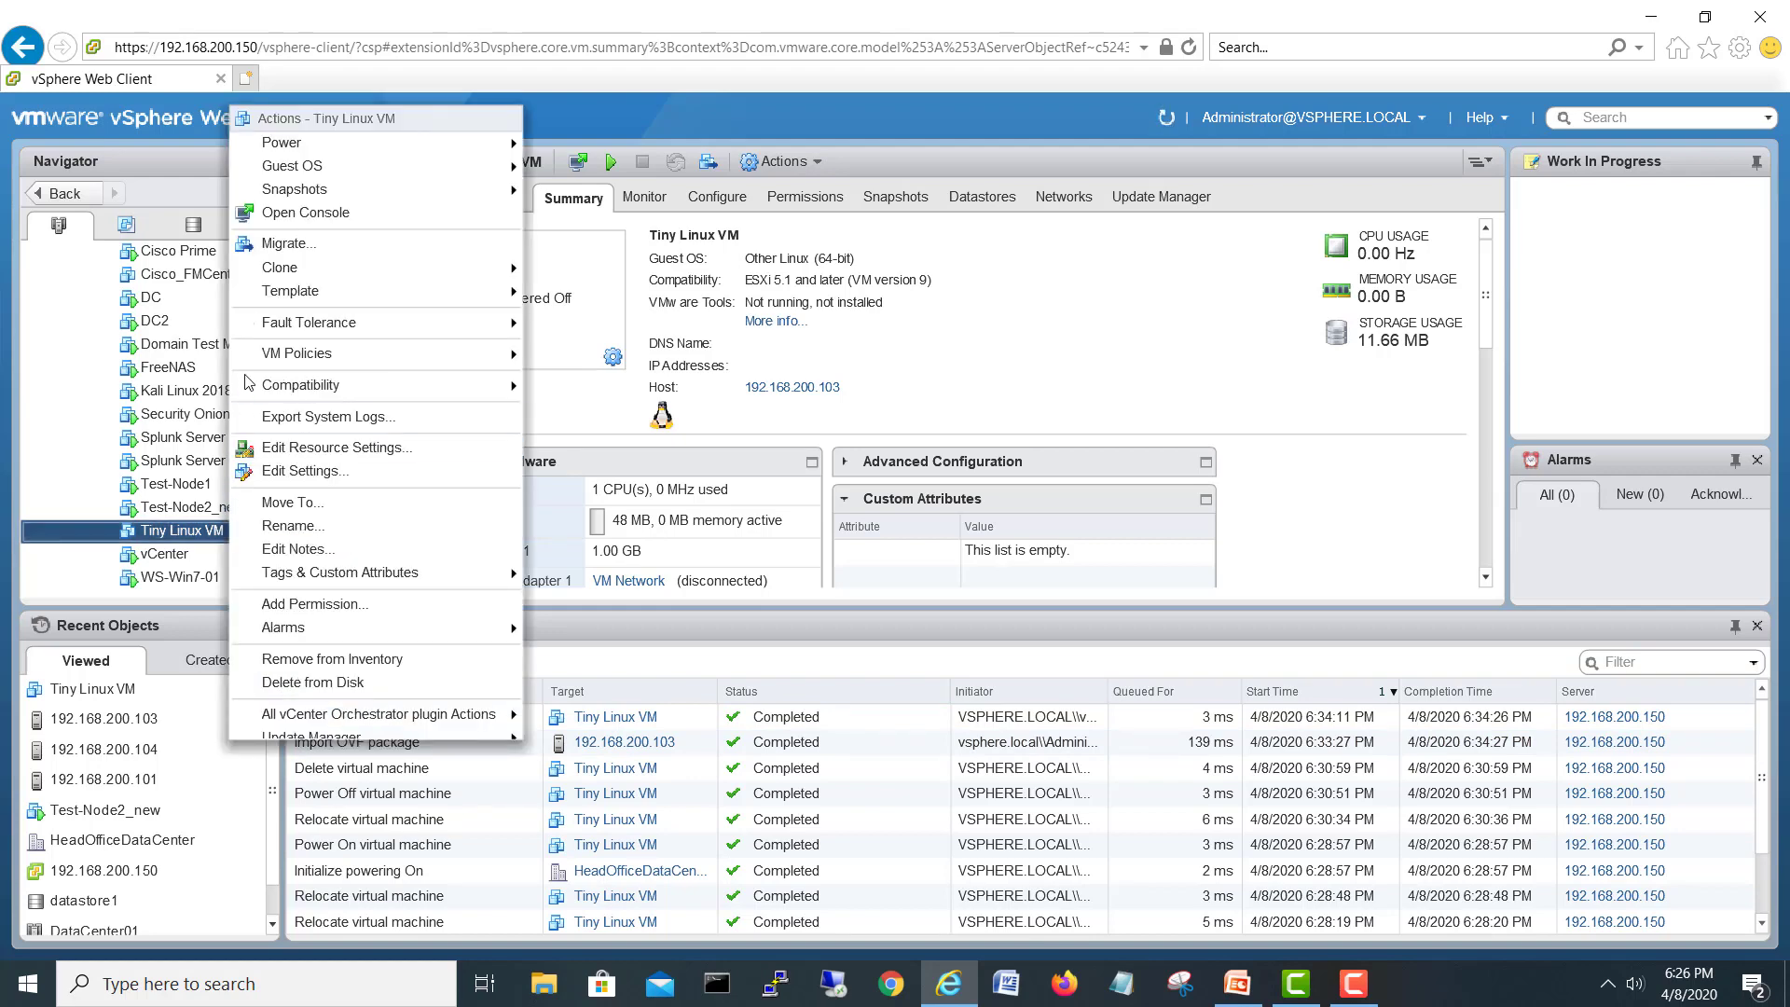
Migrate Tiny Linux VM, compute resource only, to host 192.168.200.104 keeping VM Network
click(289, 243)
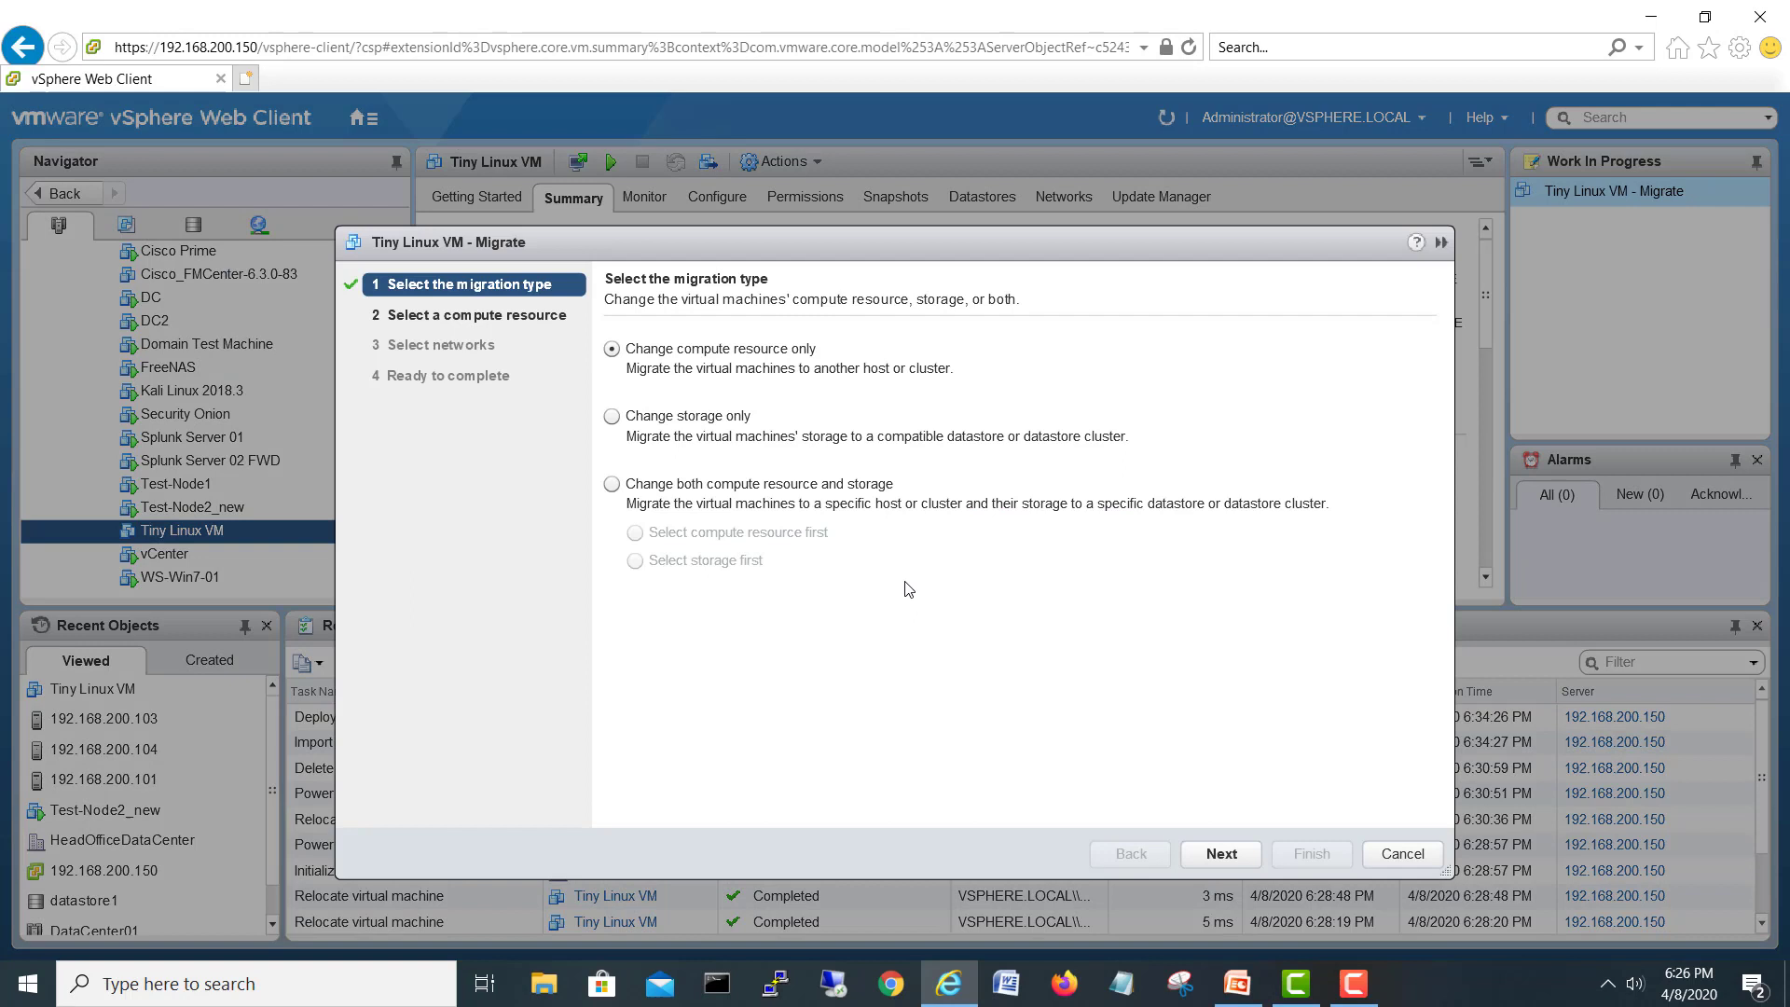
mouse_move(748, 361)
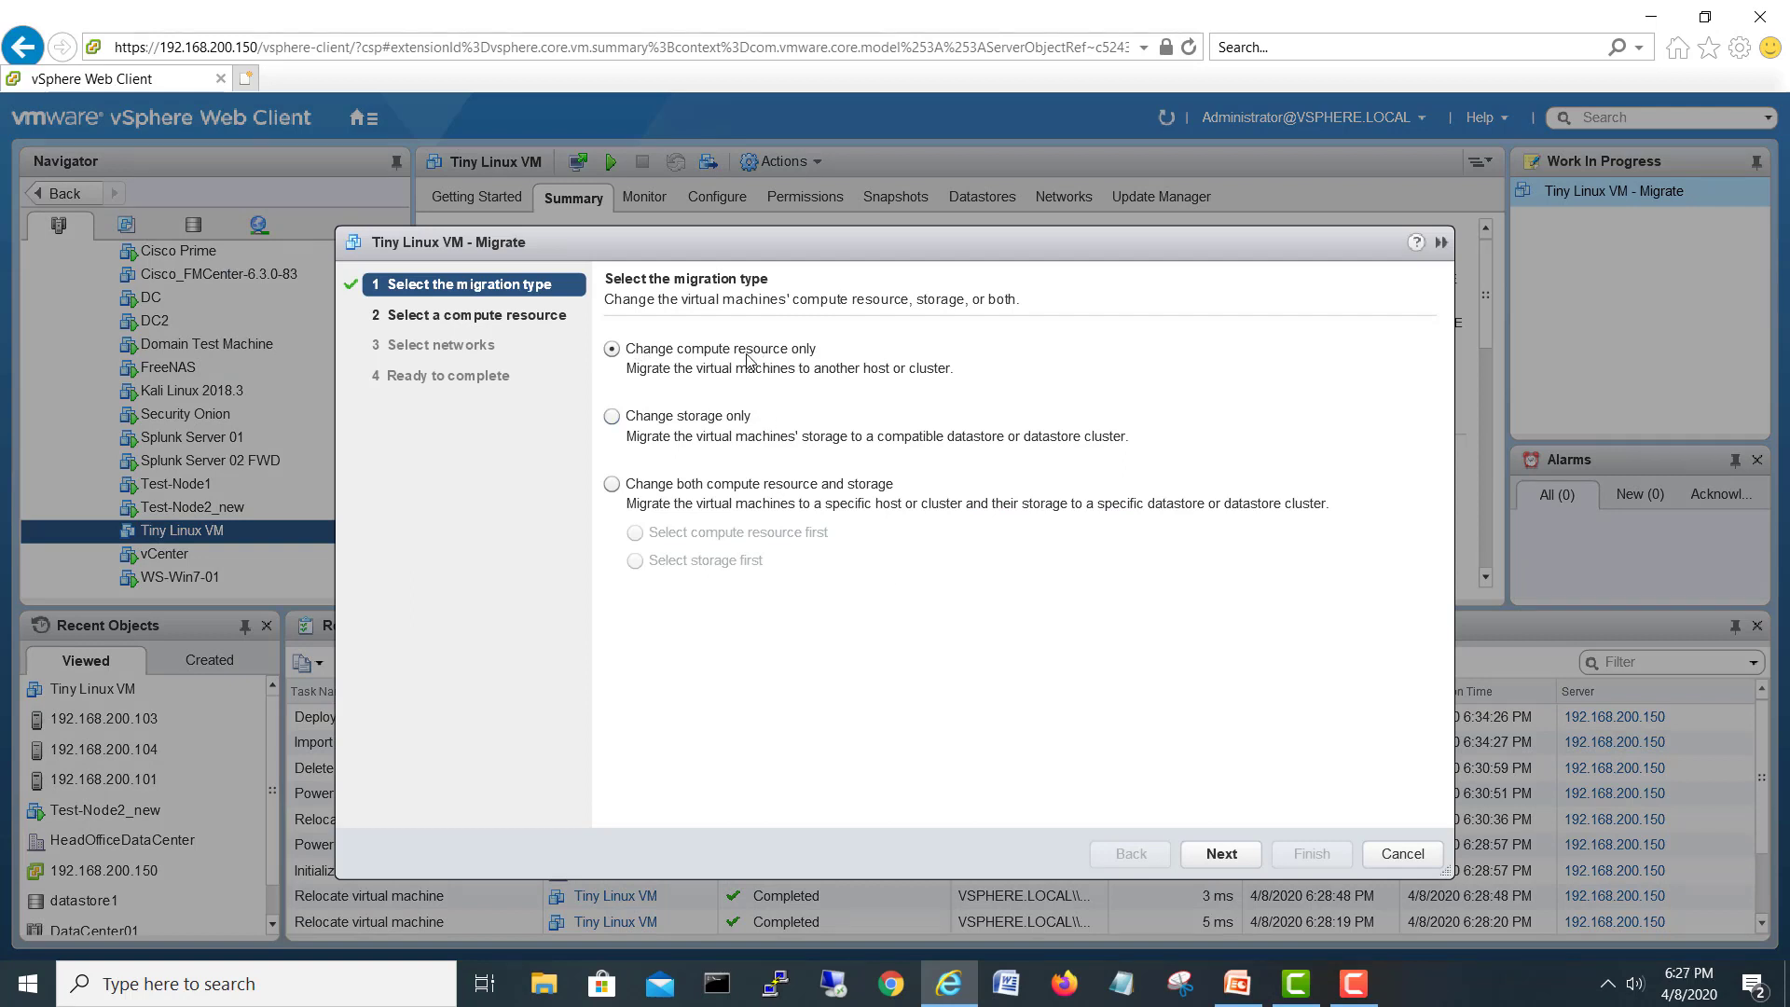
mouse_move(990, 537)
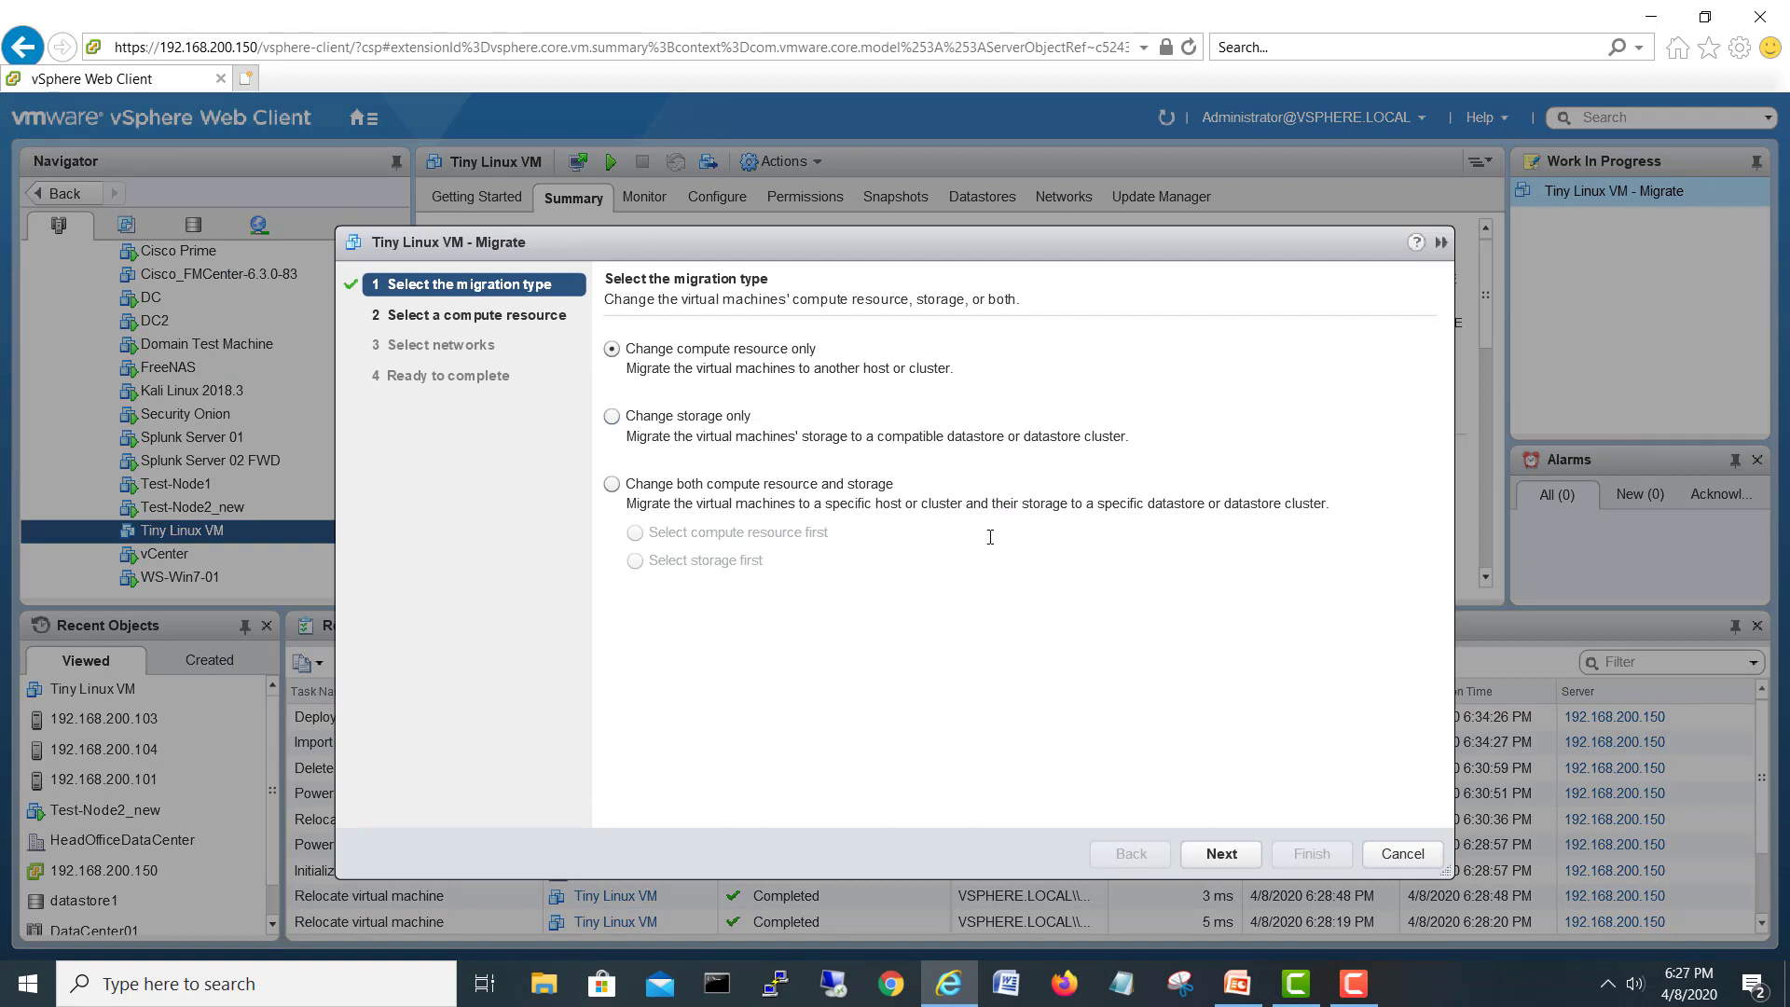
click(1220, 852)
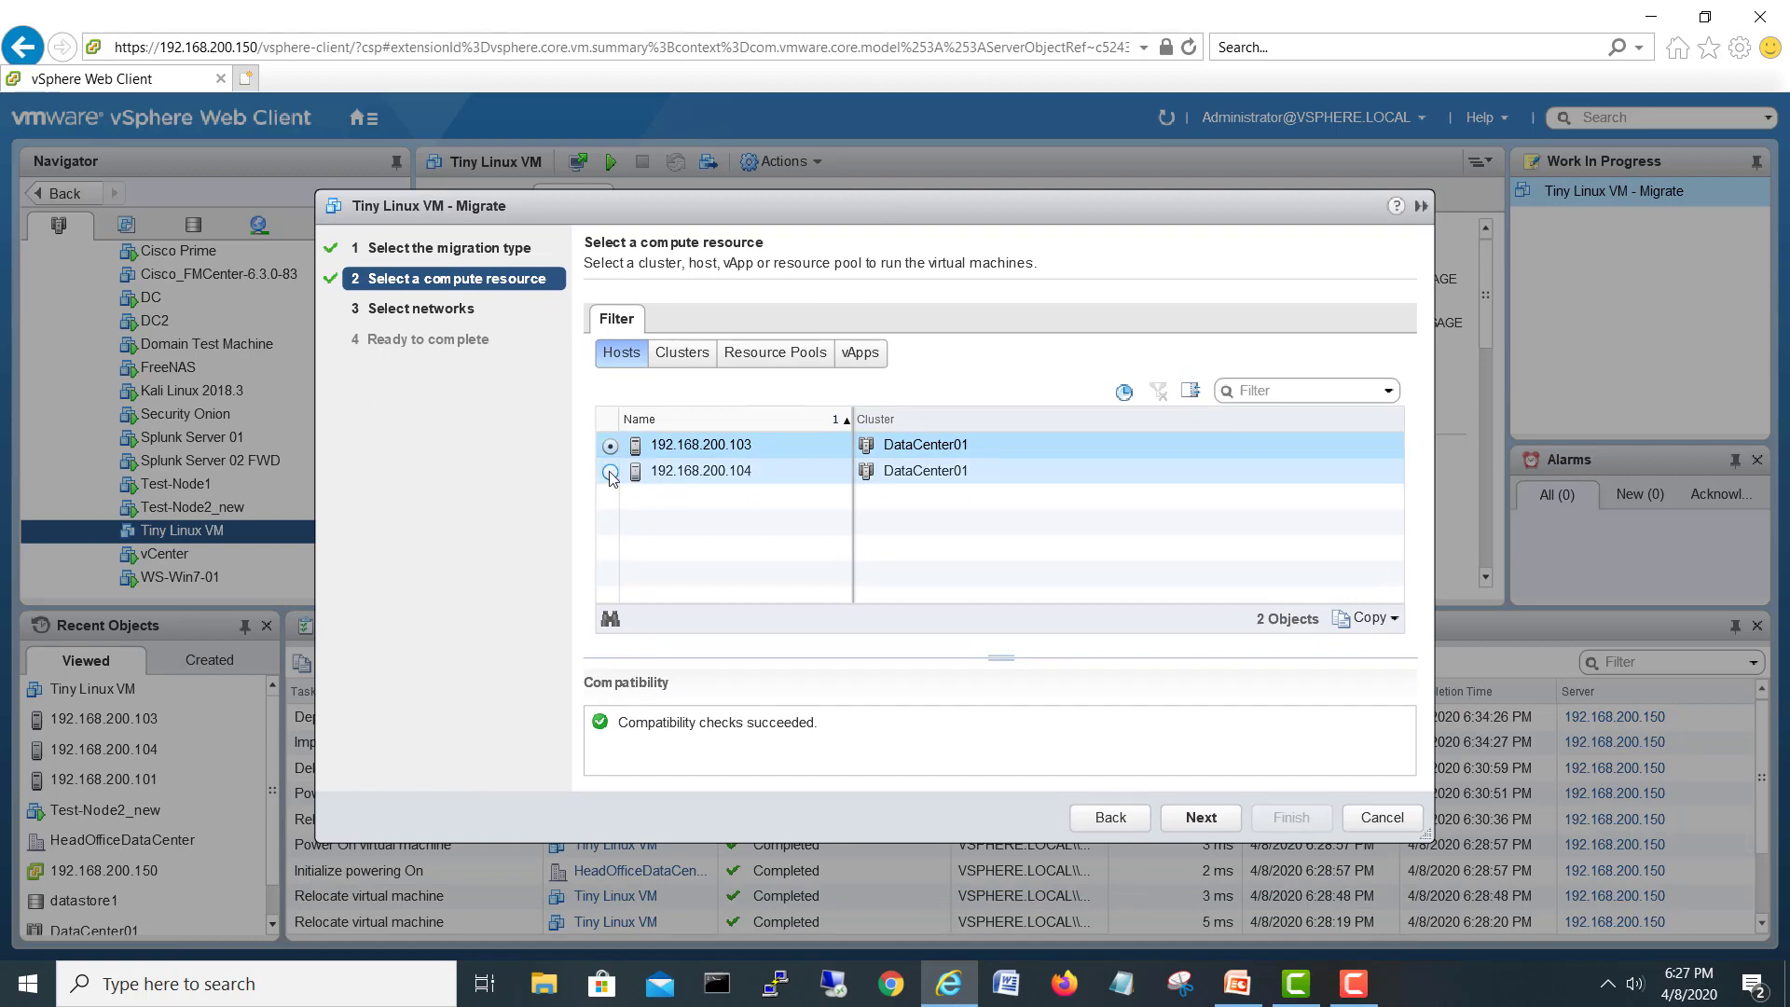
click(612, 471)
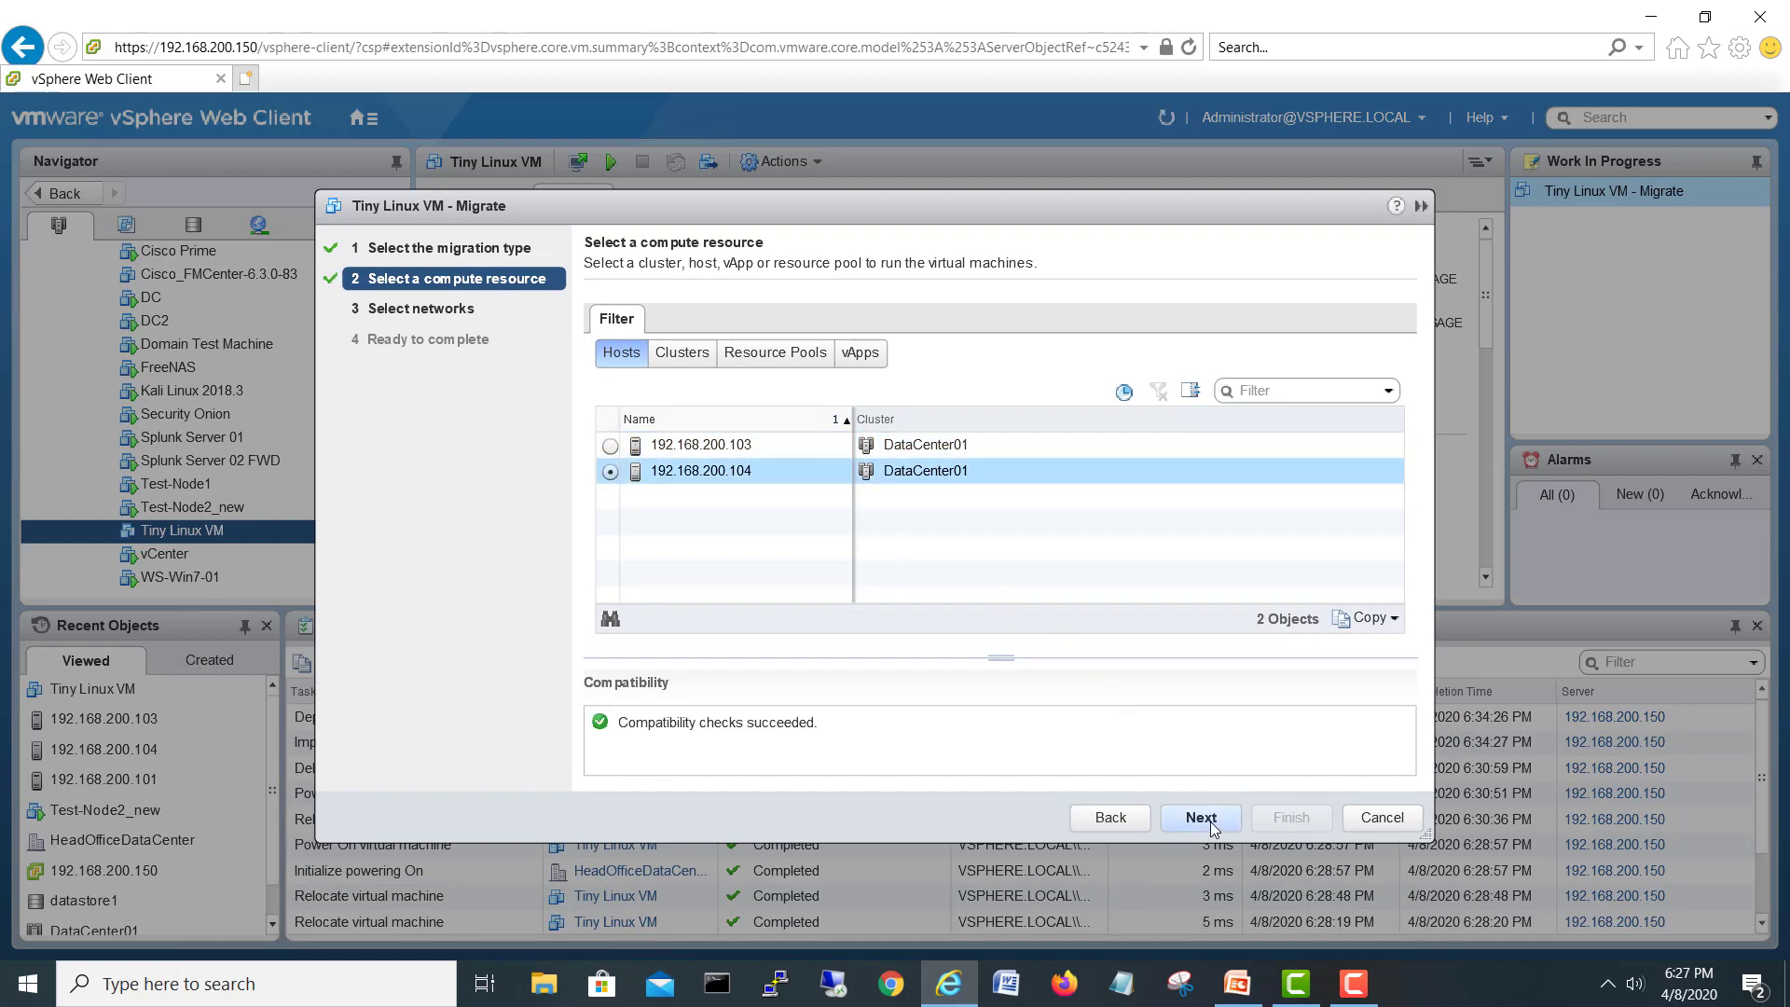
click(1199, 819)
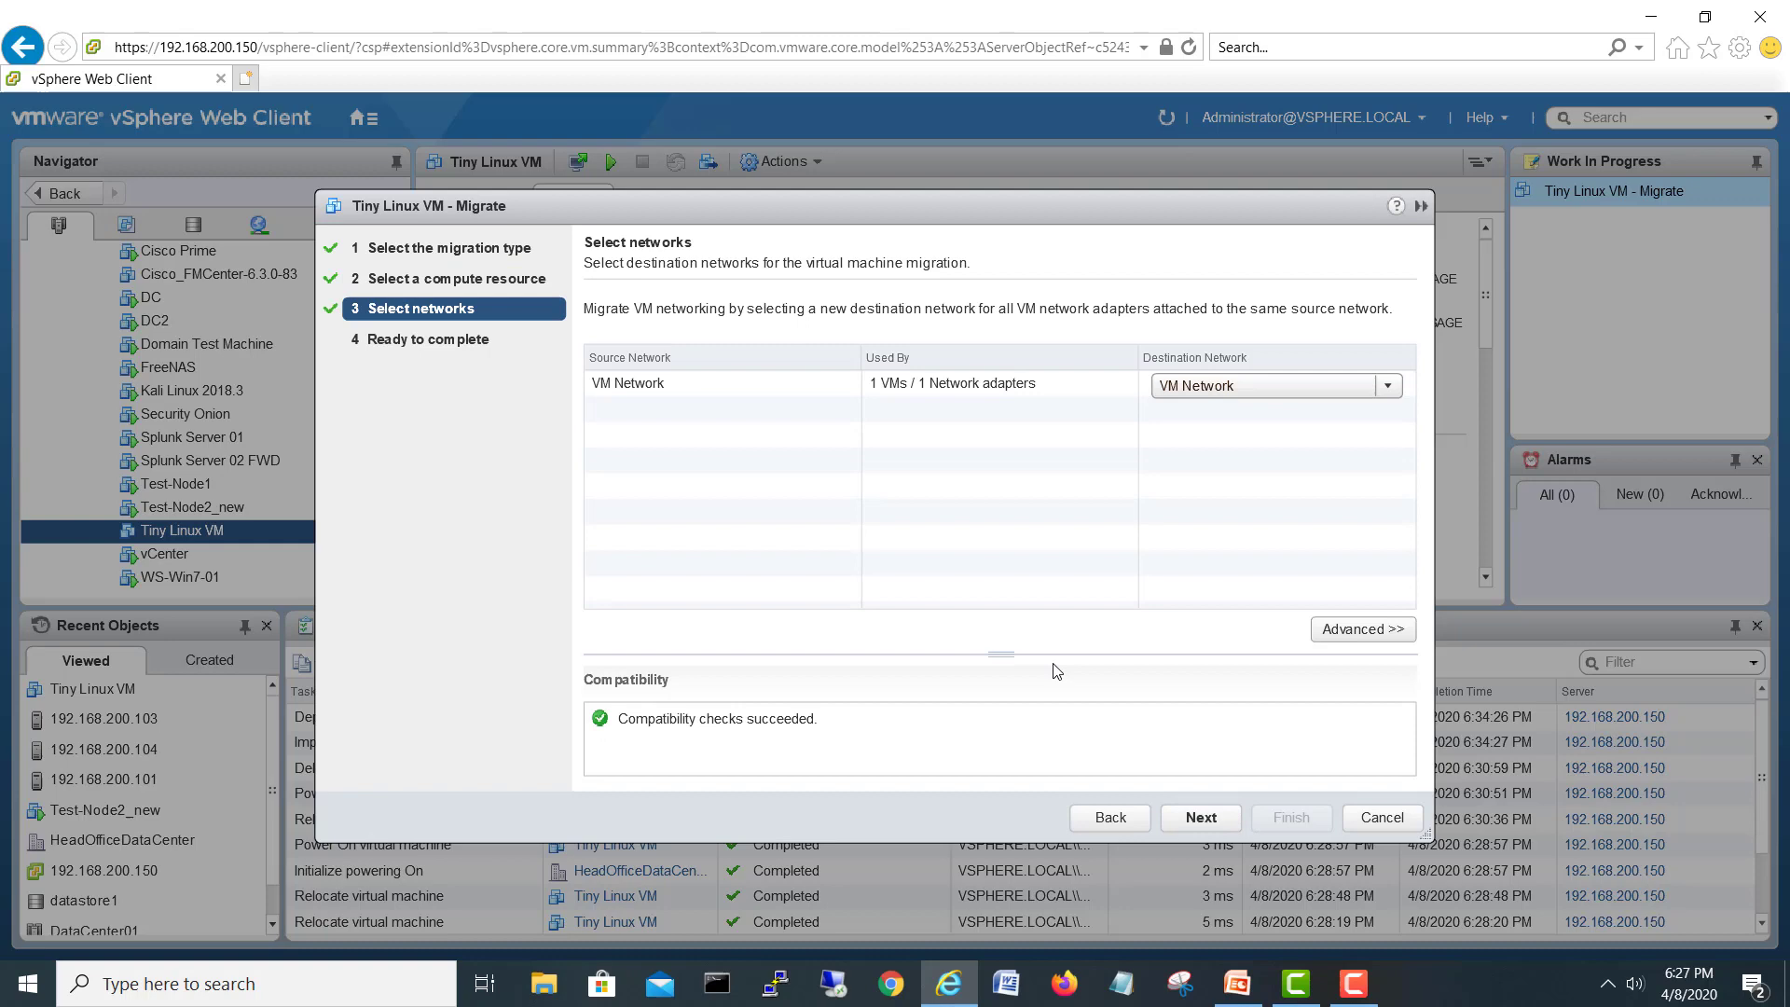
click(1199, 817)
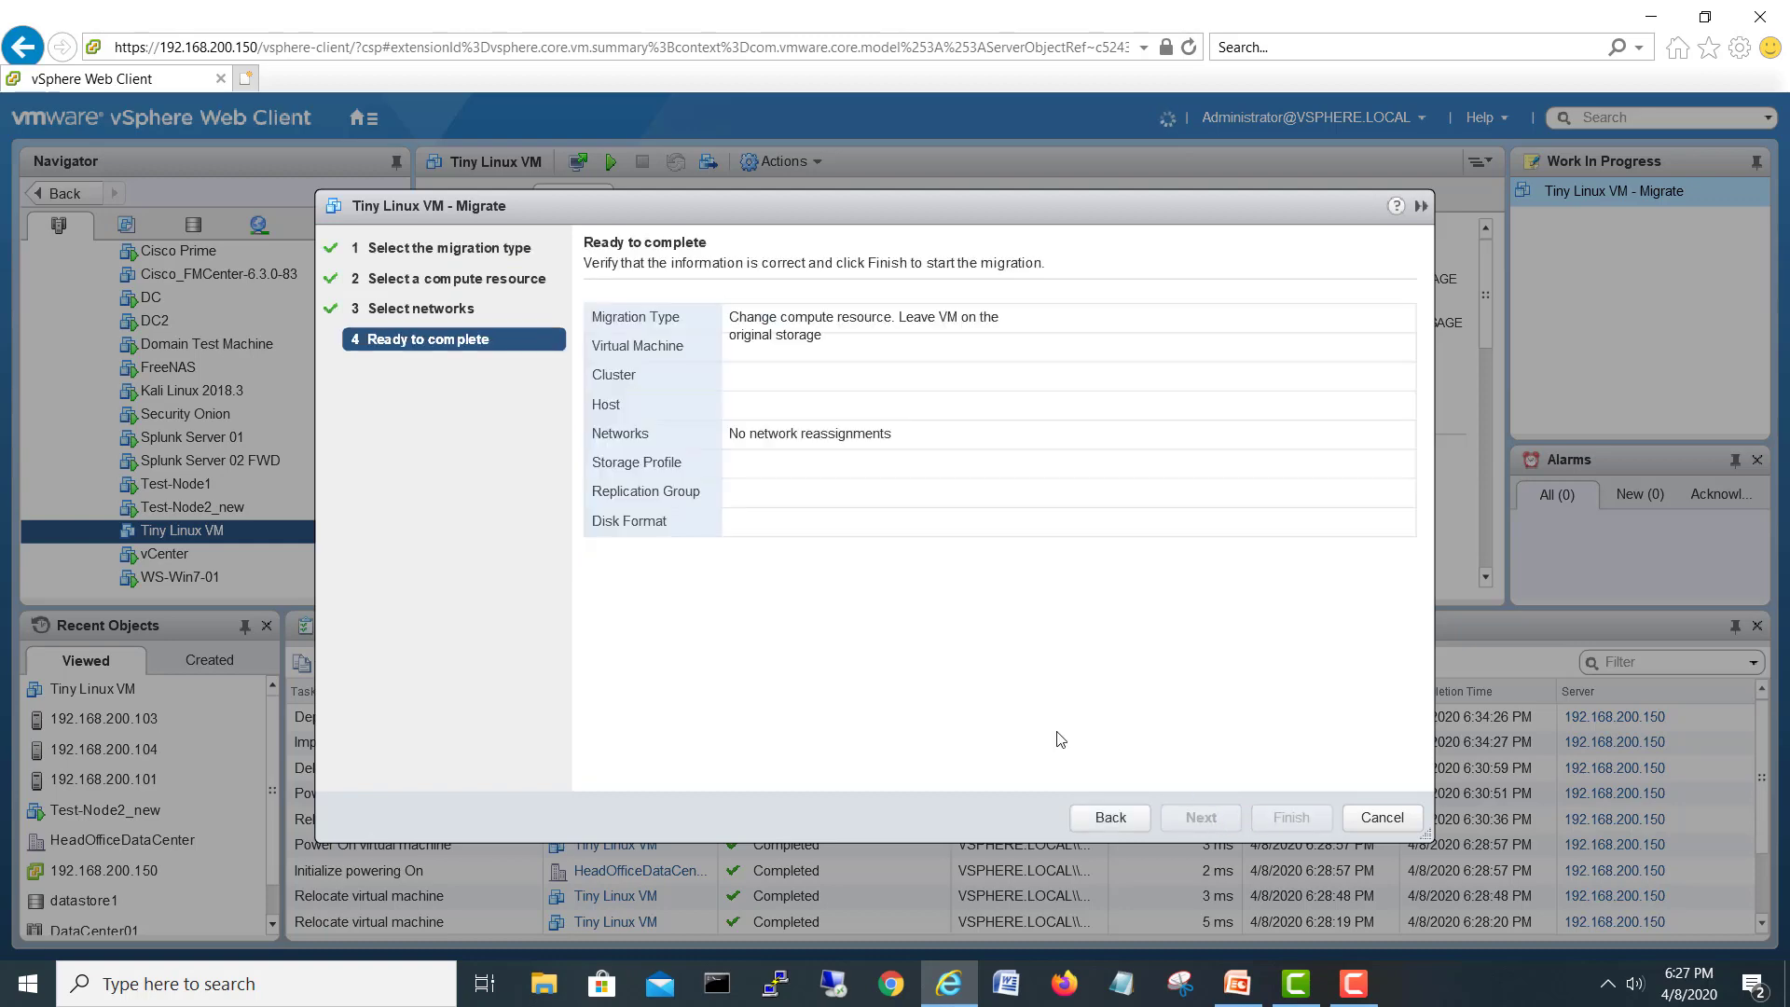
click(1379, 817)
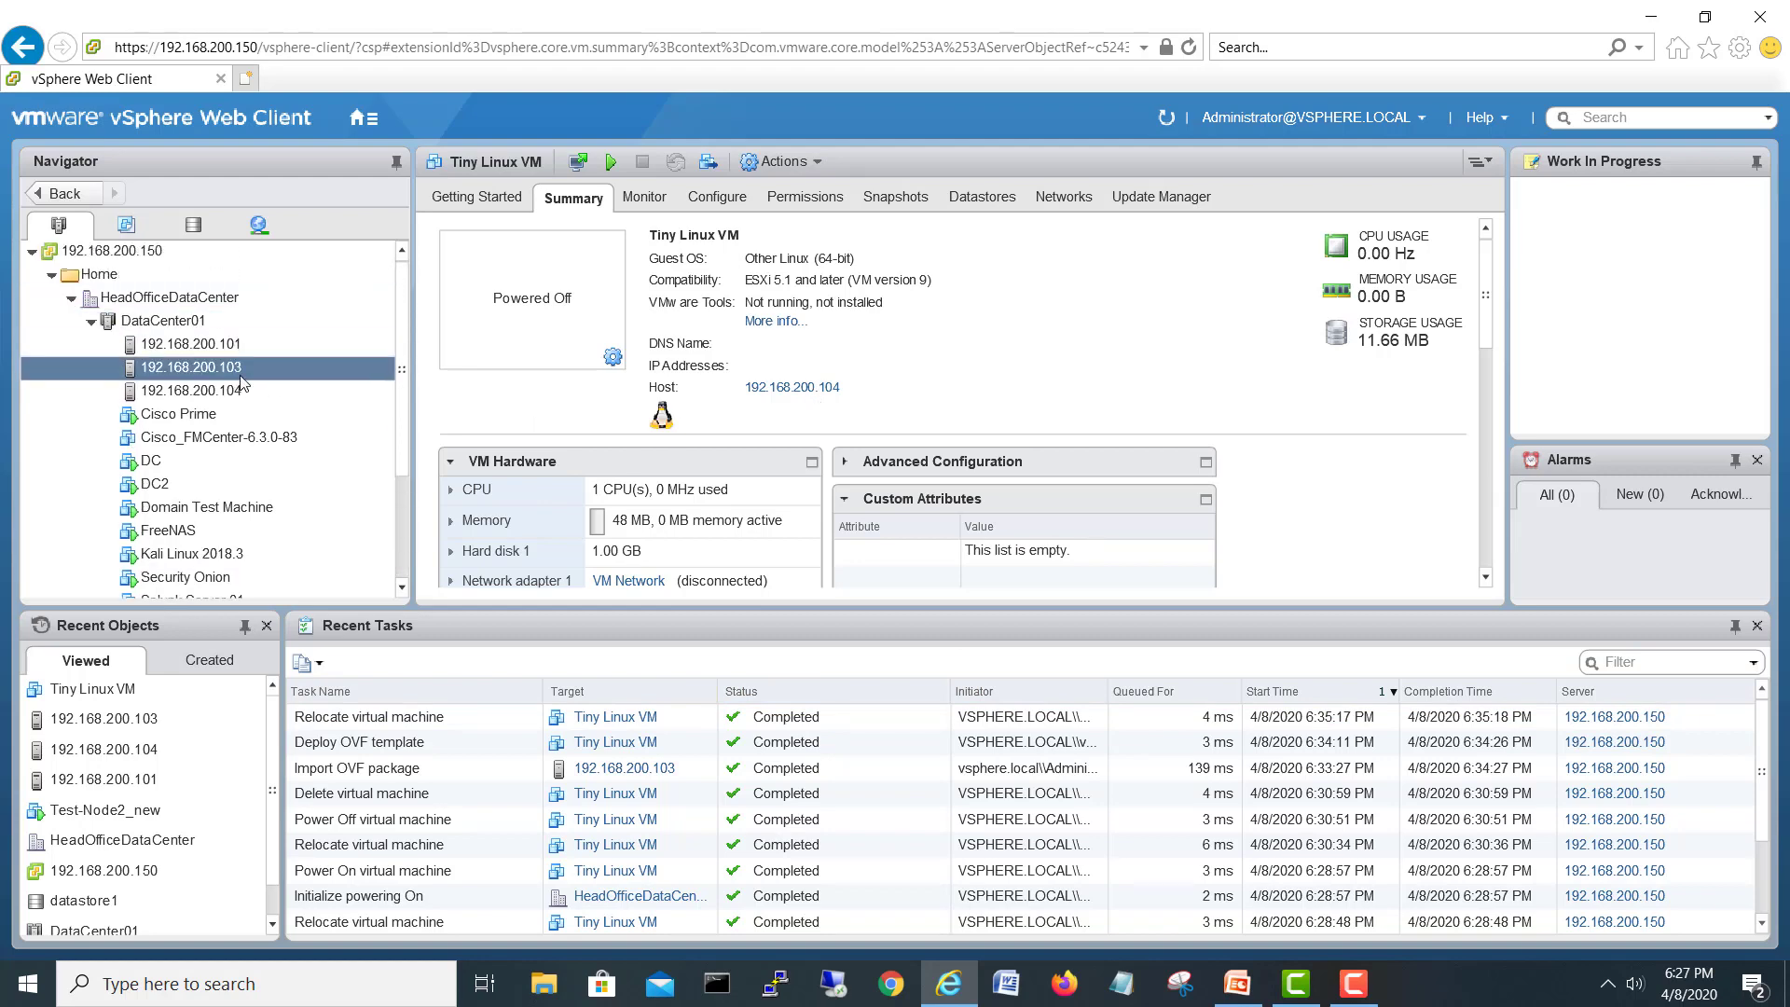
Find Tiny Linux VM in host 192.168.200.104's VM list and show its summary
click(192, 390)
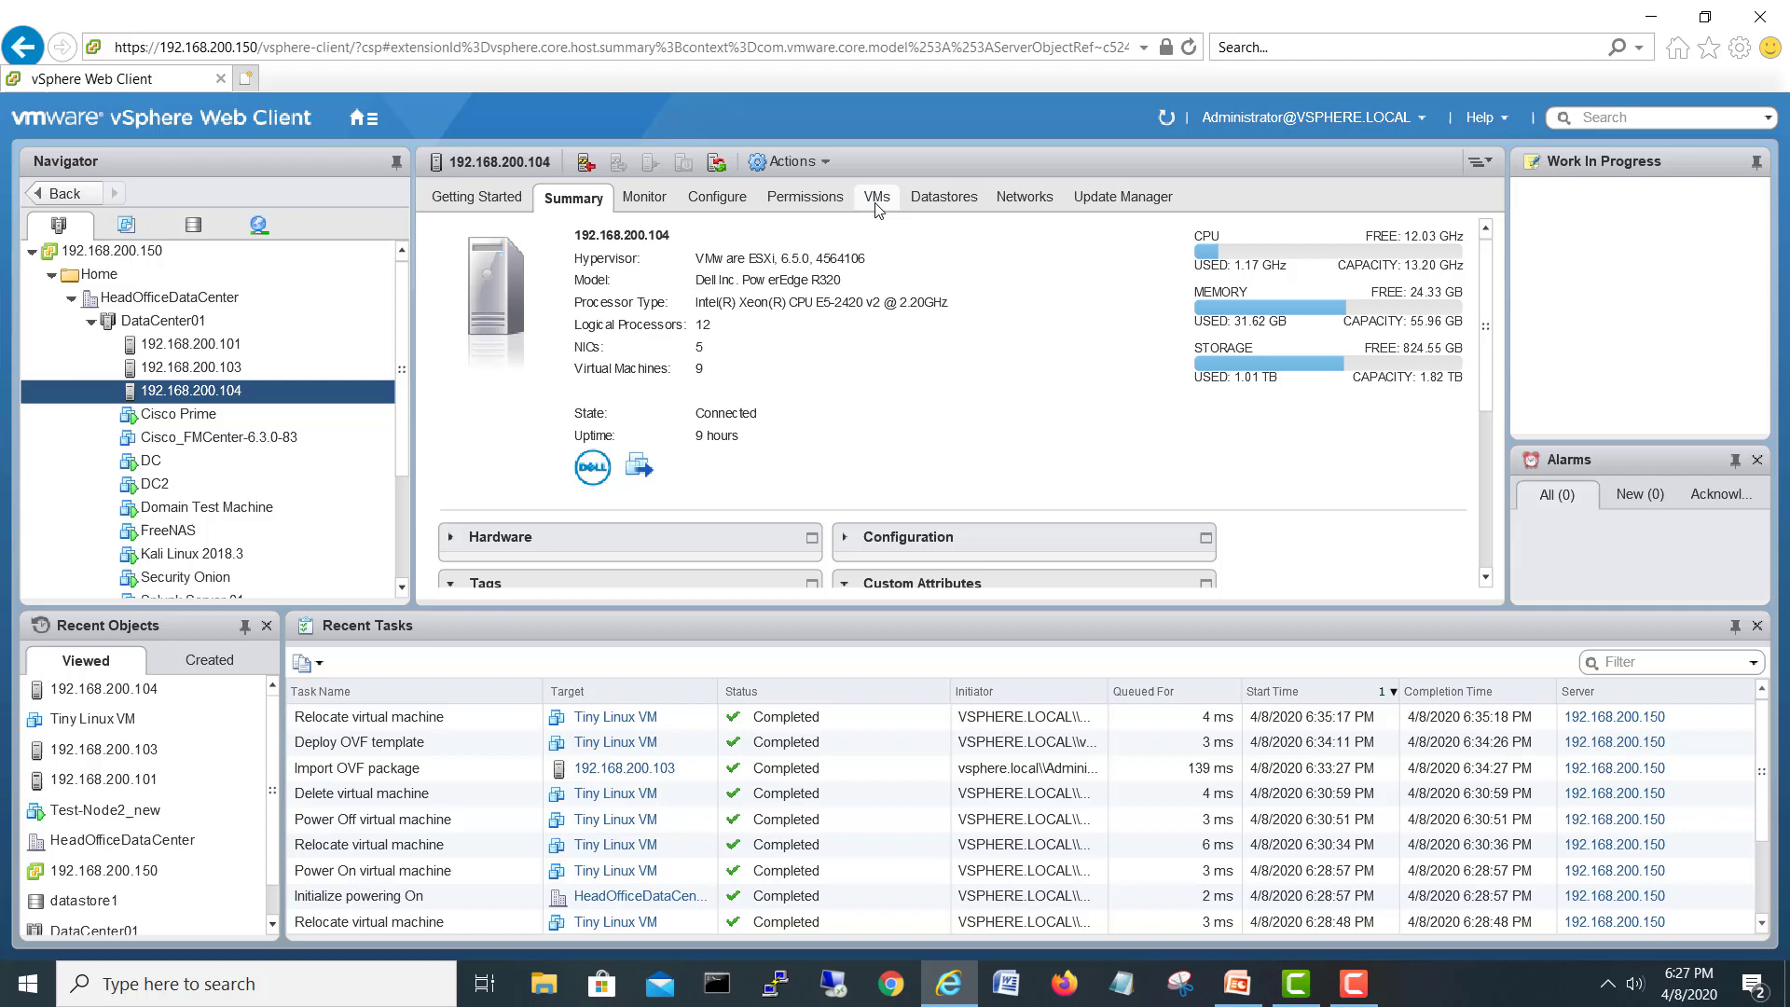
click(876, 196)
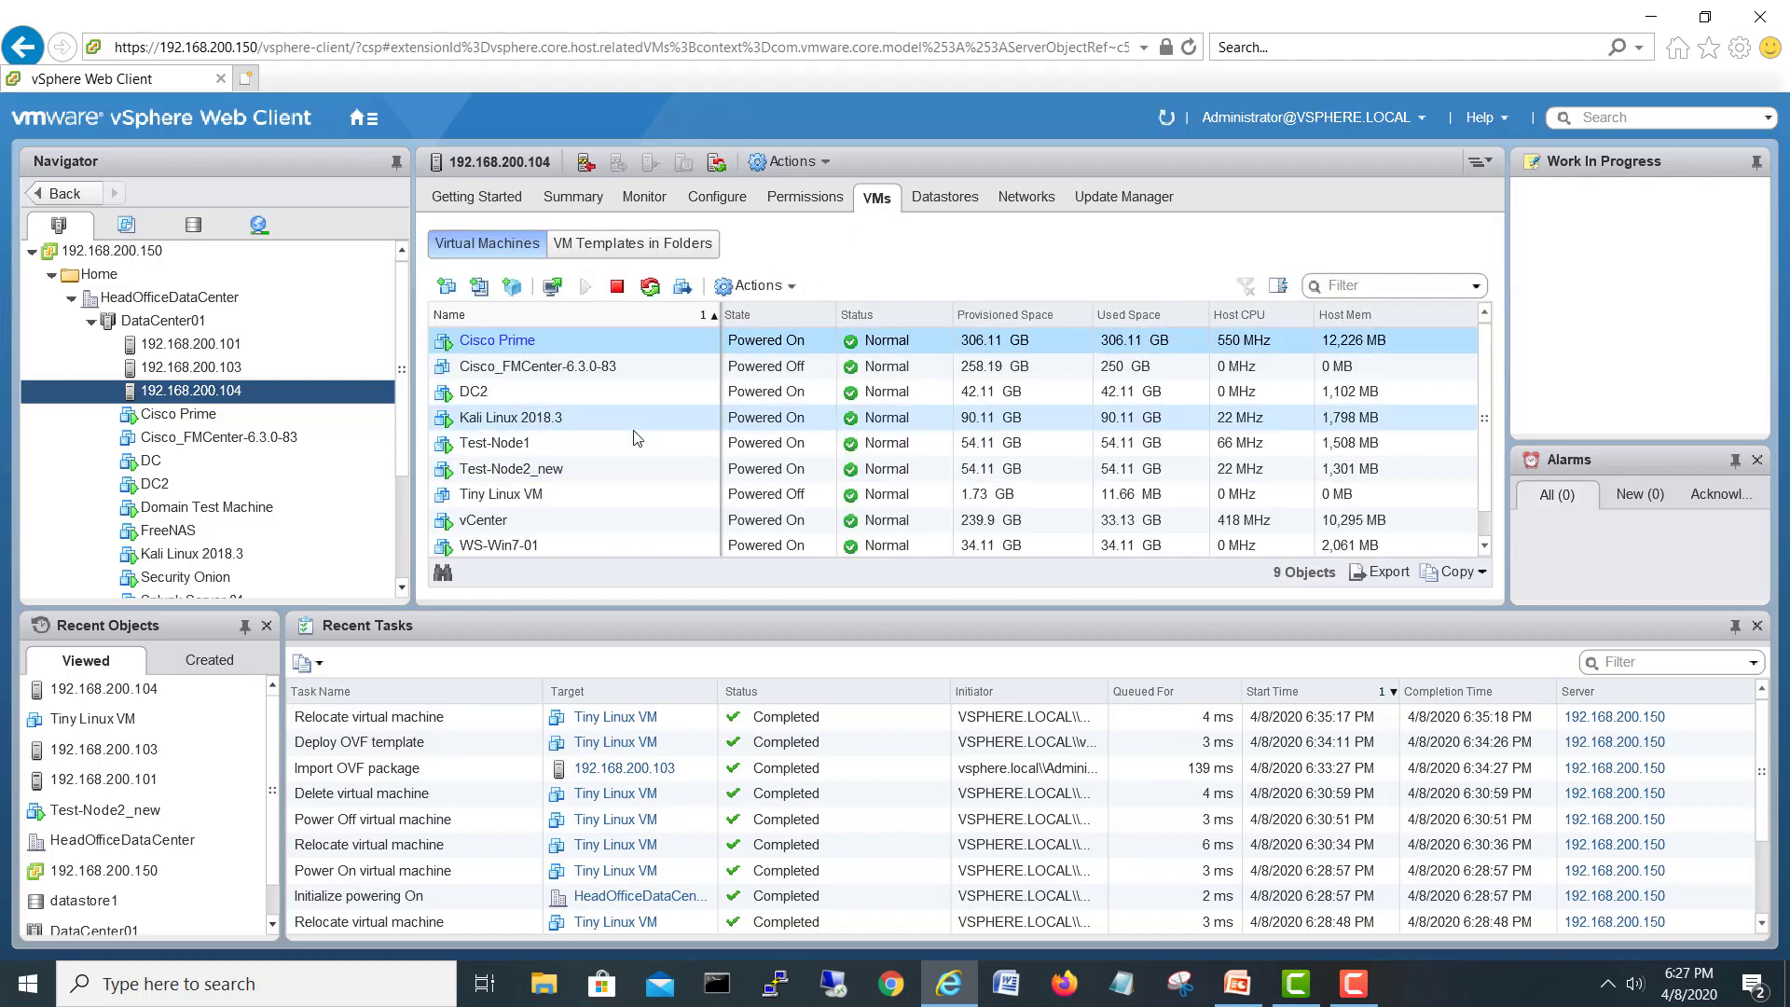
click(500, 492)
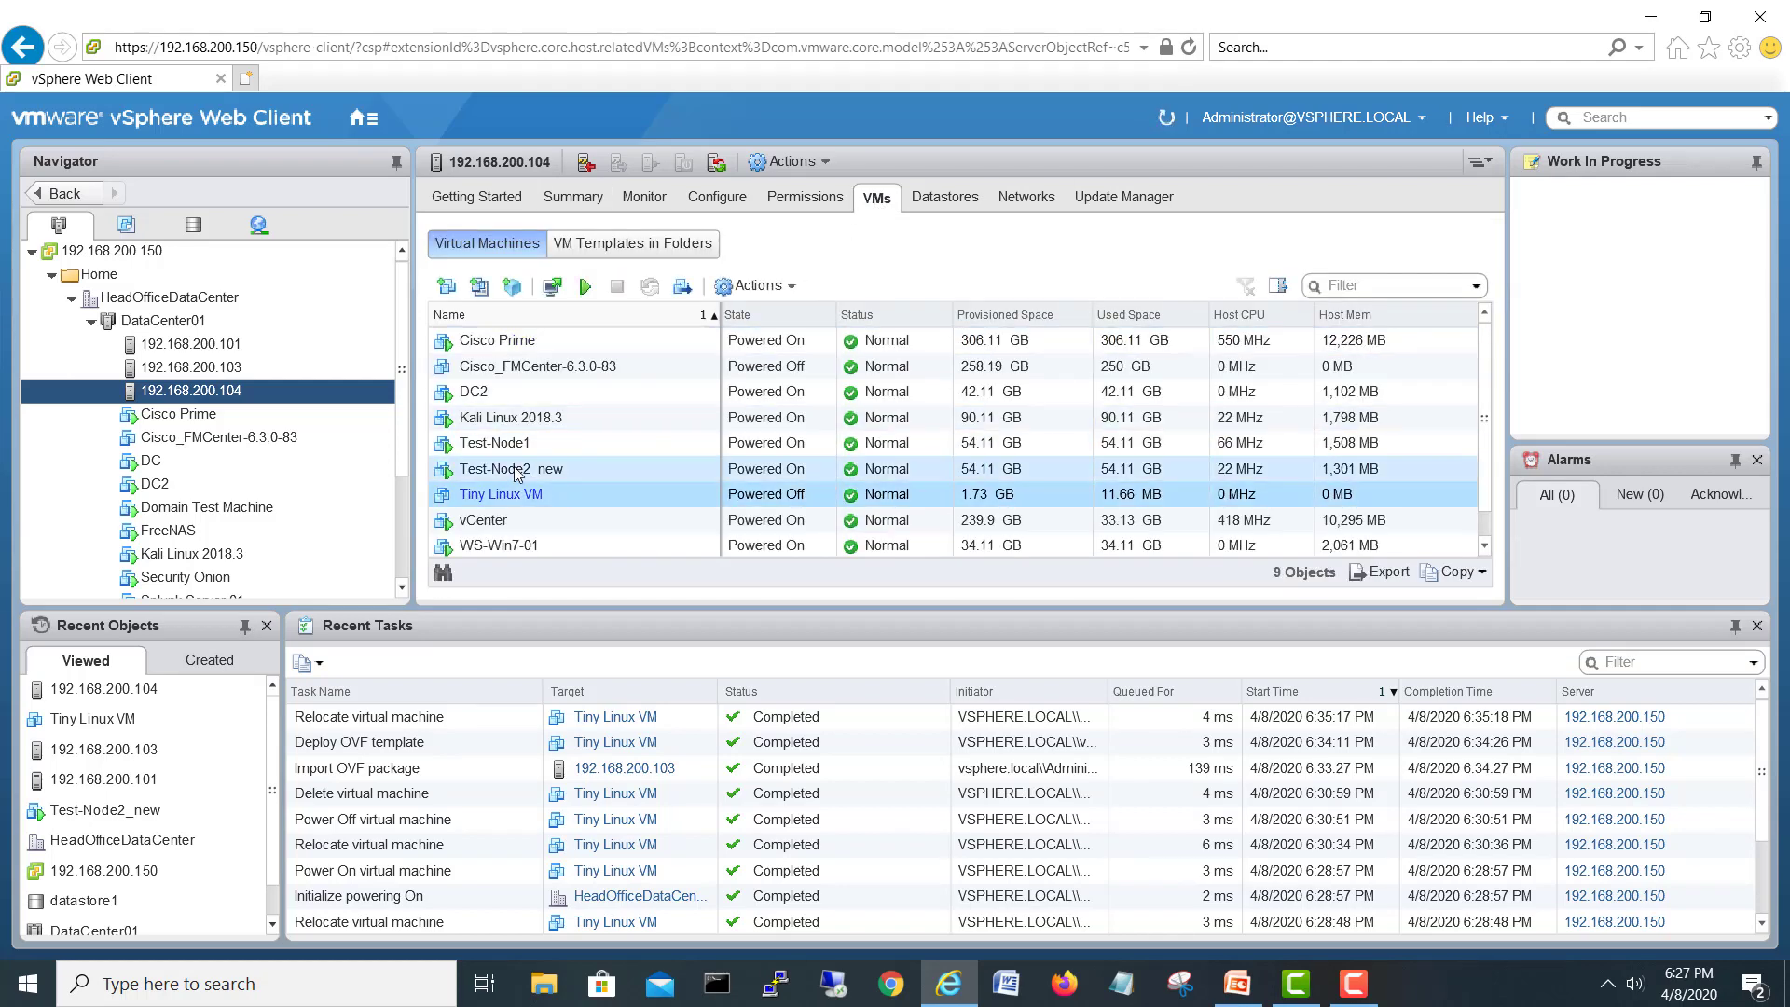
click(572, 195)
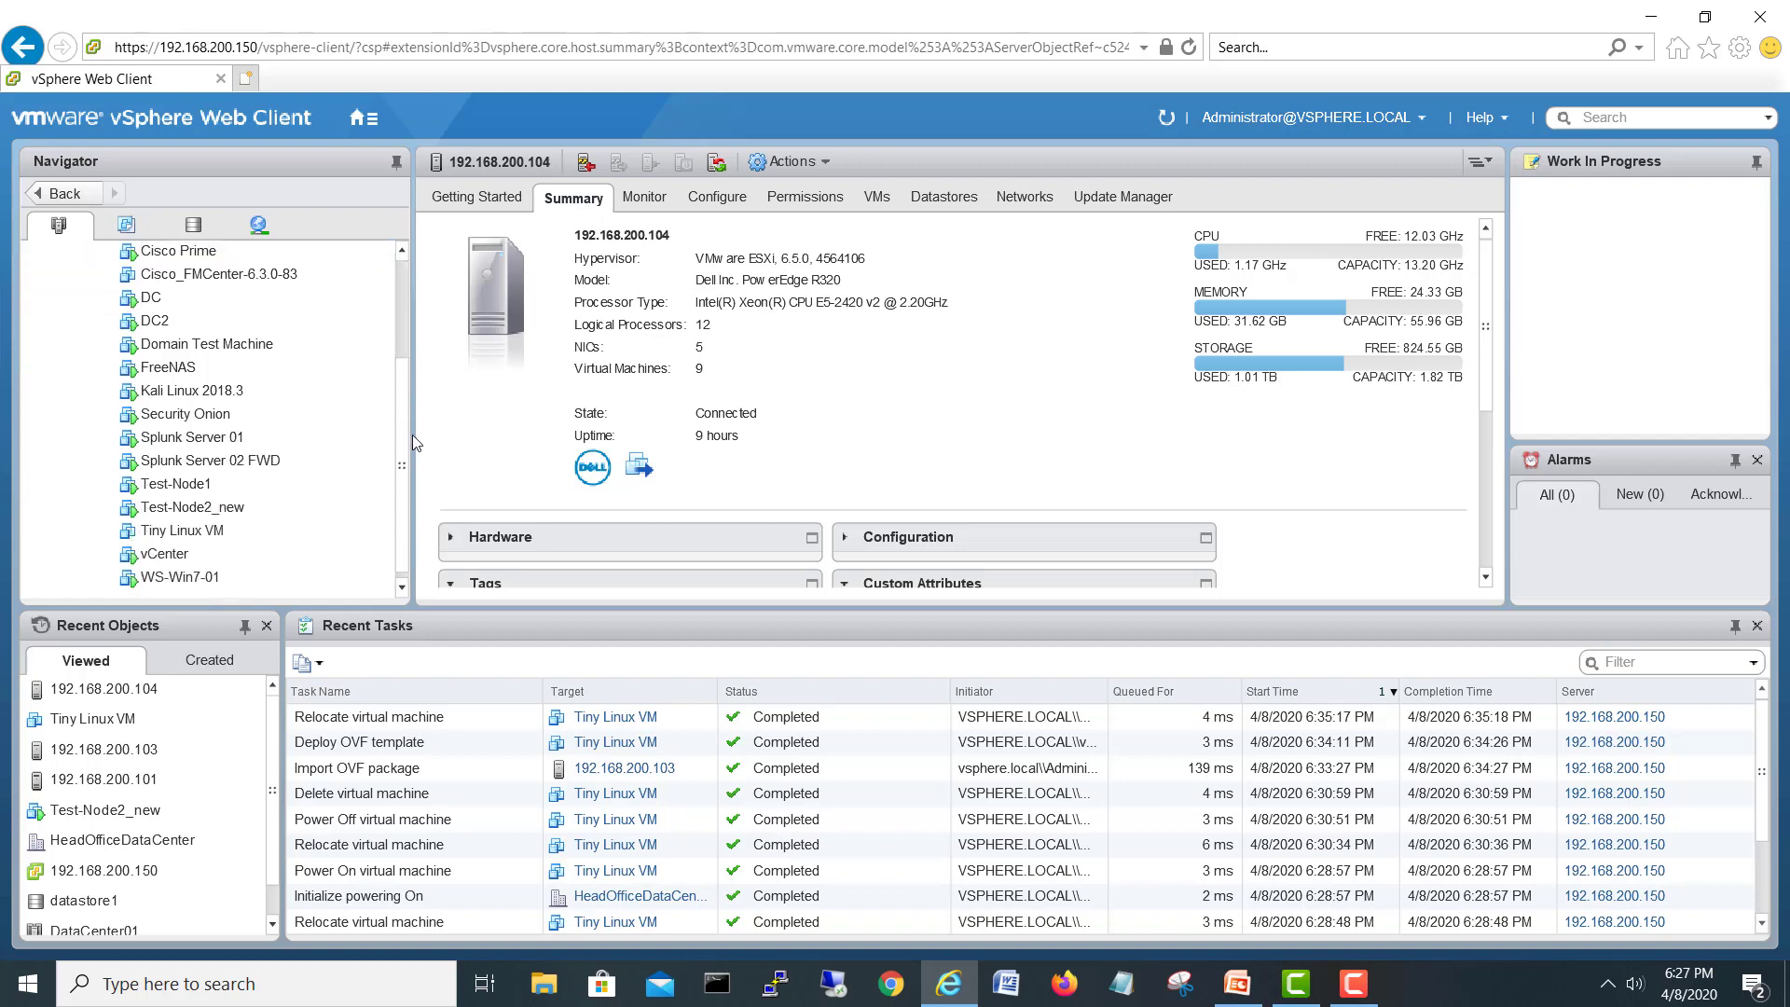
click(186, 531)
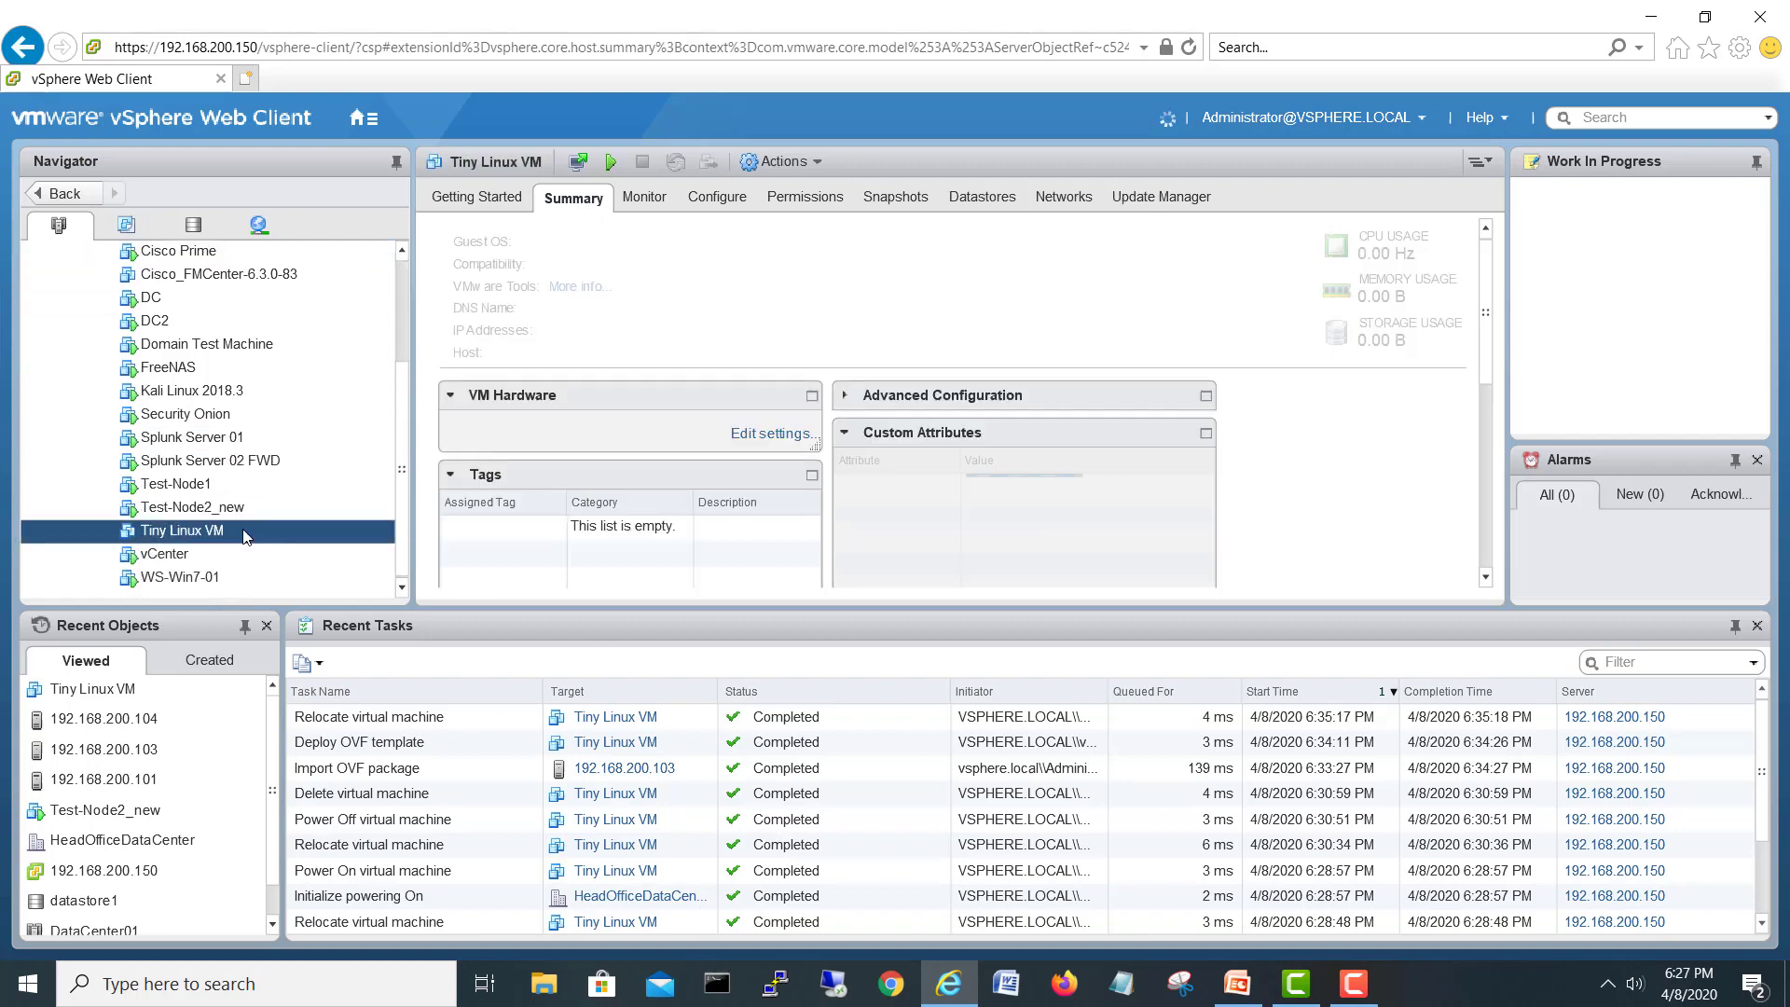
Power on Tiny Linux VM on host 192.168.200.104 and reopen its actions list
click(780, 161)
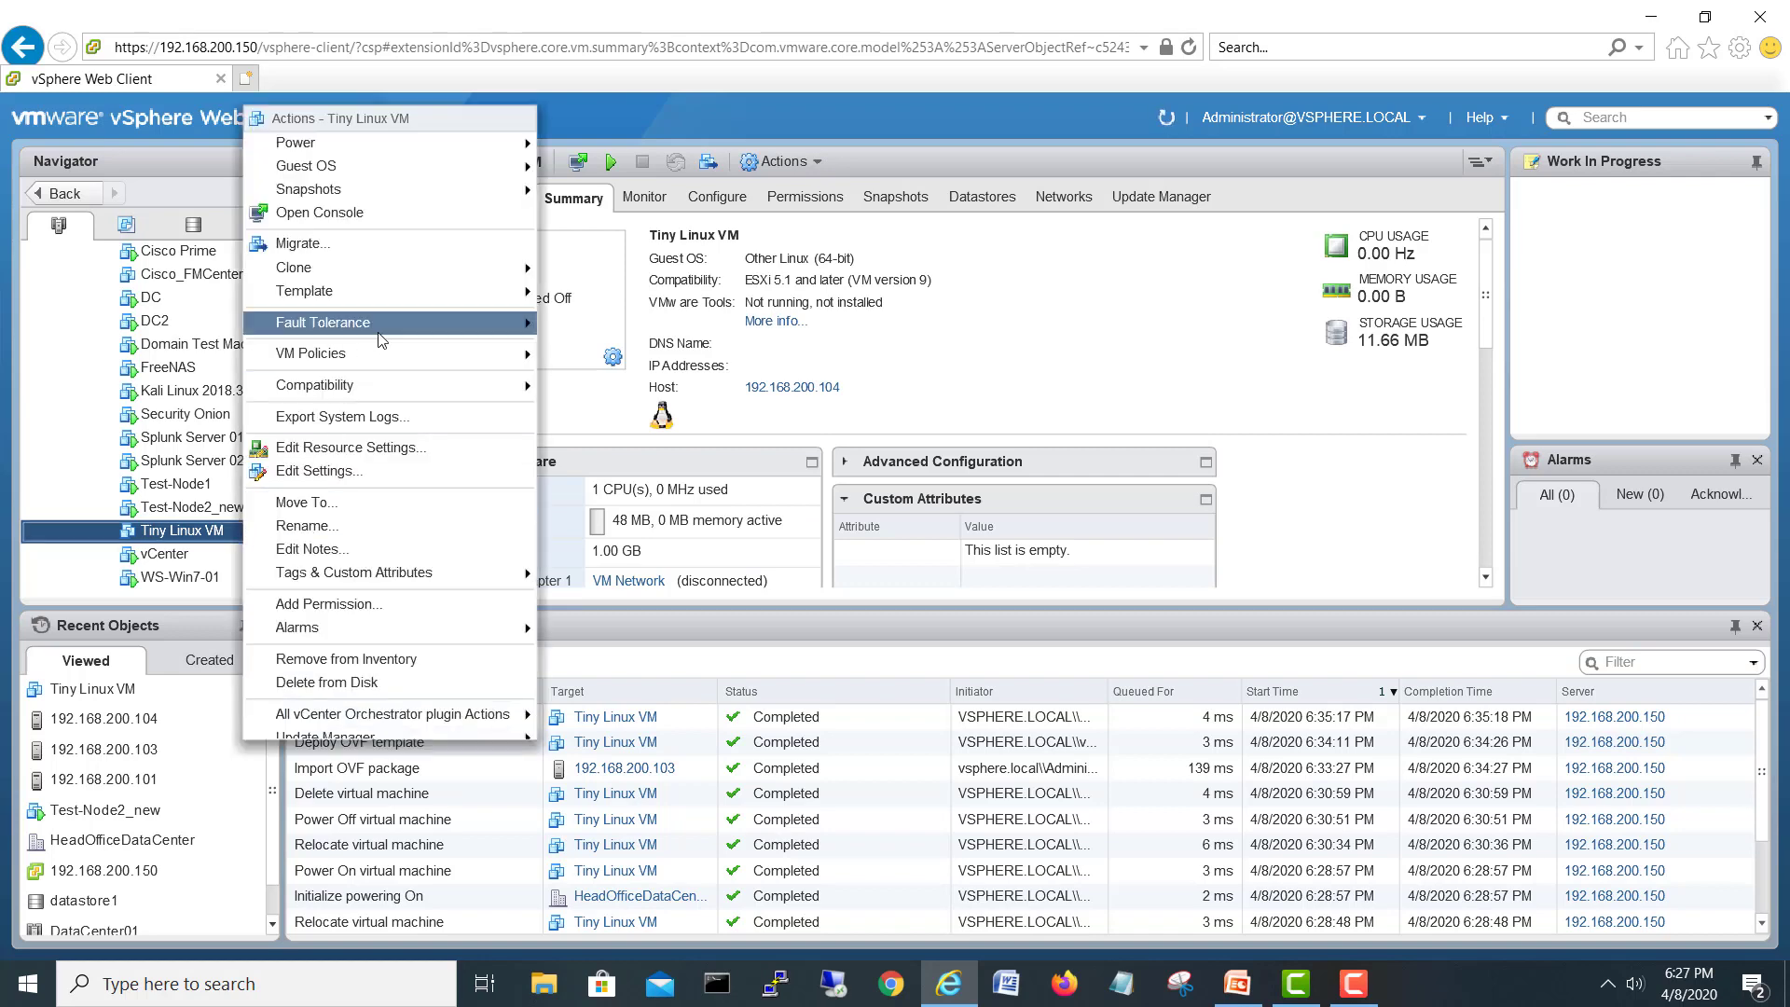
mouse_move(296, 142)
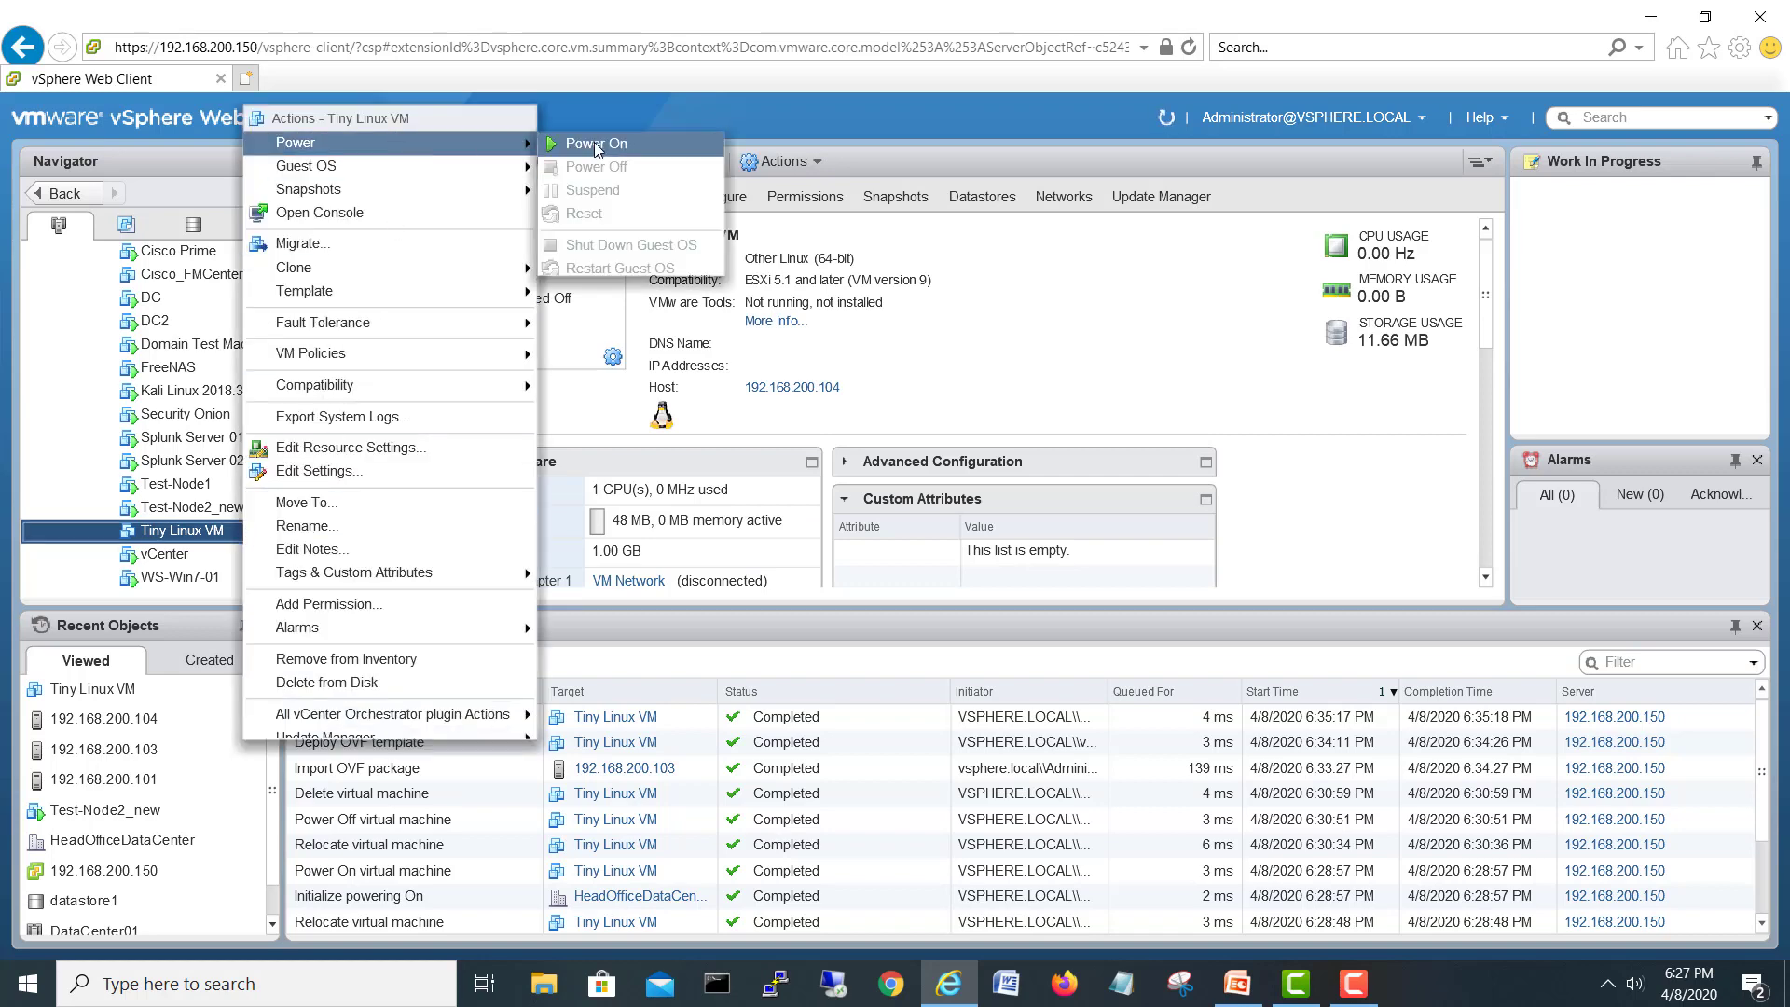
click(595, 143)
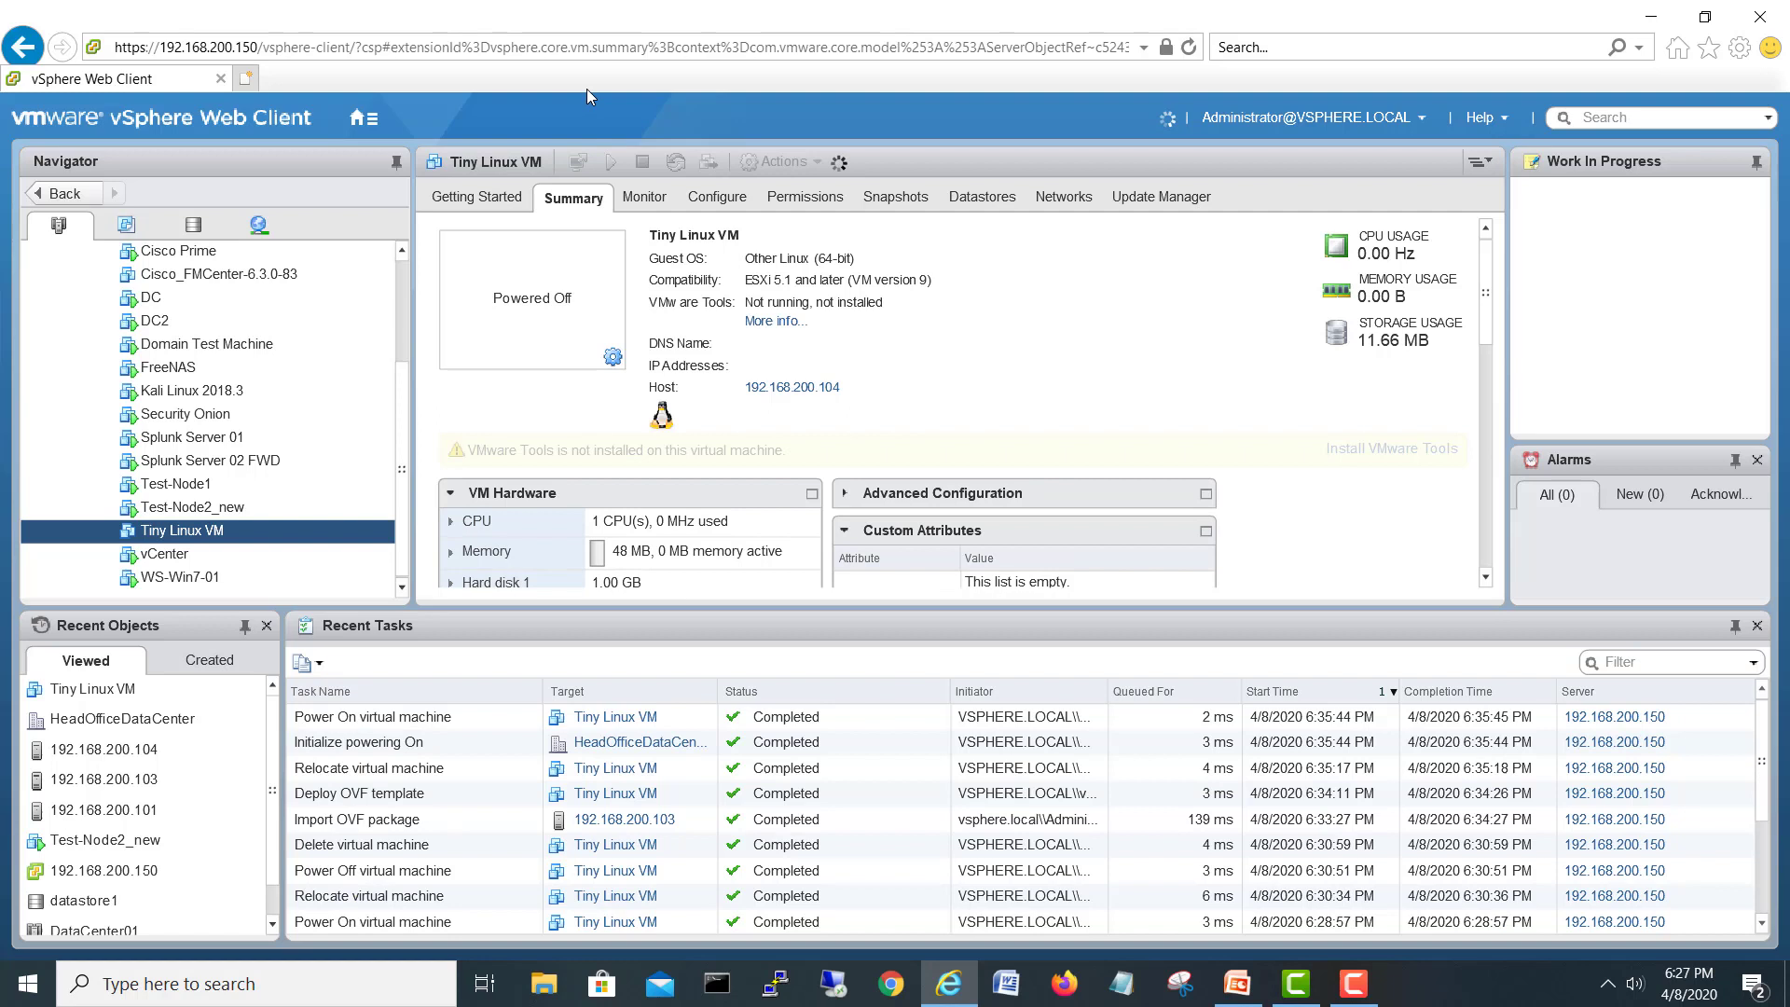
click(578, 161)
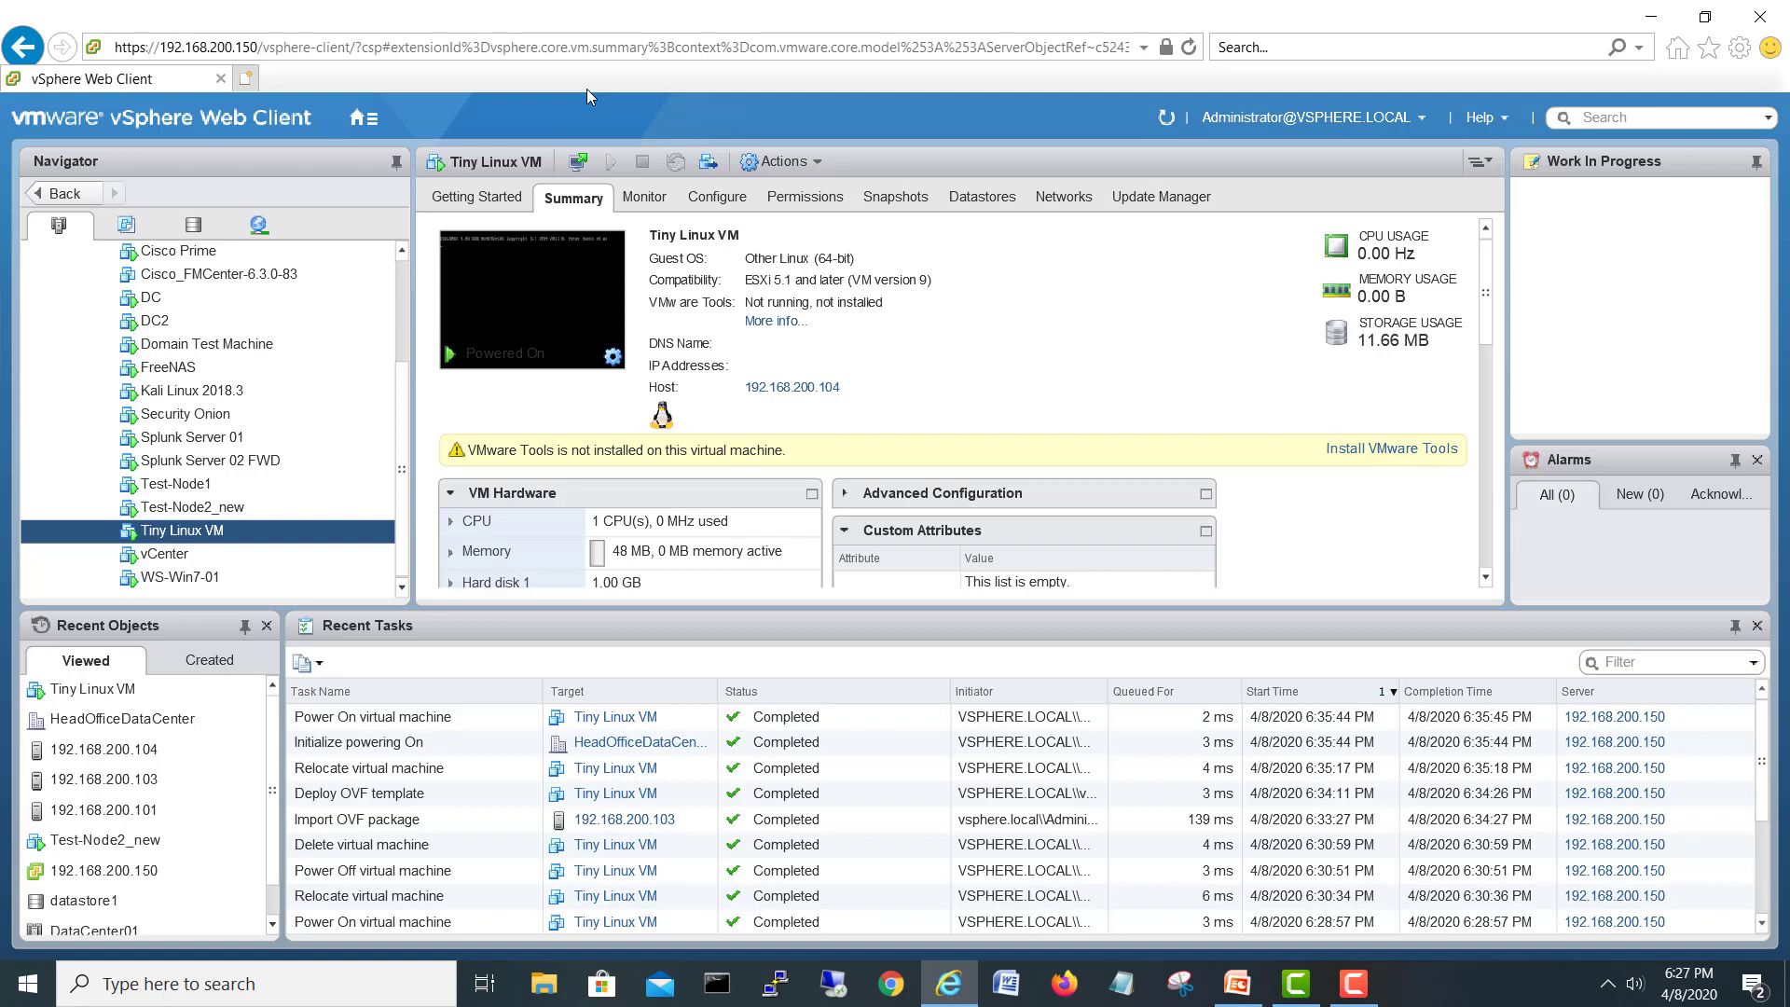
mouse_move(187, 598)
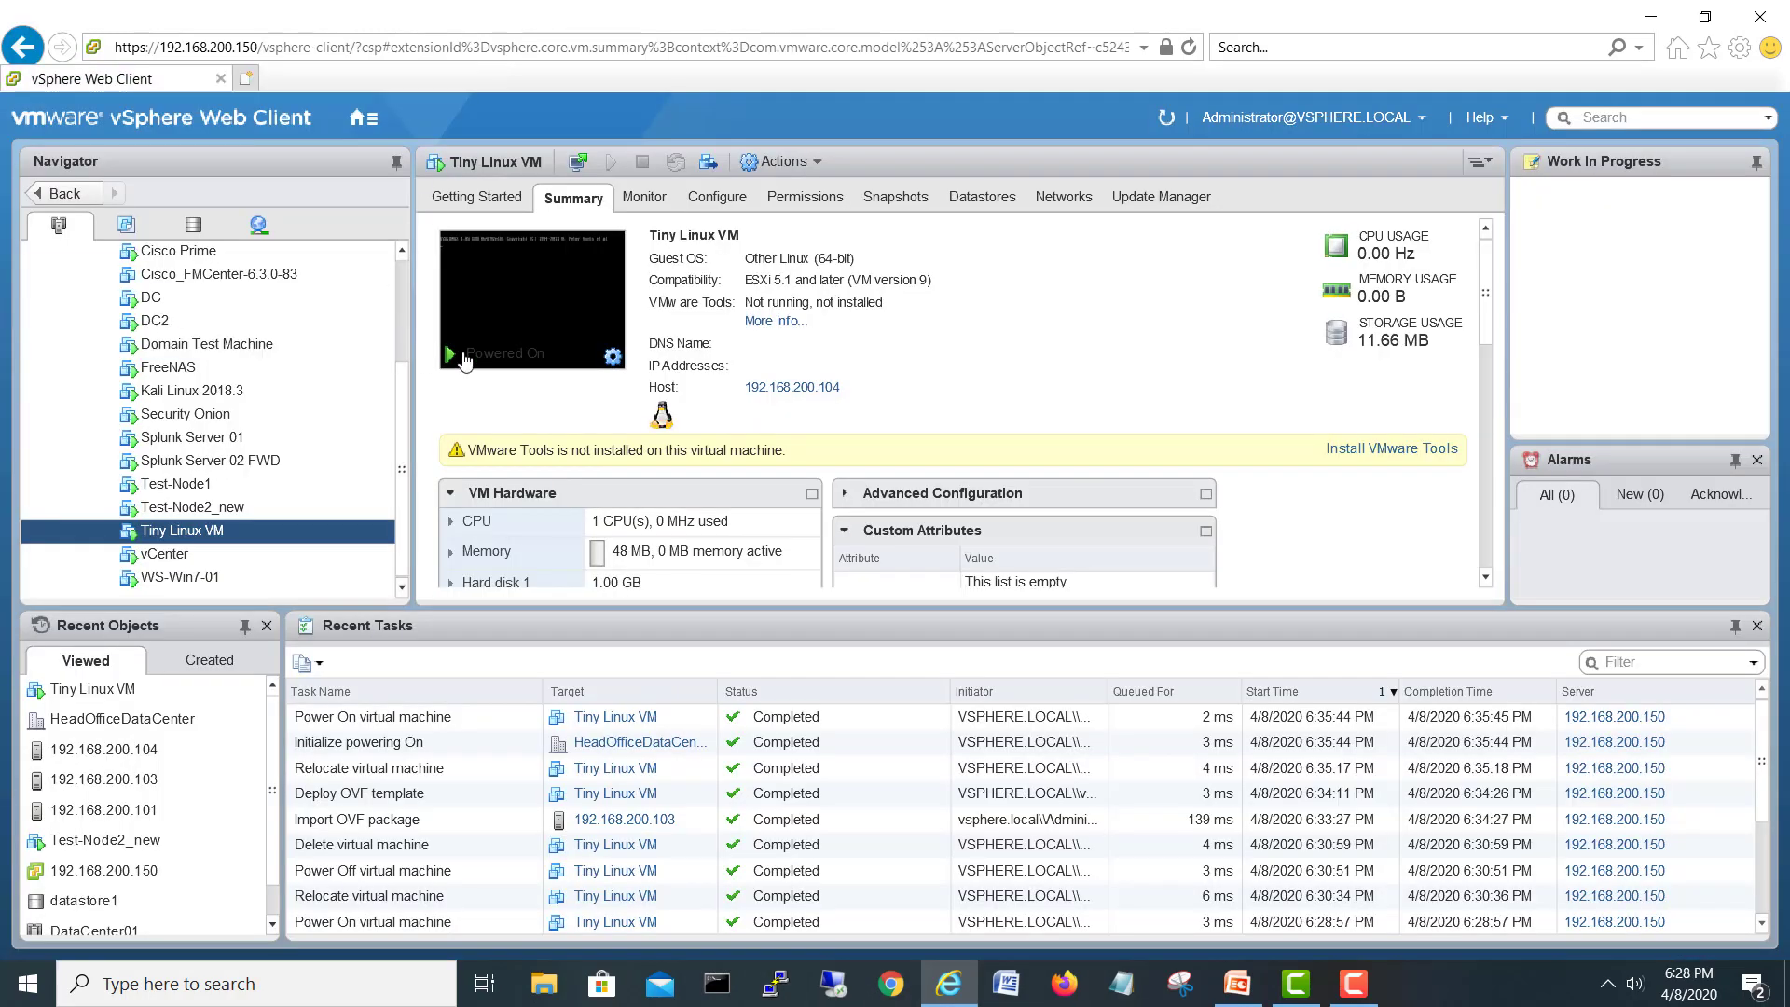
mouse_move(753, 420)
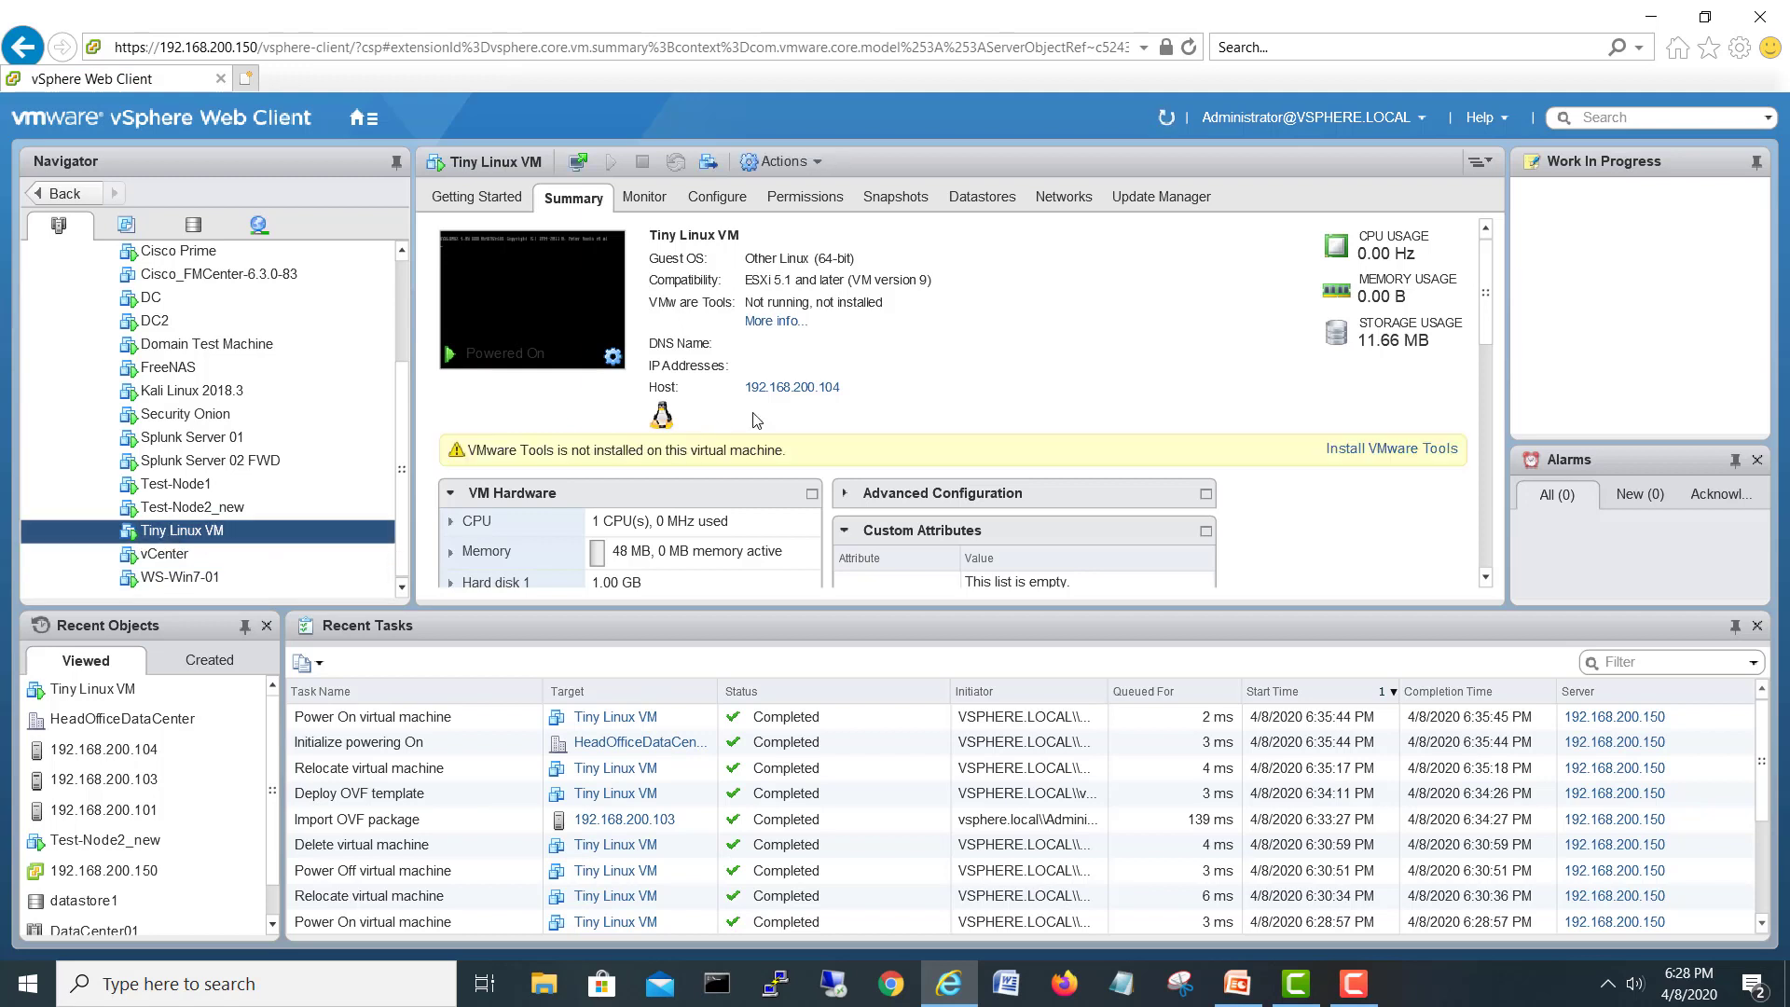
mouse_move(774, 393)
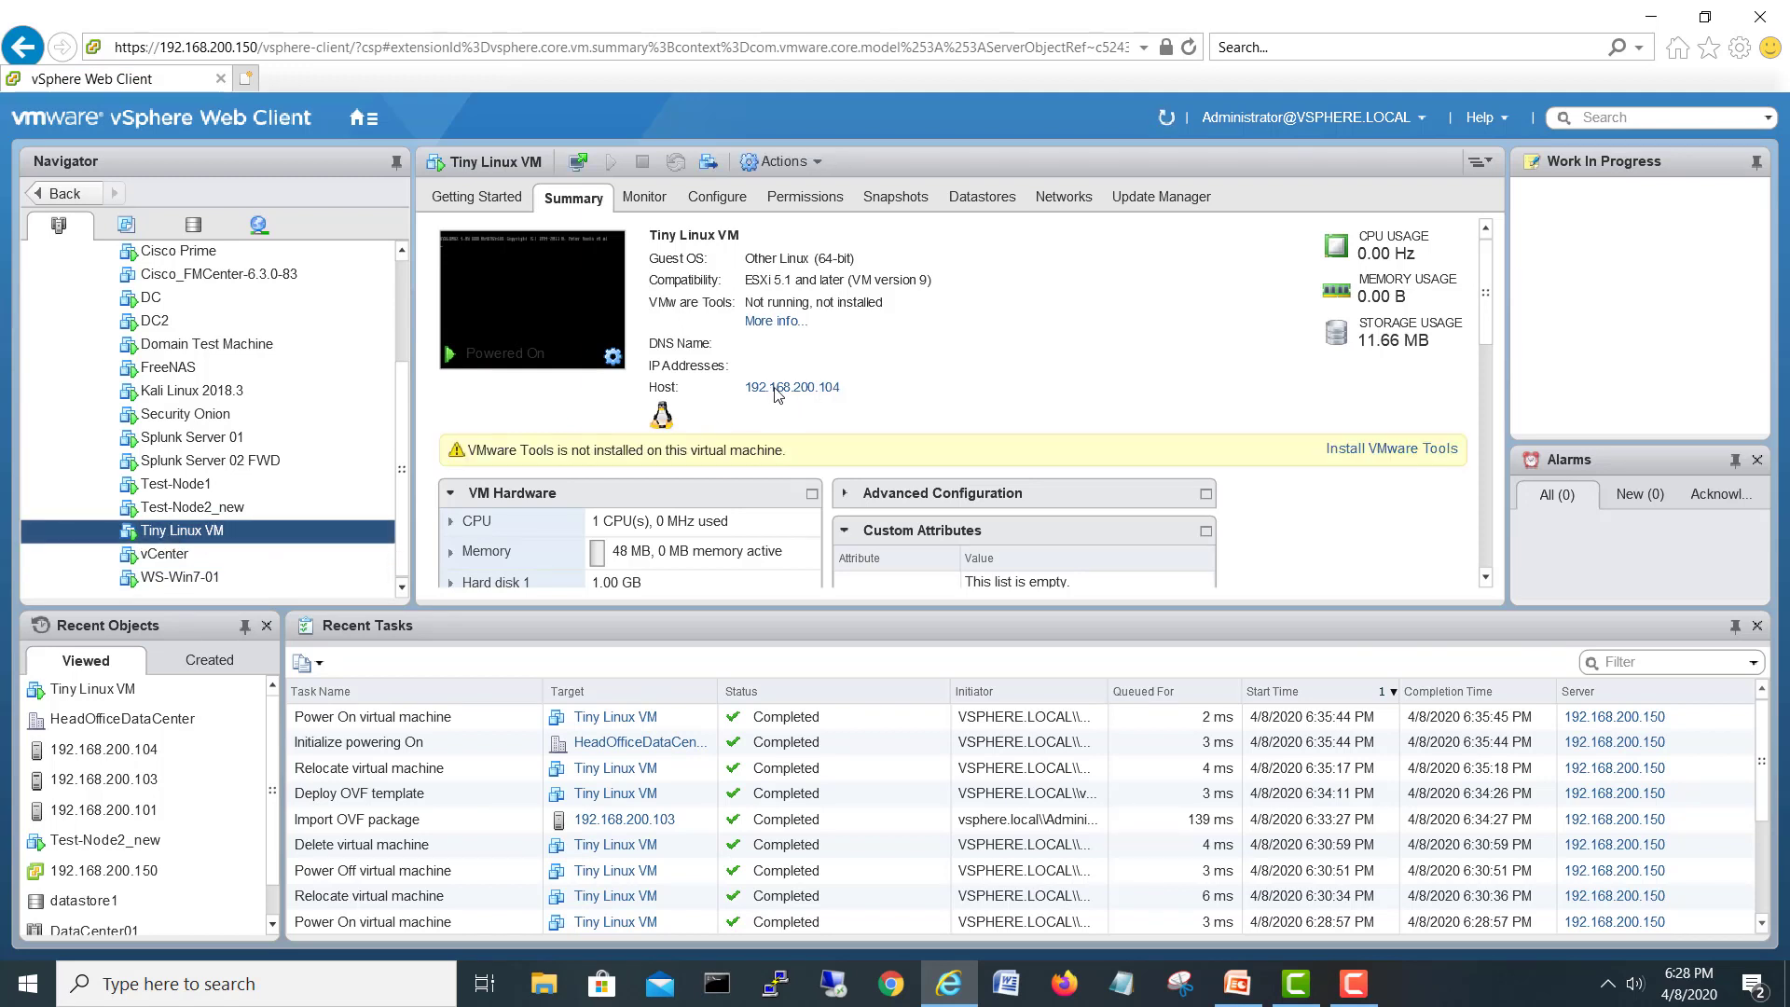
mouse_move(841, 395)
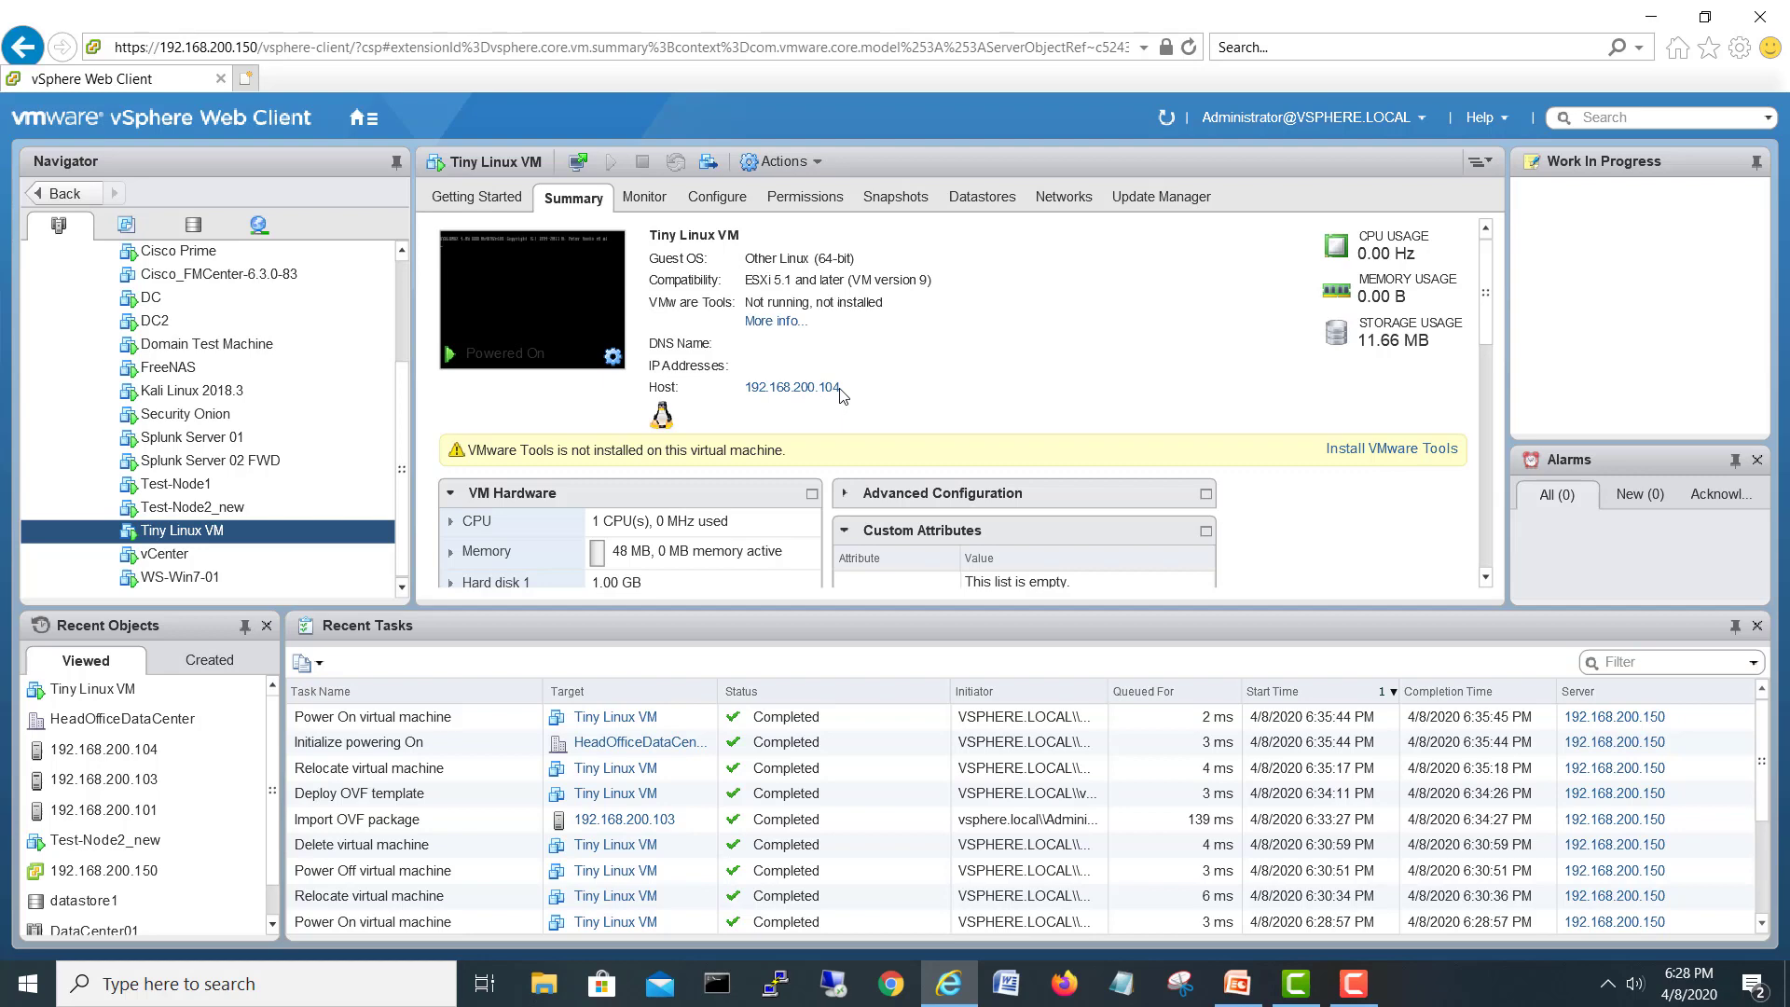
click(782, 161)
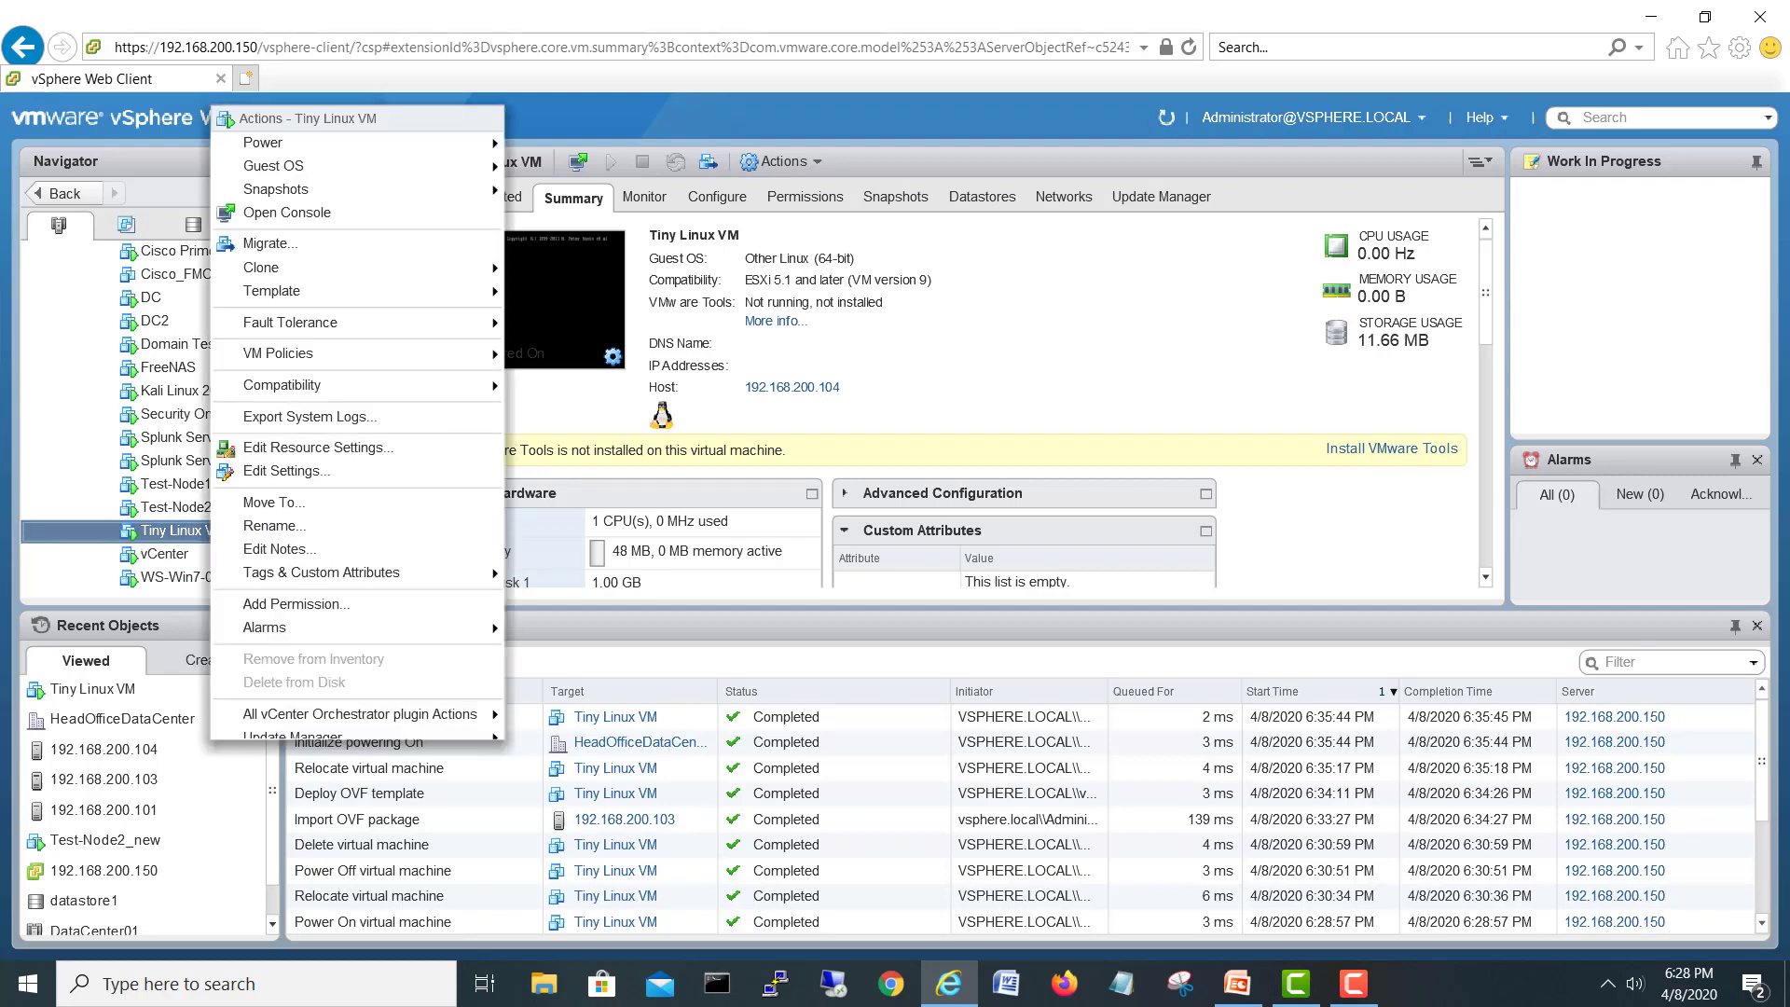
click(268, 243)
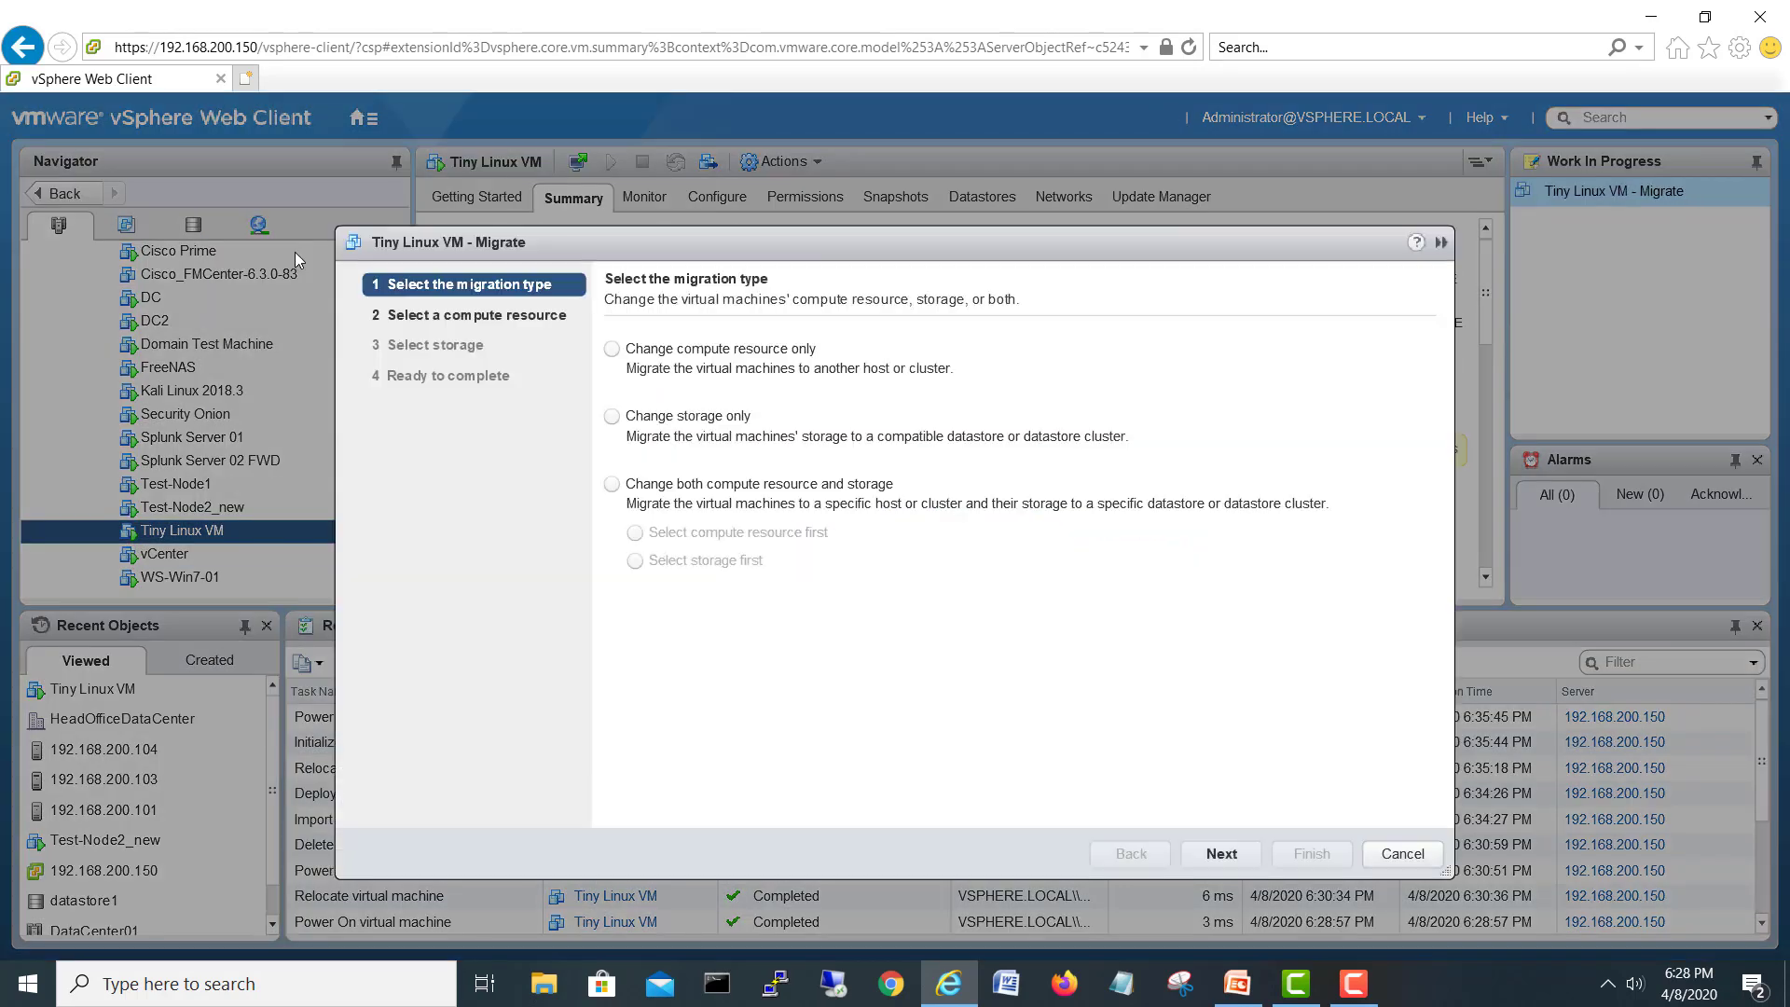
click(612, 348)
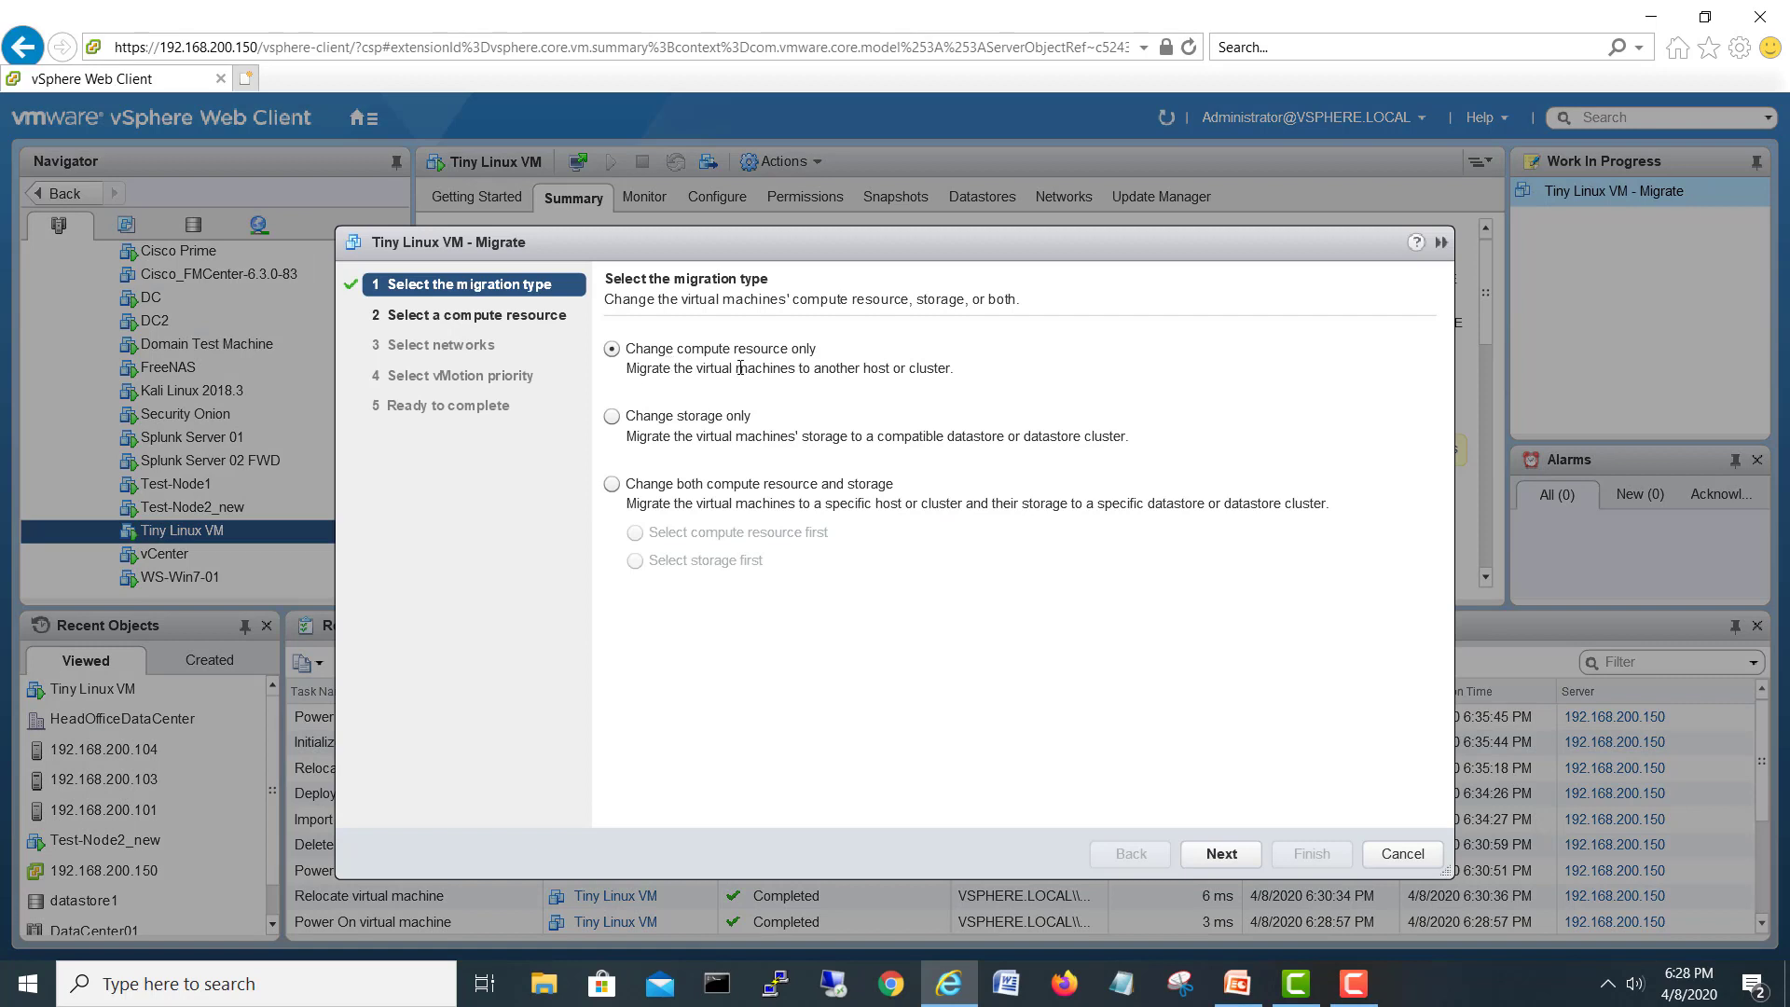
mouse_move(1229, 836)
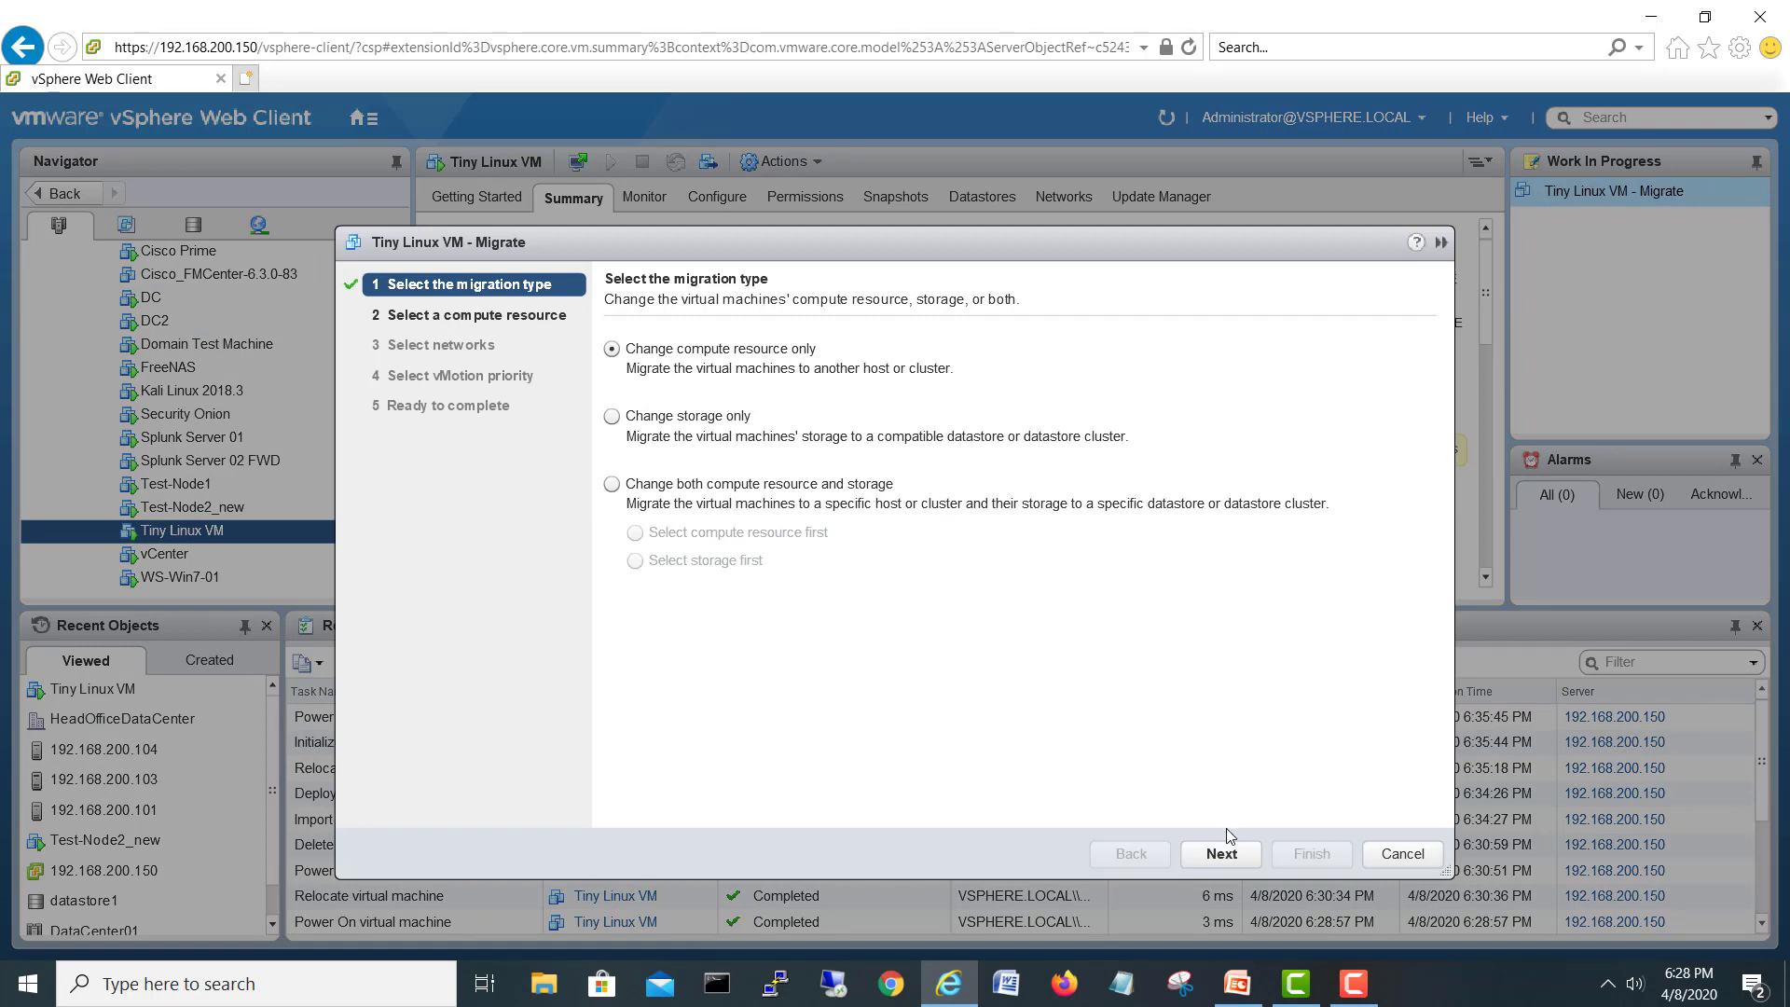
click(1219, 852)
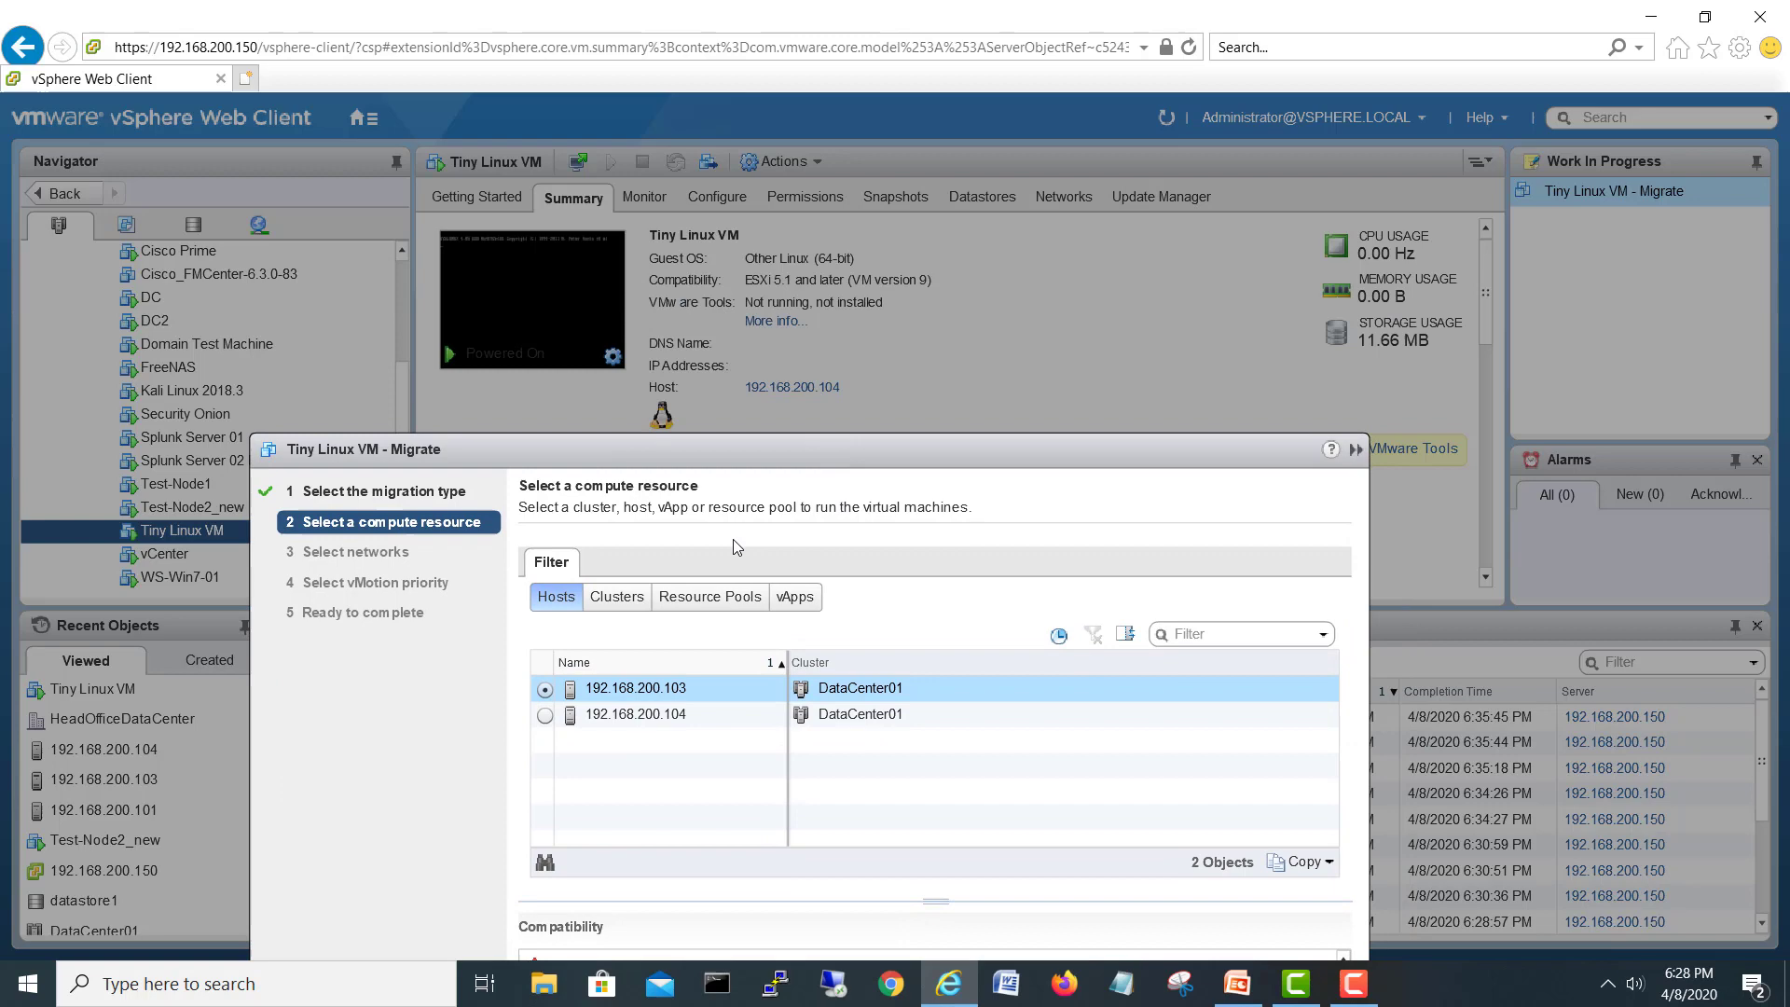
mouse_move(947, 470)
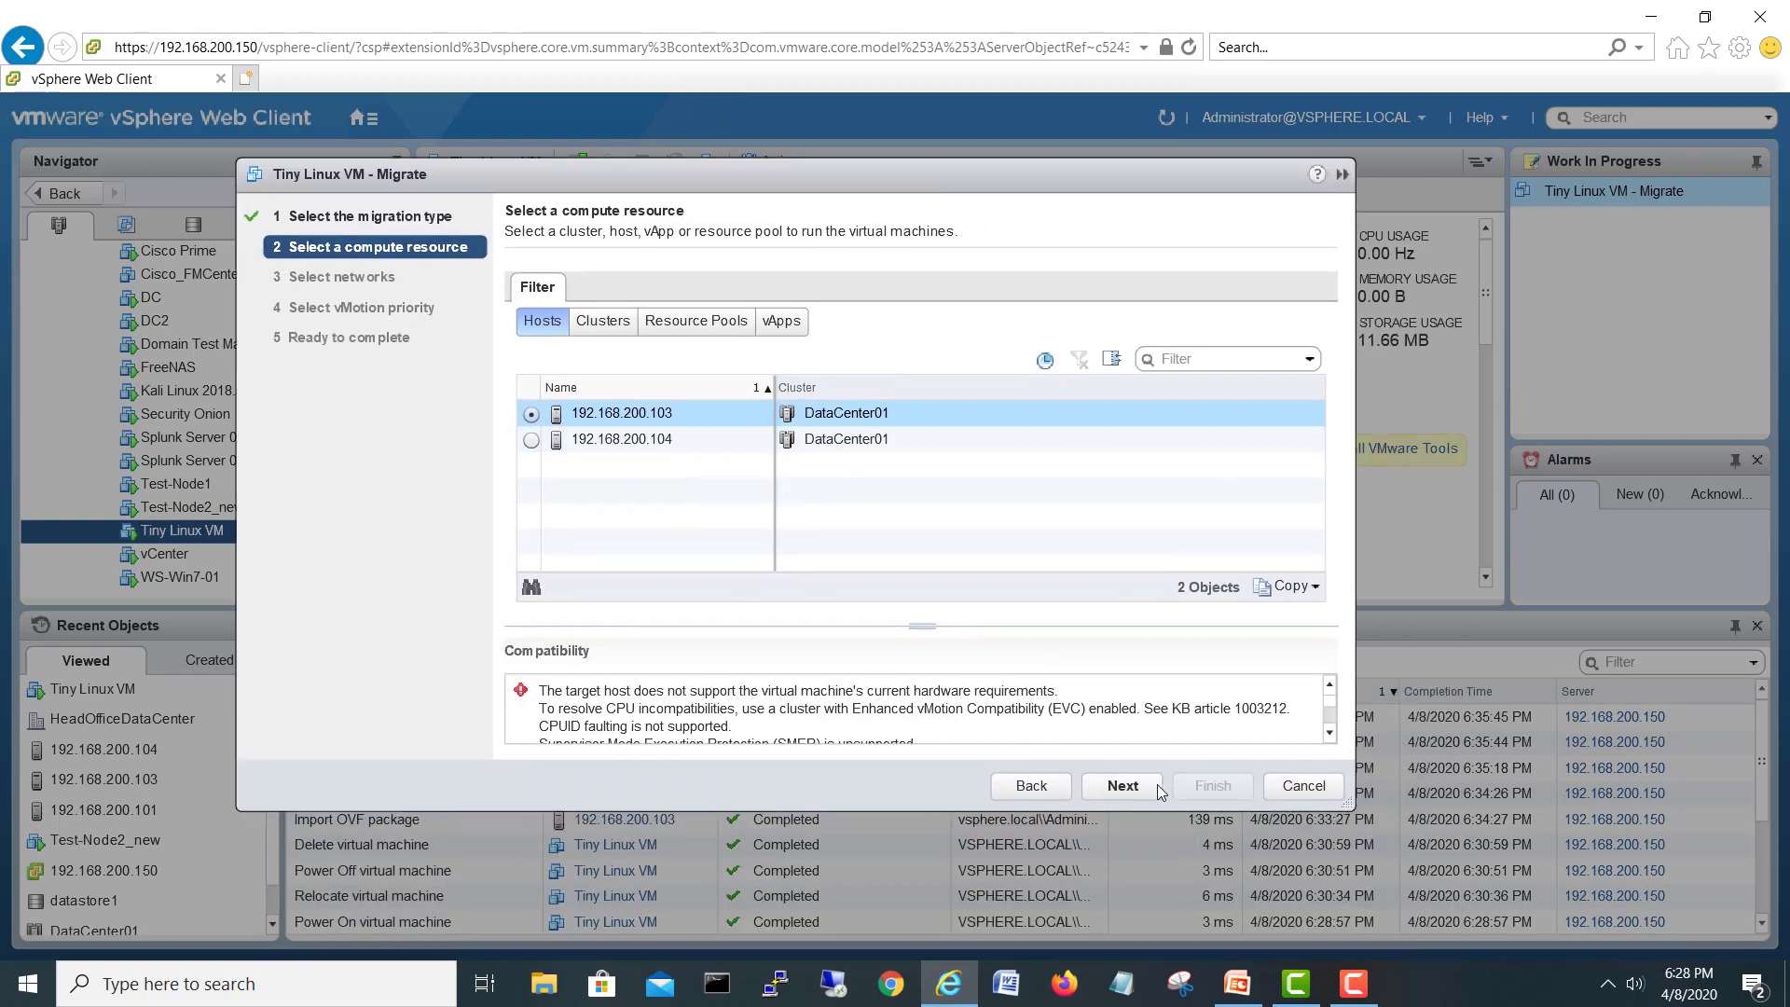
click(1121, 785)
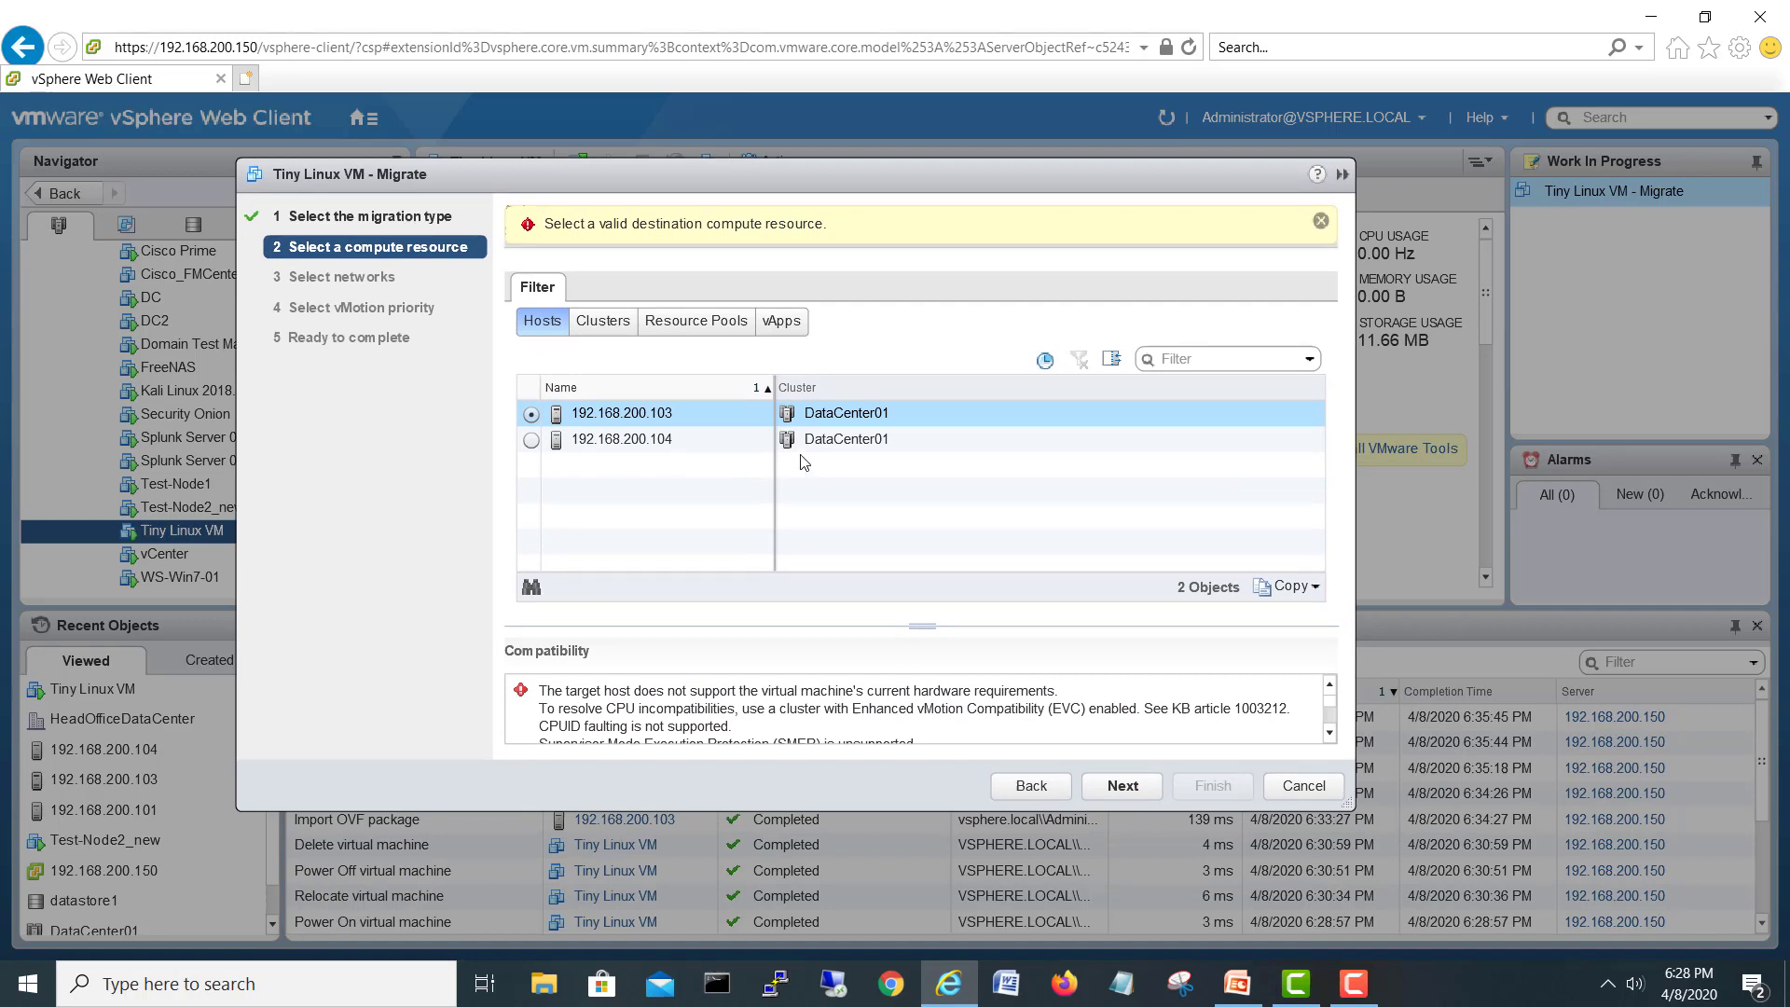
mouse_move(729, 244)
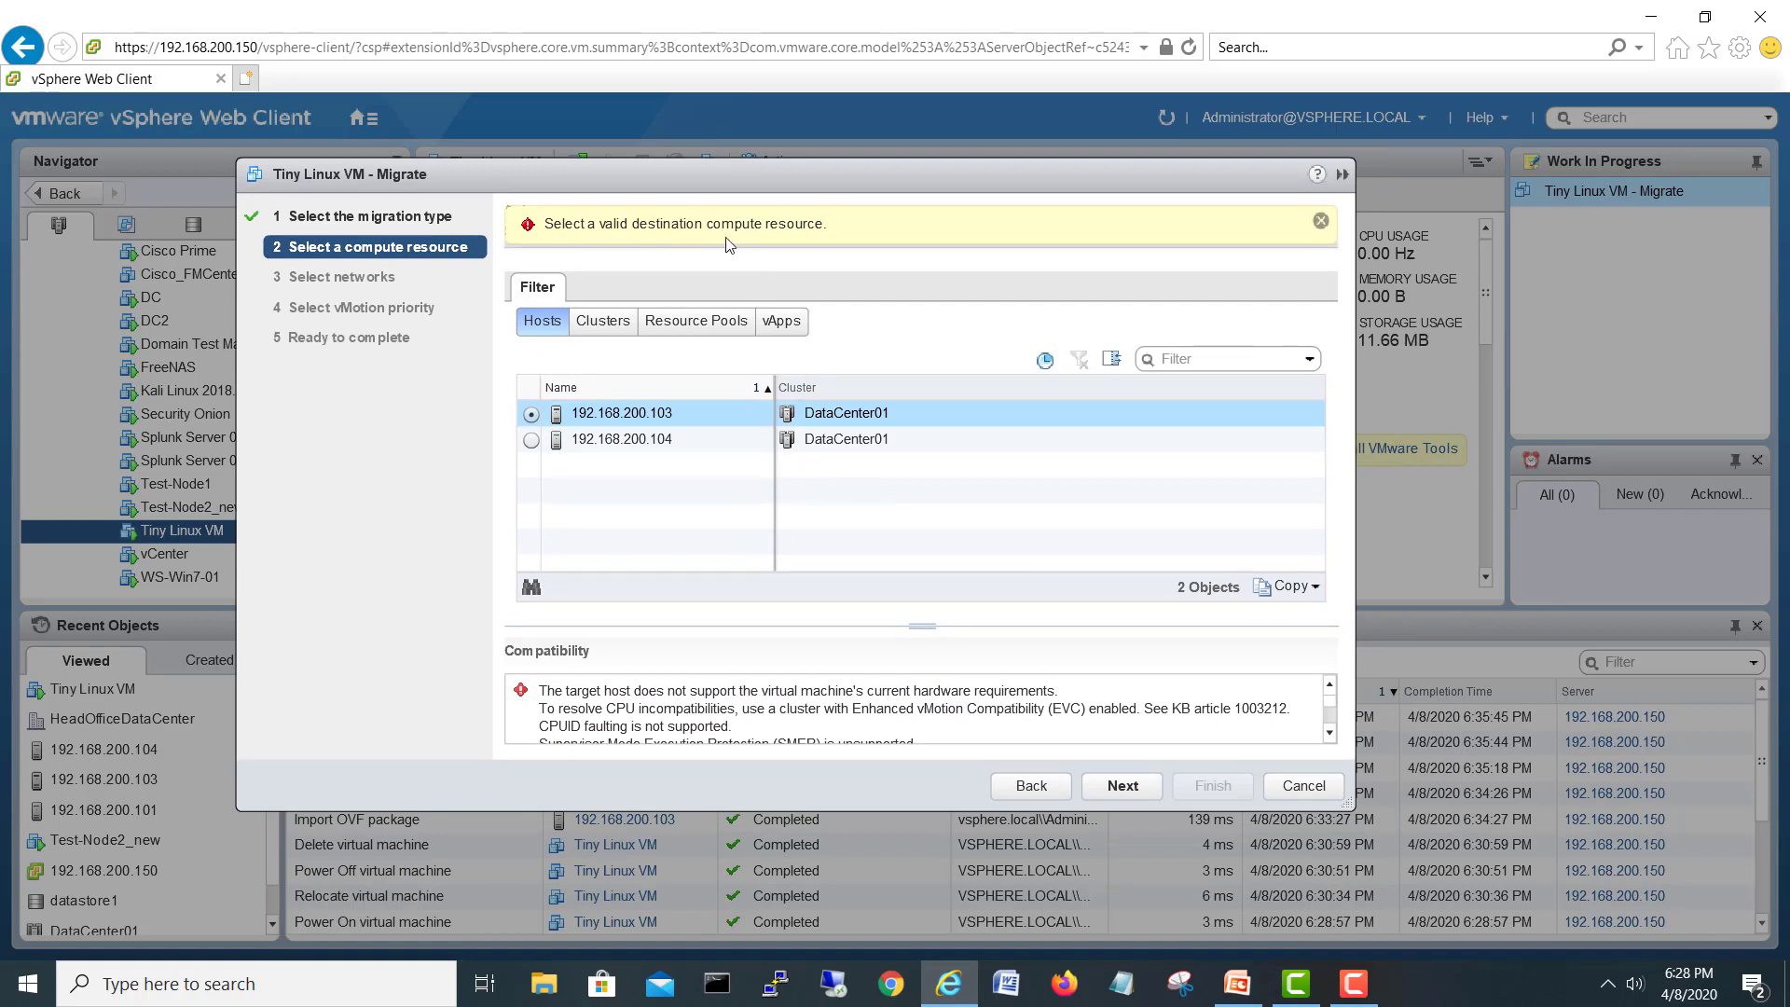
click(531, 440)
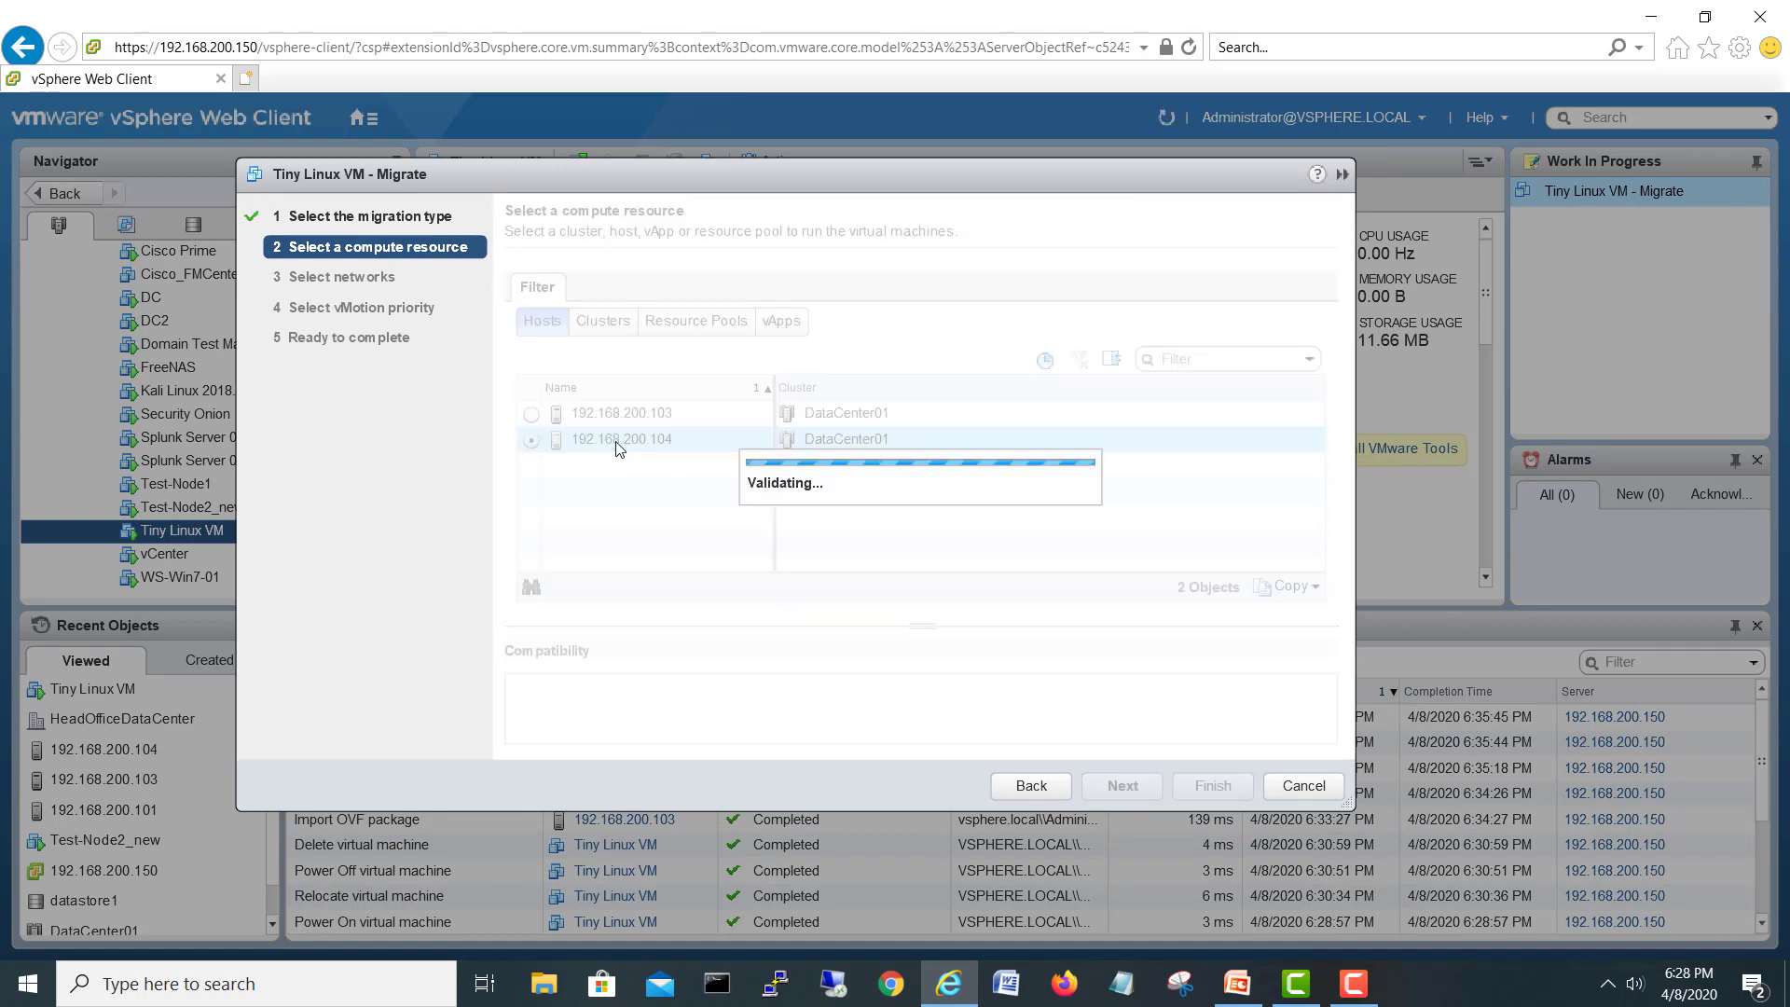
click(623, 412)
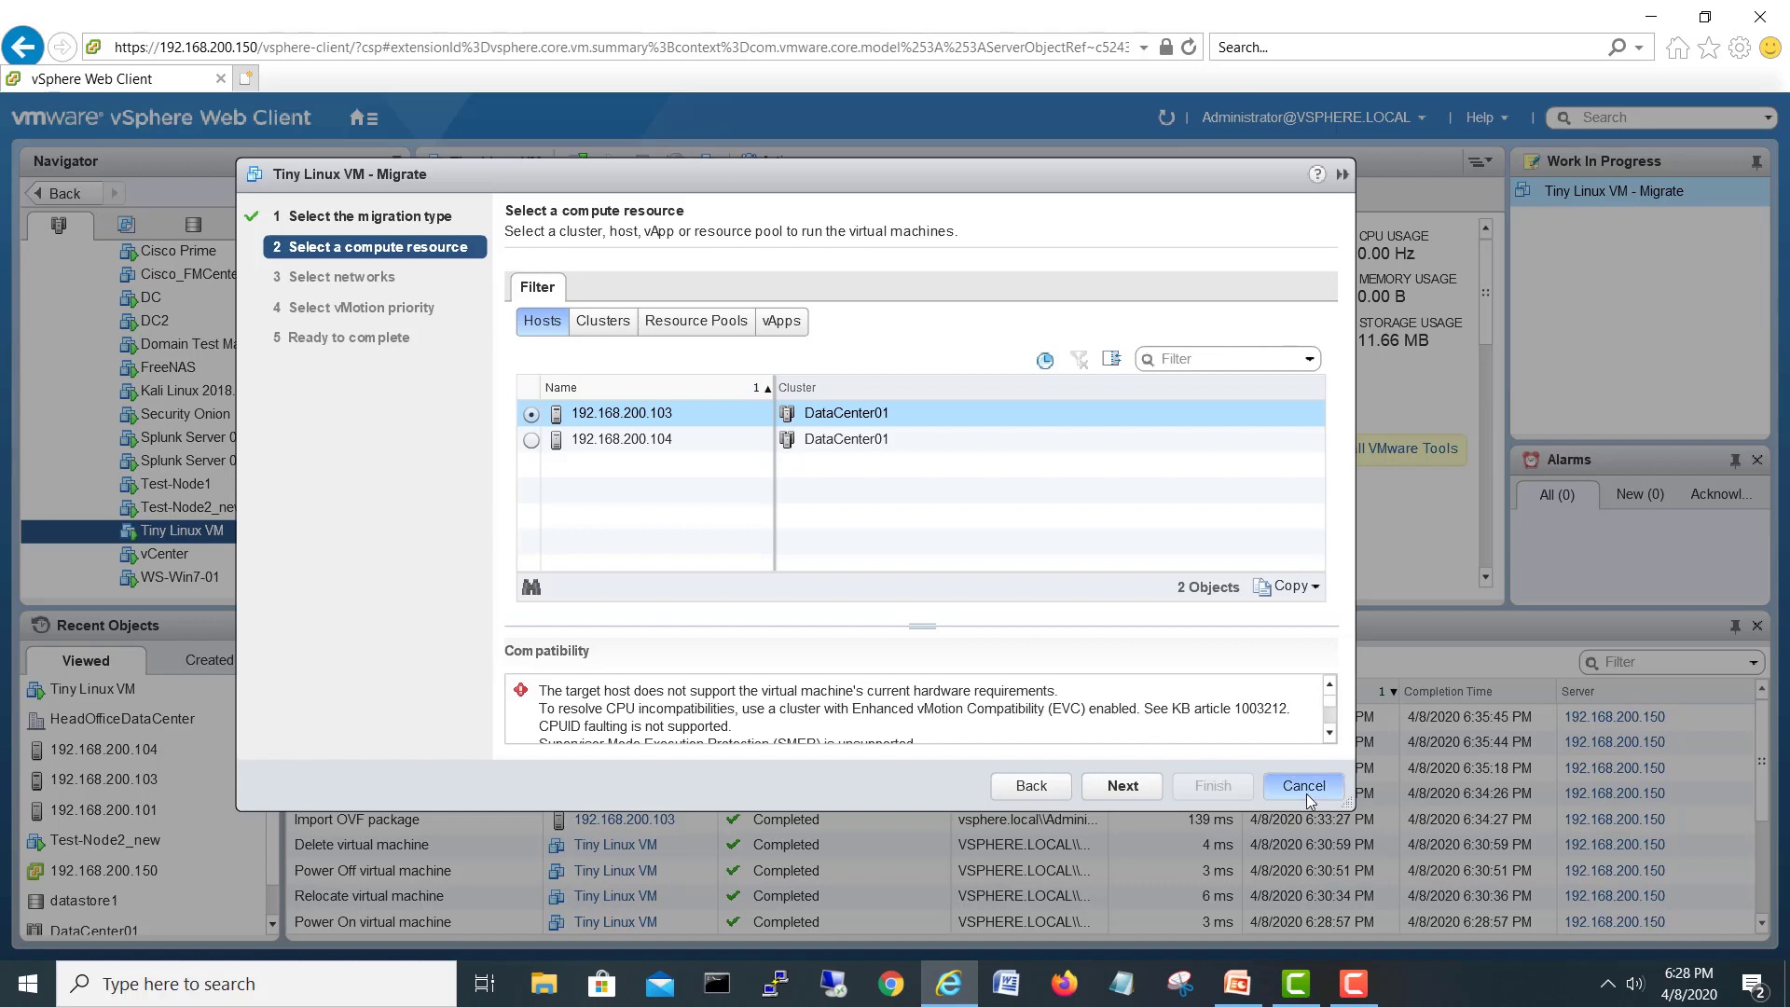
click(1301, 785)
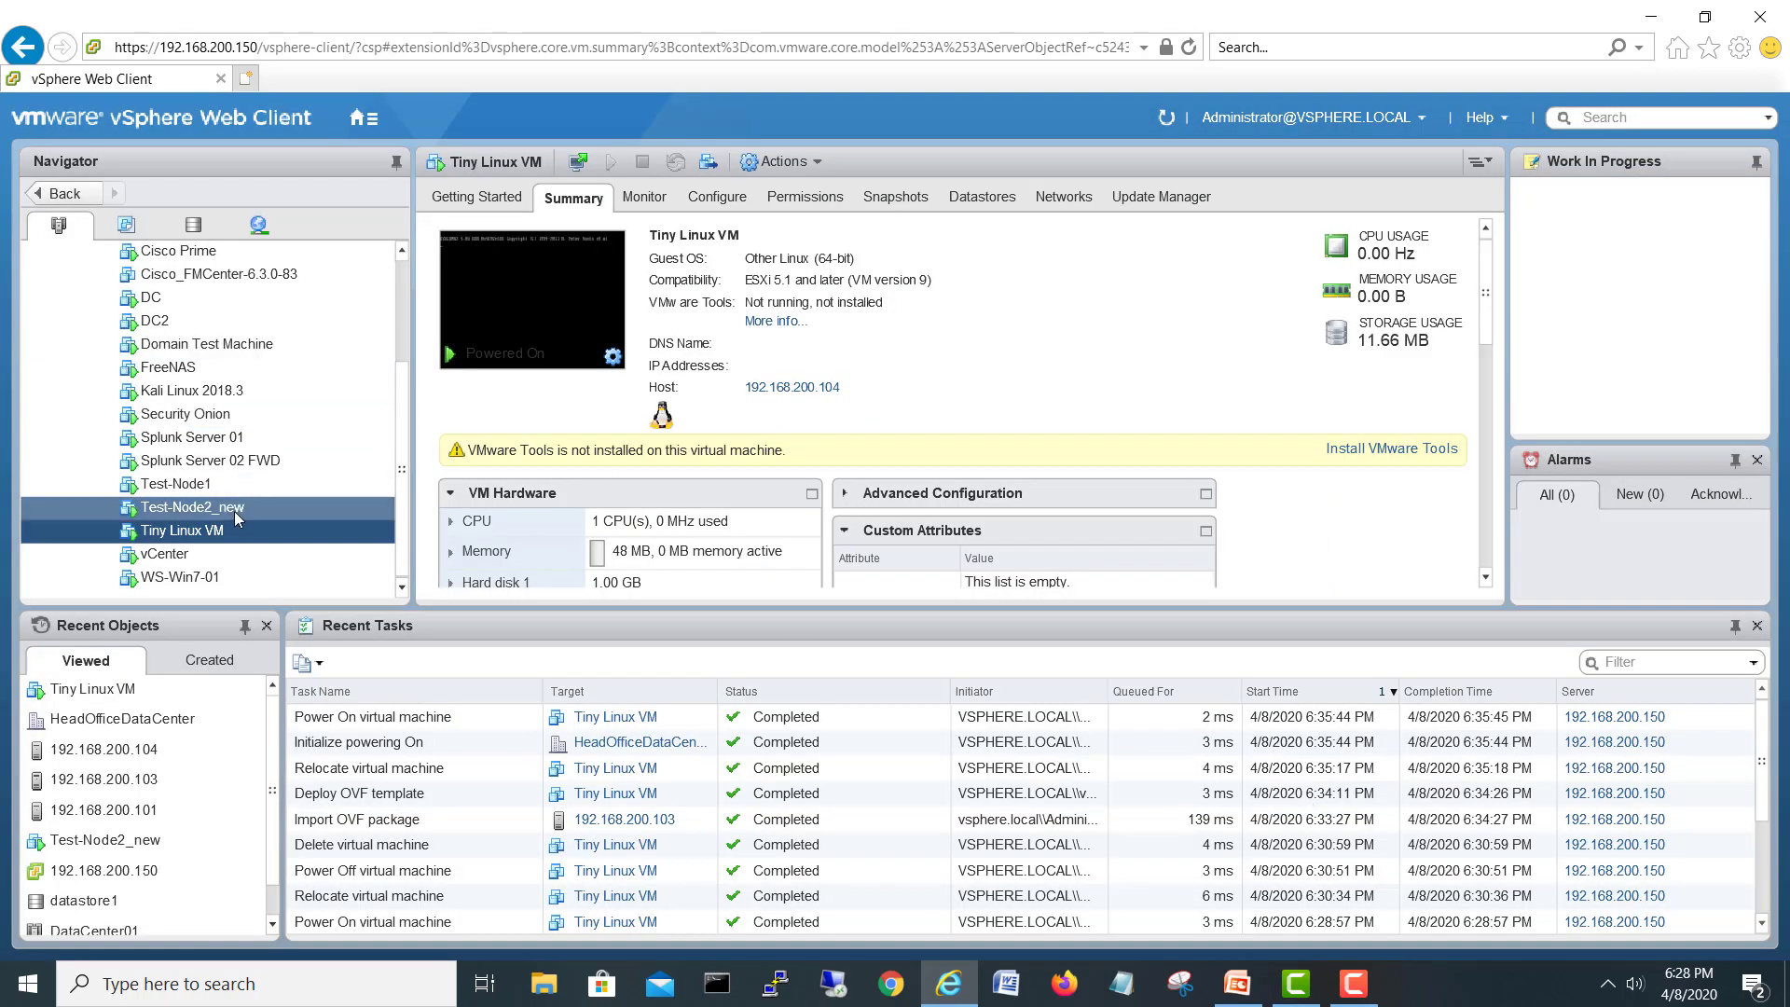
Return from Test-Node2_new to Tiny Linux VM and start a new compute-resource-only migration
click(192, 507)
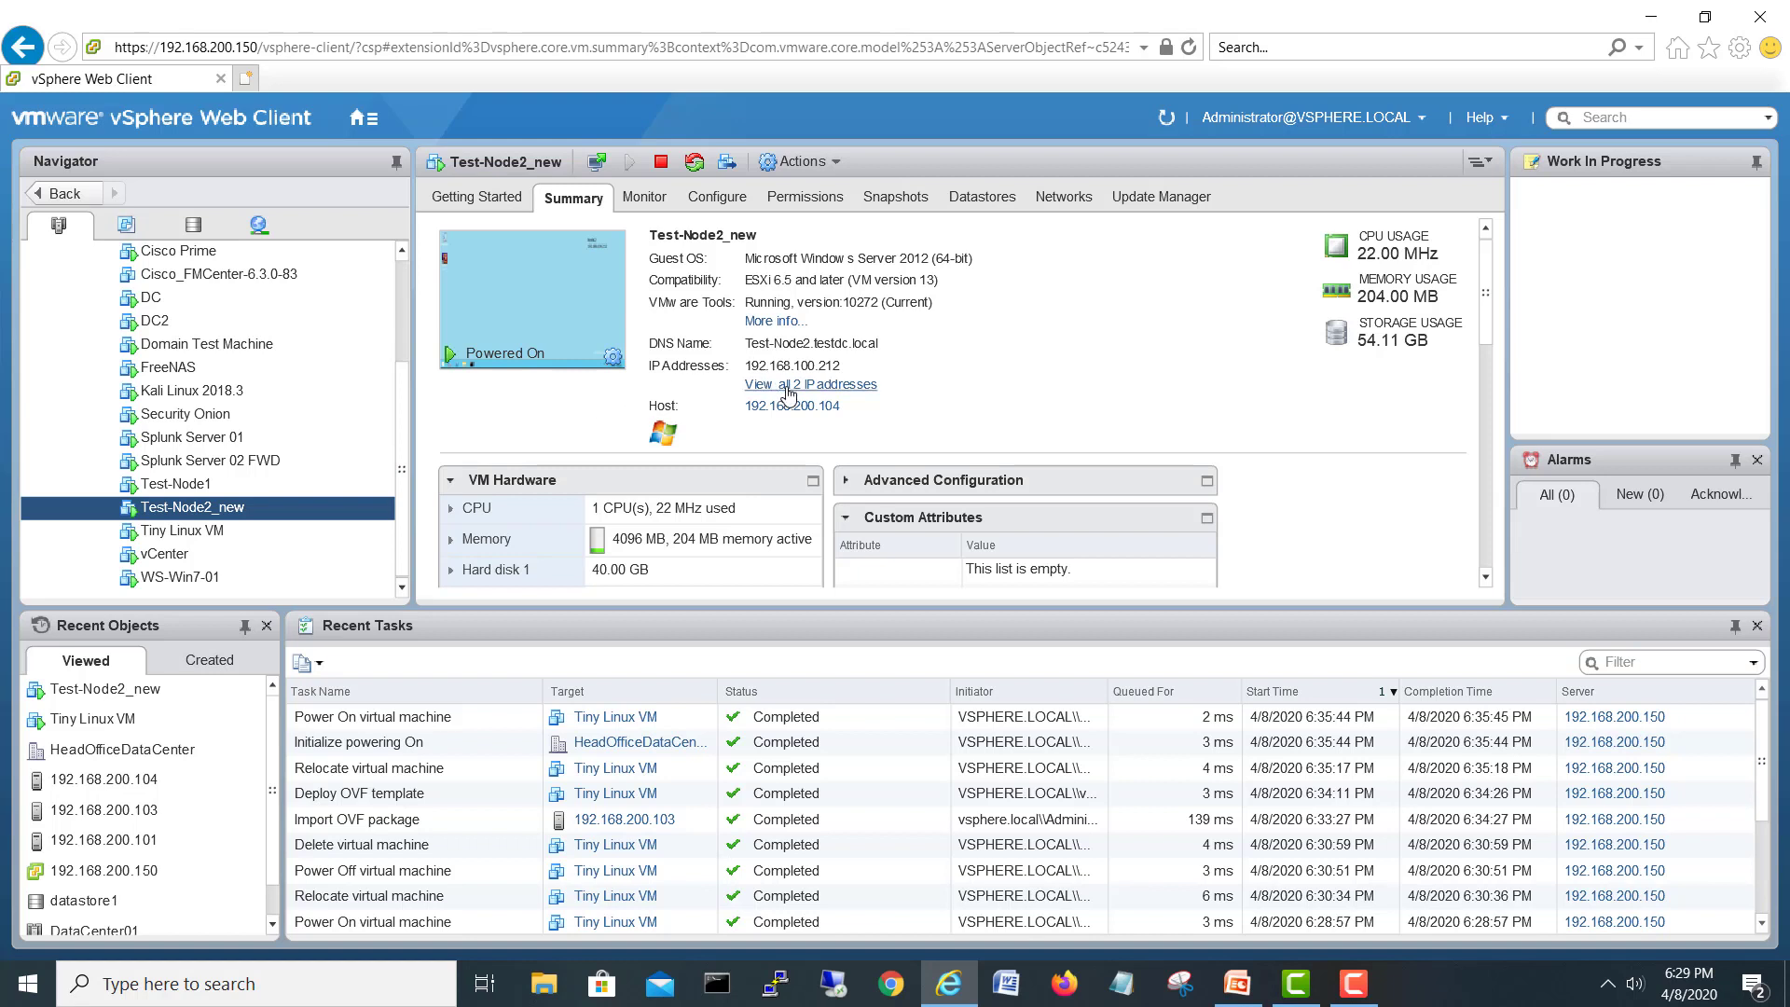
mouse_move(1034, 347)
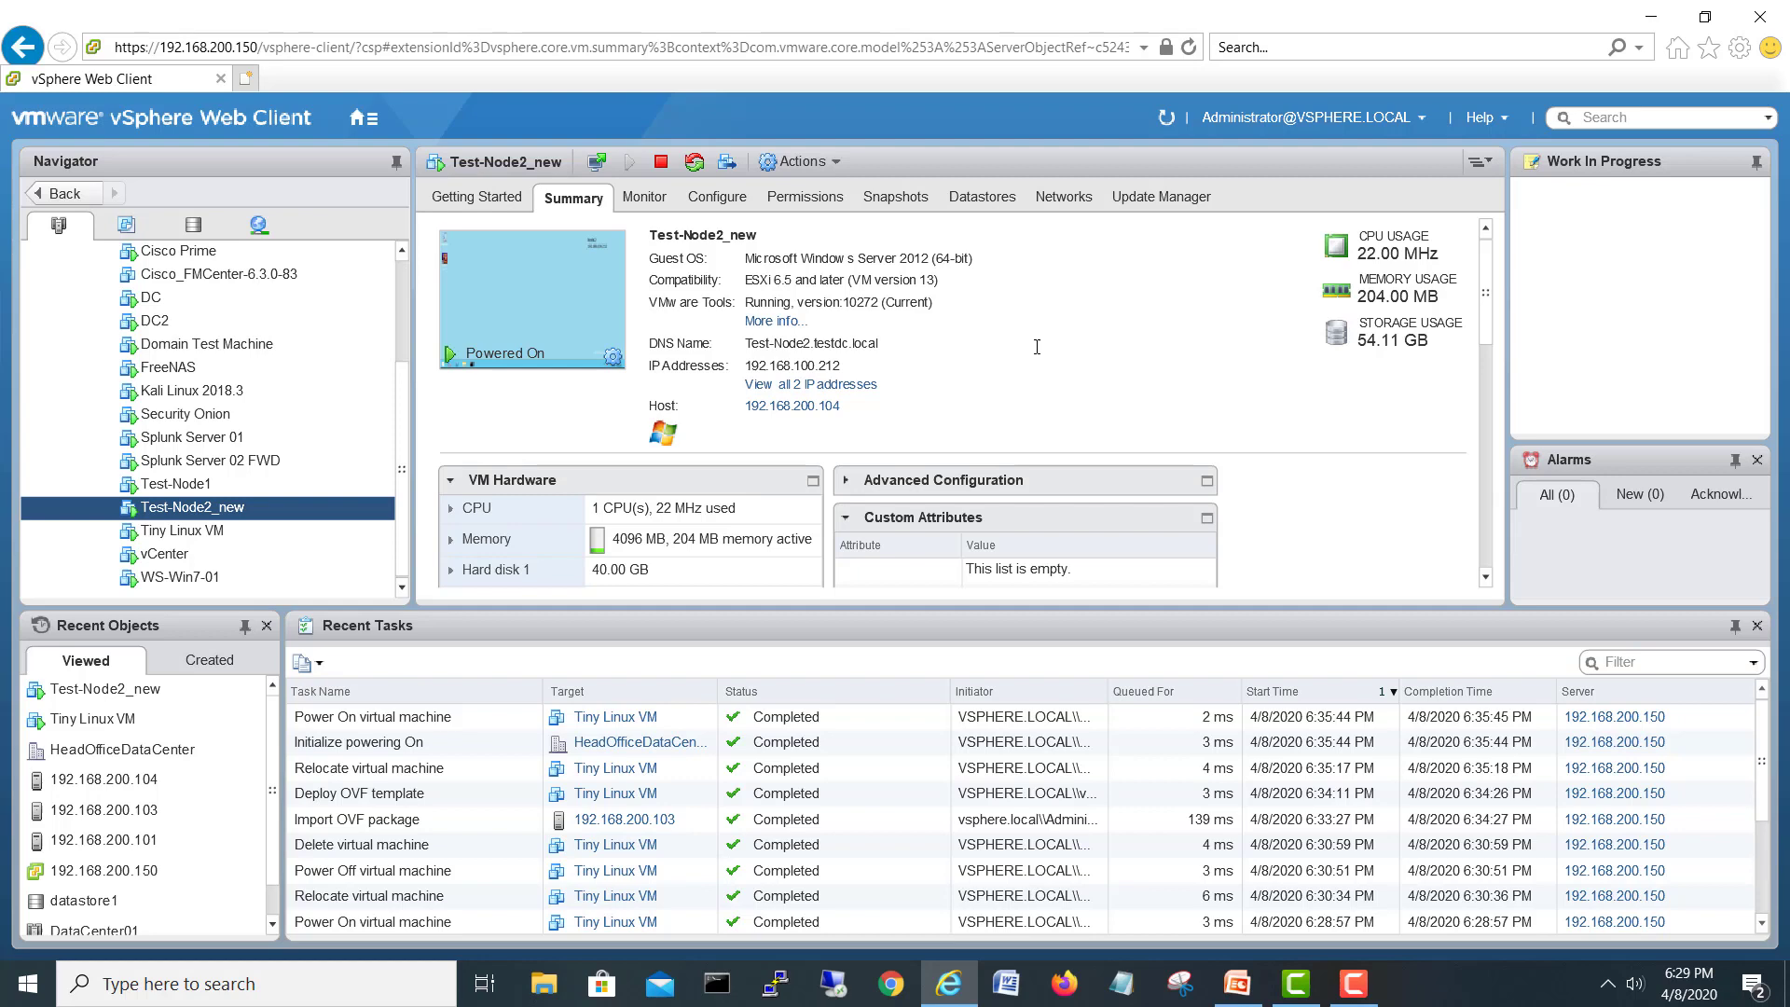
mouse_move(645, 369)
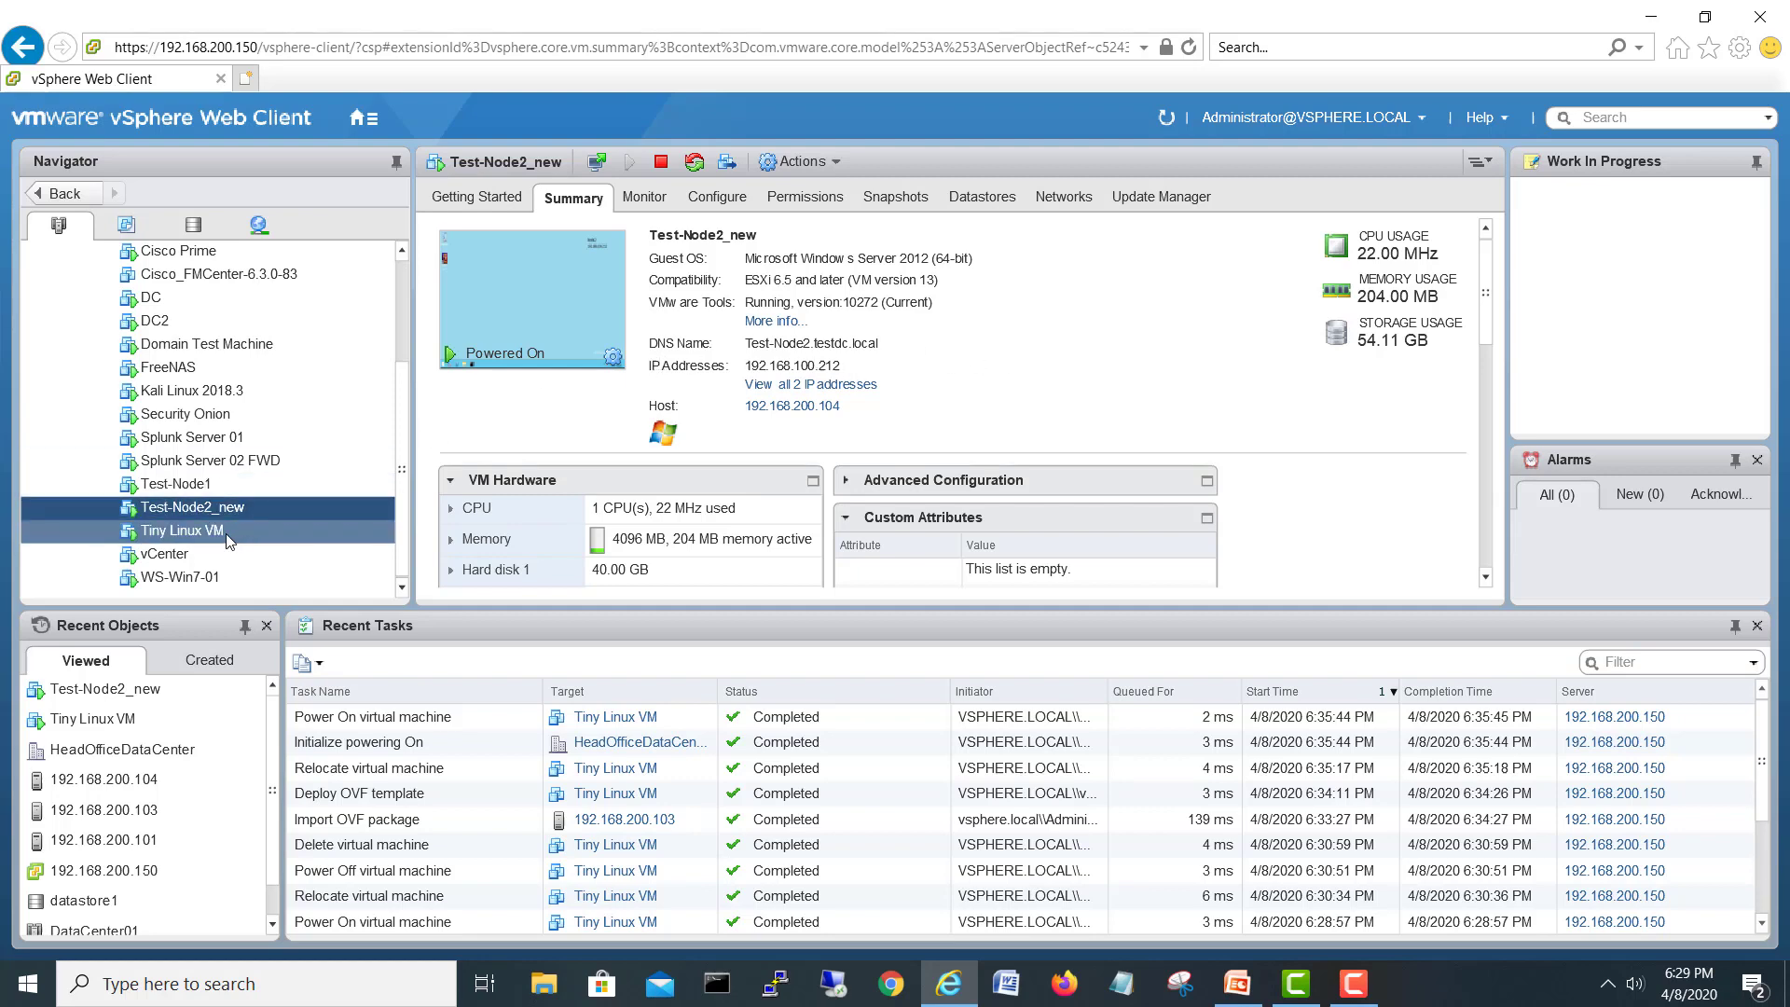
click(179, 531)
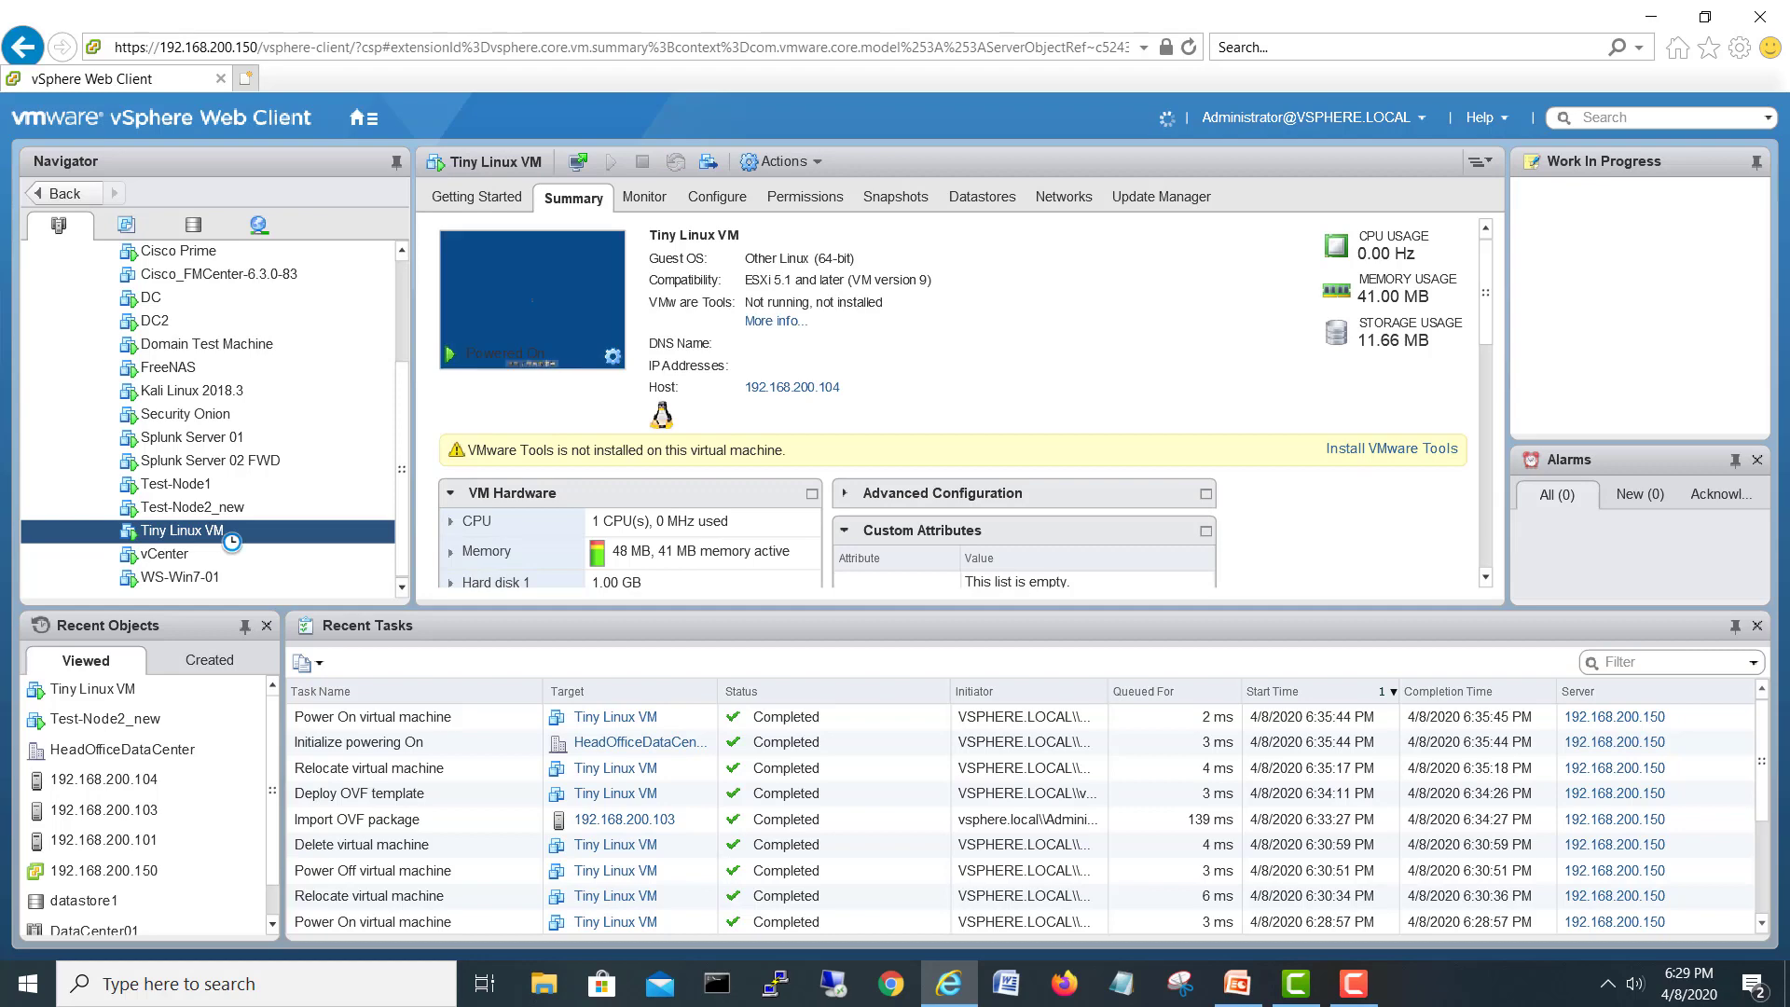
click(781, 160)
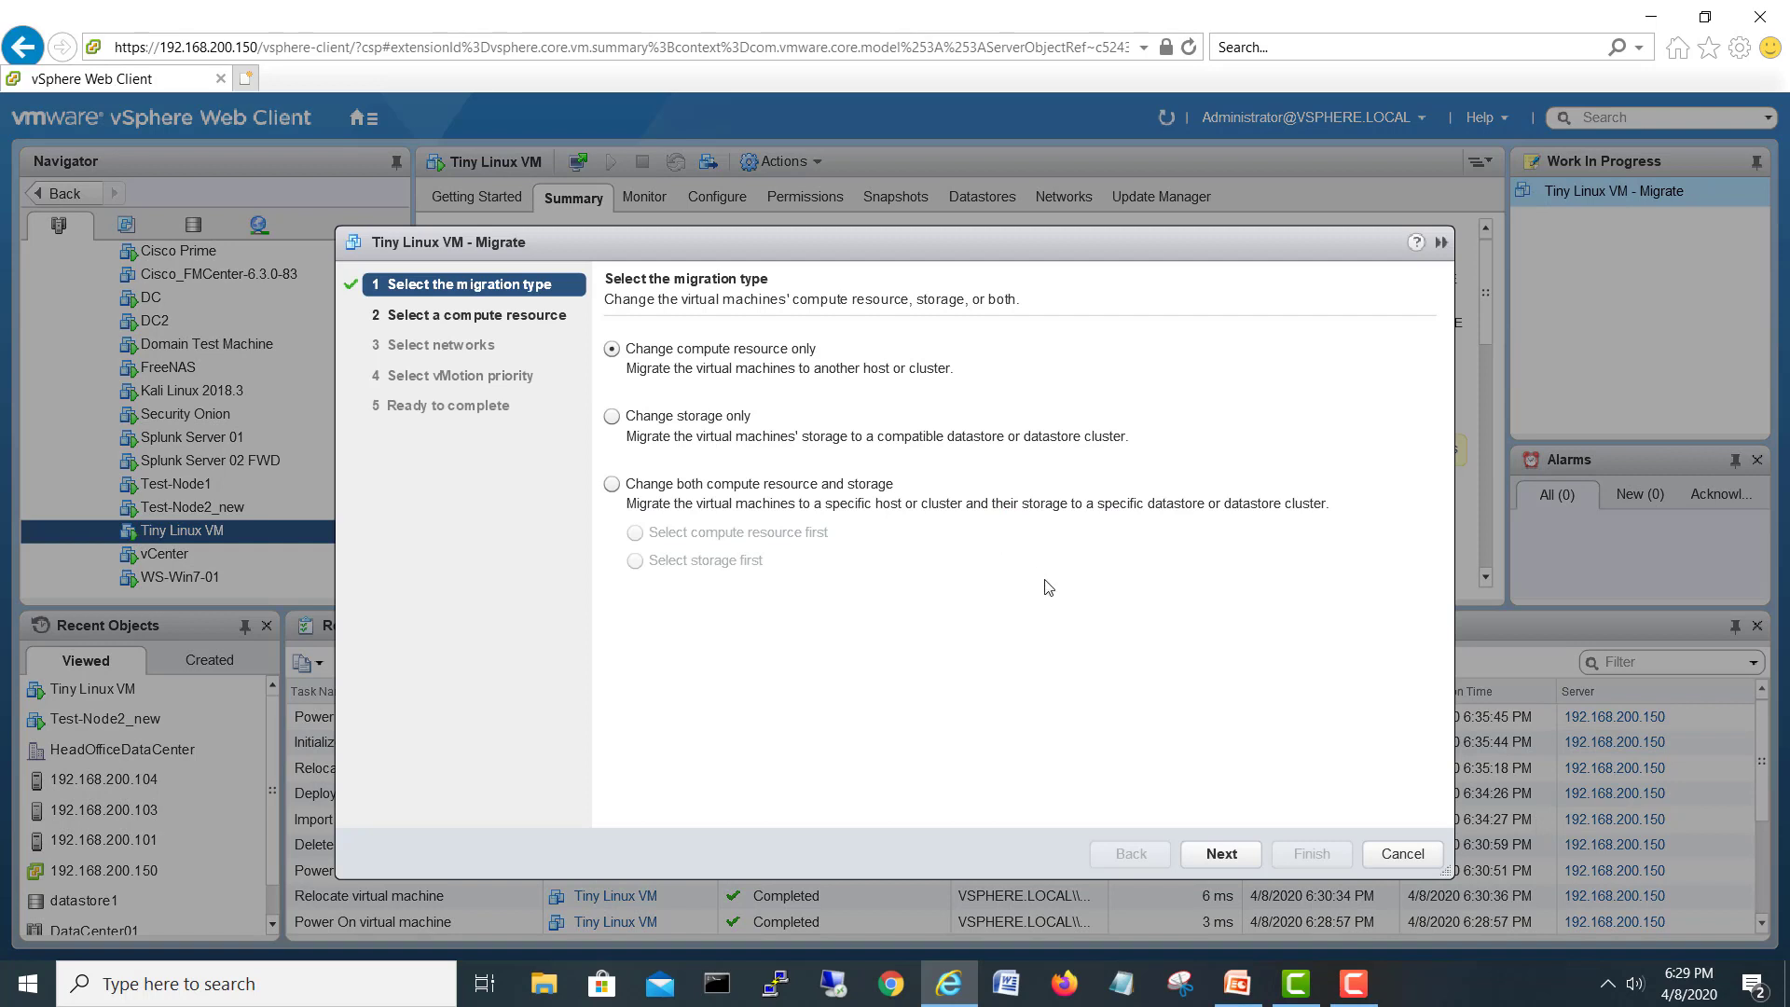
Select host 192.168.200.103 as target, hit the EVC/CPUID compatibility error, and cancel the migration
click(1220, 854)
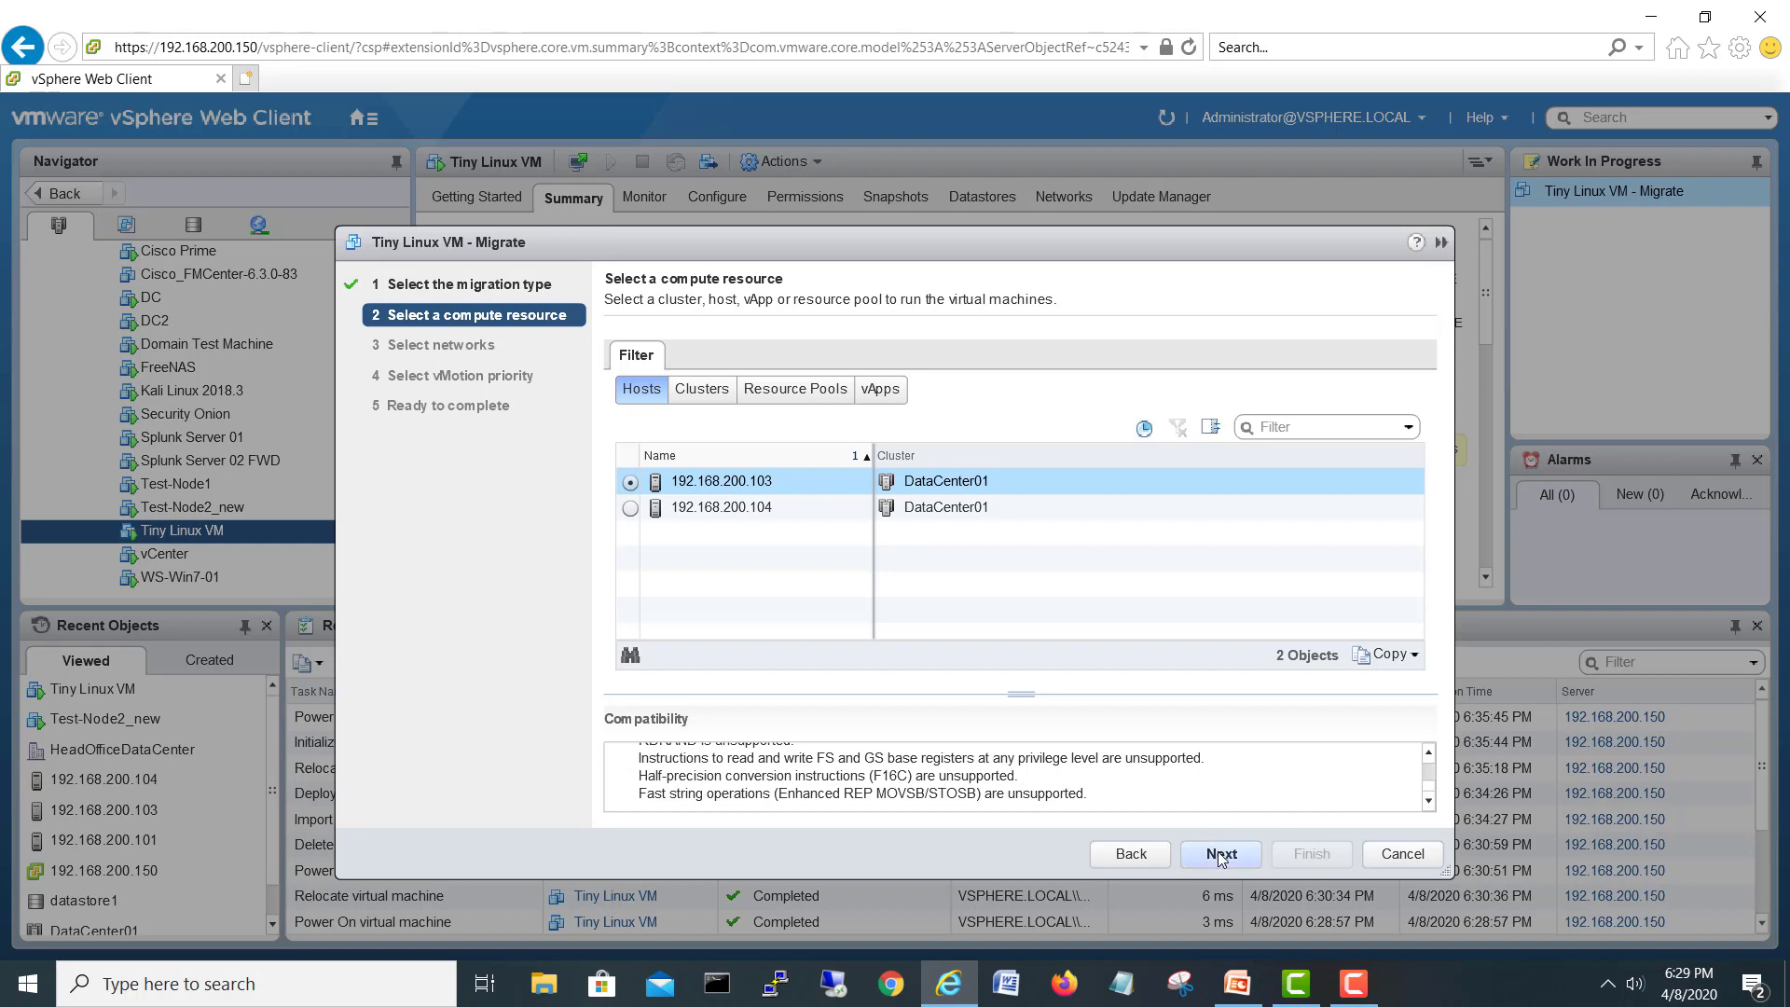
click(1219, 852)
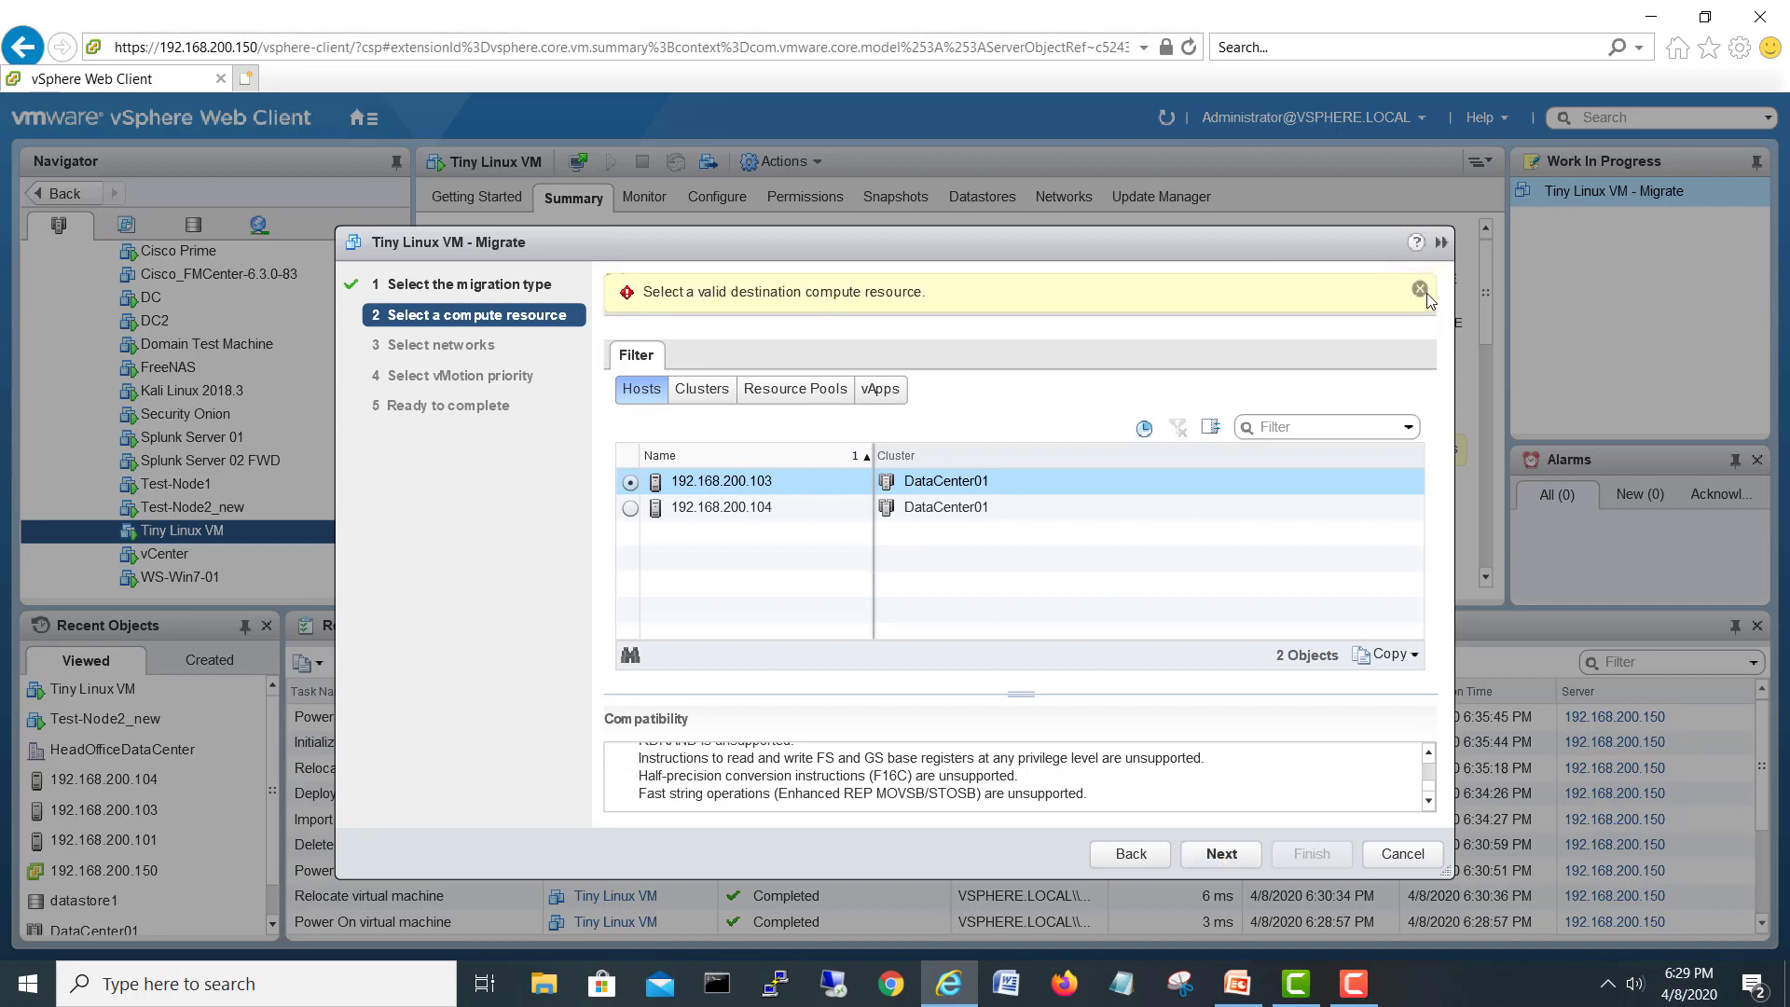
mouse_move(753, 308)
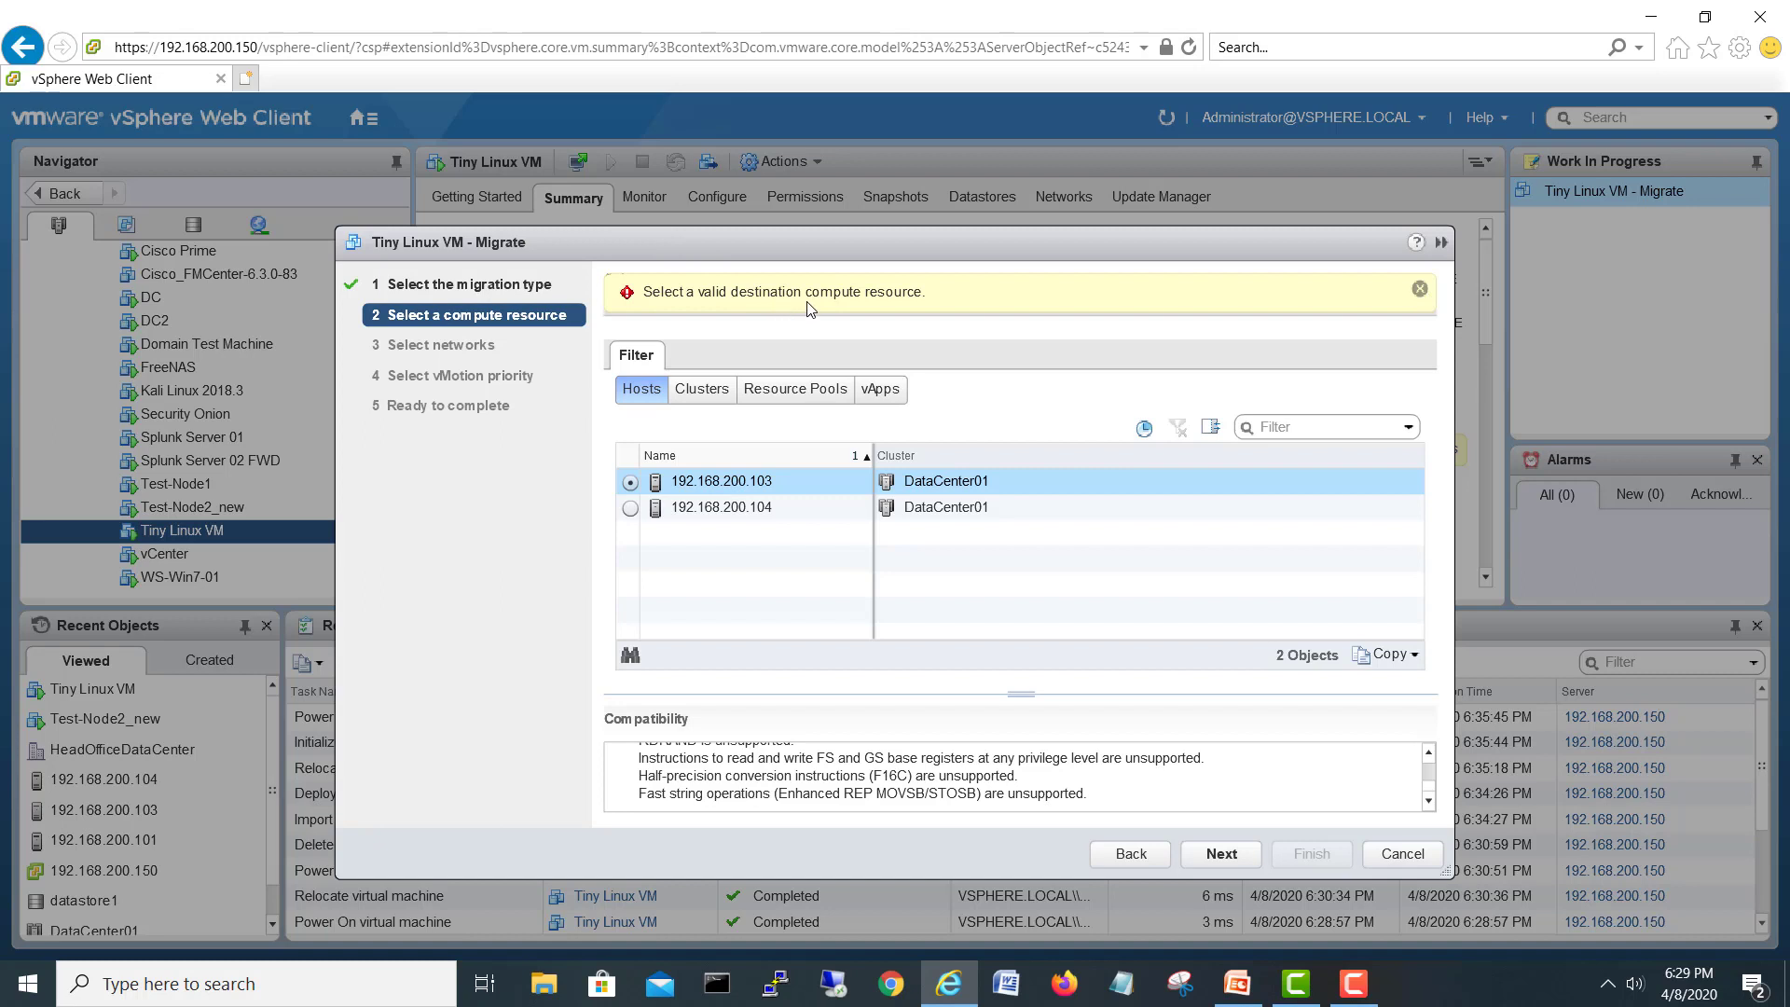
mouse_move(977, 311)
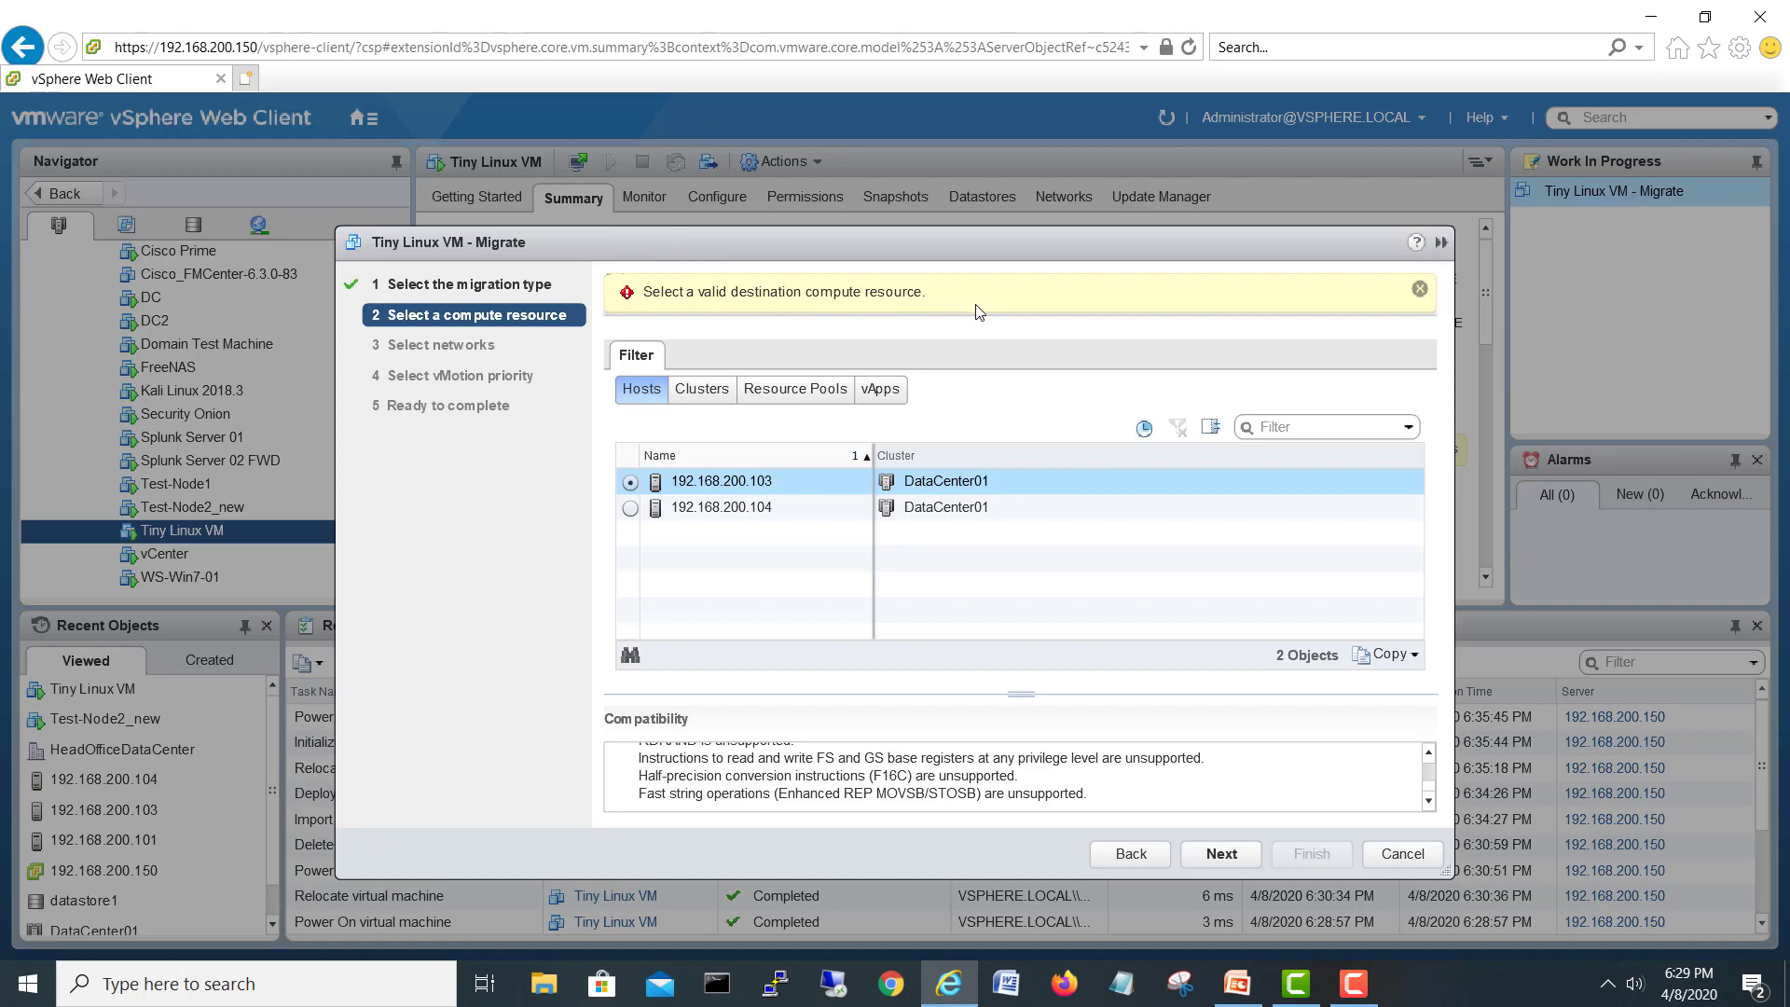
mouse_move(729, 304)
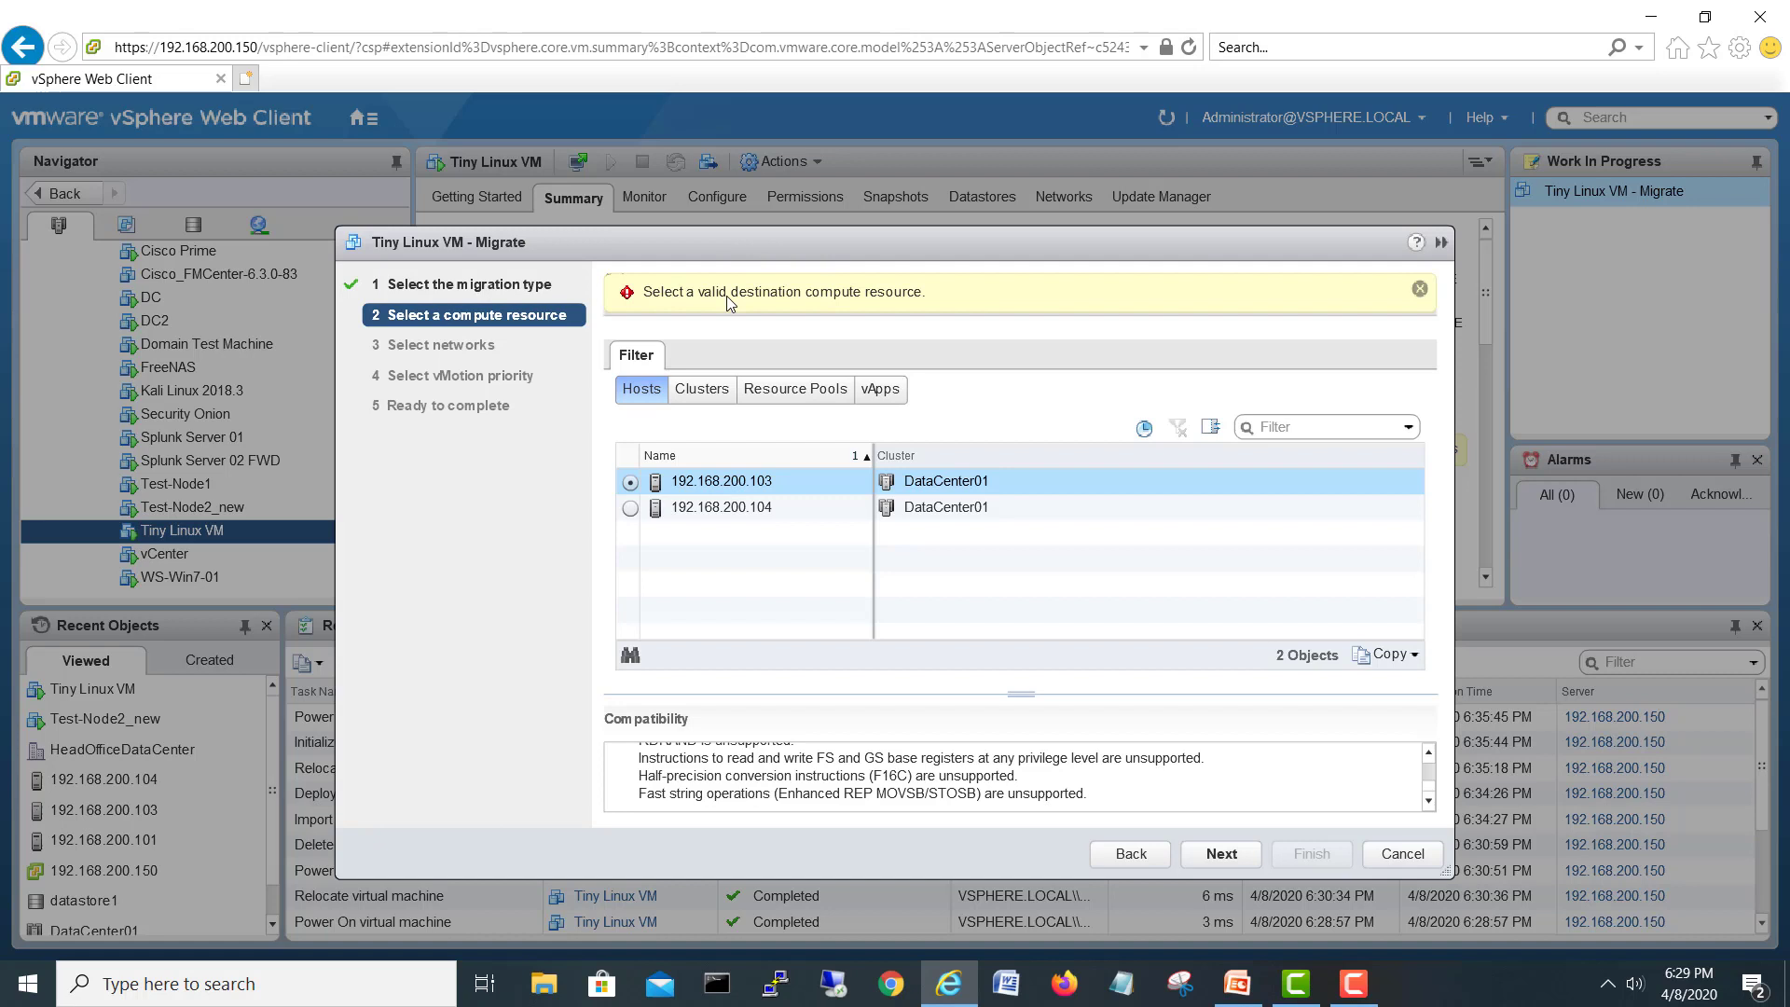
mouse_move(828, 304)
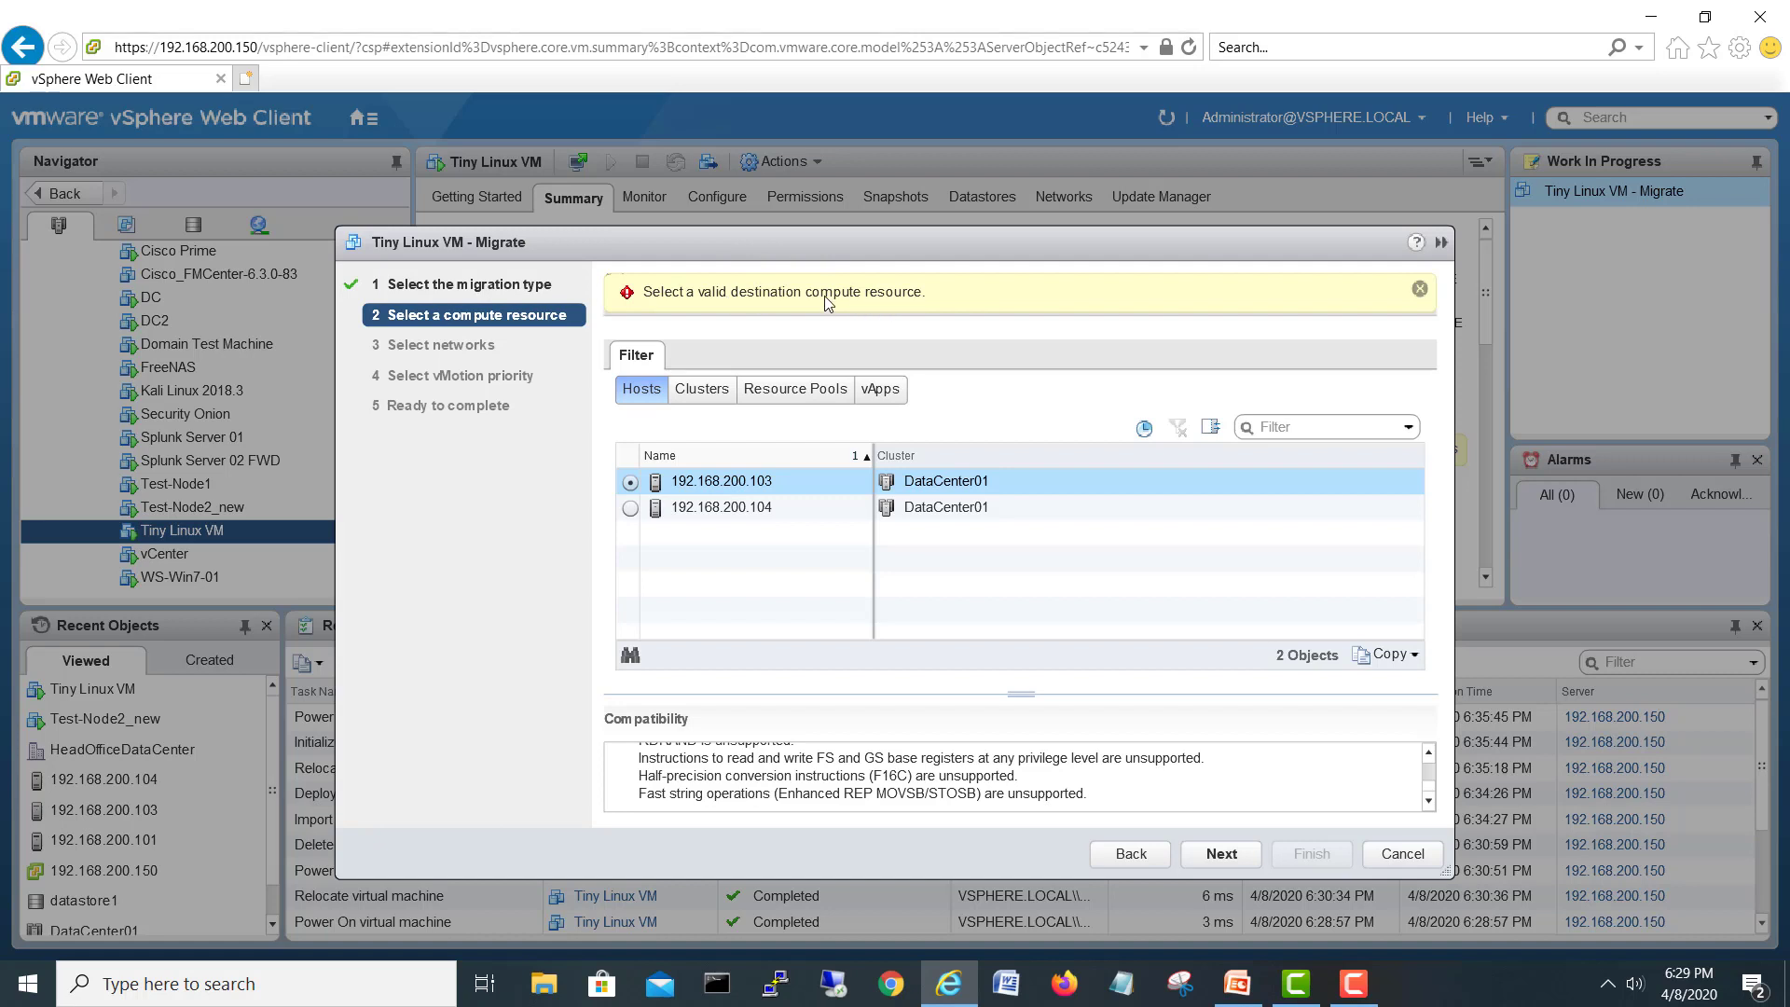
click(629, 507)
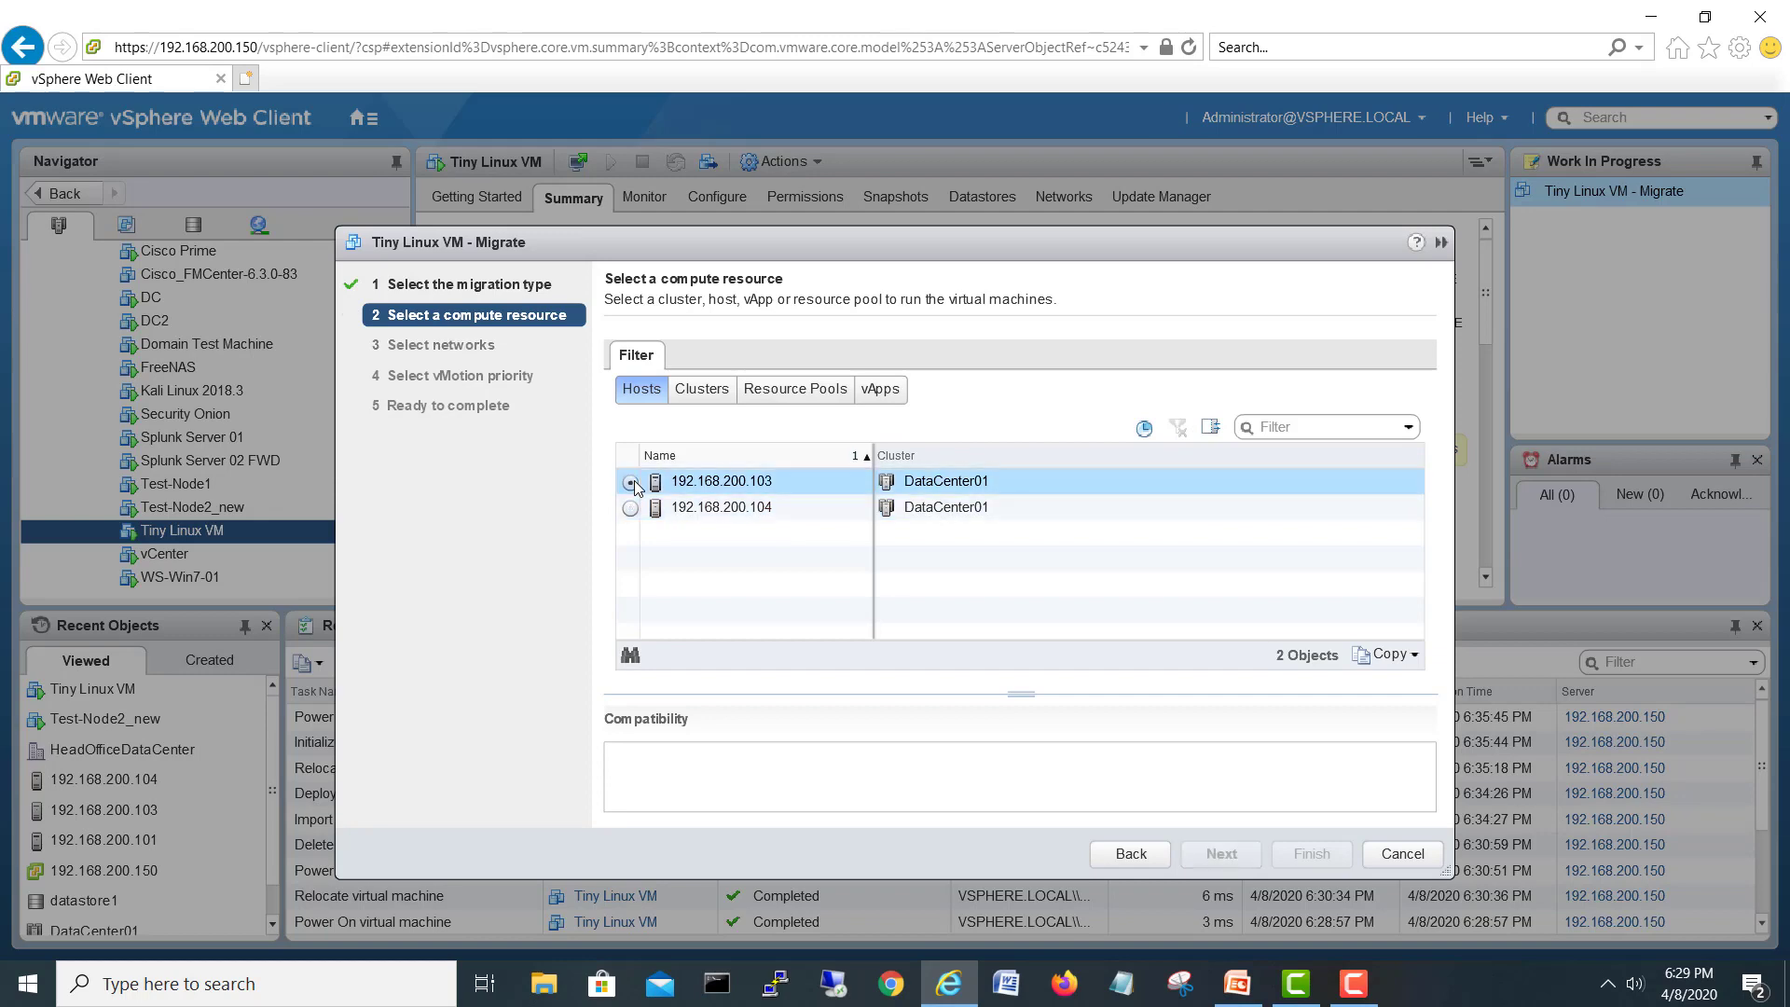
click(628, 481)
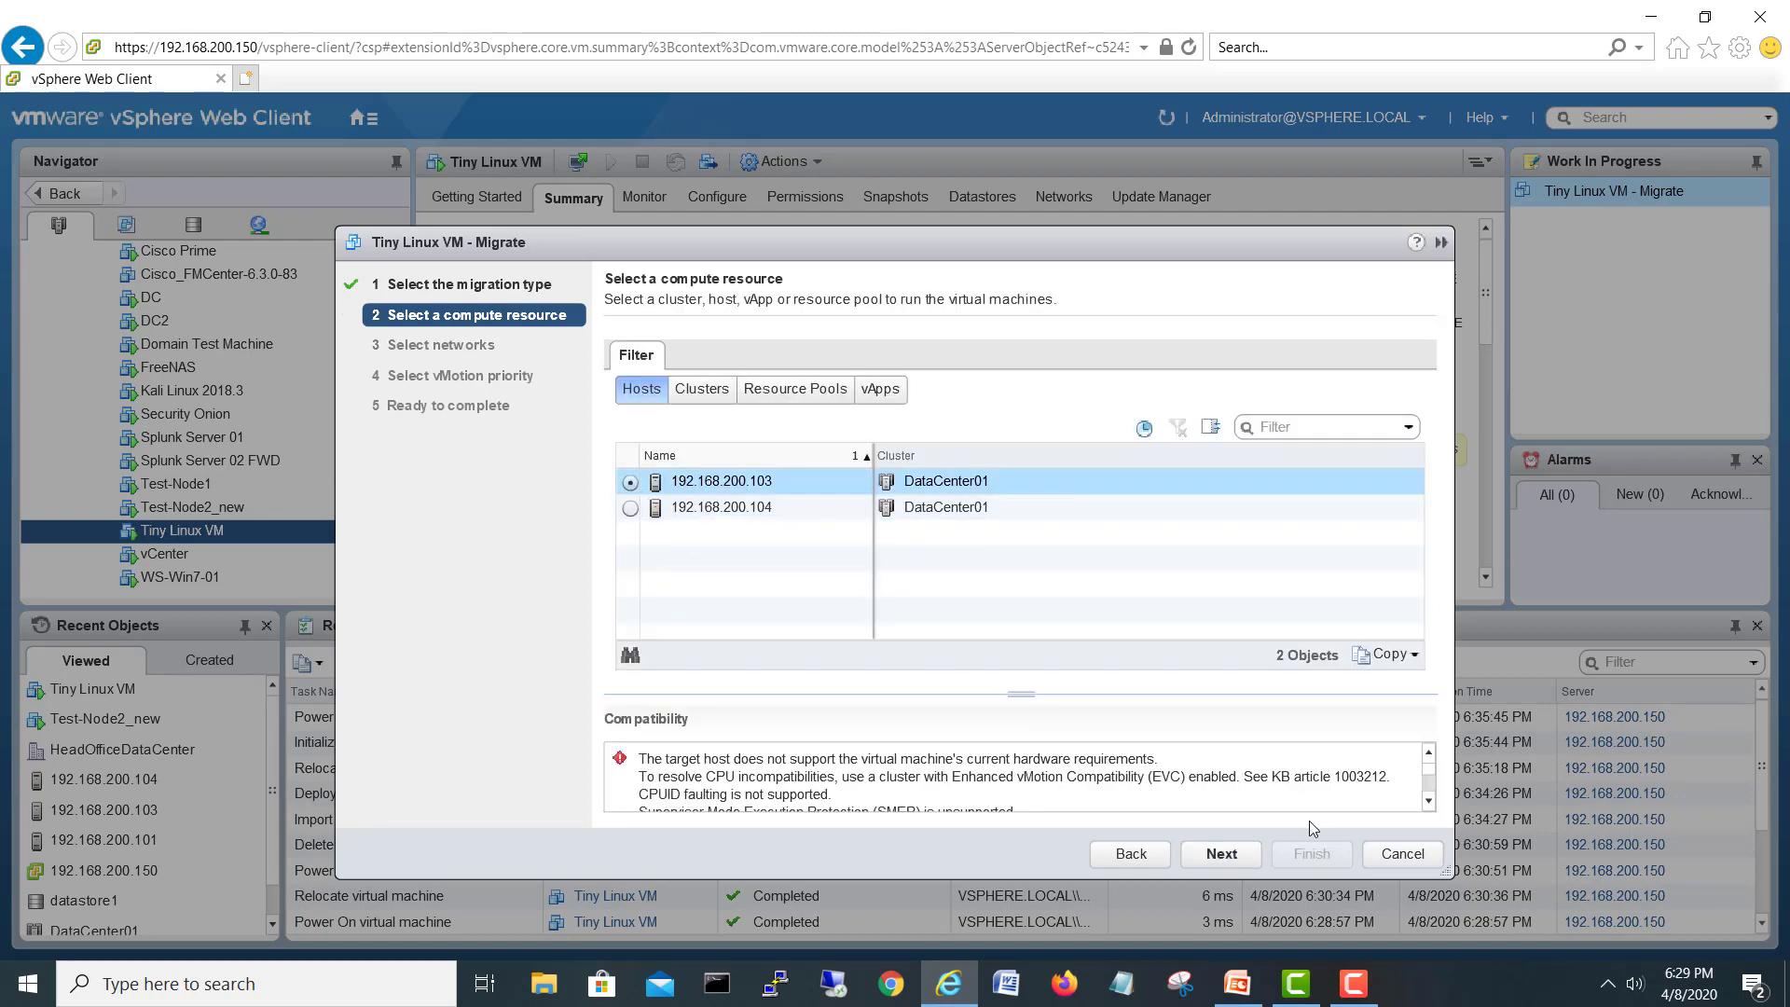
click(1401, 852)
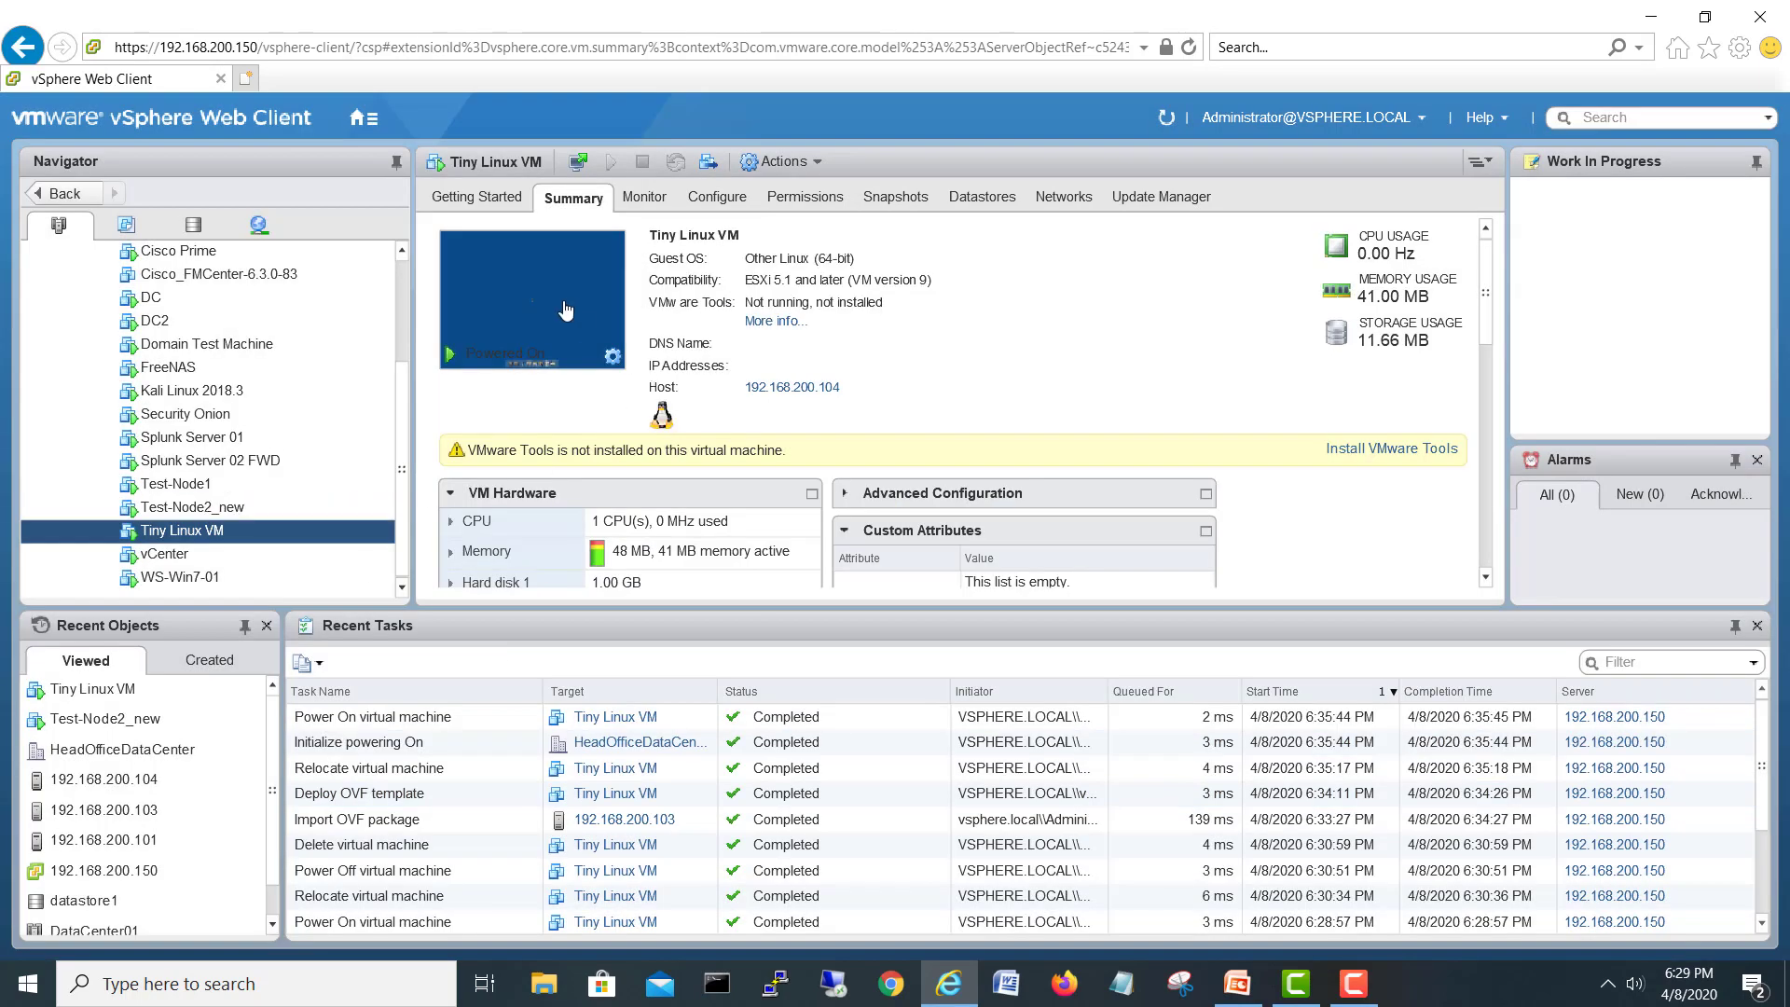
Power off Tiny Linux VM via Actions, then start migrating the powered-off VM
click(781, 160)
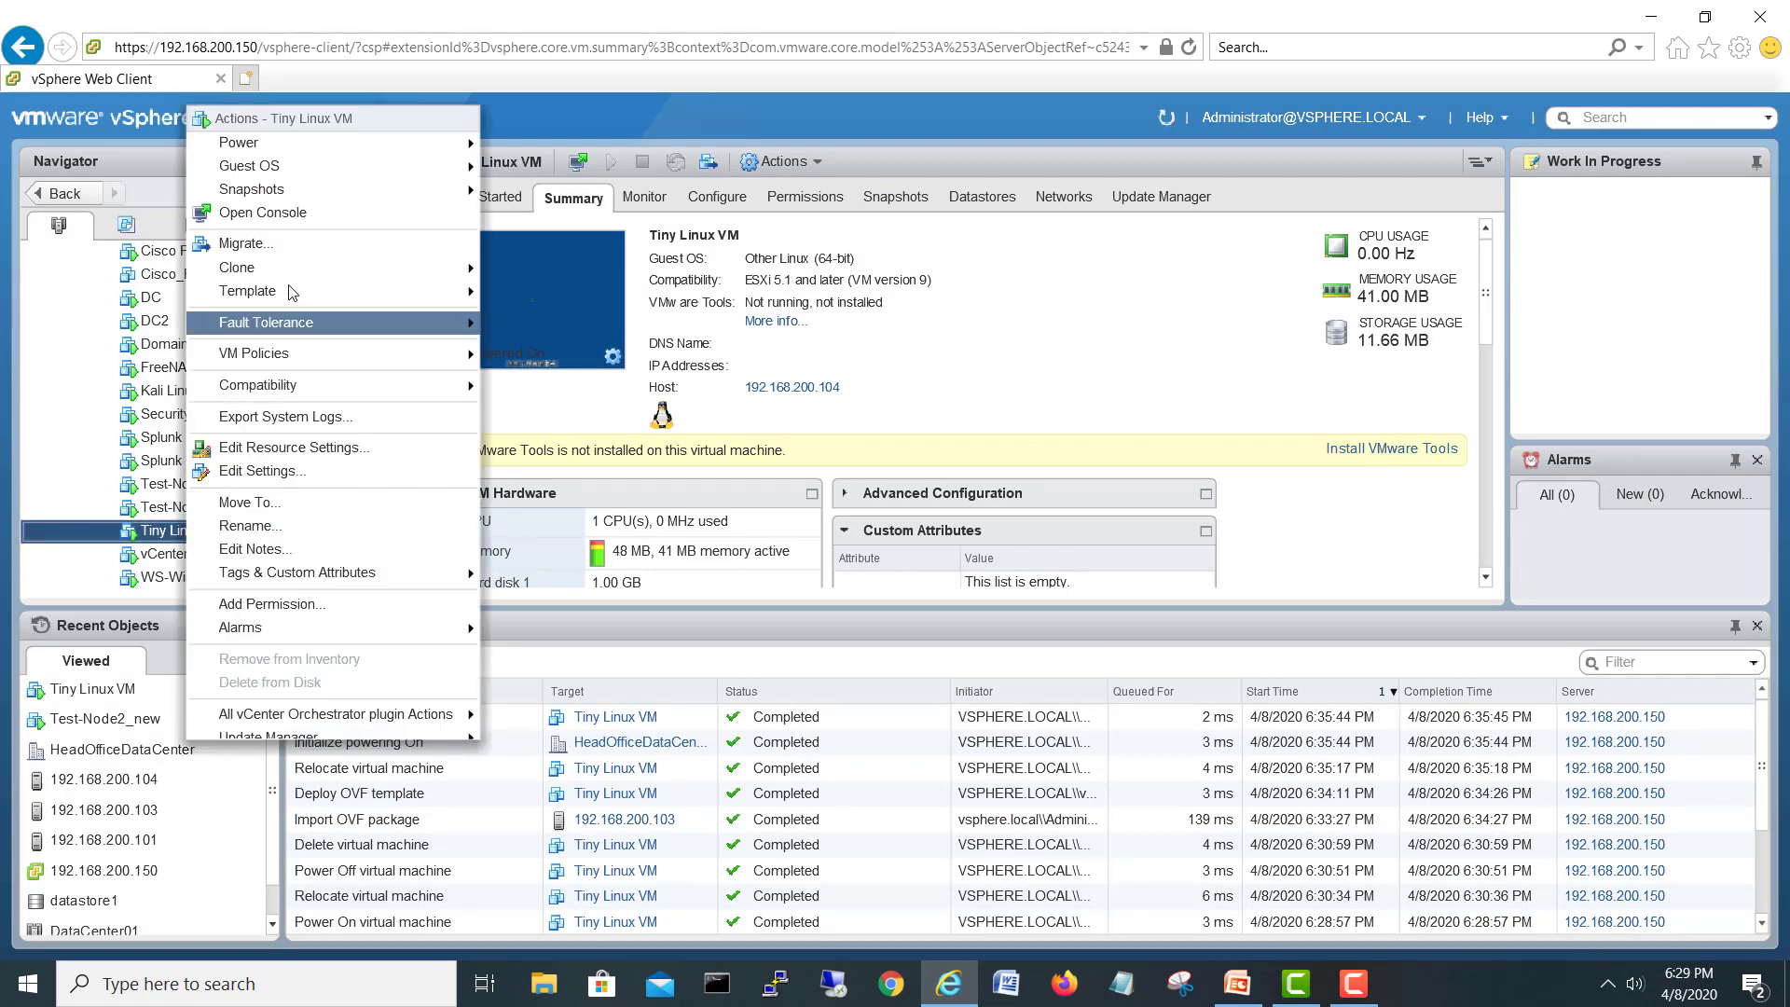
mouse_move(239, 141)
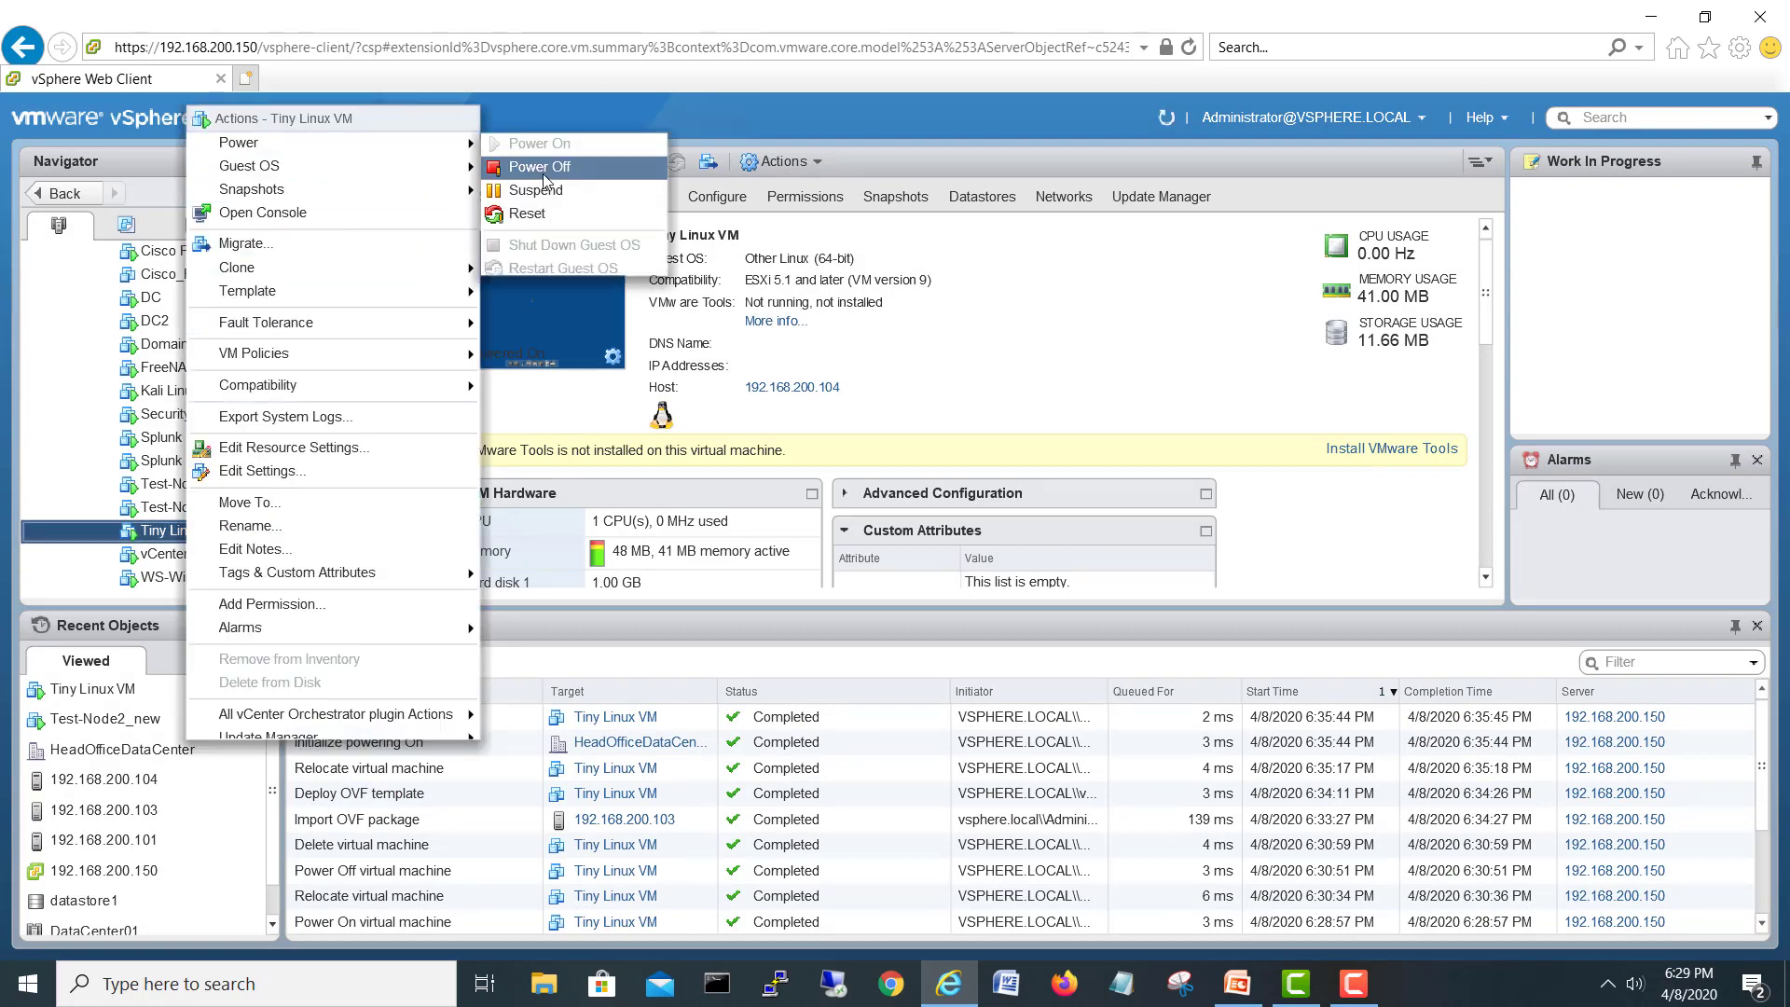
click(539, 166)
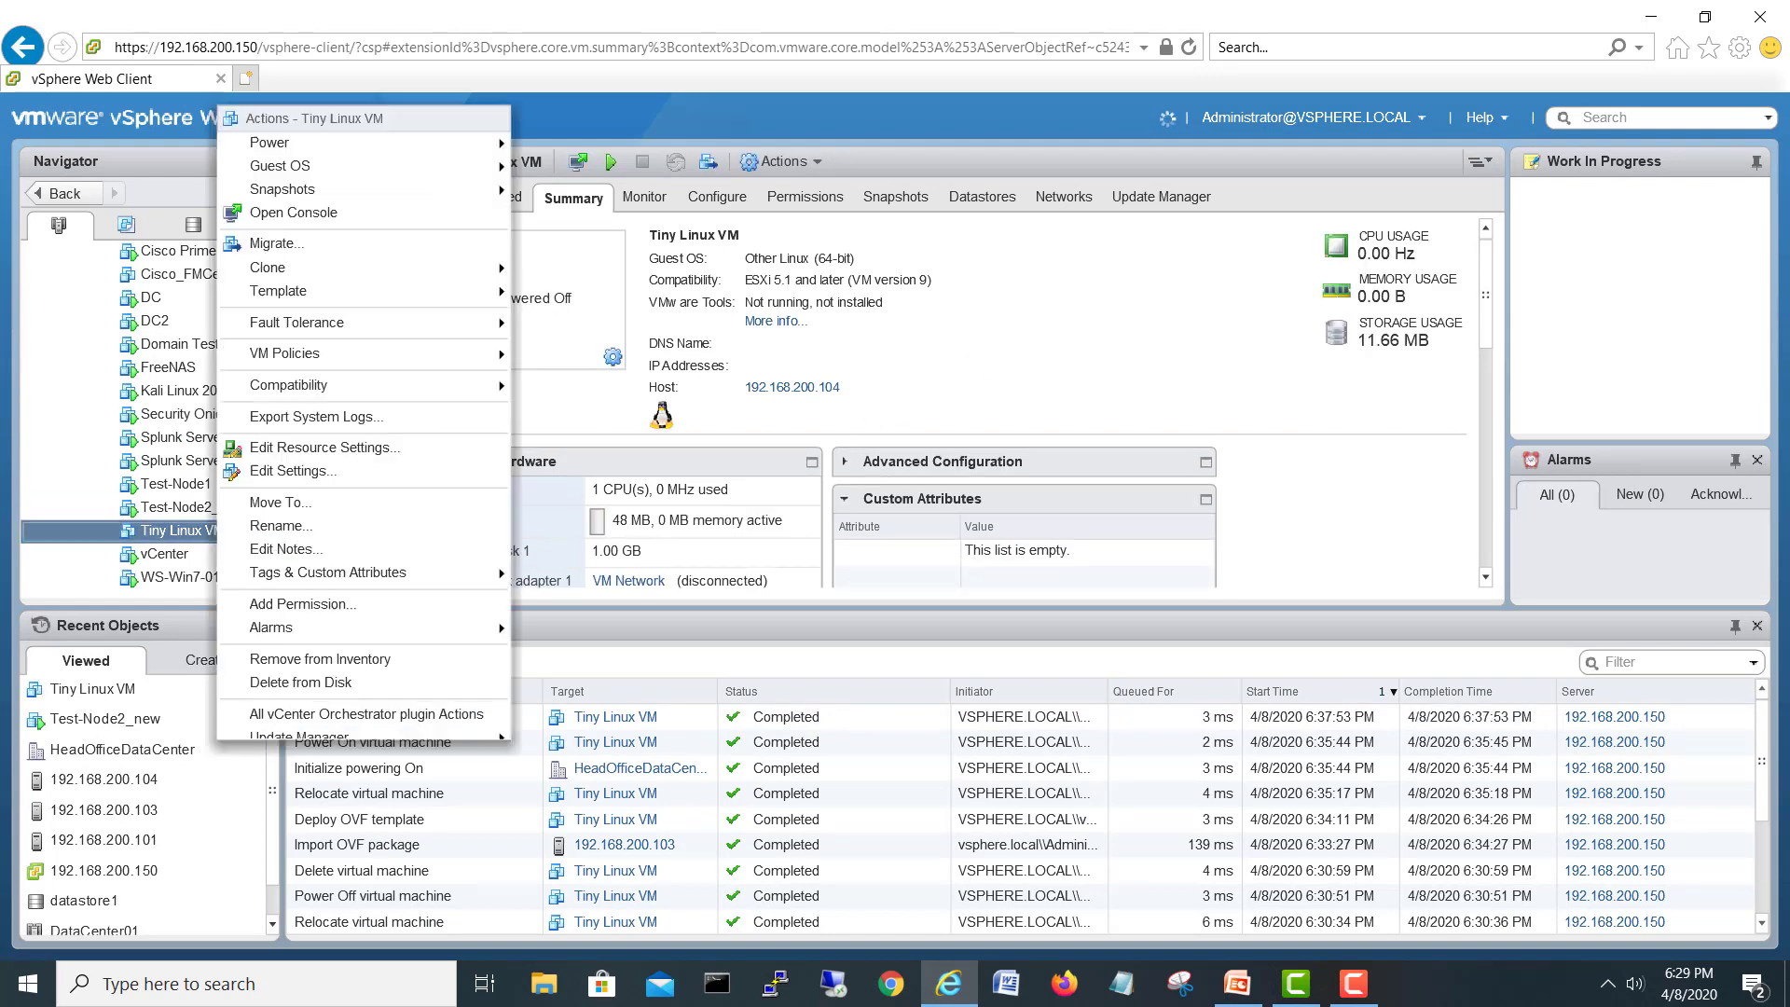
mouse_move(270, 142)
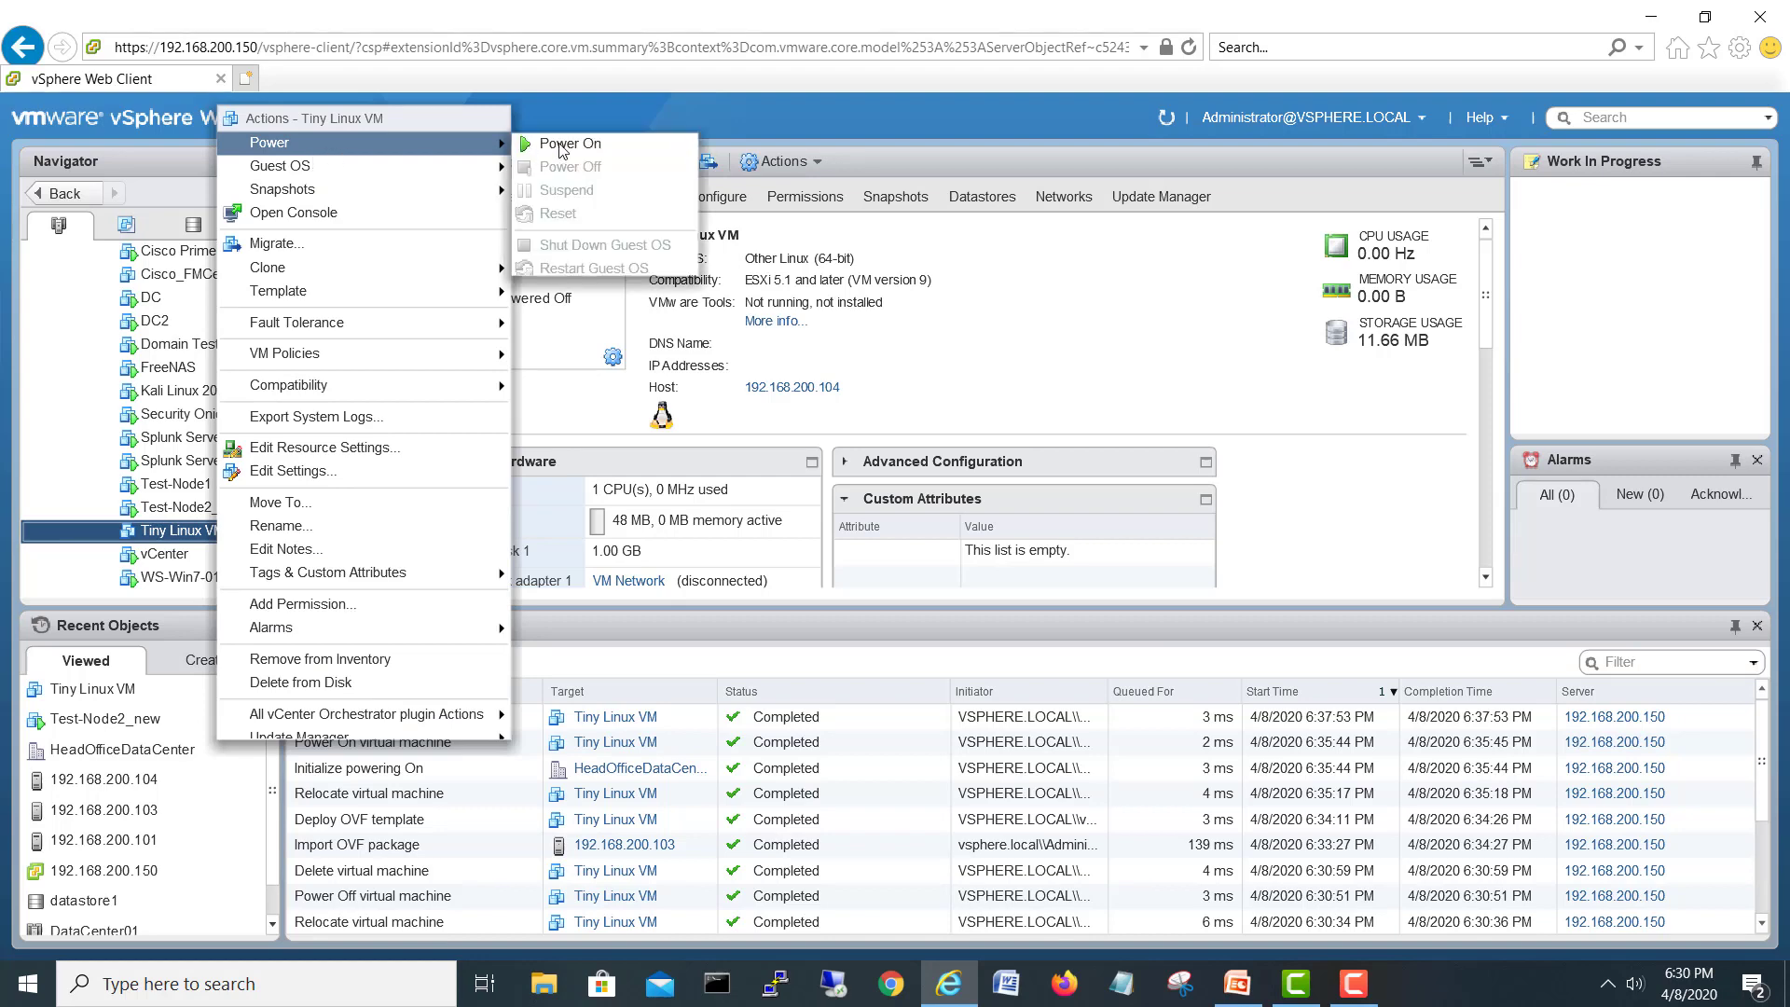
click(274, 242)
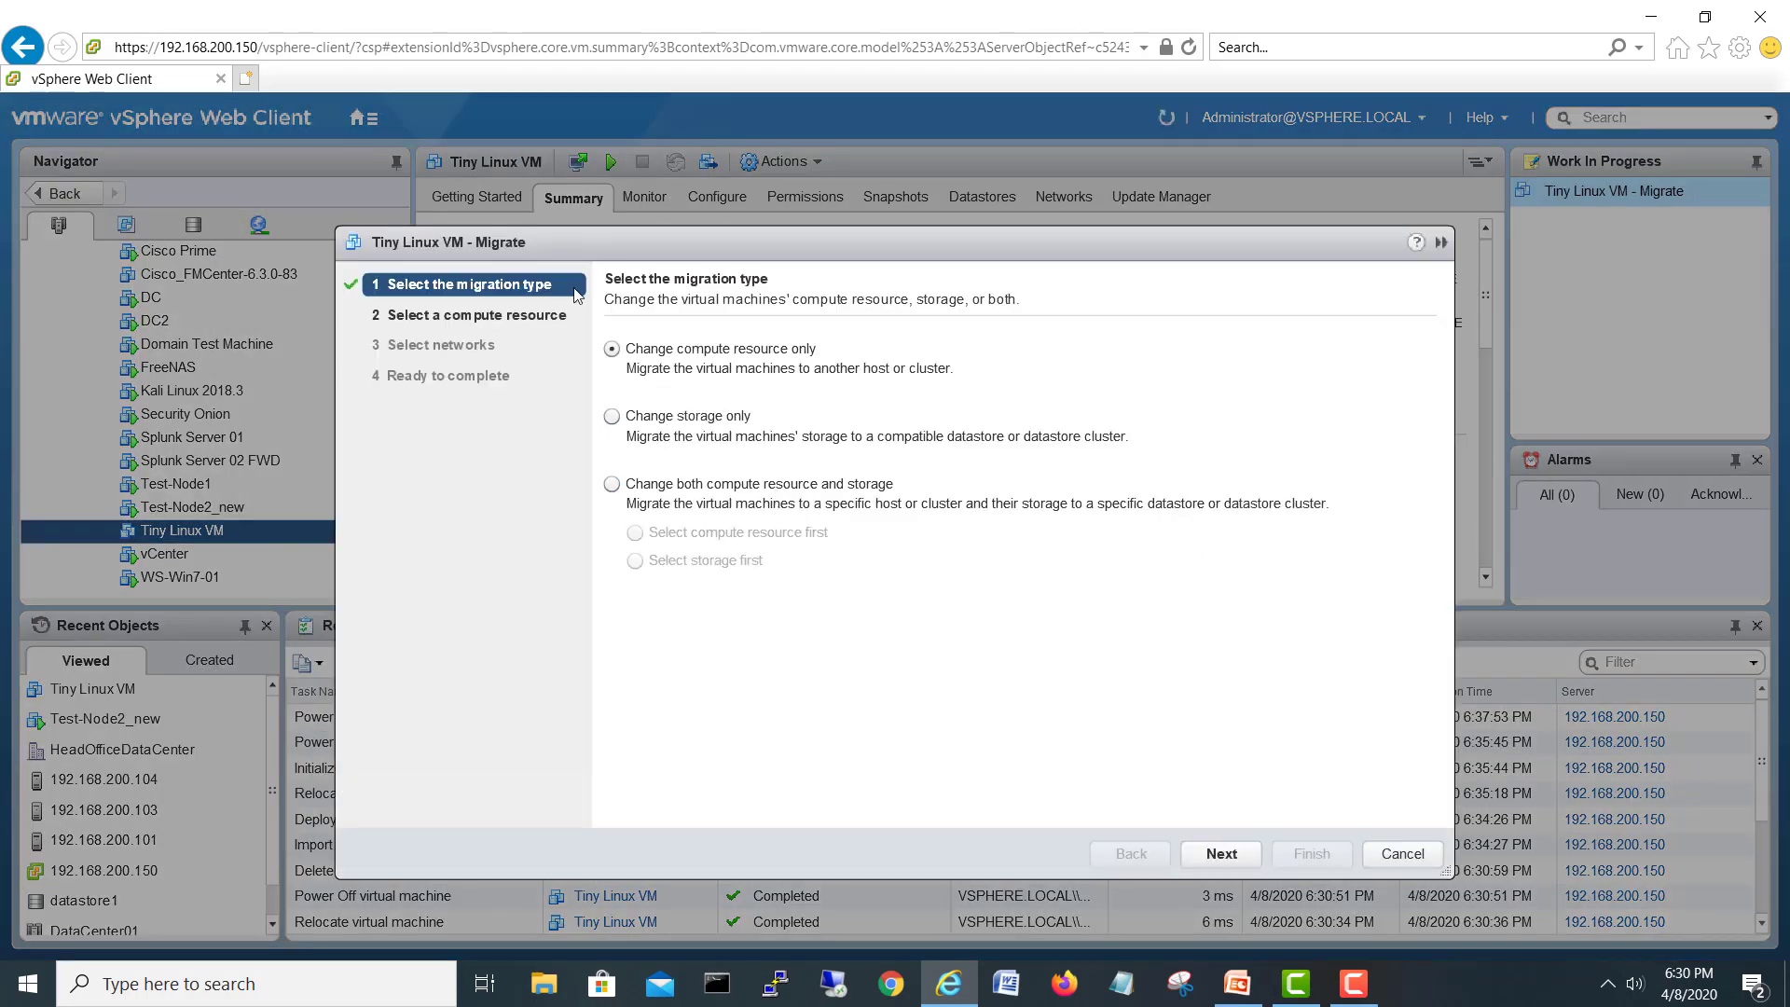
Relocate the powered-off VM to host 192.168.200.103 with compute-resource-only and unchanged network
click(1219, 852)
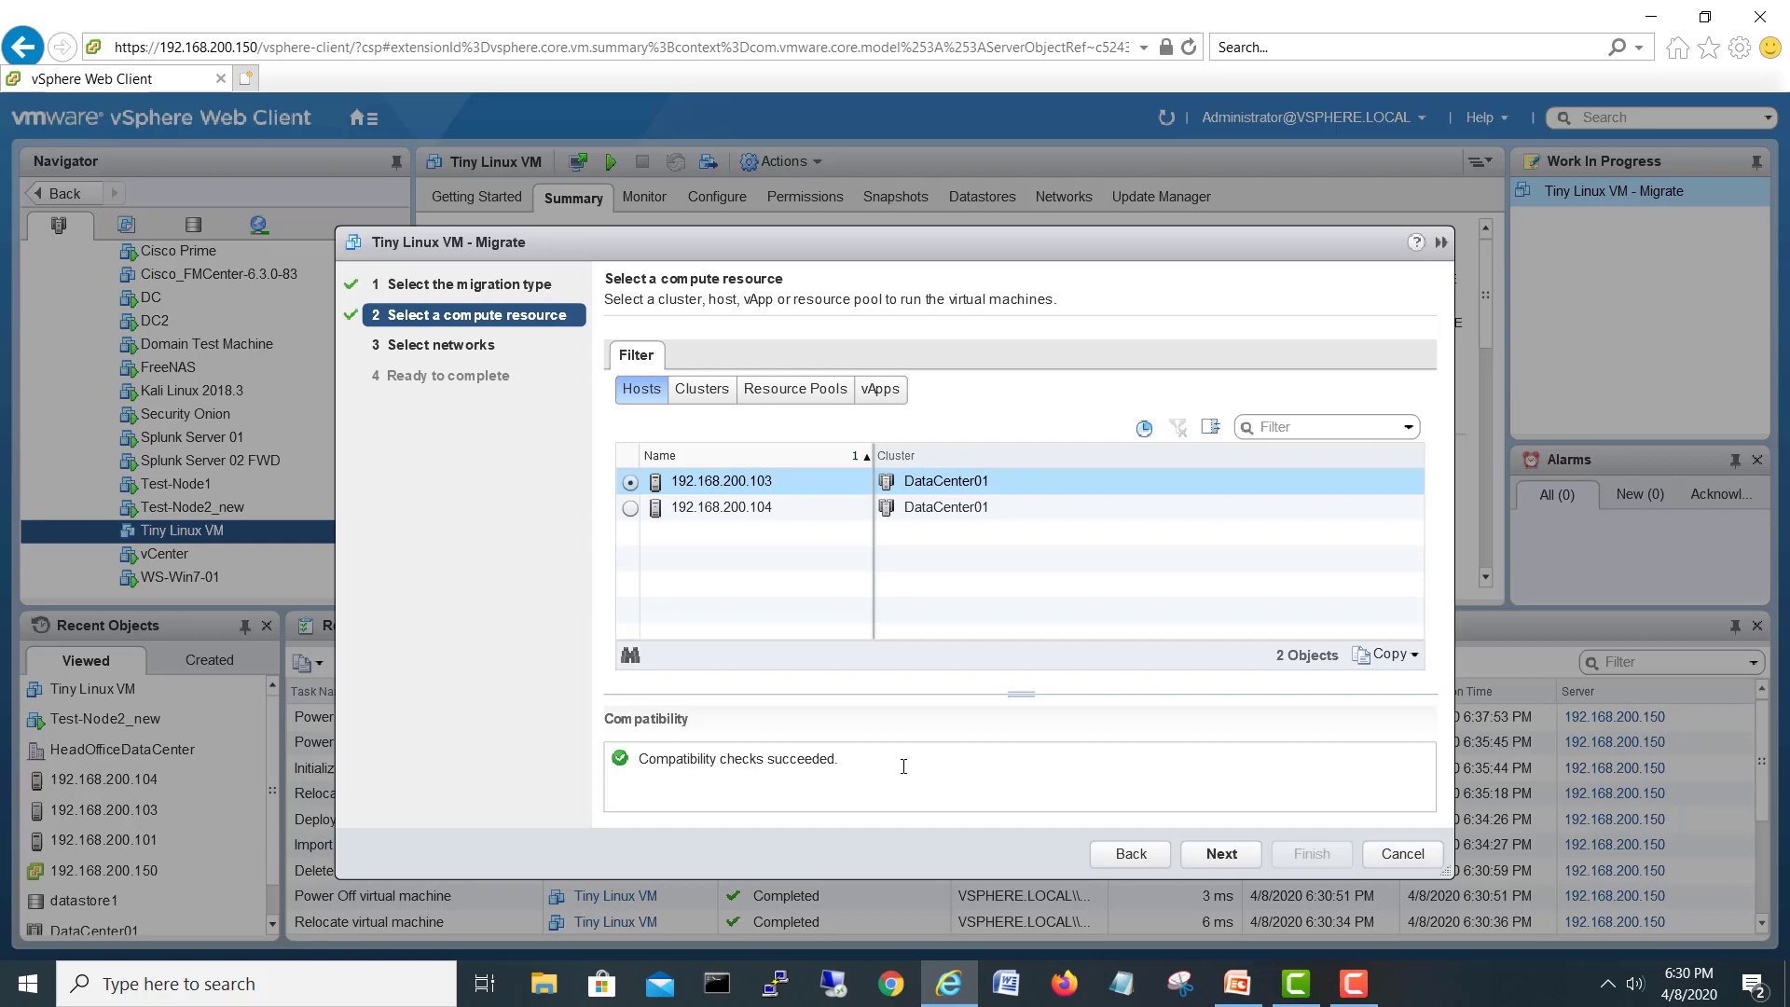
click(1218, 852)
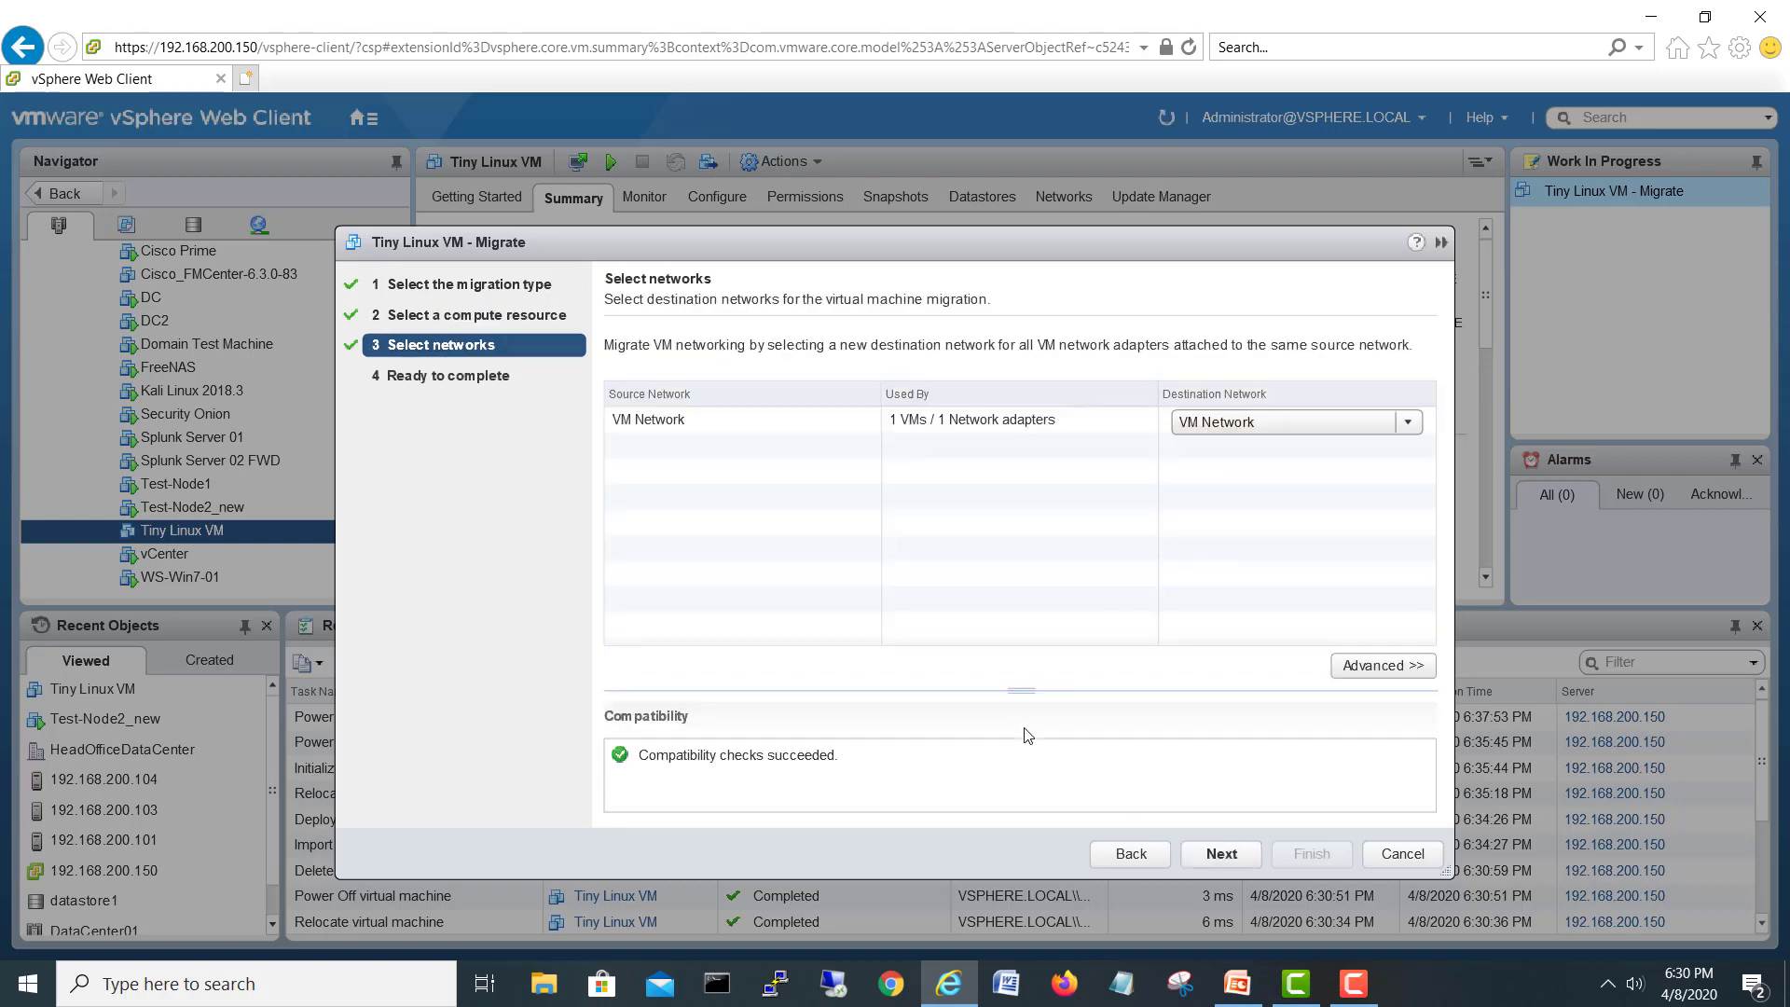
click(1219, 852)
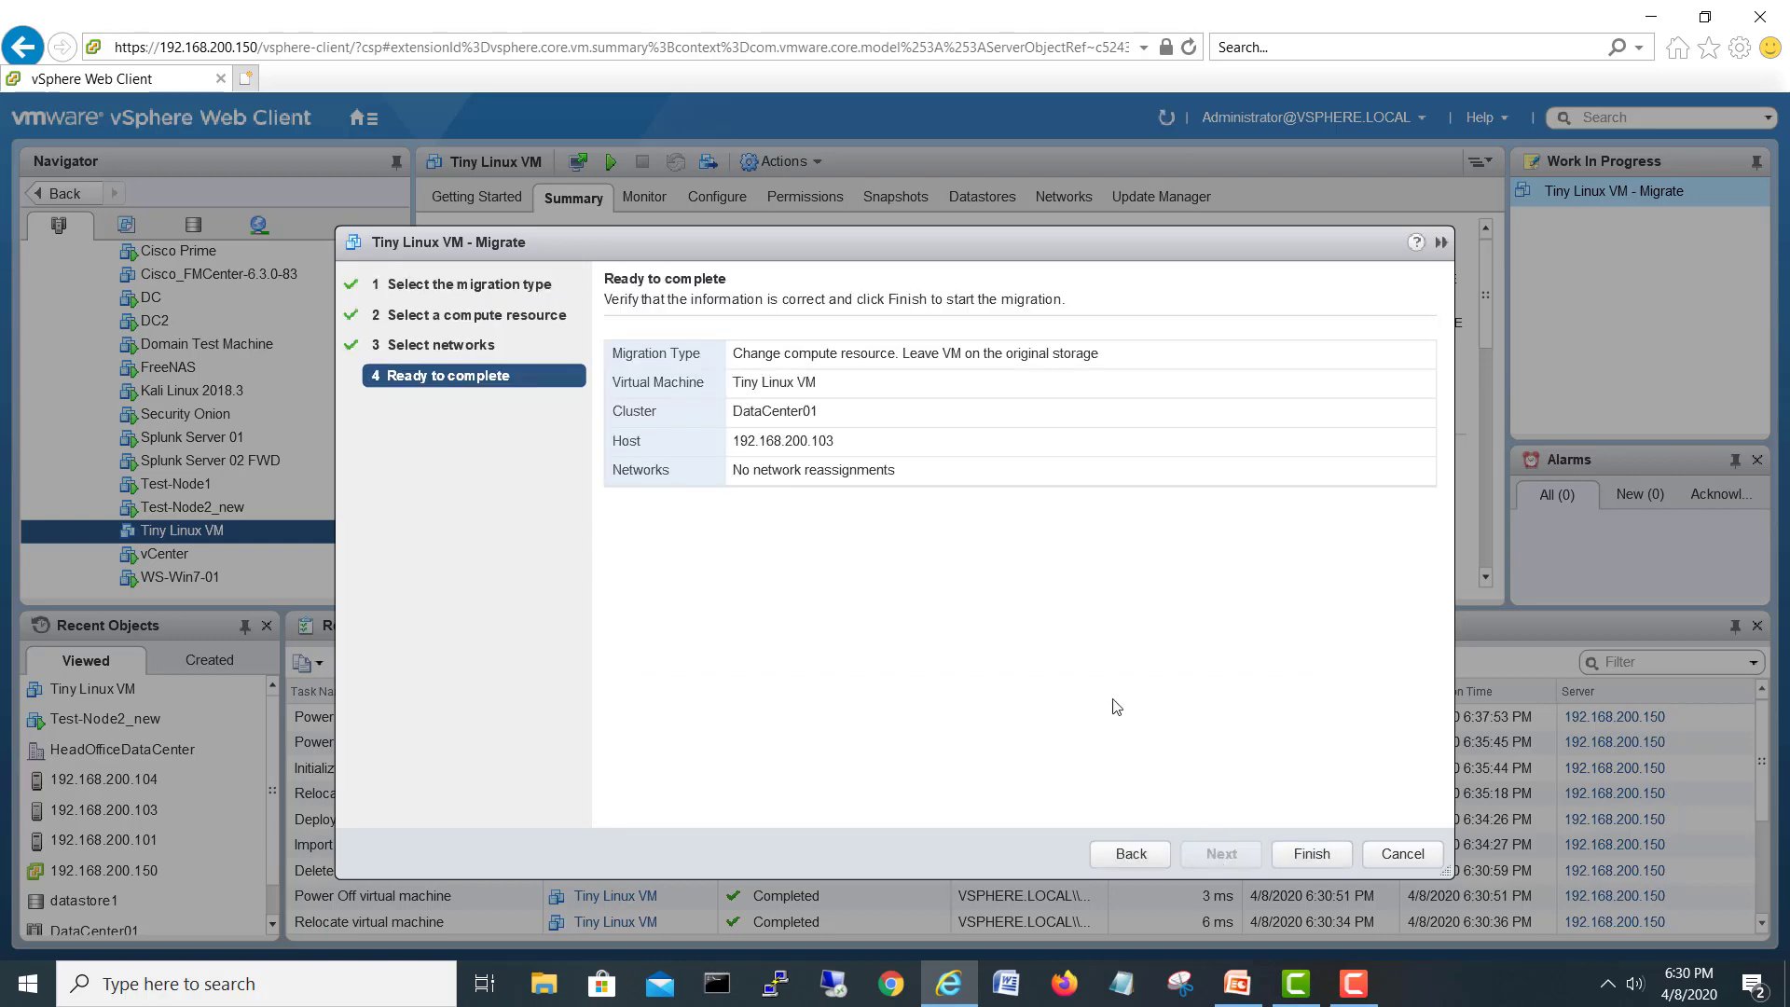
click(1309, 852)
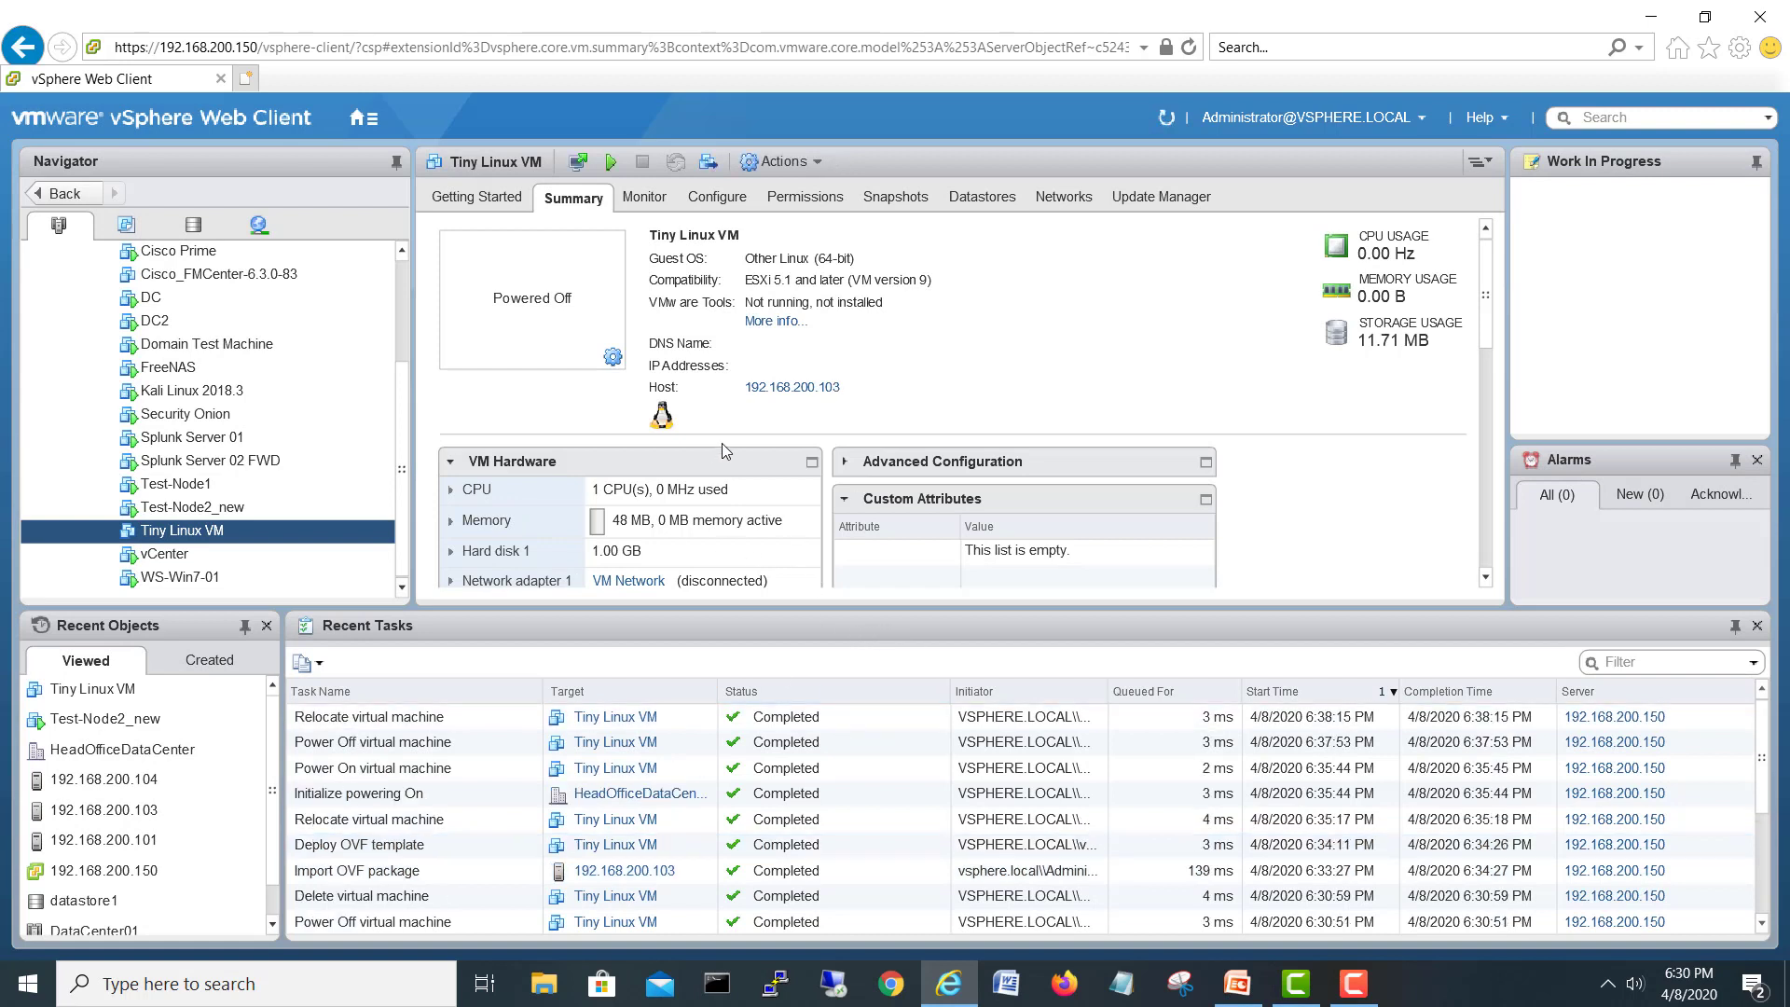
mouse_move(770, 615)
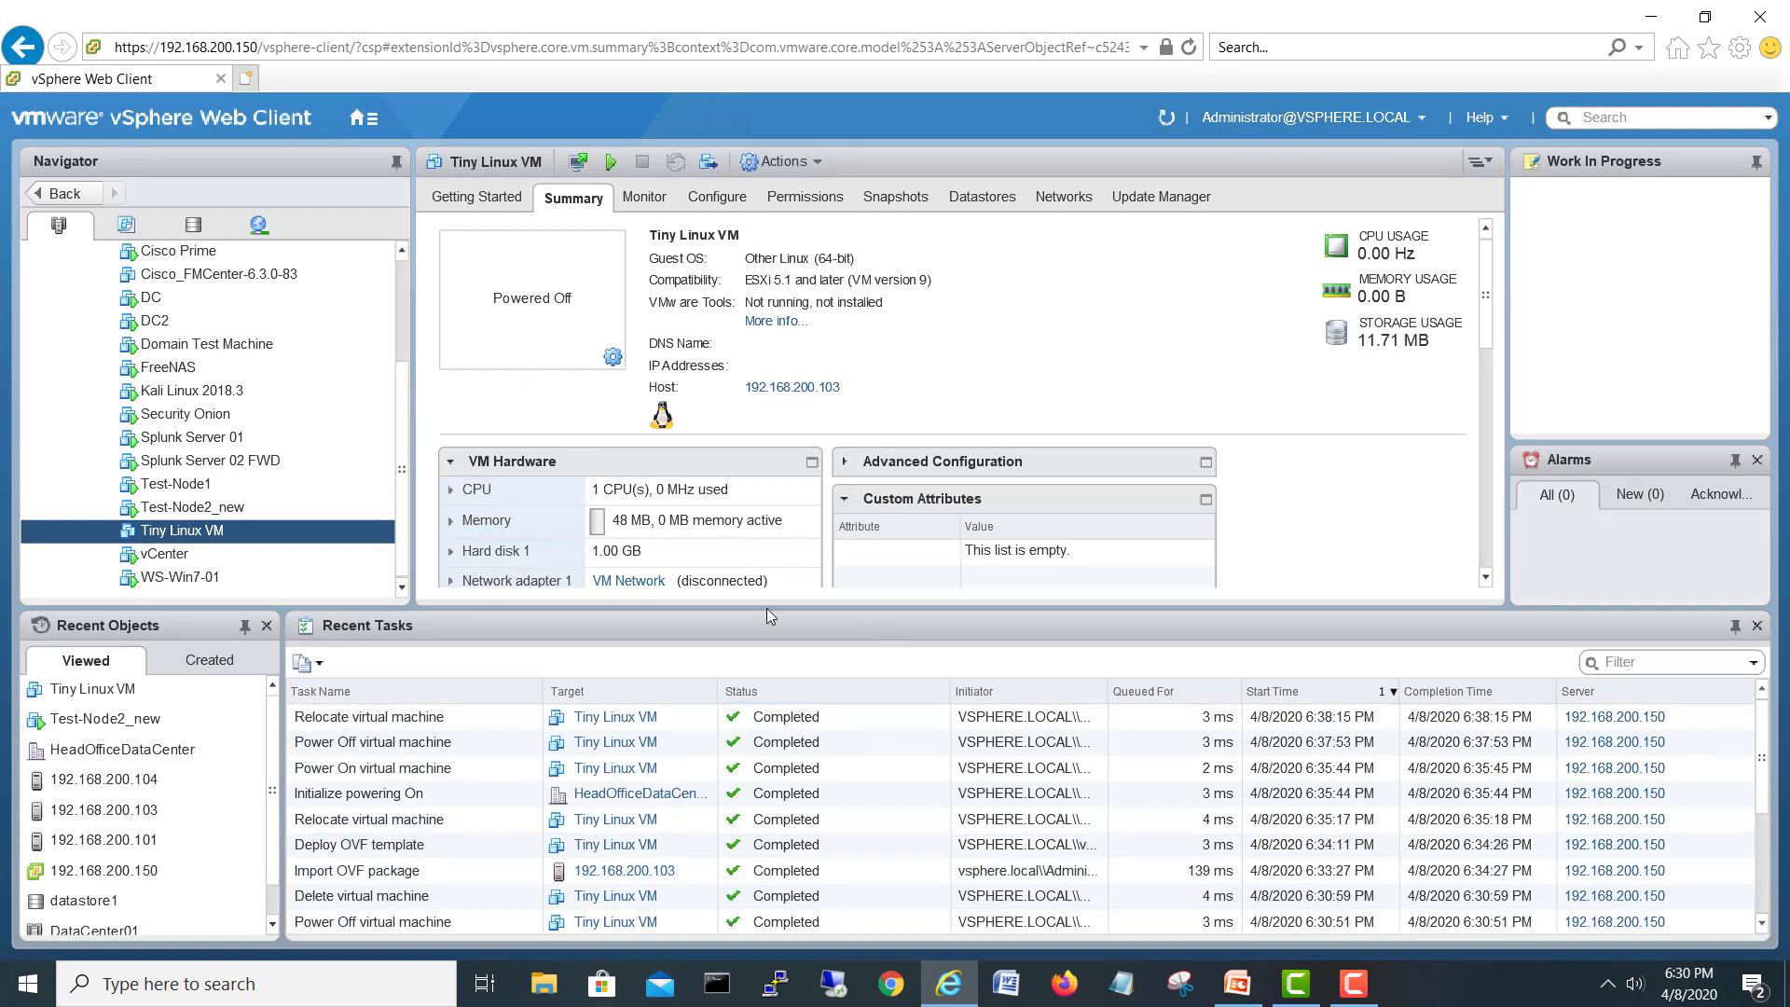
mouse_move(487, 494)
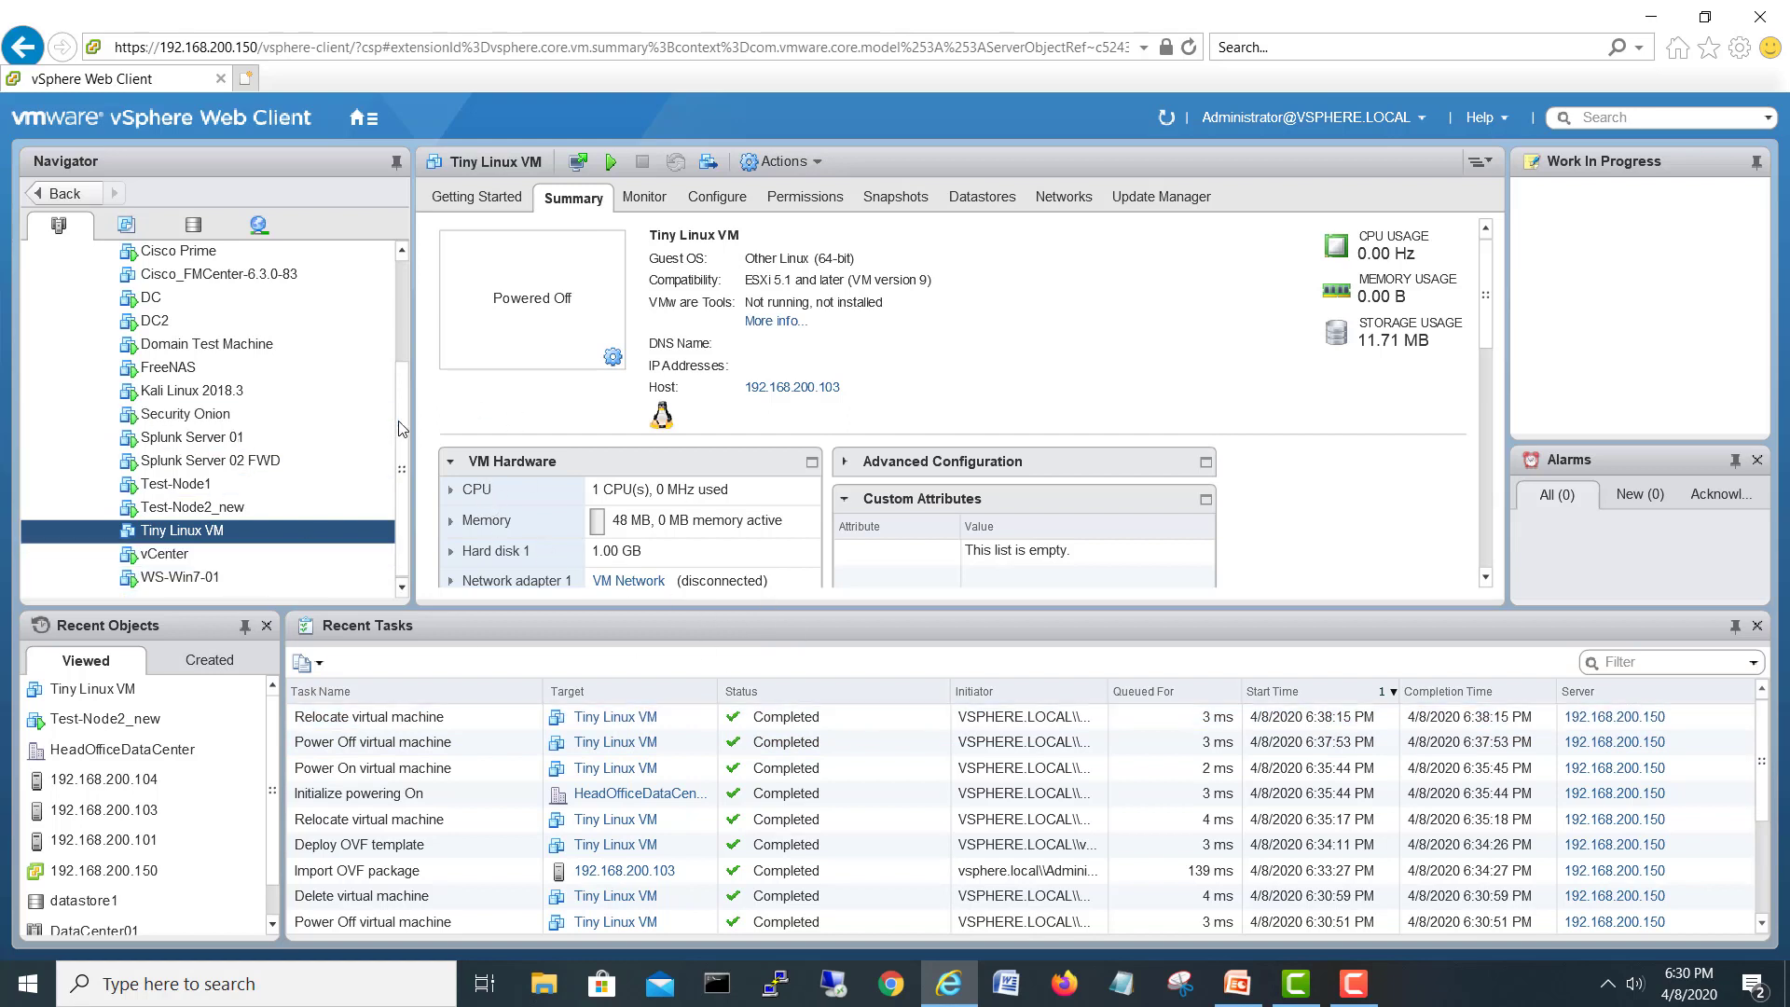
click(190, 390)
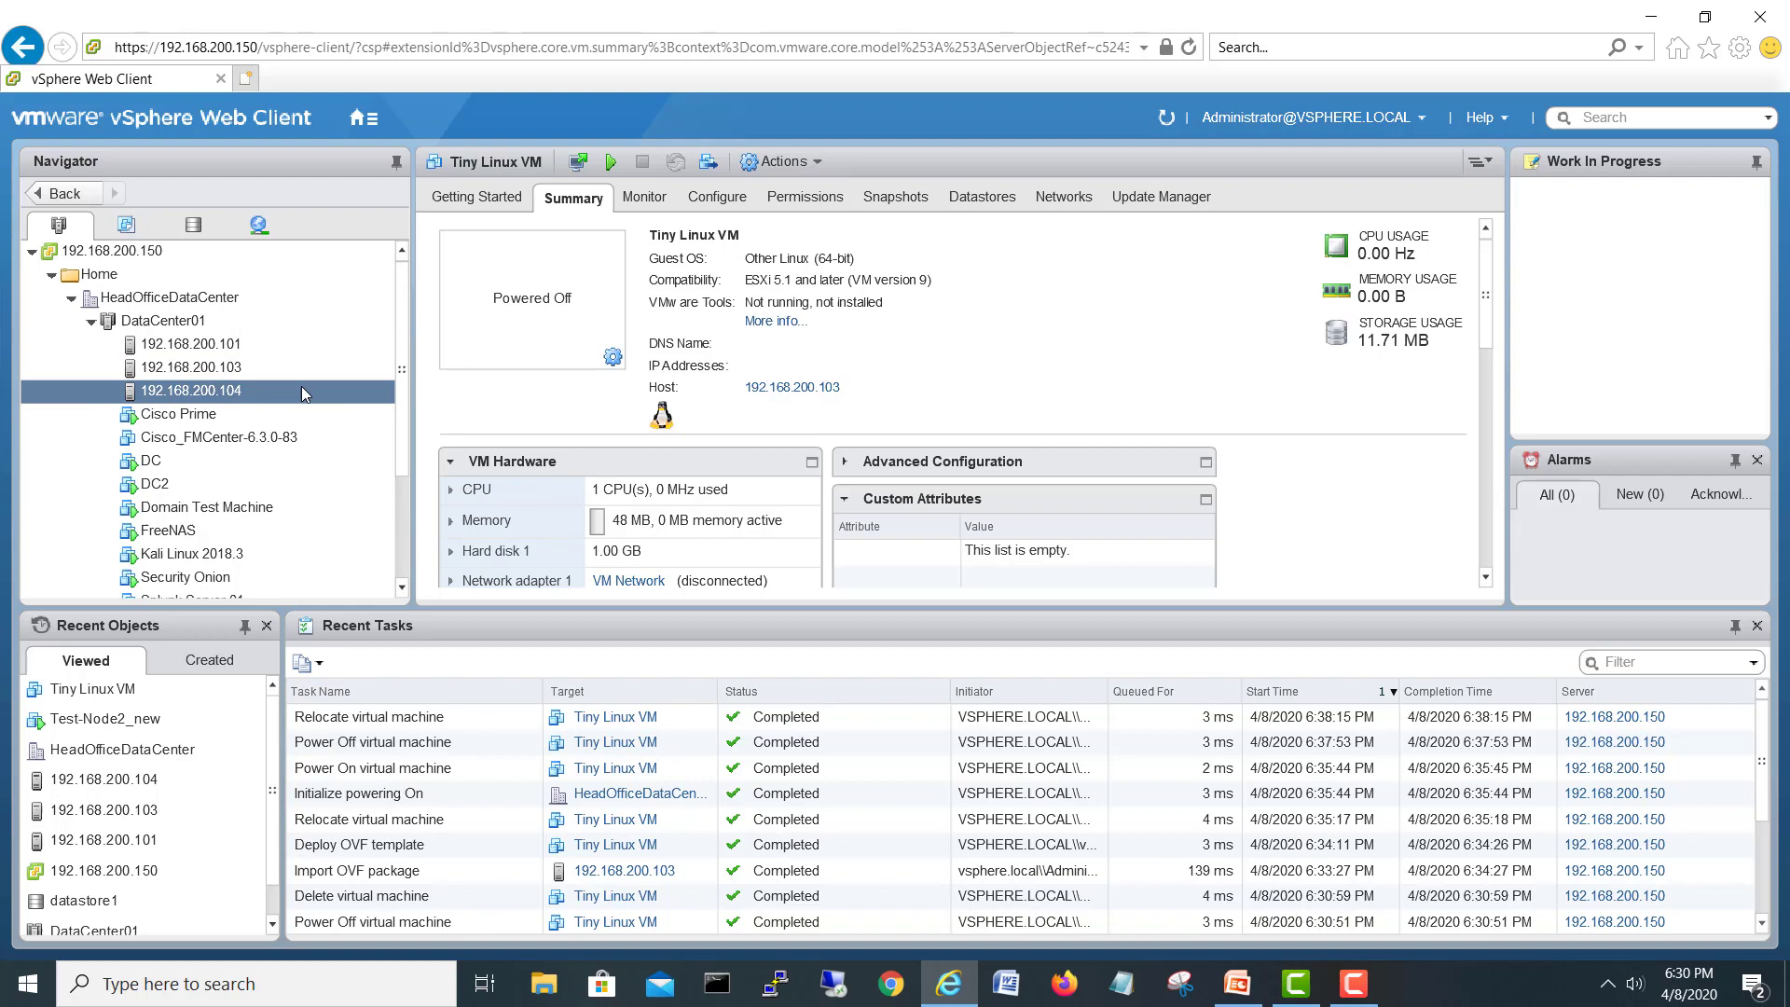
click(190, 367)
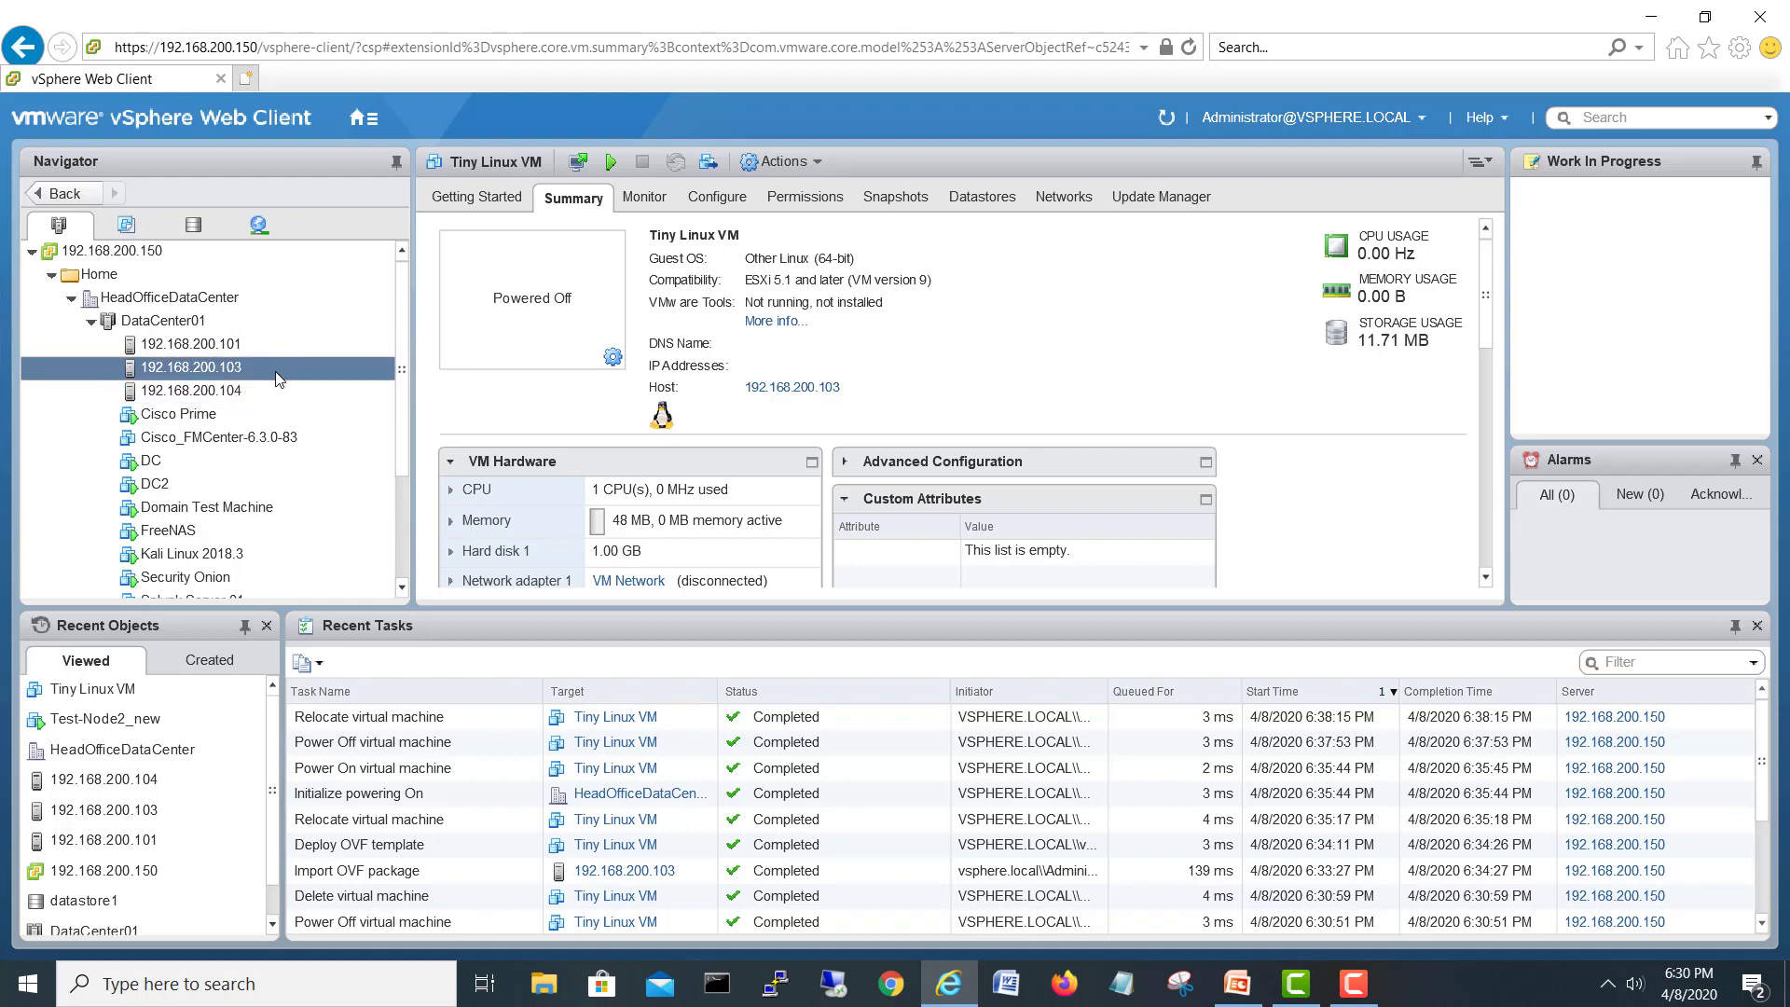
click(190, 368)
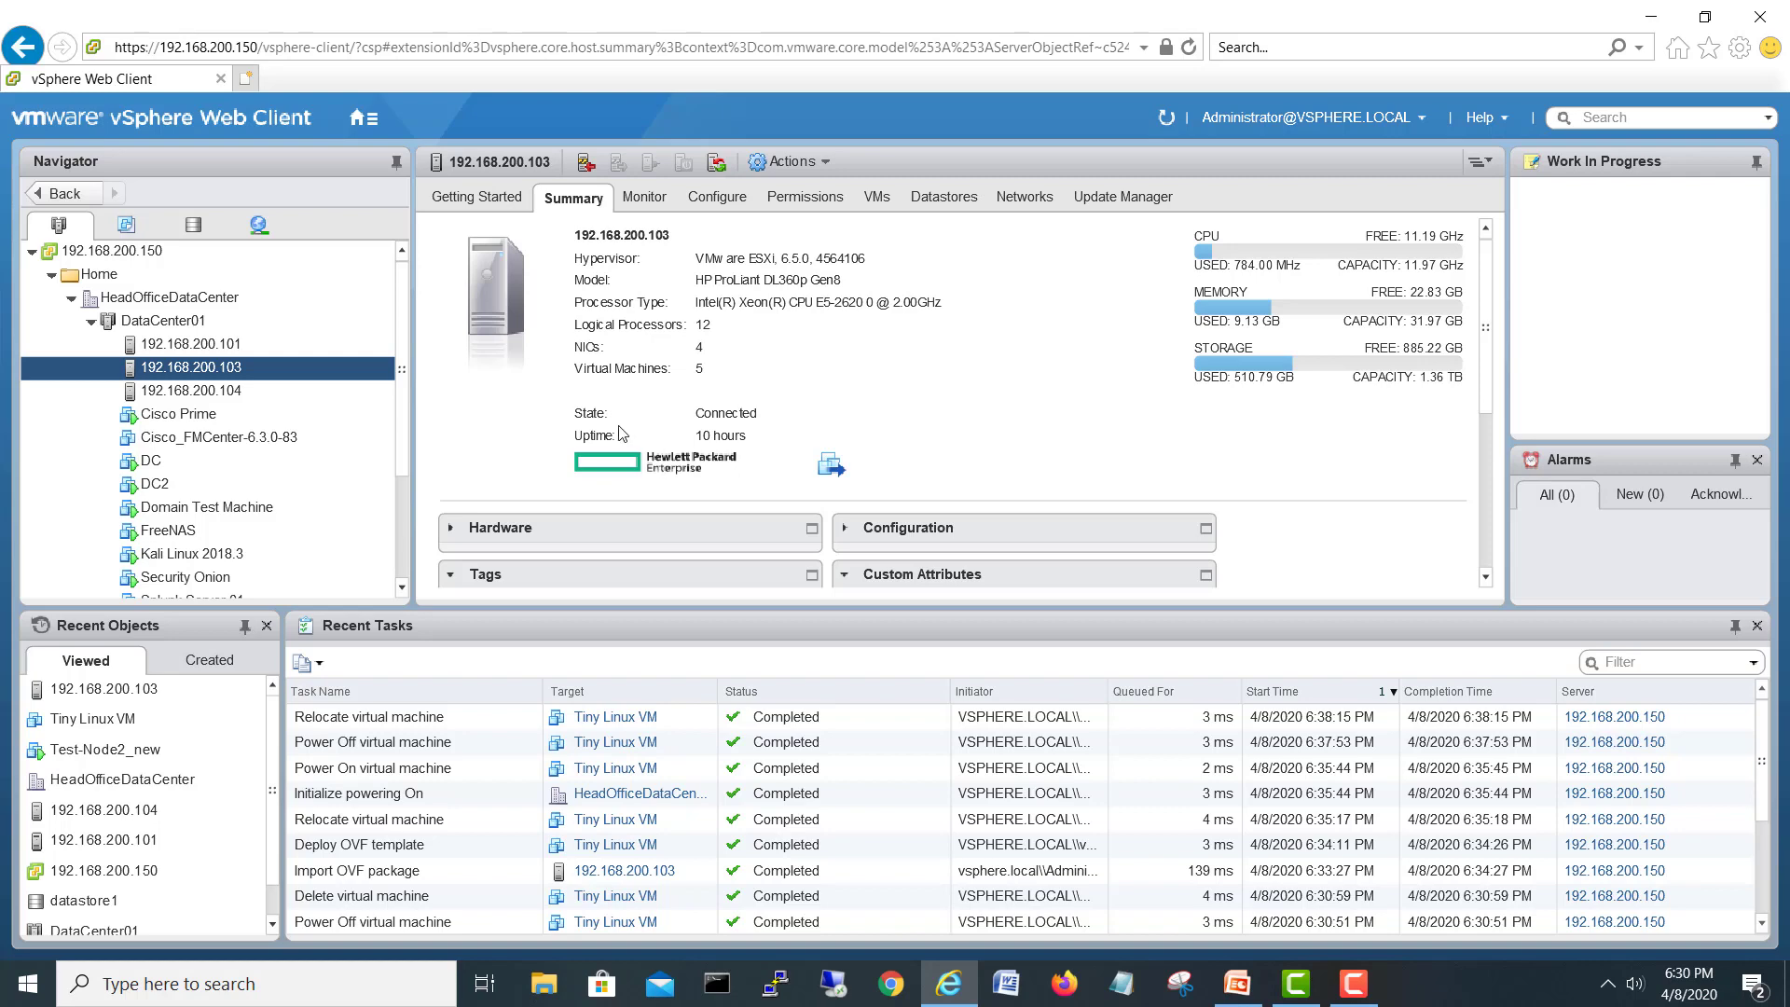
click(190, 390)
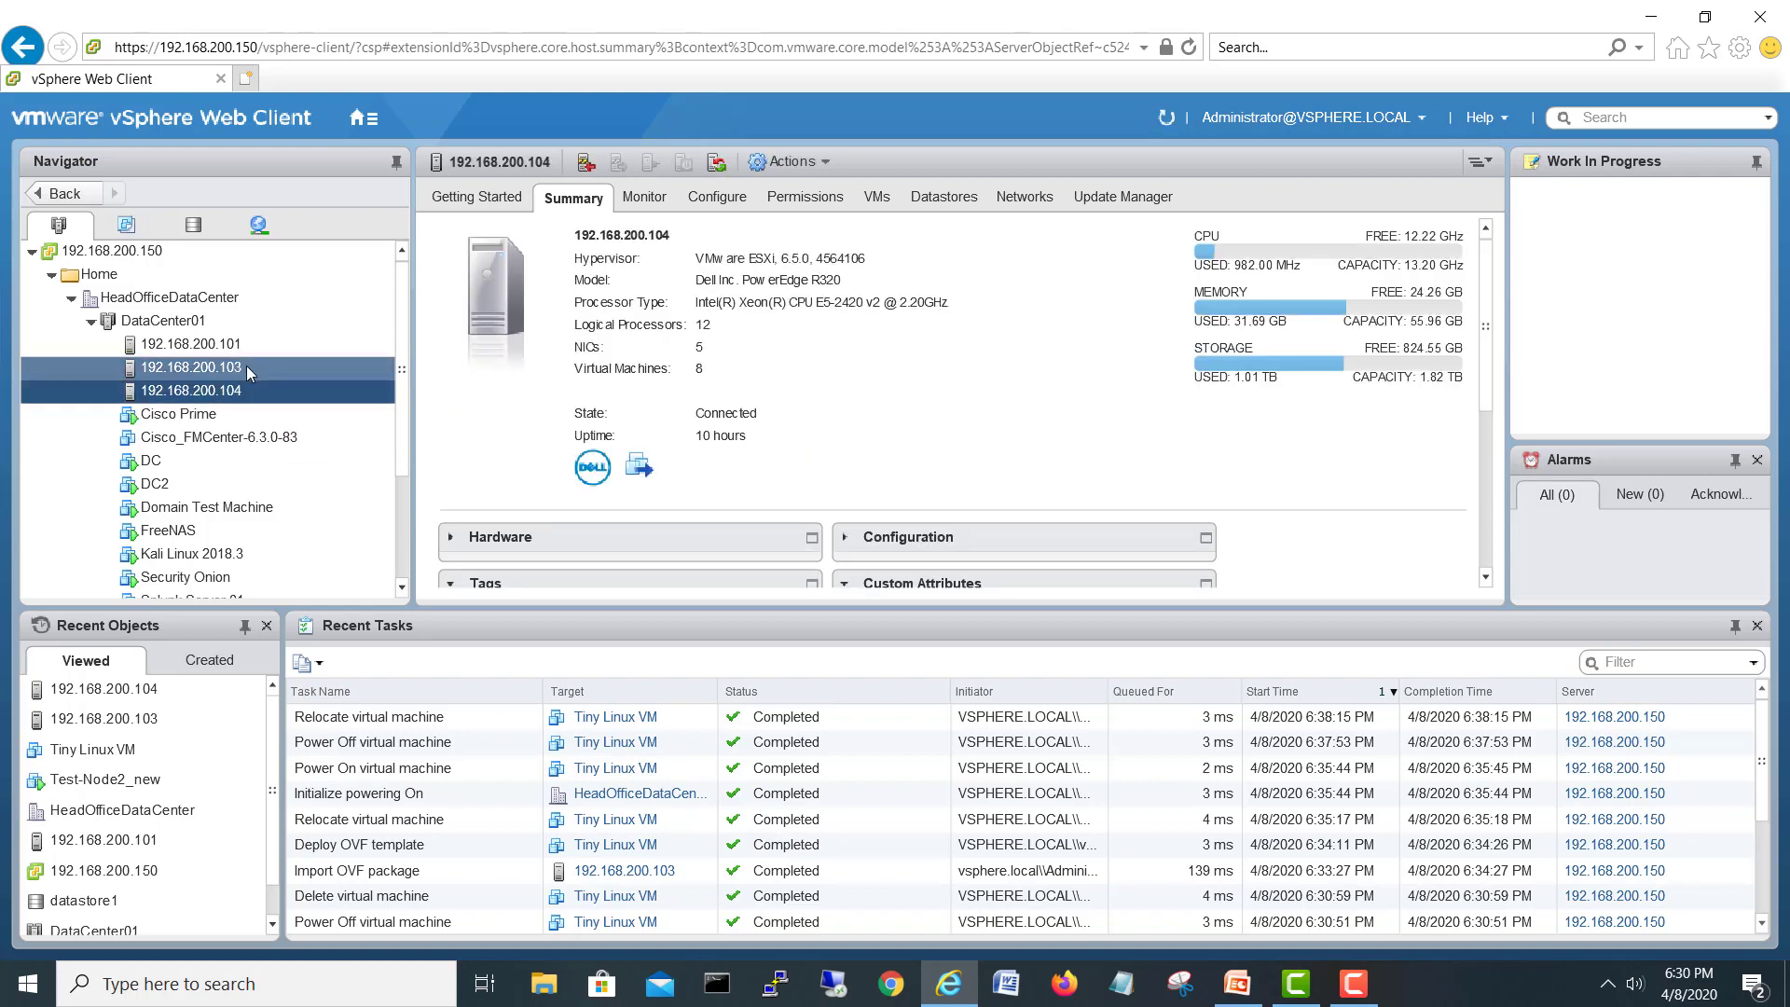
mouse_move(253, 379)
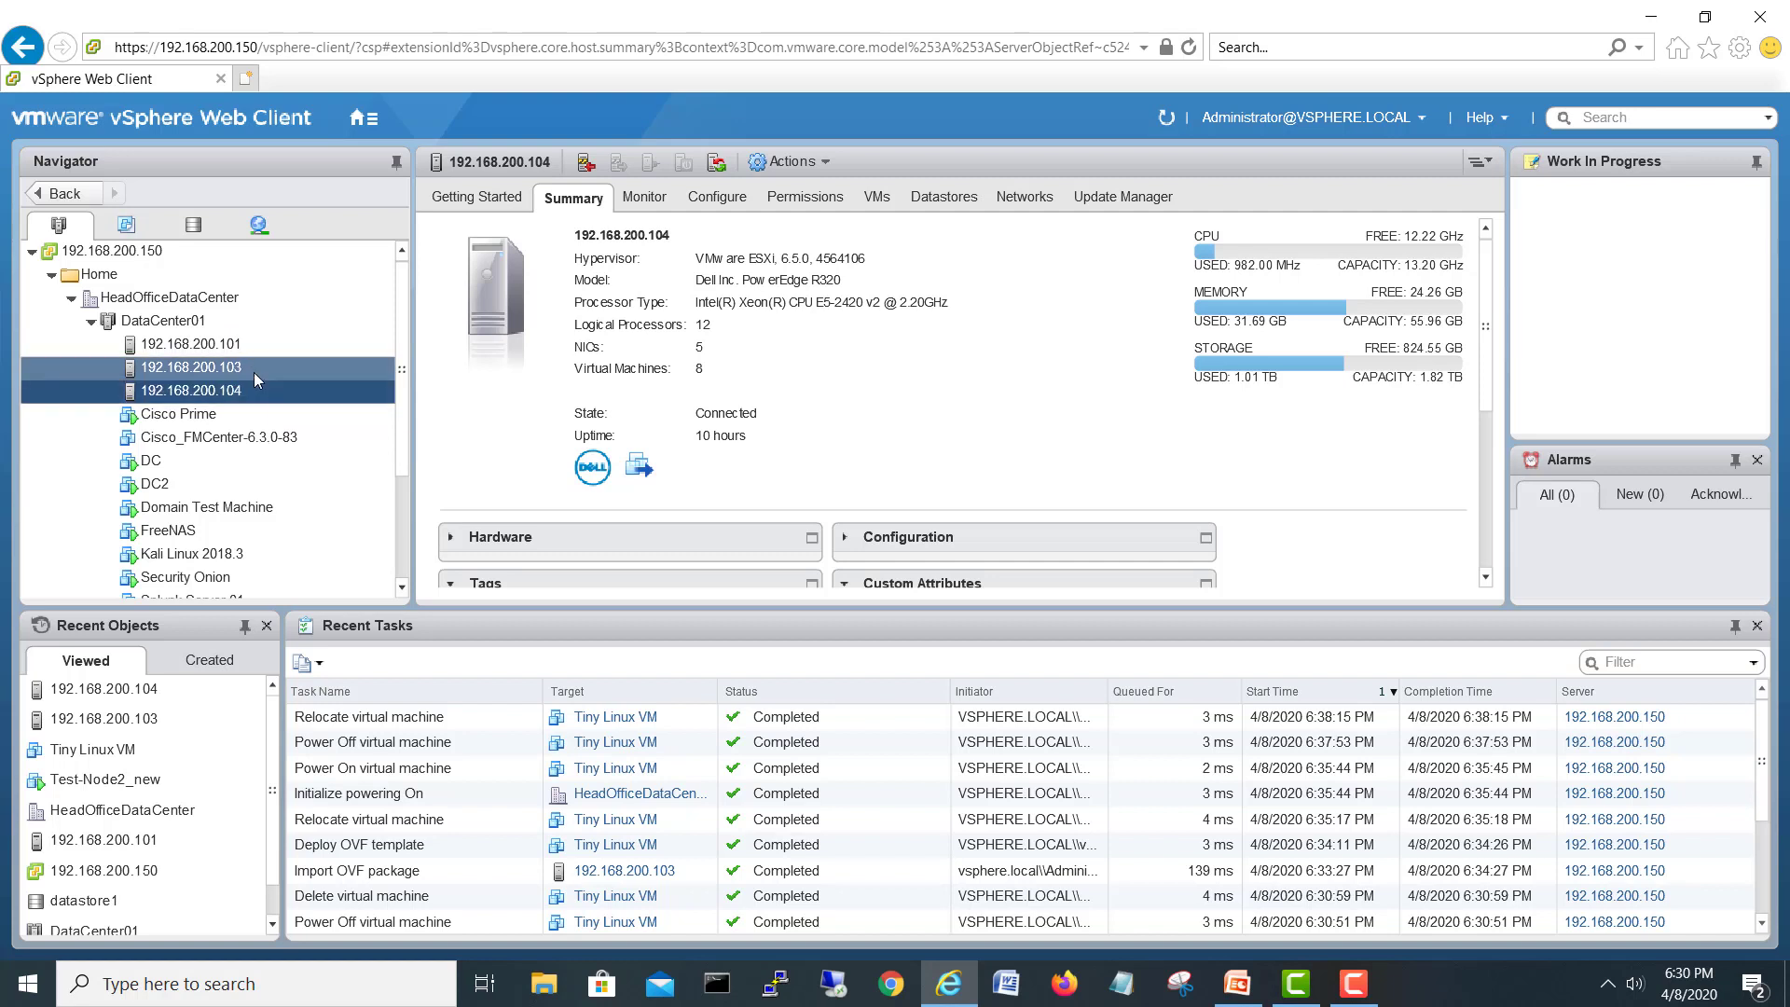
mouse_move(192, 367)
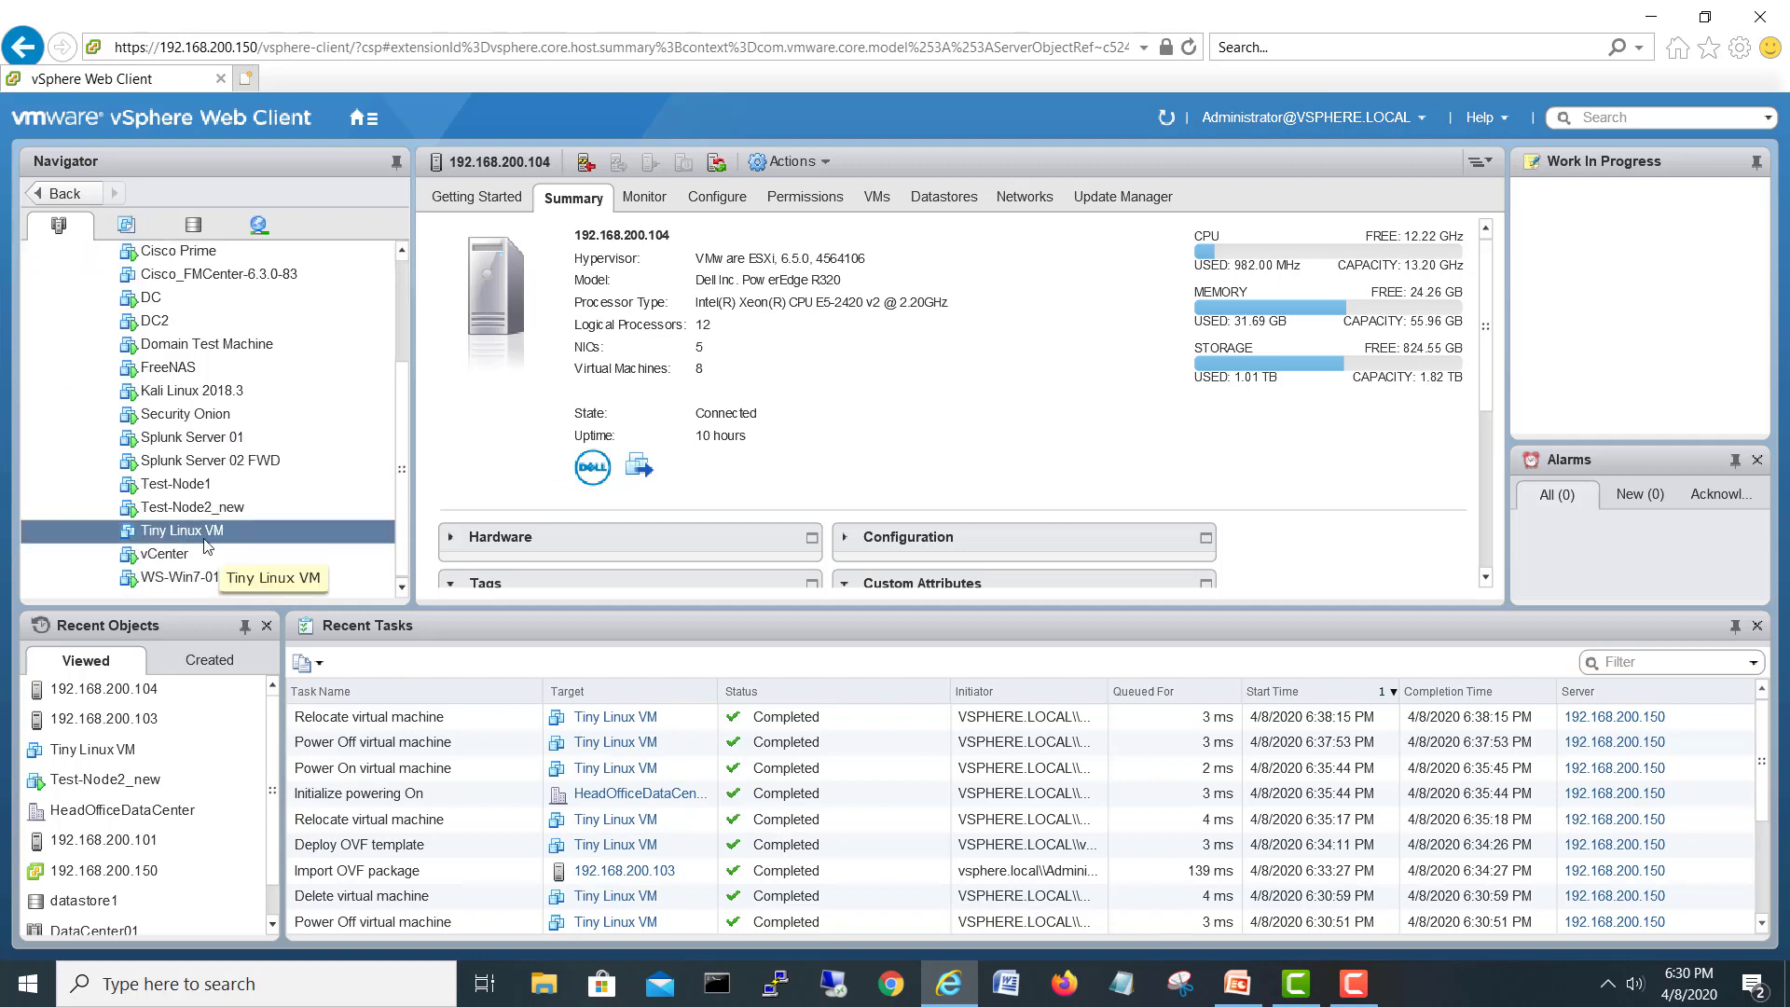
click(179, 530)
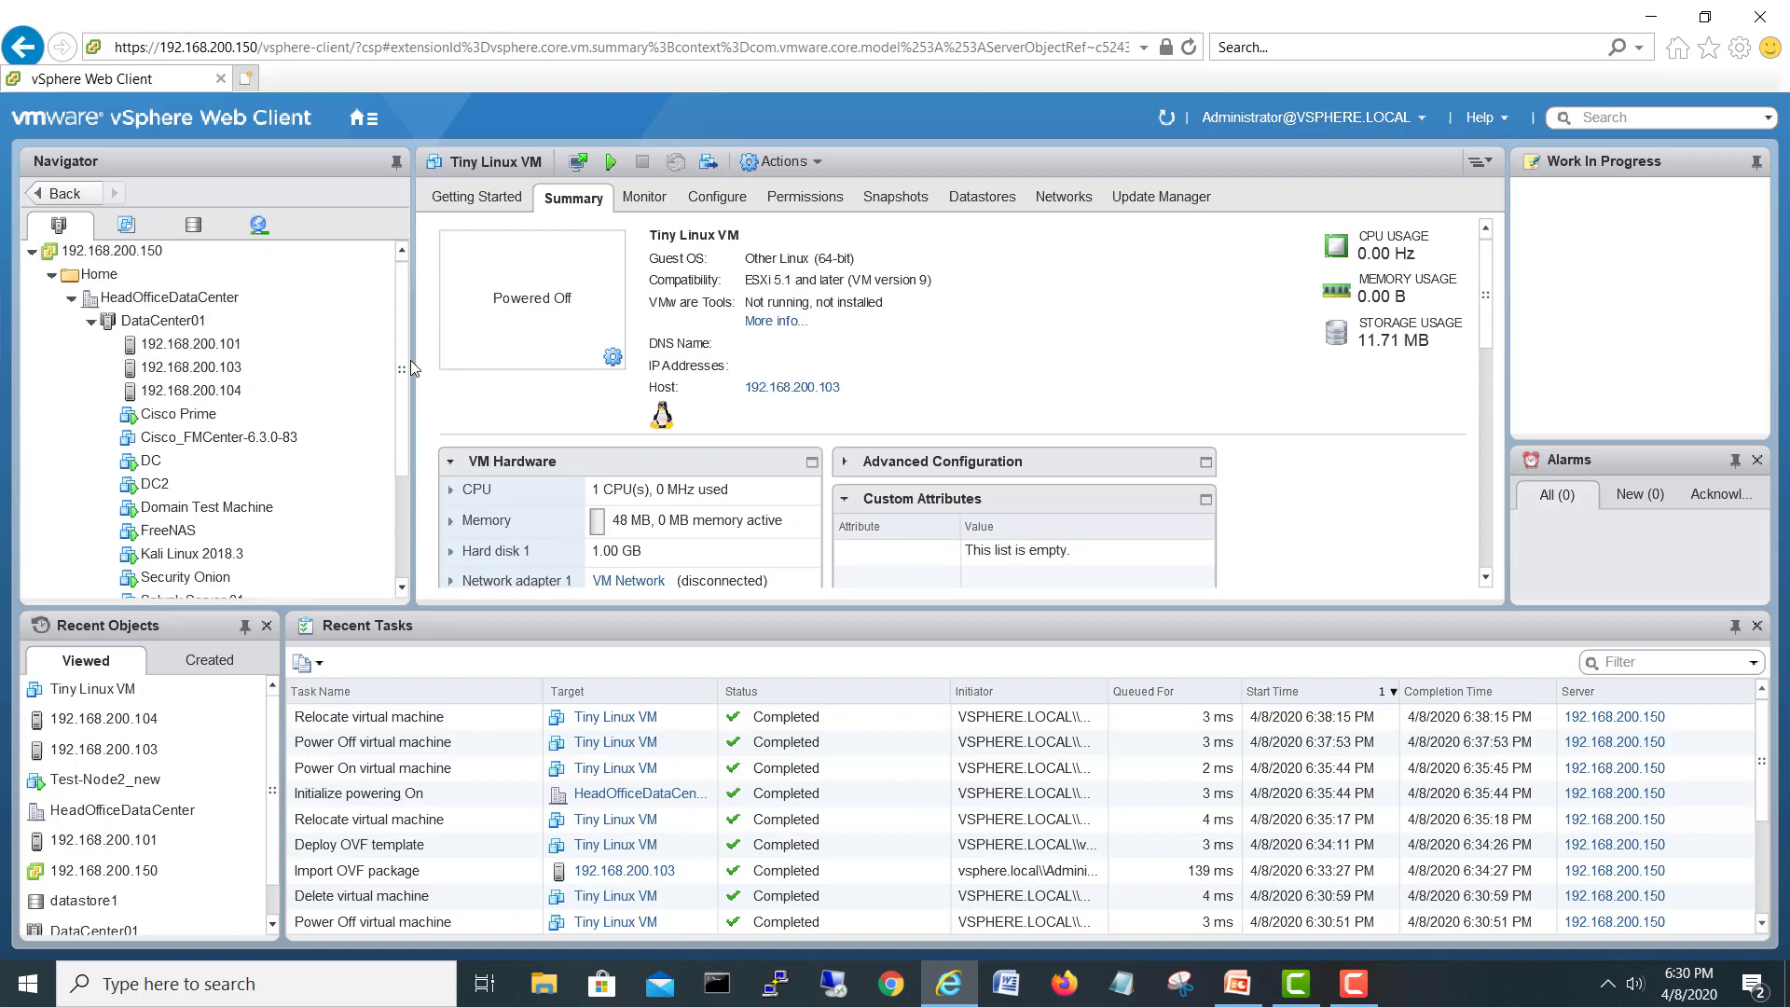
click(190, 367)
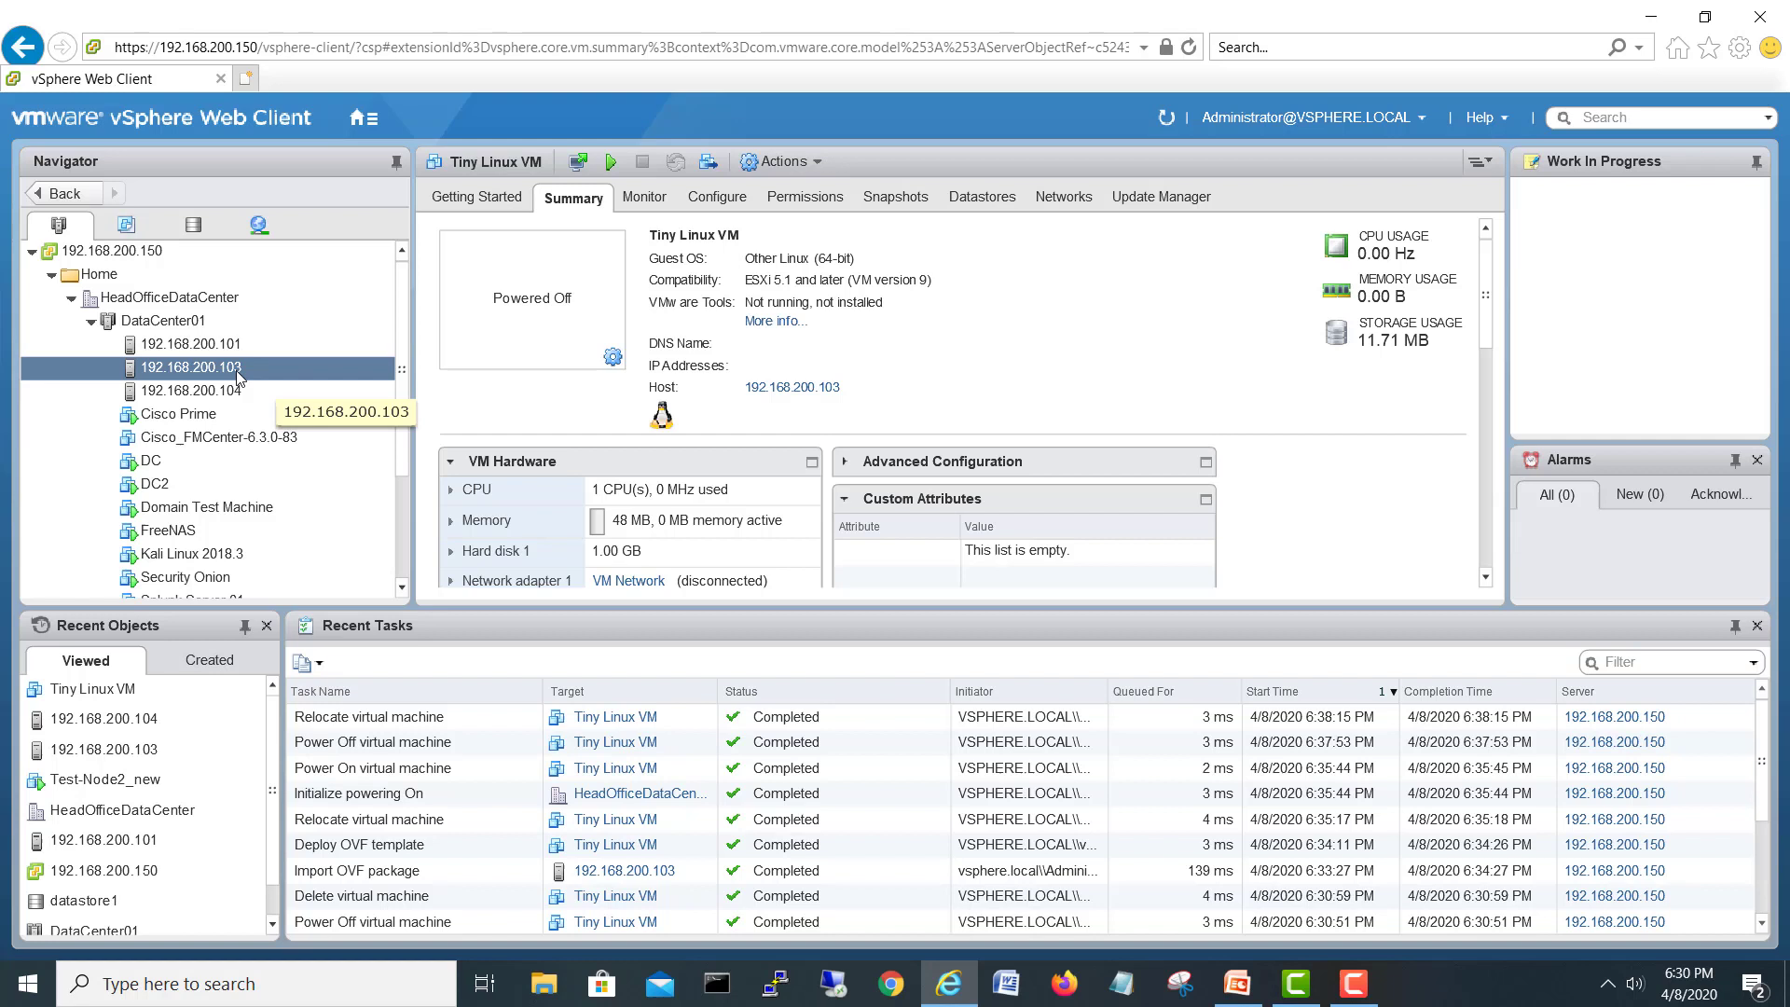
click(191, 343)
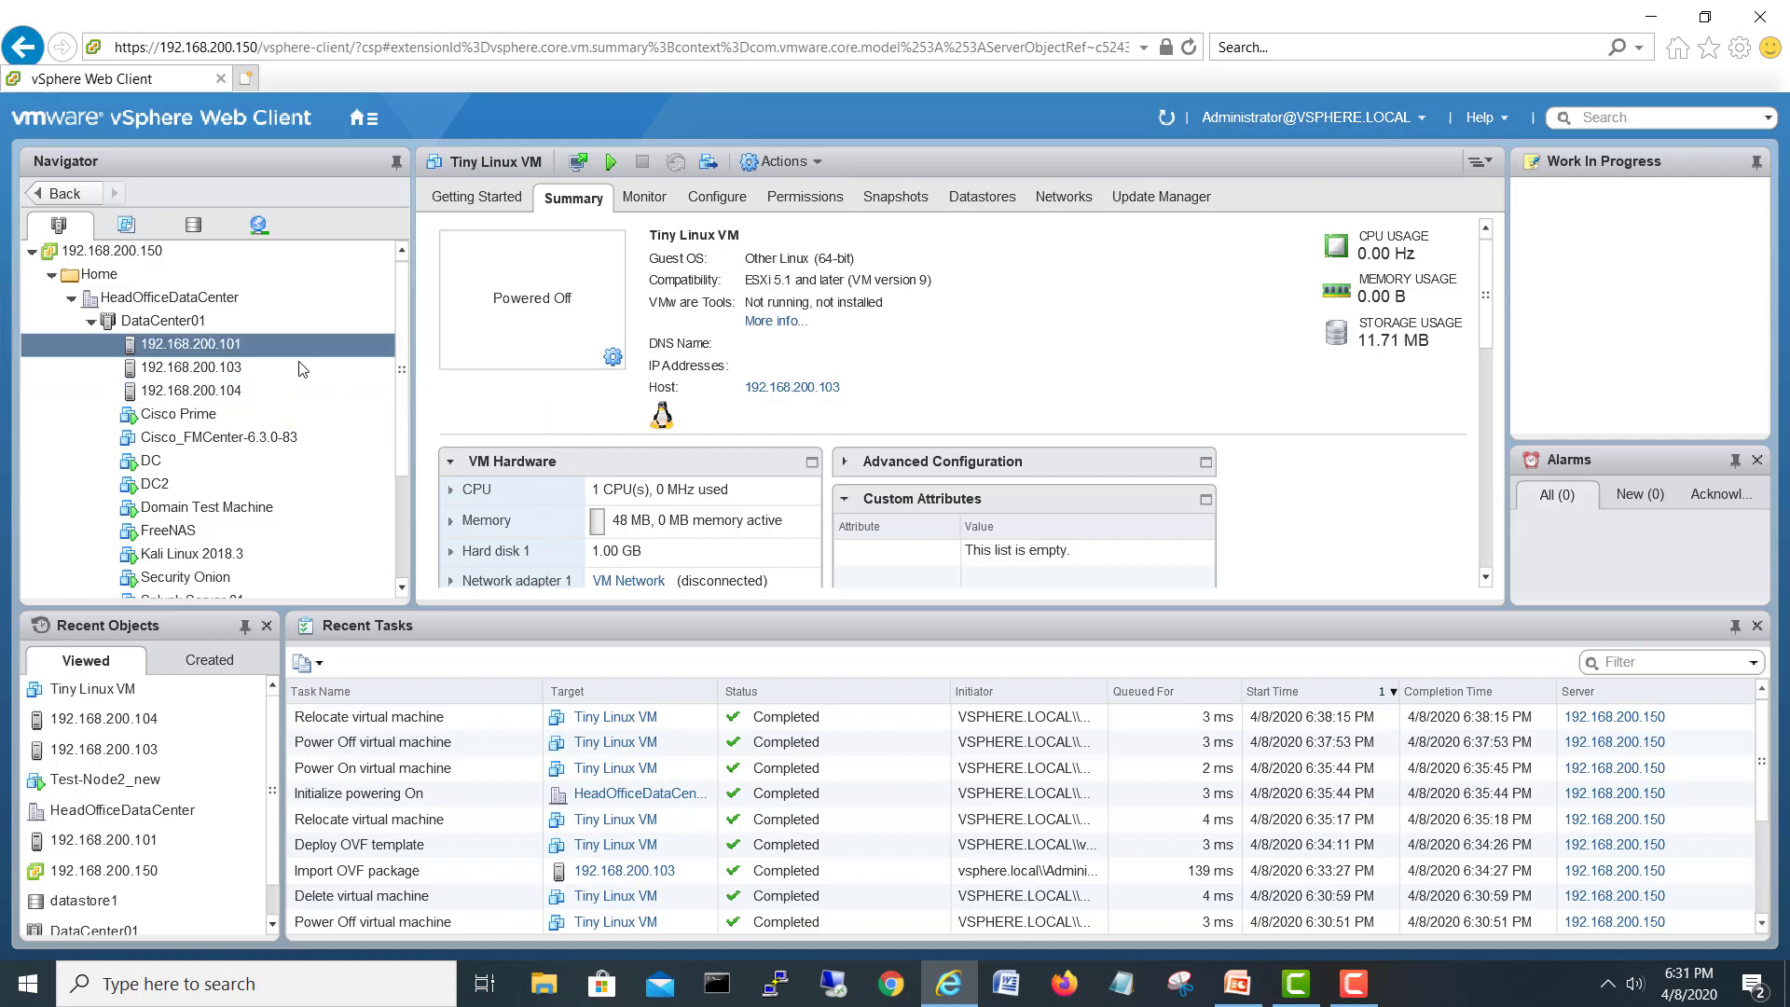
click(190, 367)
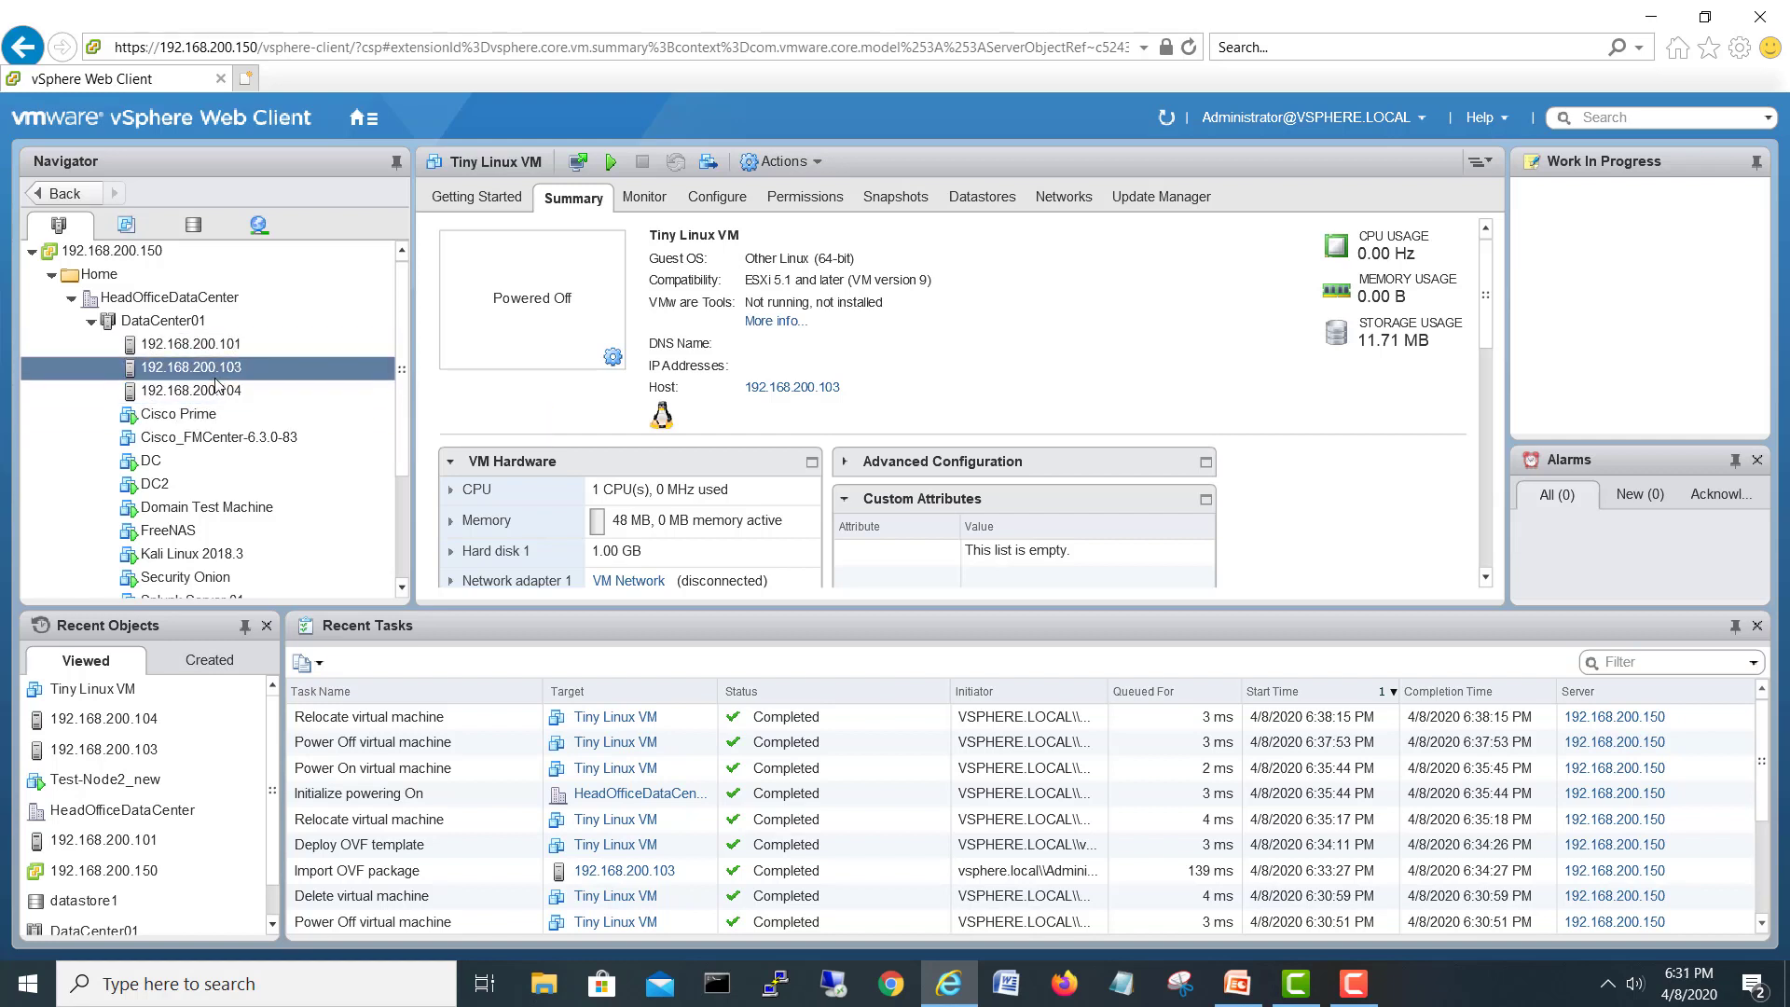
click(192, 390)
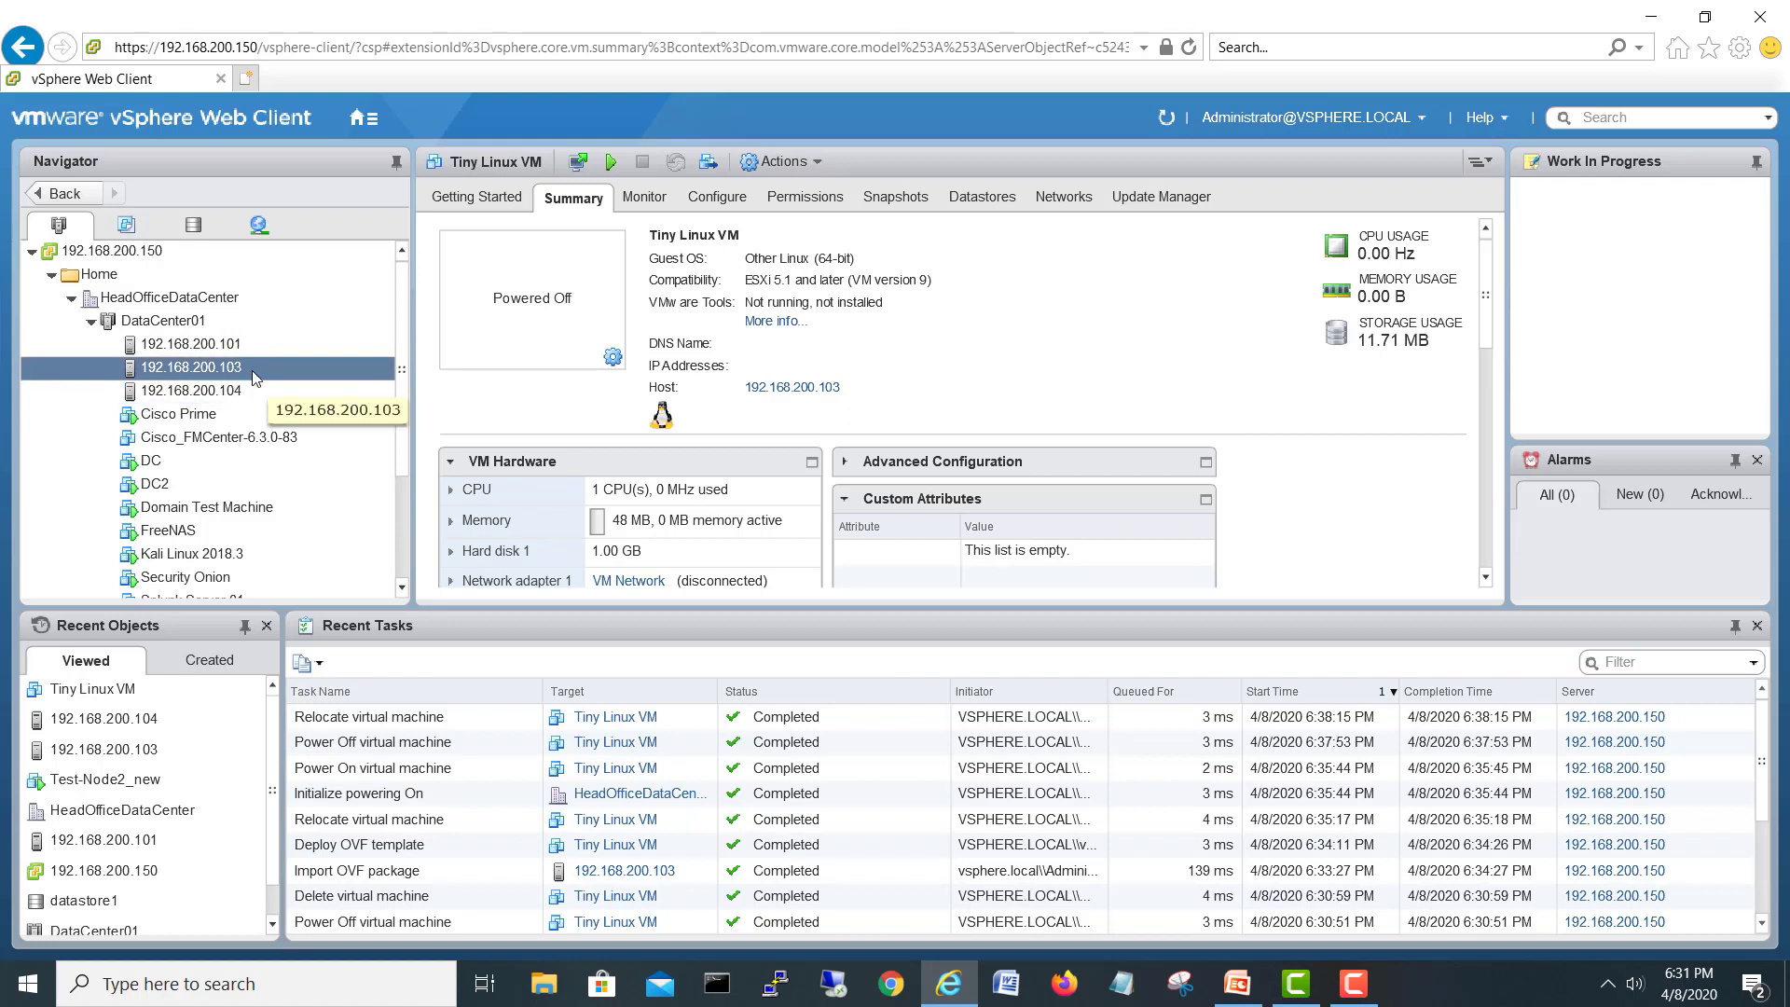
mouse_move(262, 378)
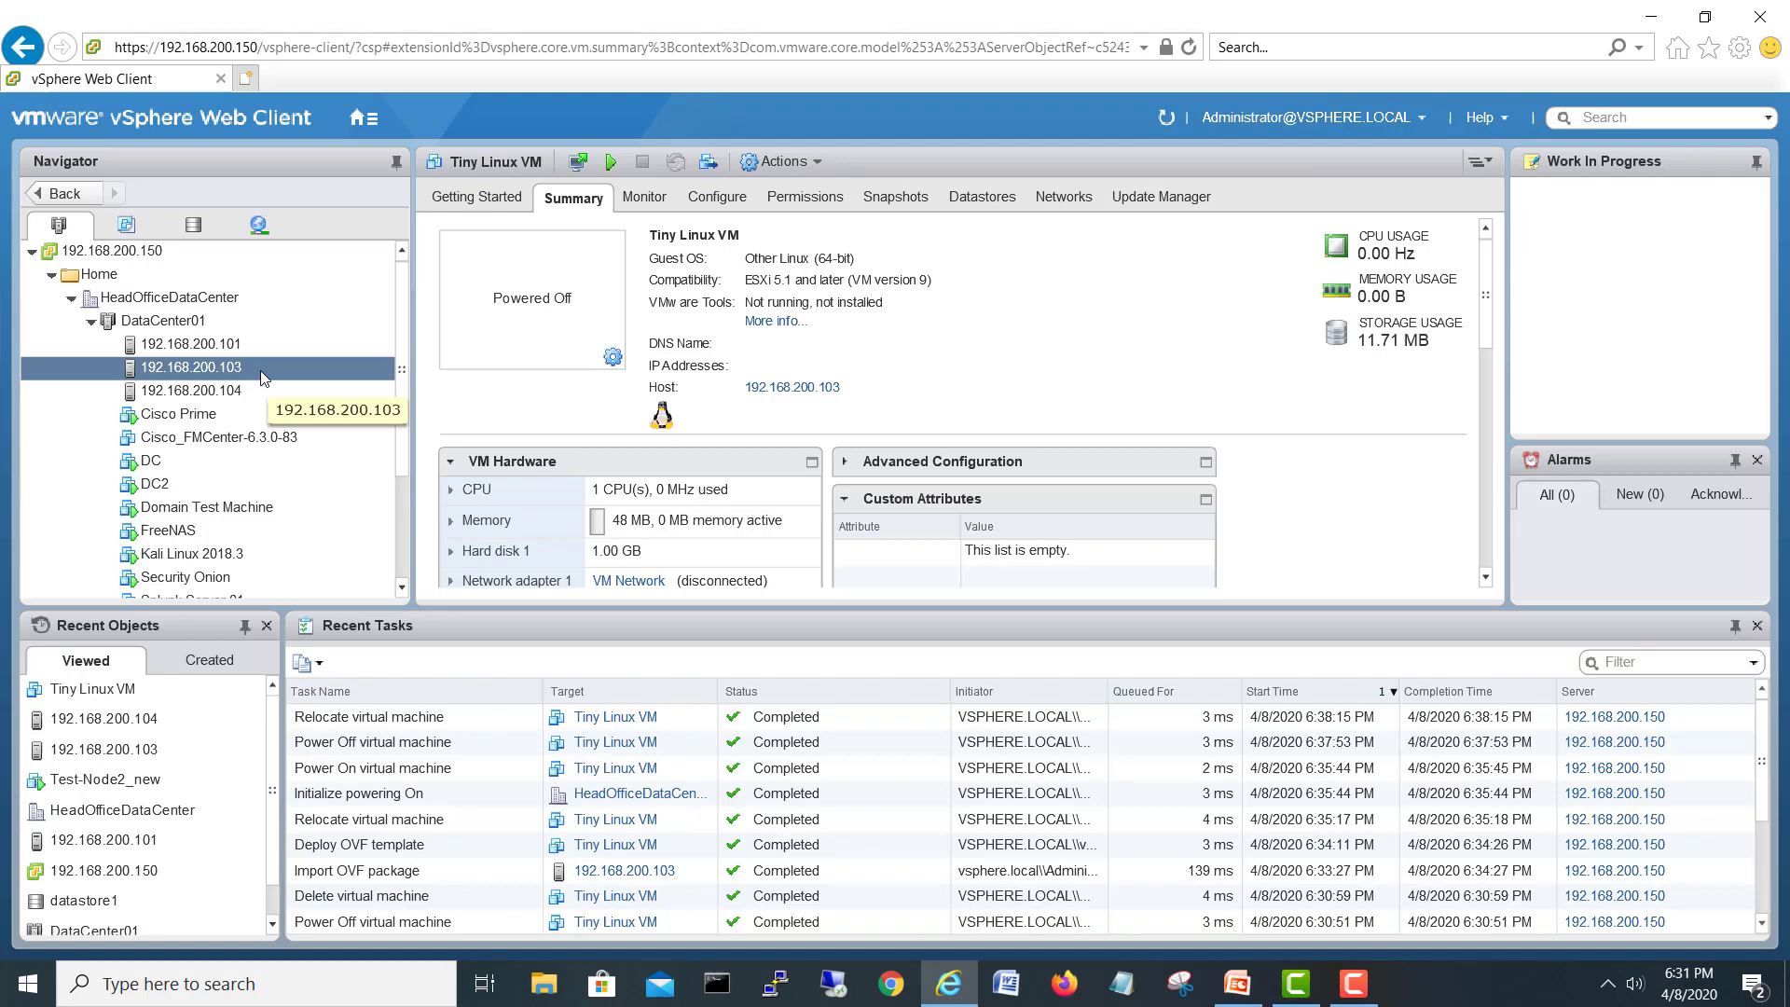
click(190, 367)
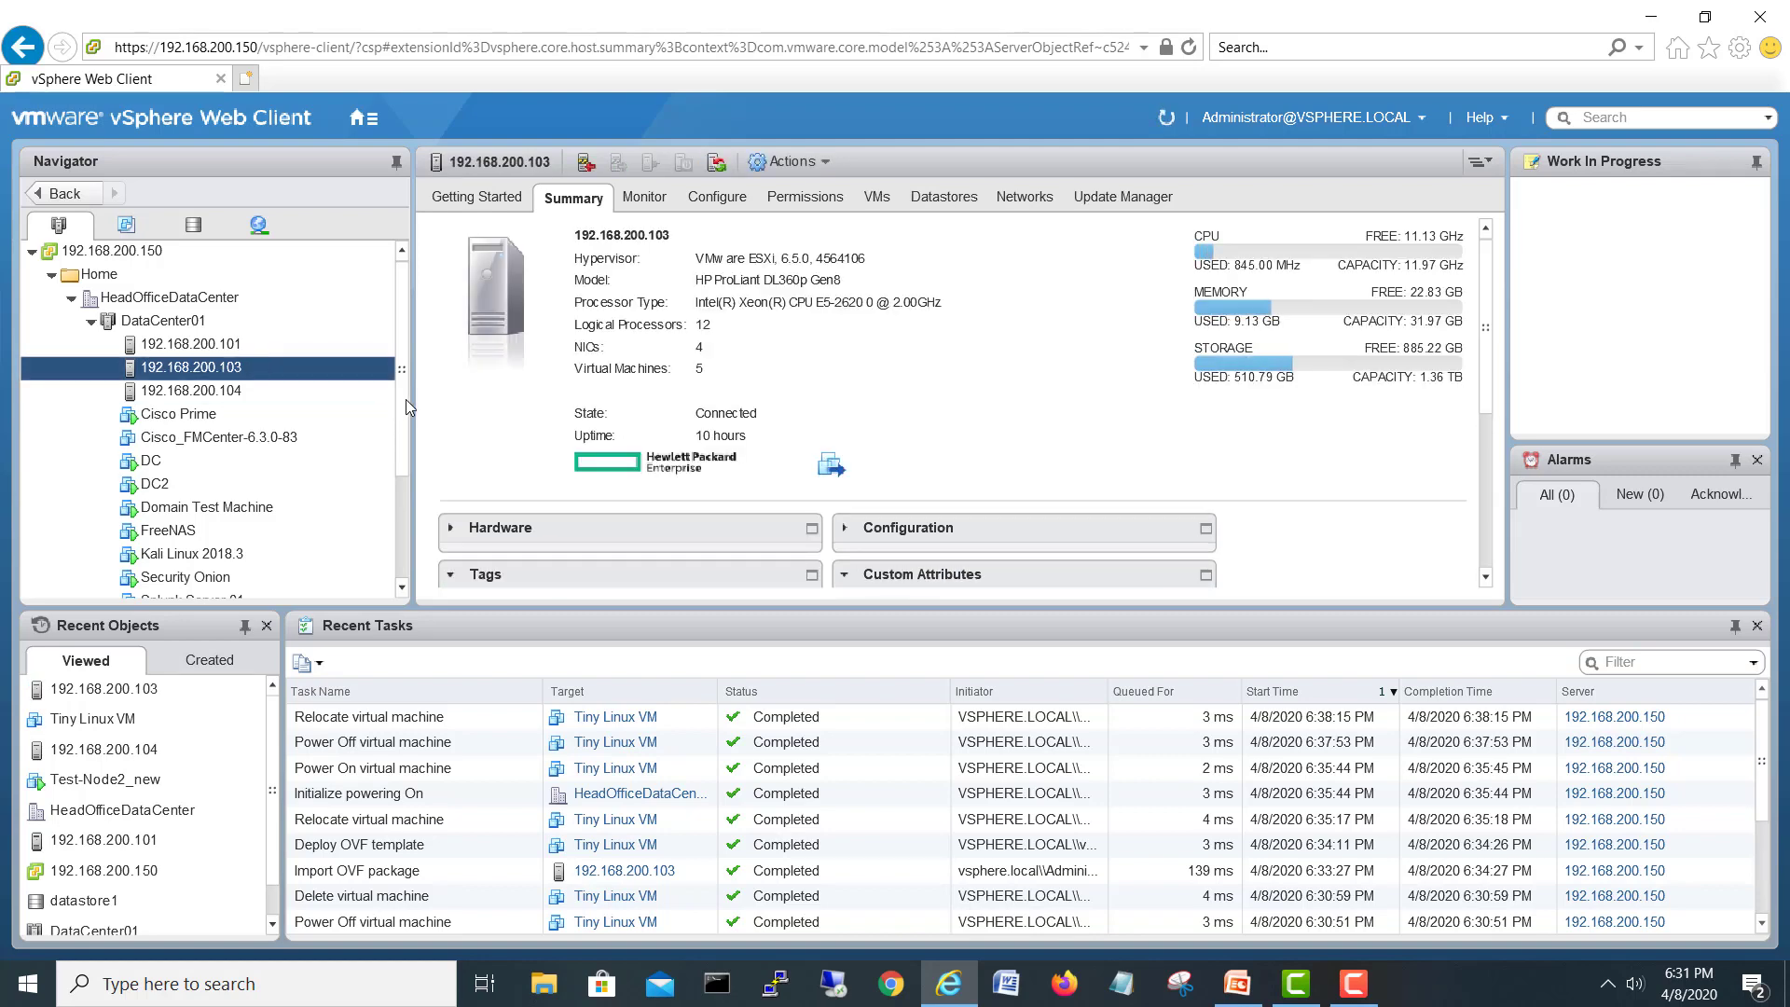
click(187, 529)
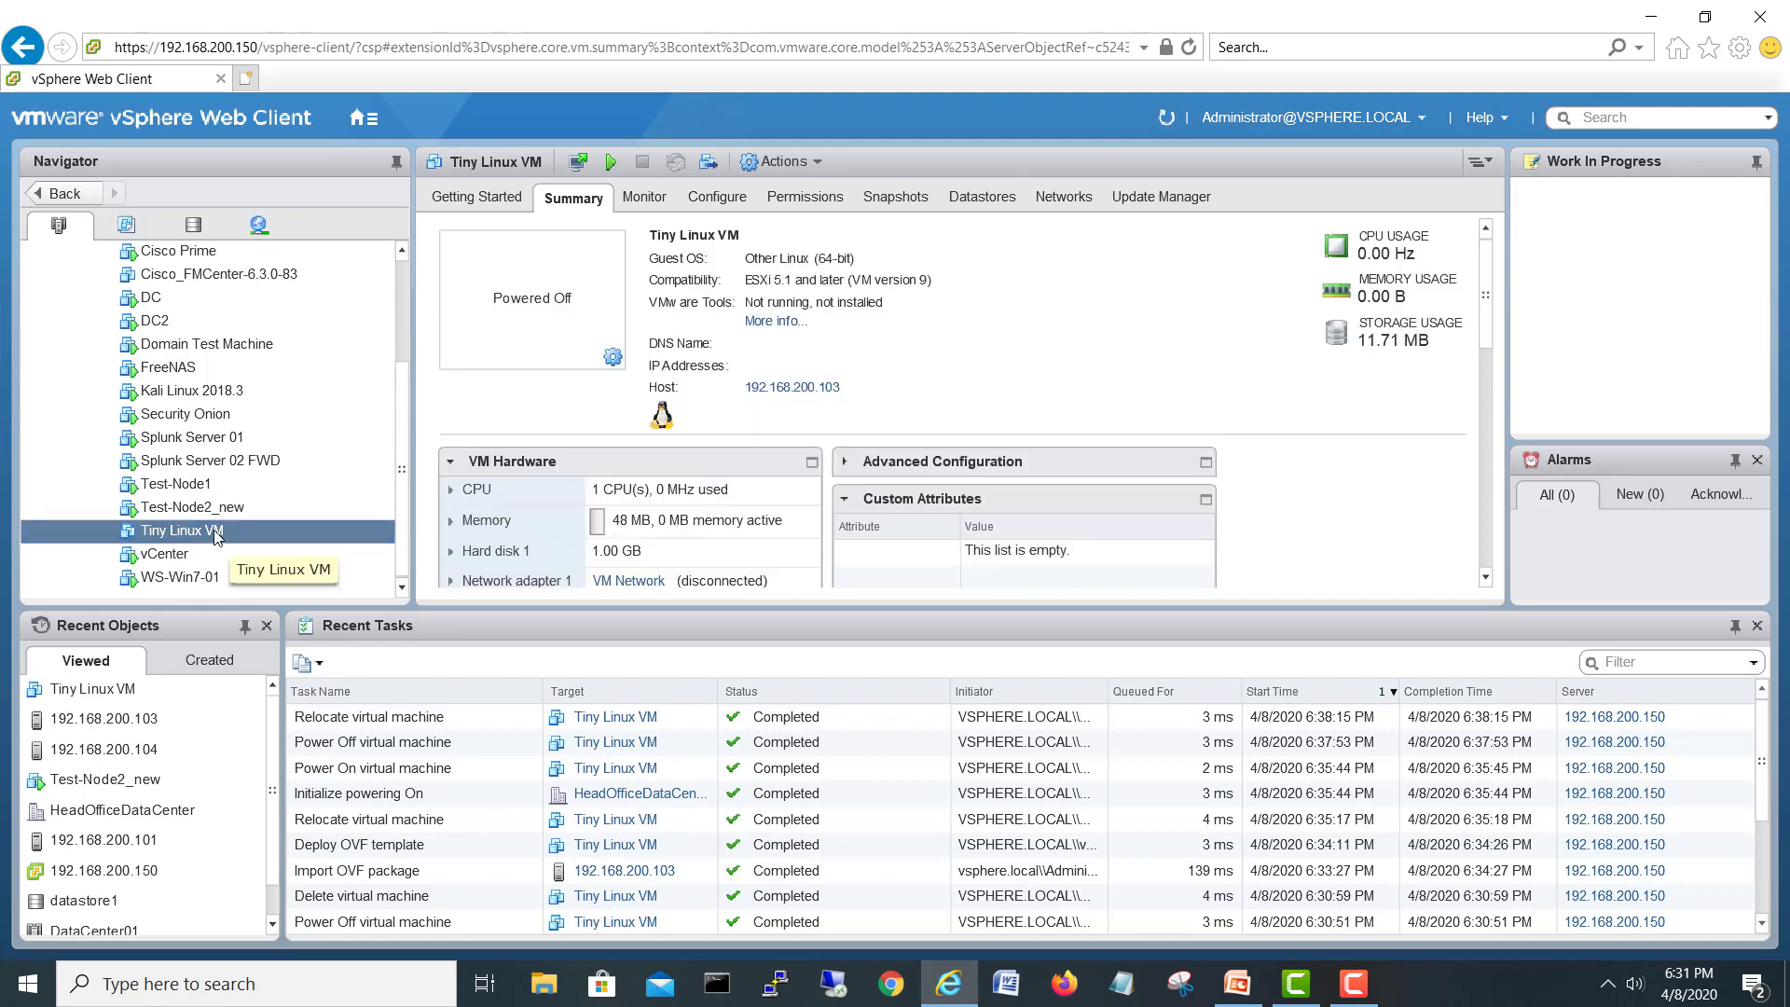
mouse_move(602, 172)
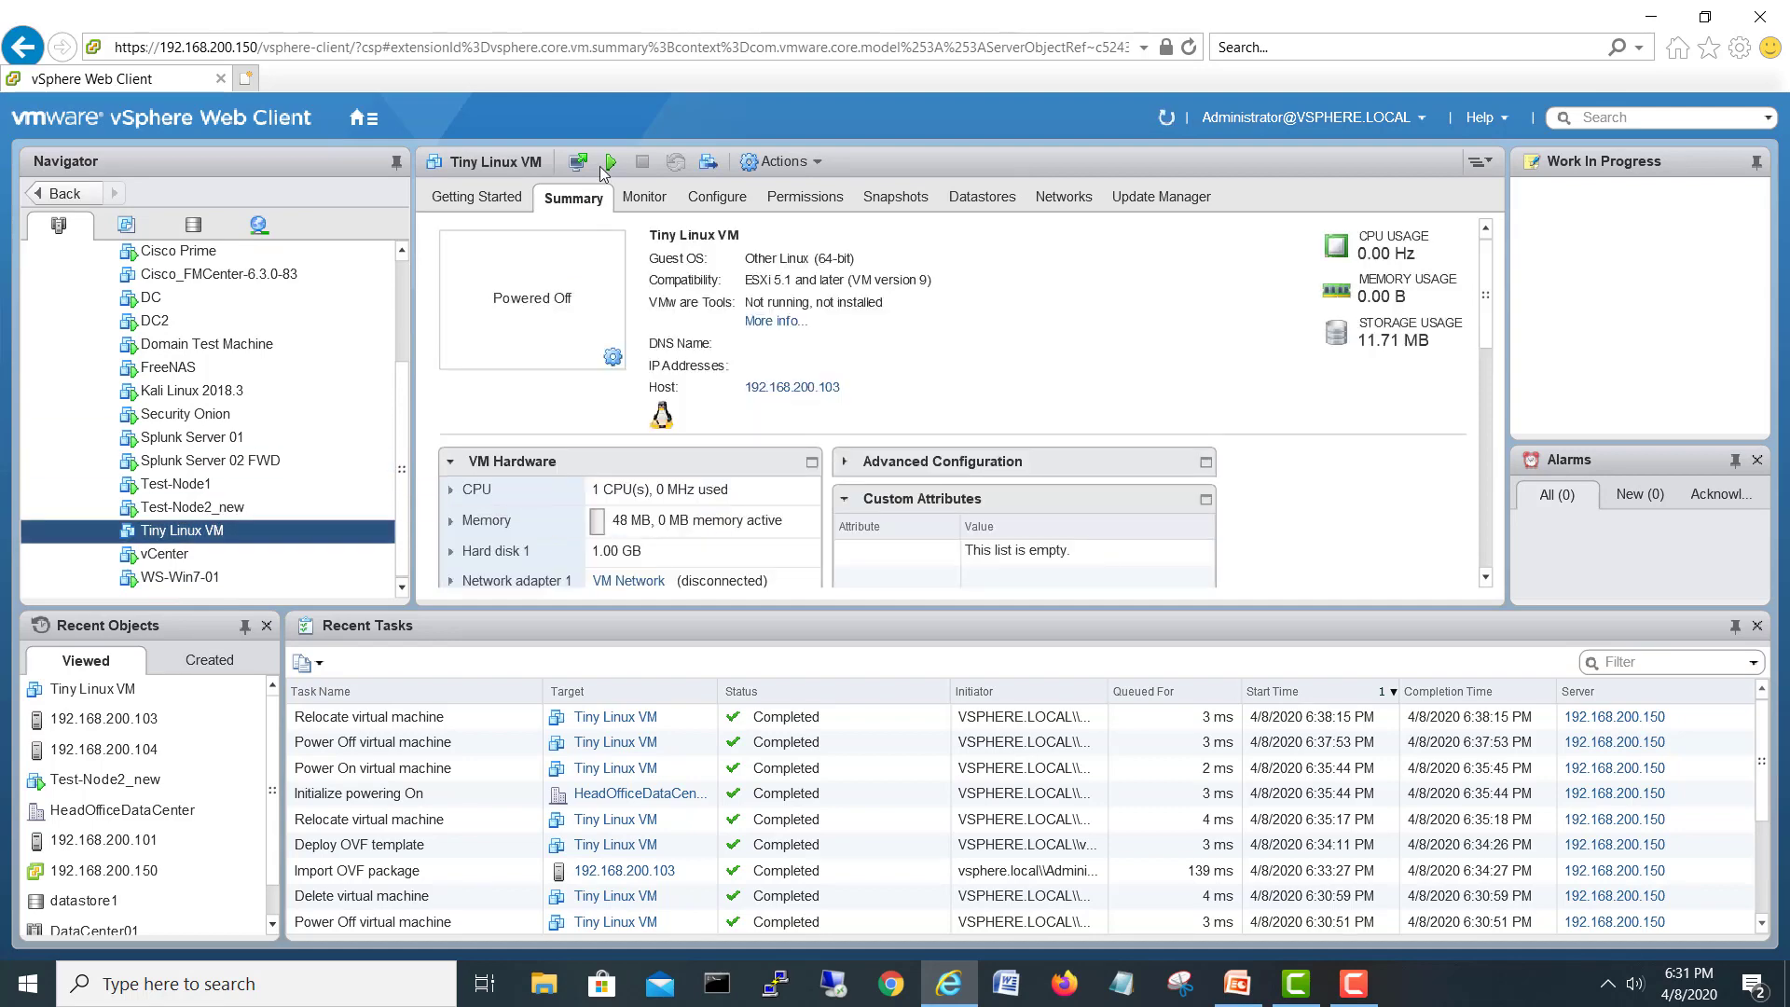
click(610, 160)
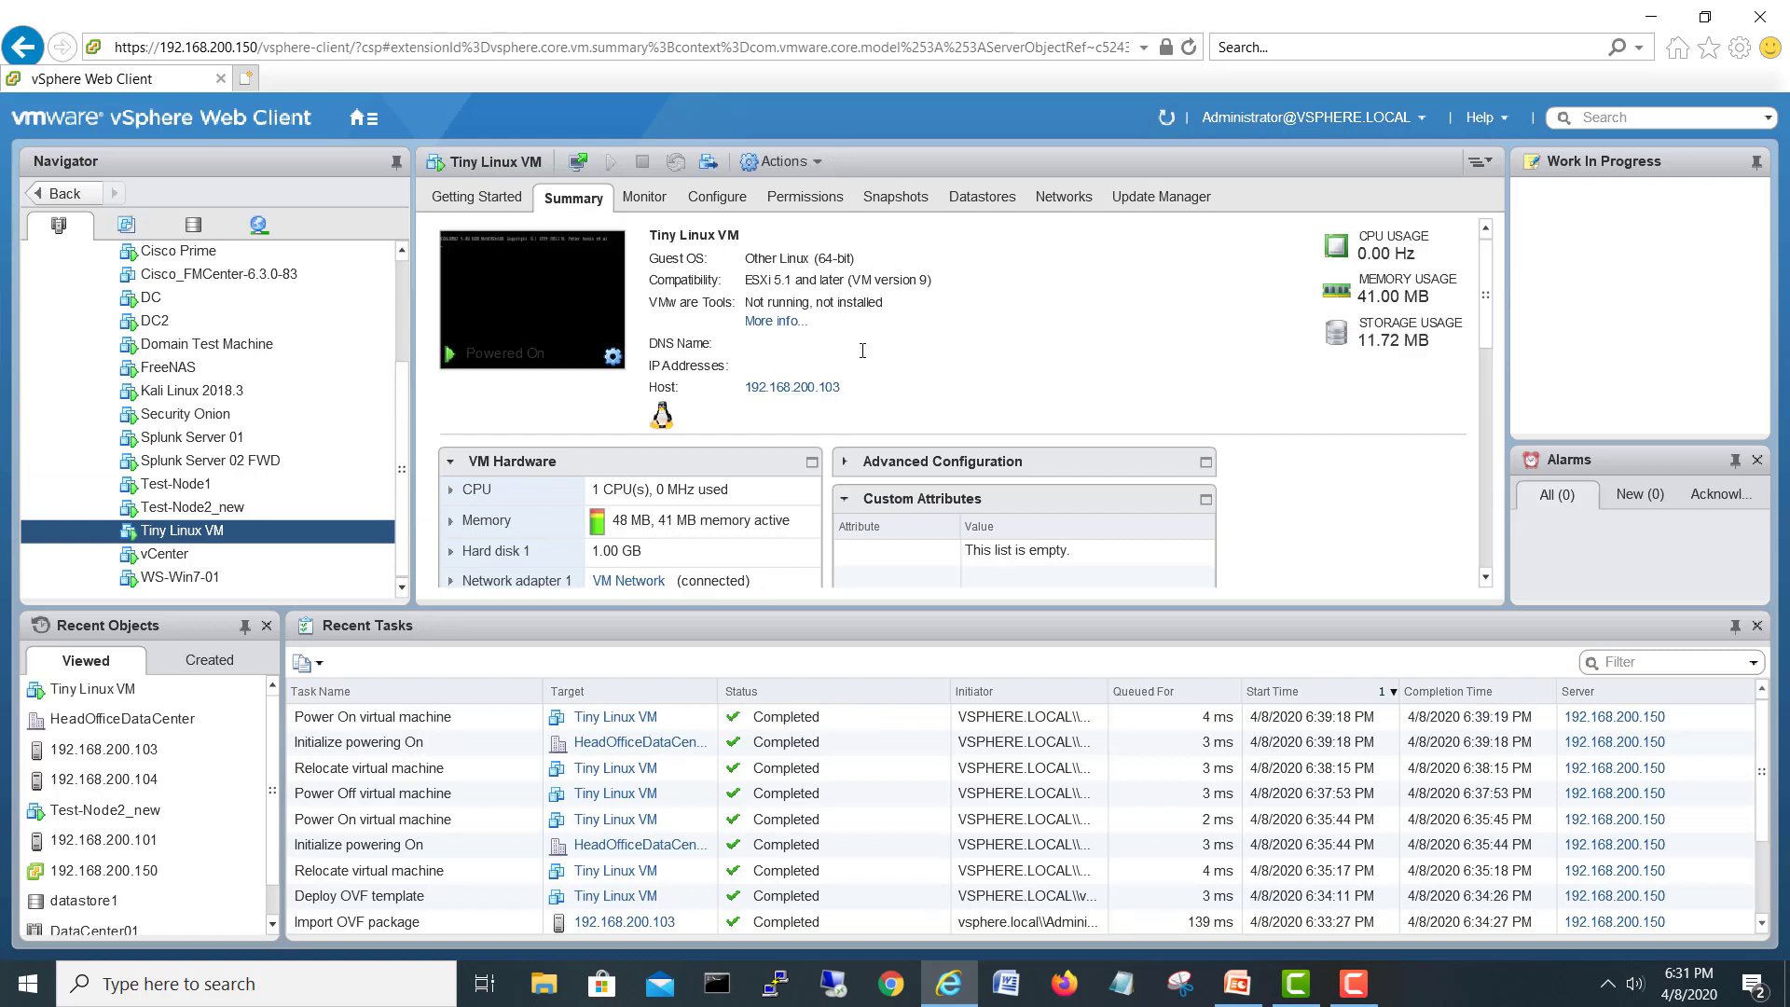
mouse_move(889, 364)
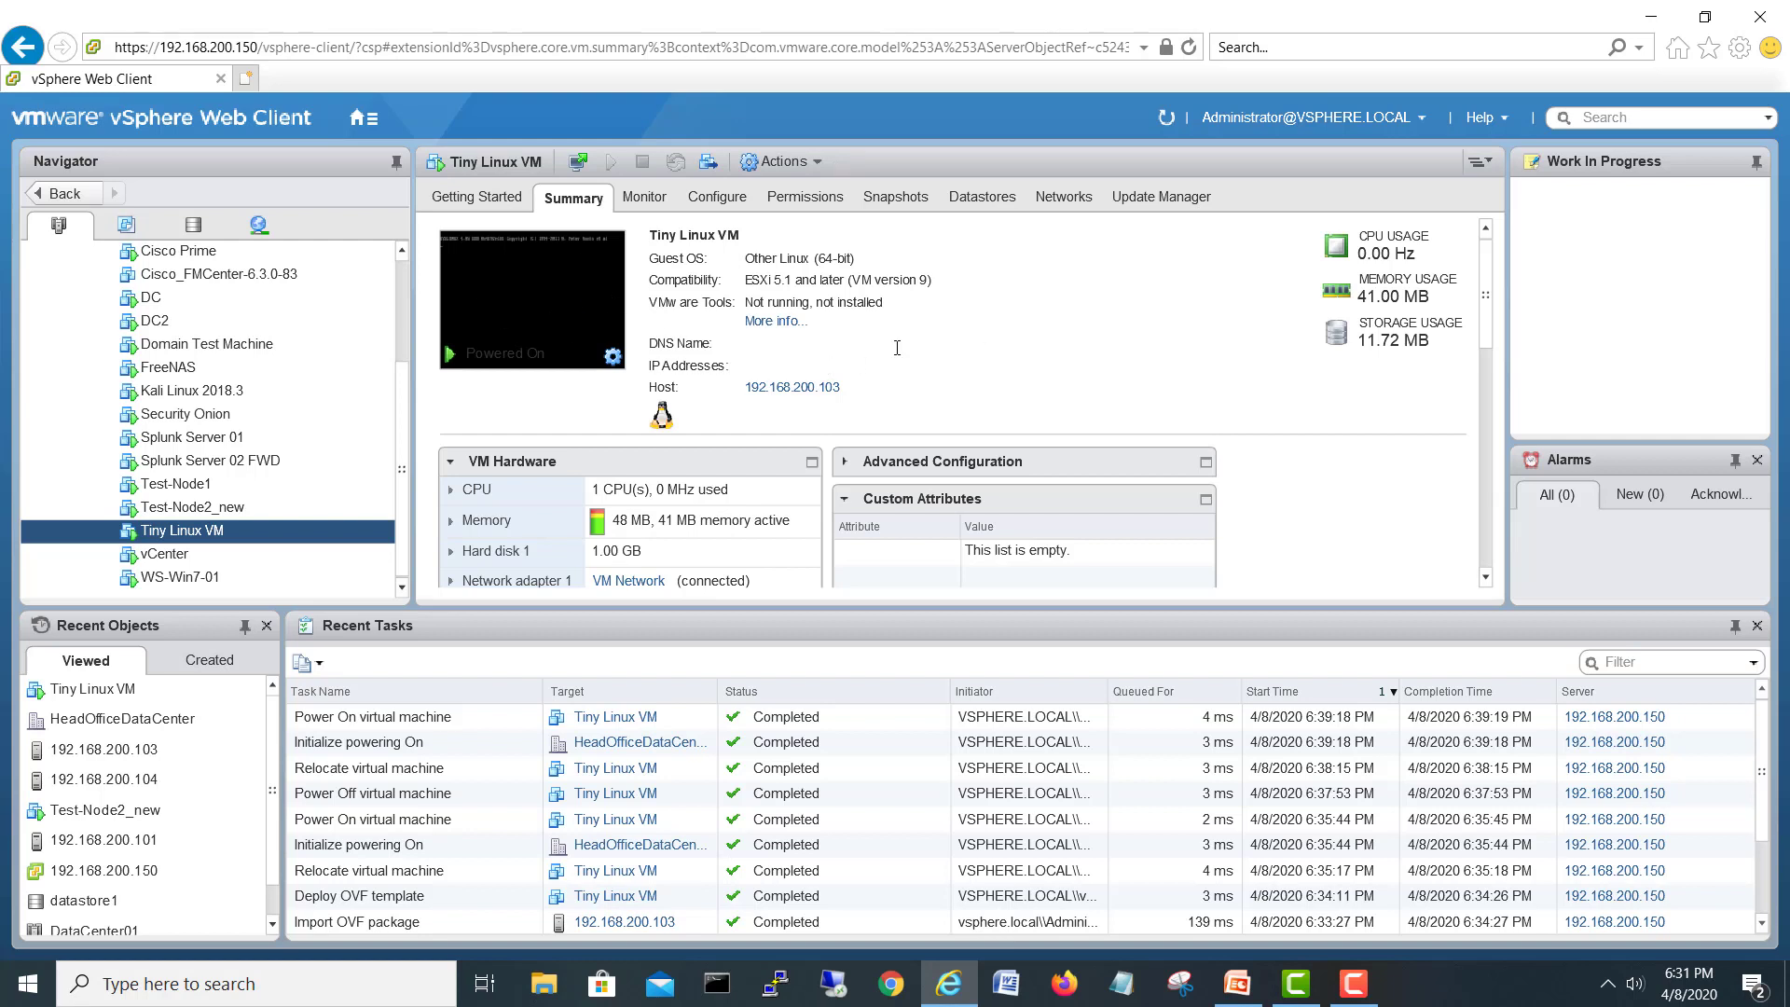
mouse_move(929, 345)
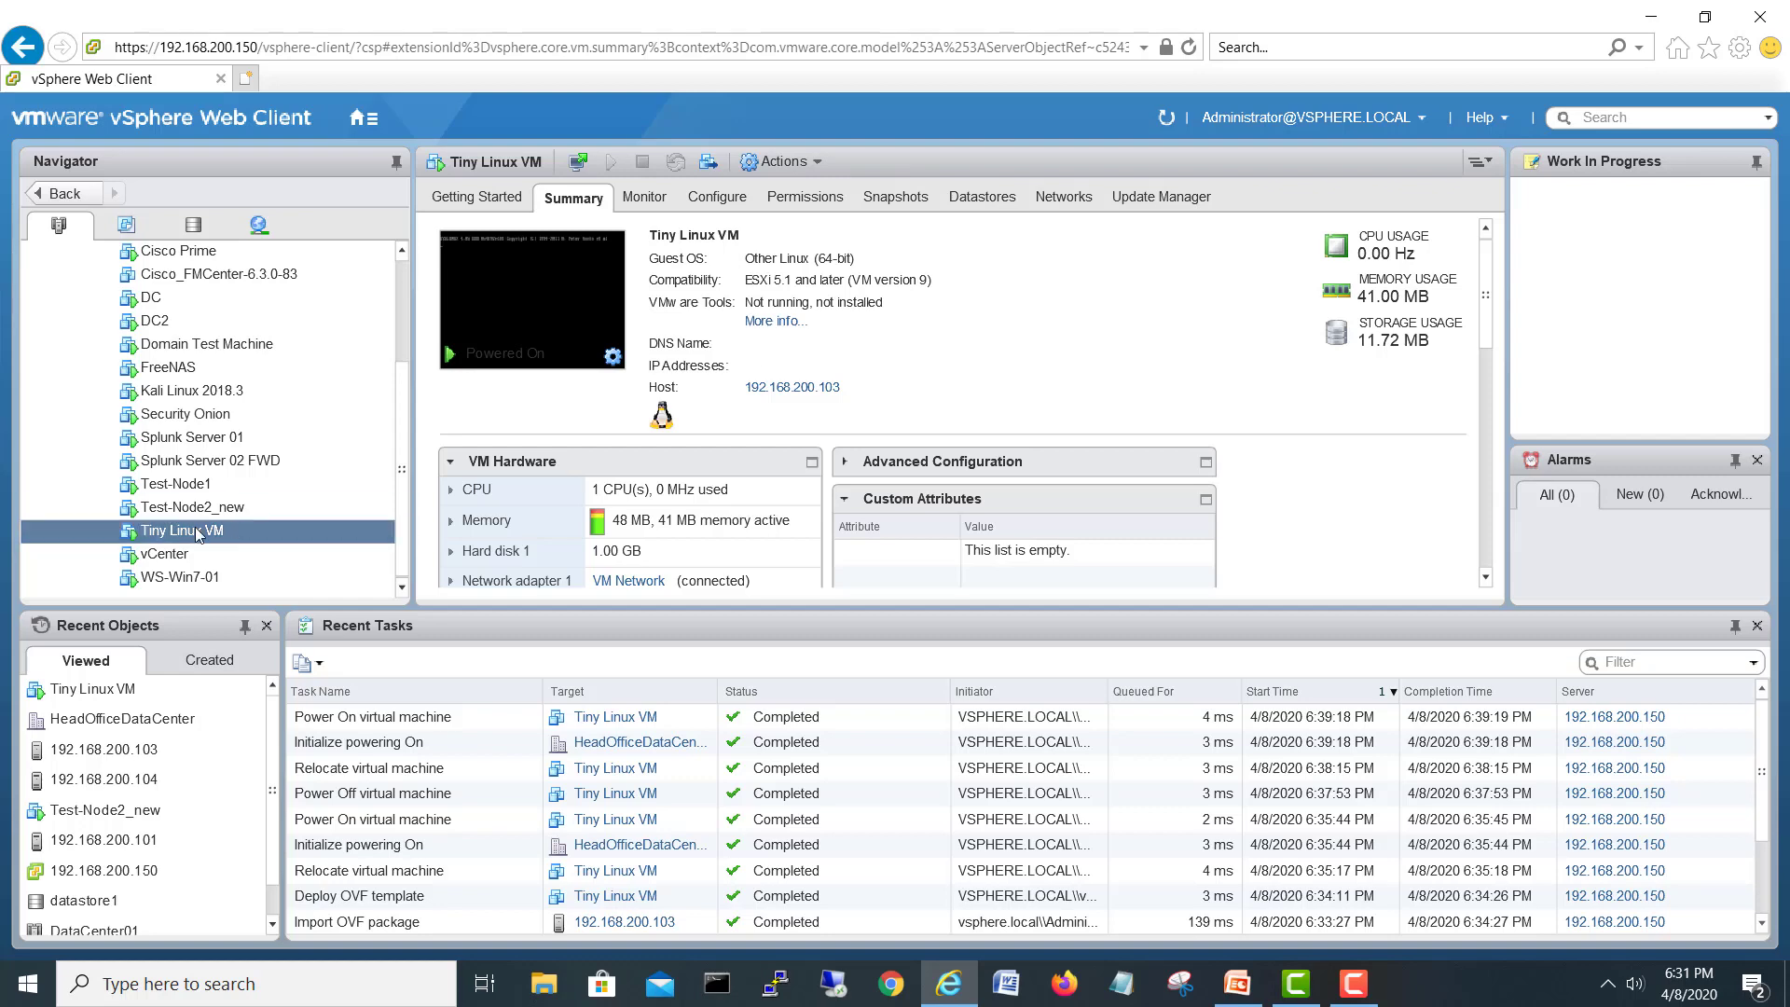
Show the Tiny Linux VM web console briefly and close its tab
click(164, 554)
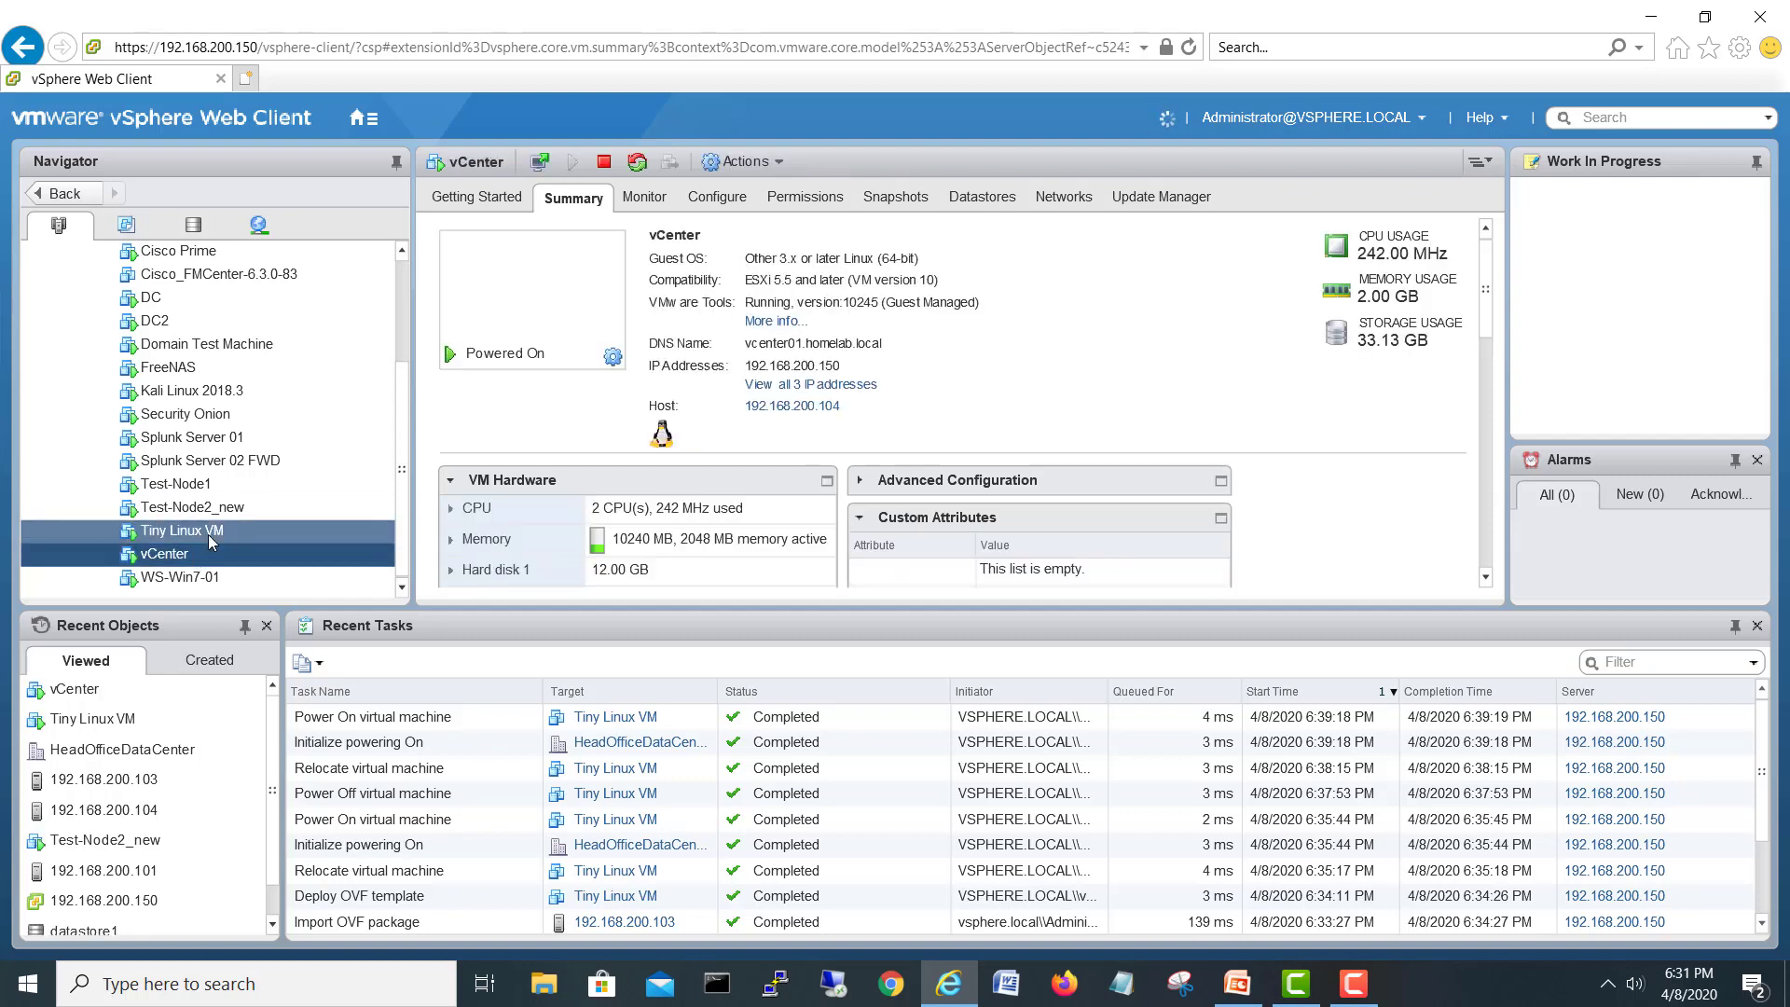
click(179, 530)
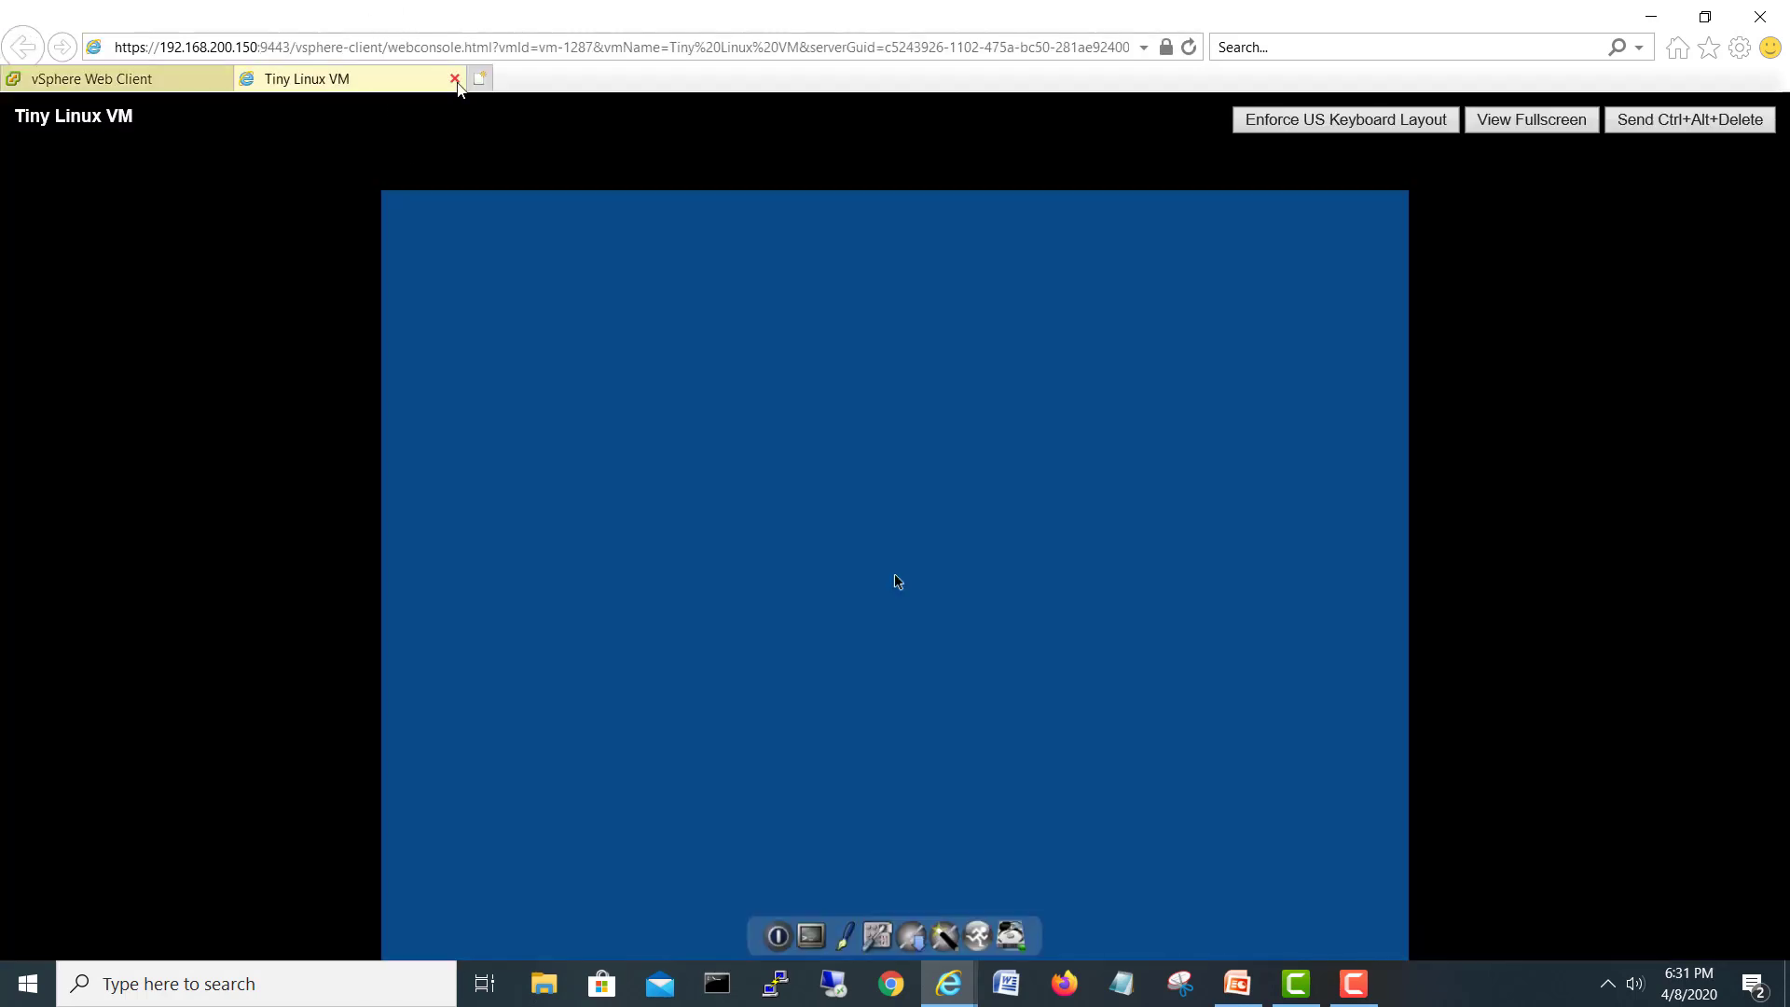
click(455, 78)
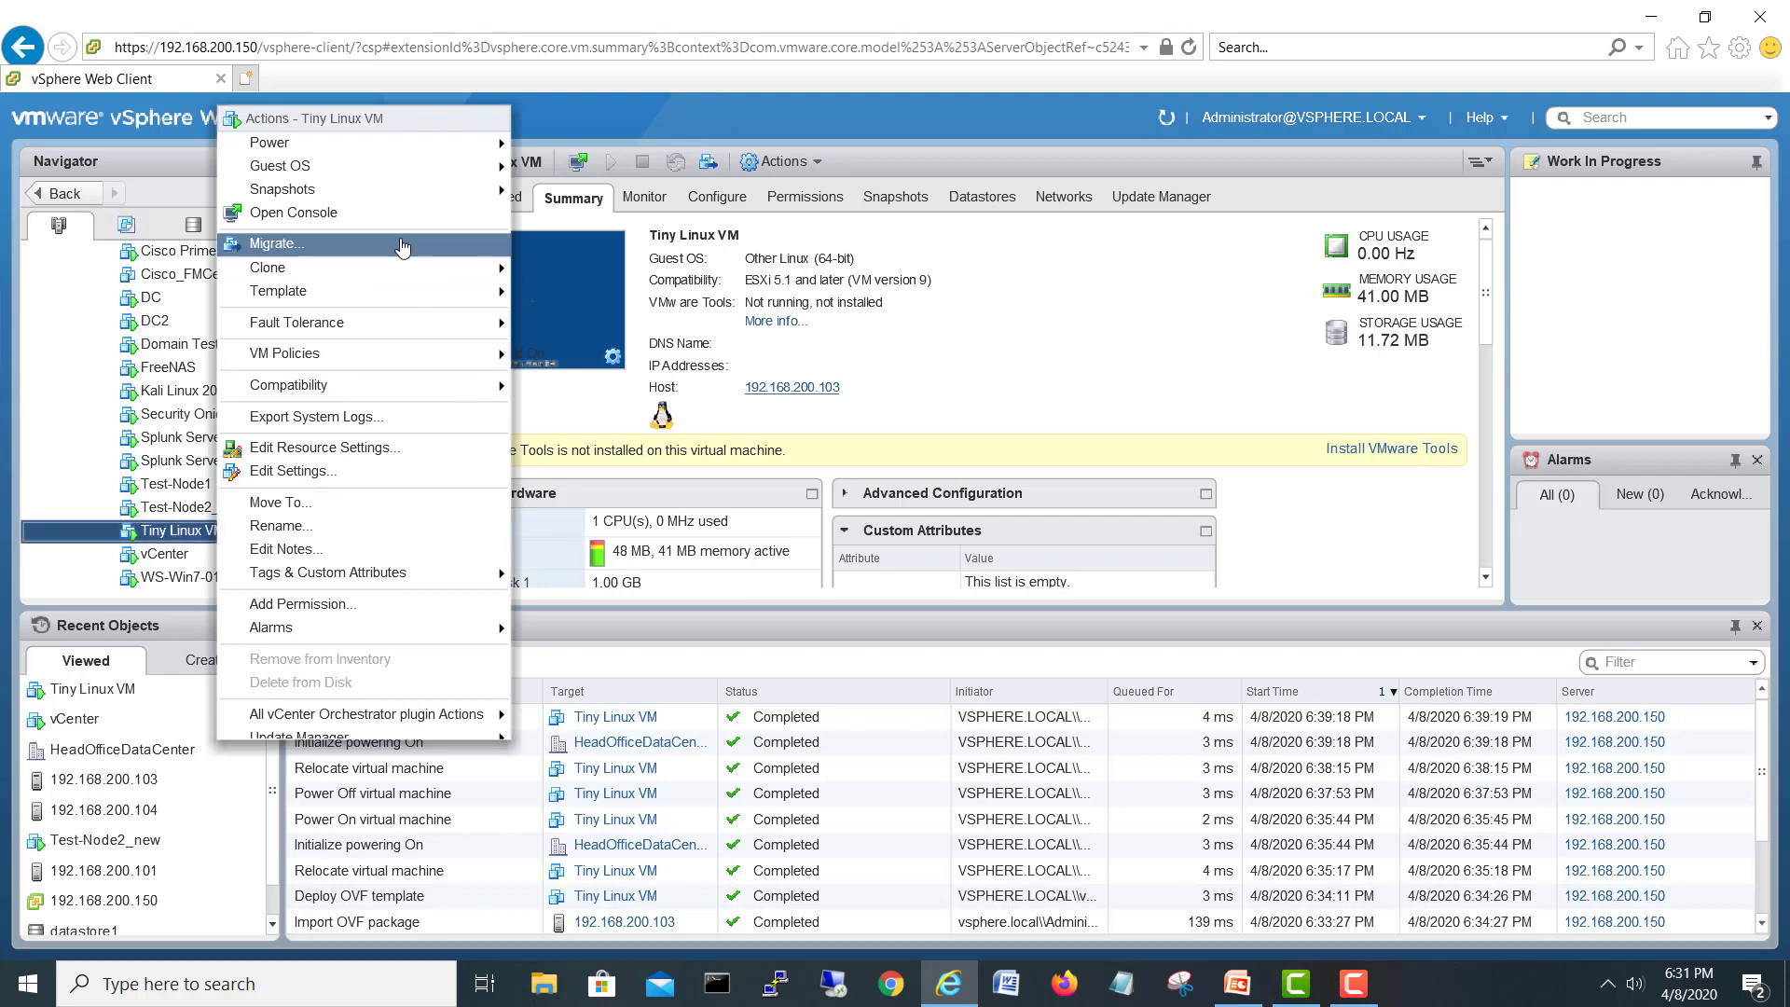
Live-migrate the running VM, compute-resource-only, to host 192.168.200.104 keeping VM Network
click(274, 243)
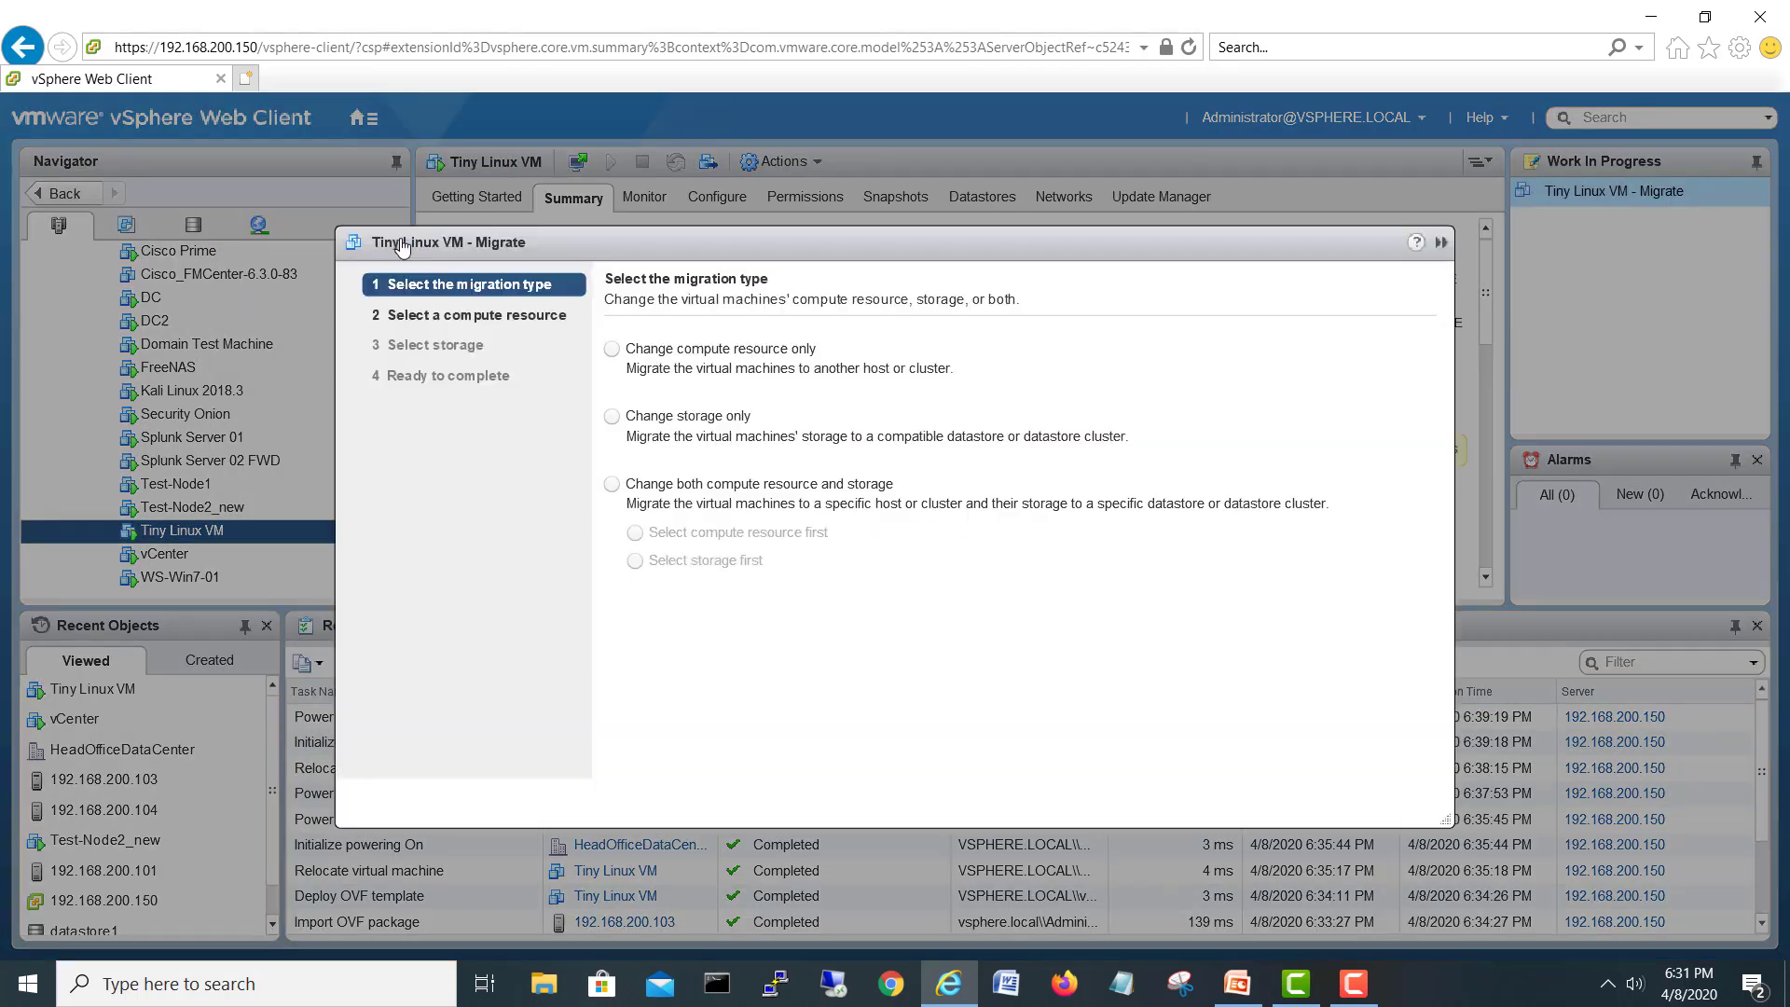
click(612, 348)
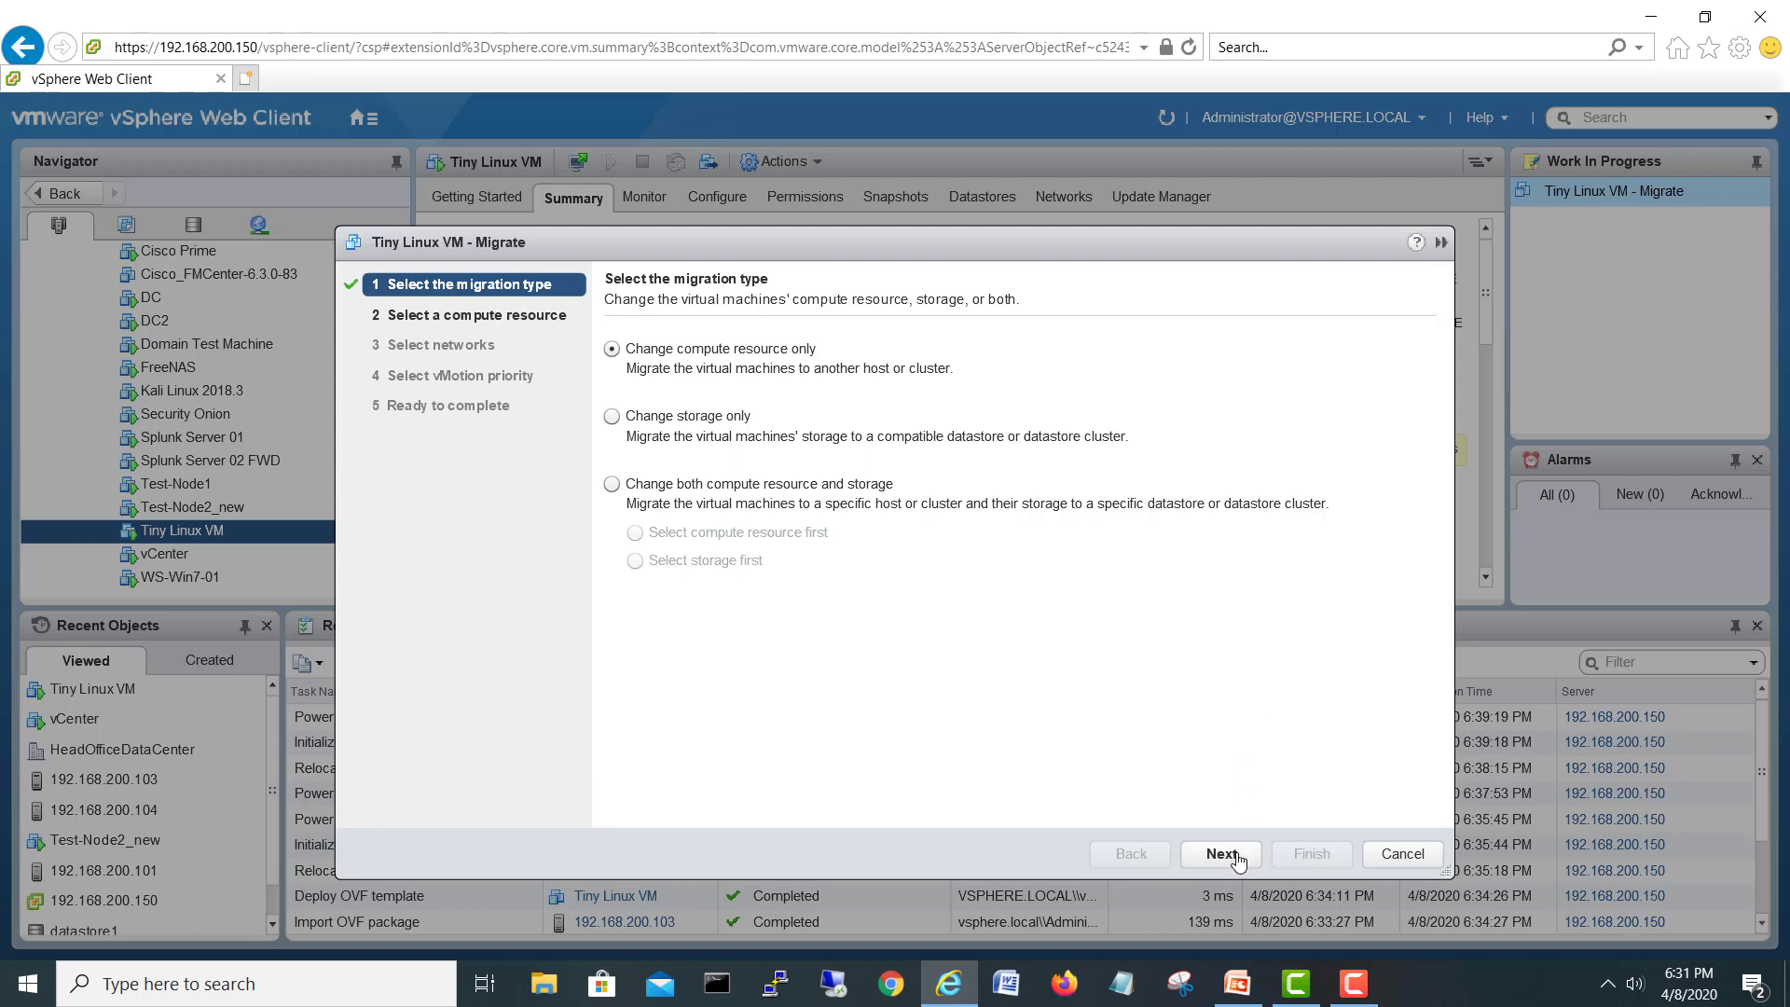
click(1219, 852)
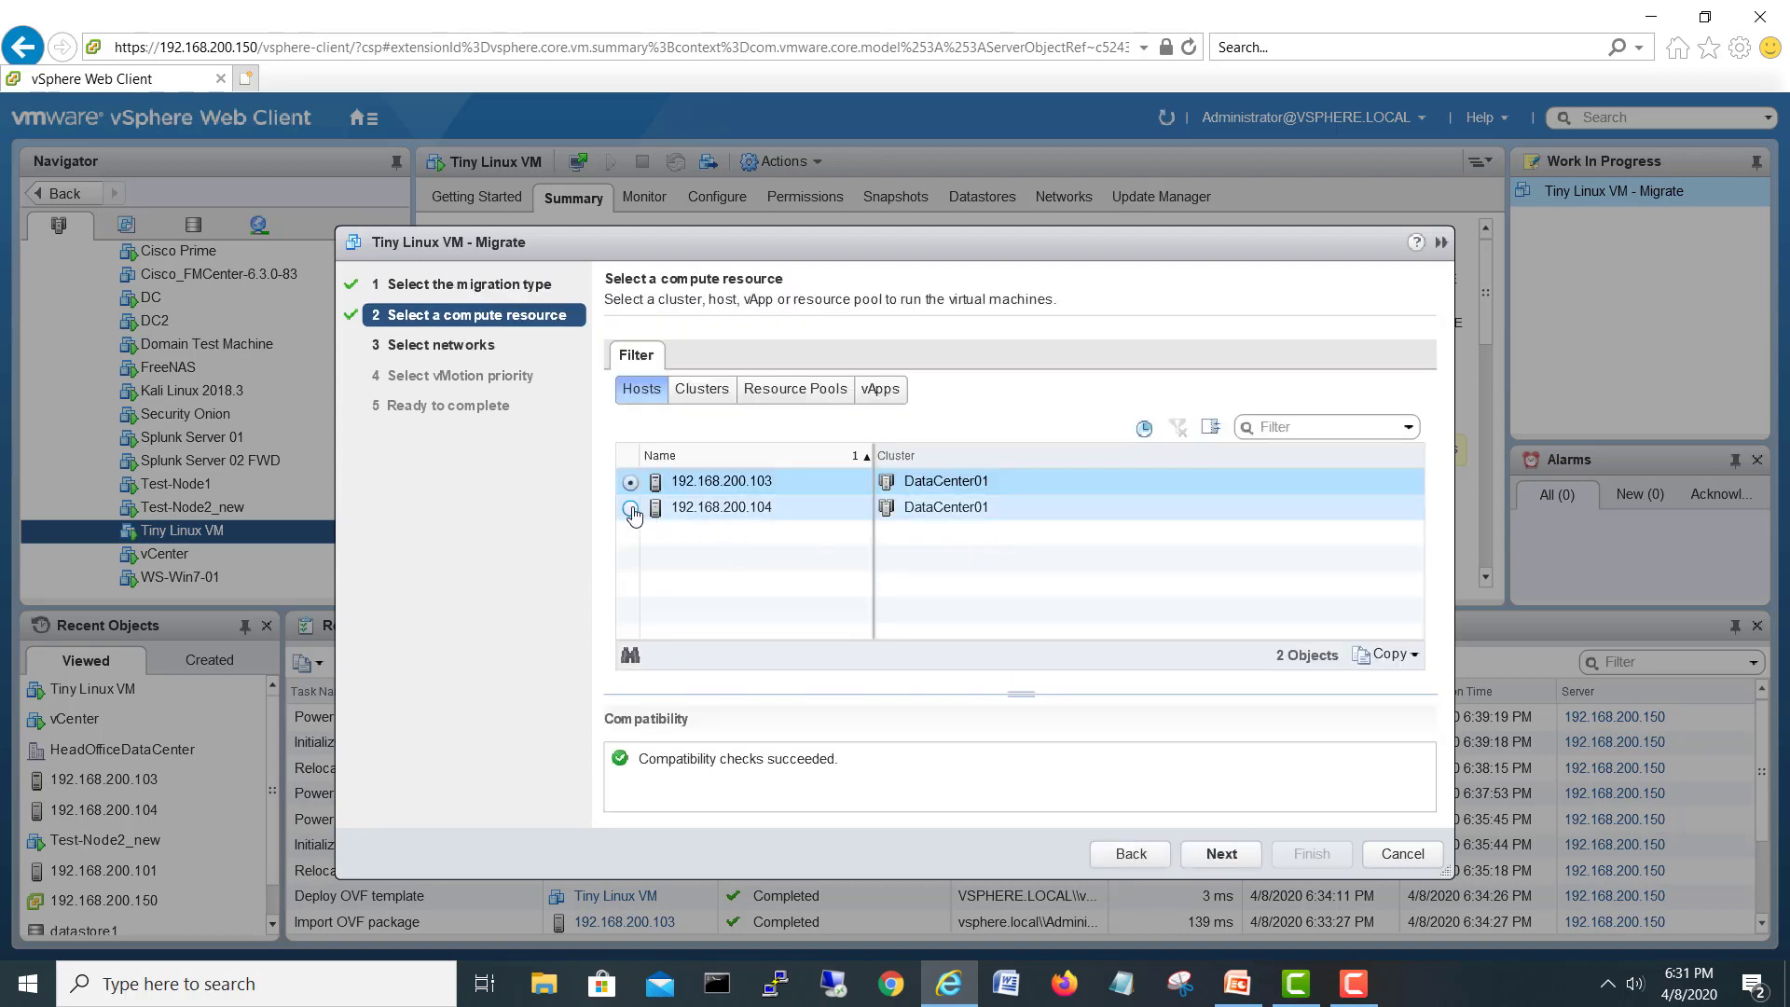
click(630, 507)
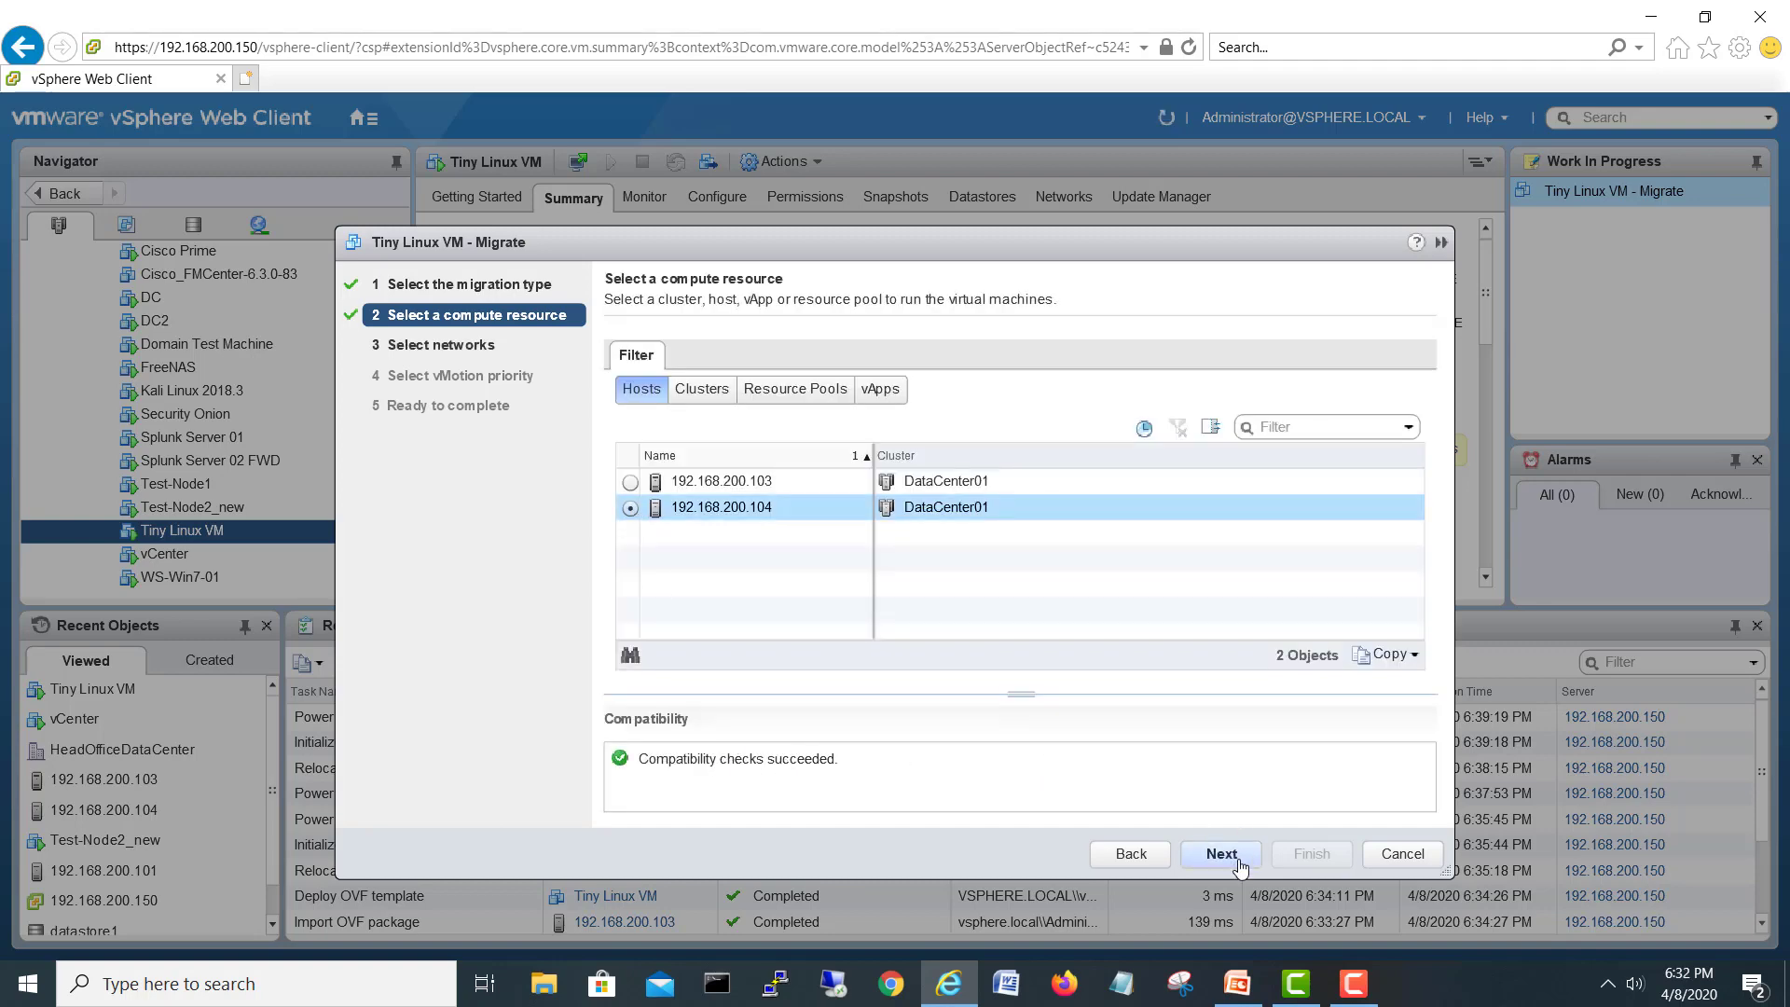
click(1220, 852)
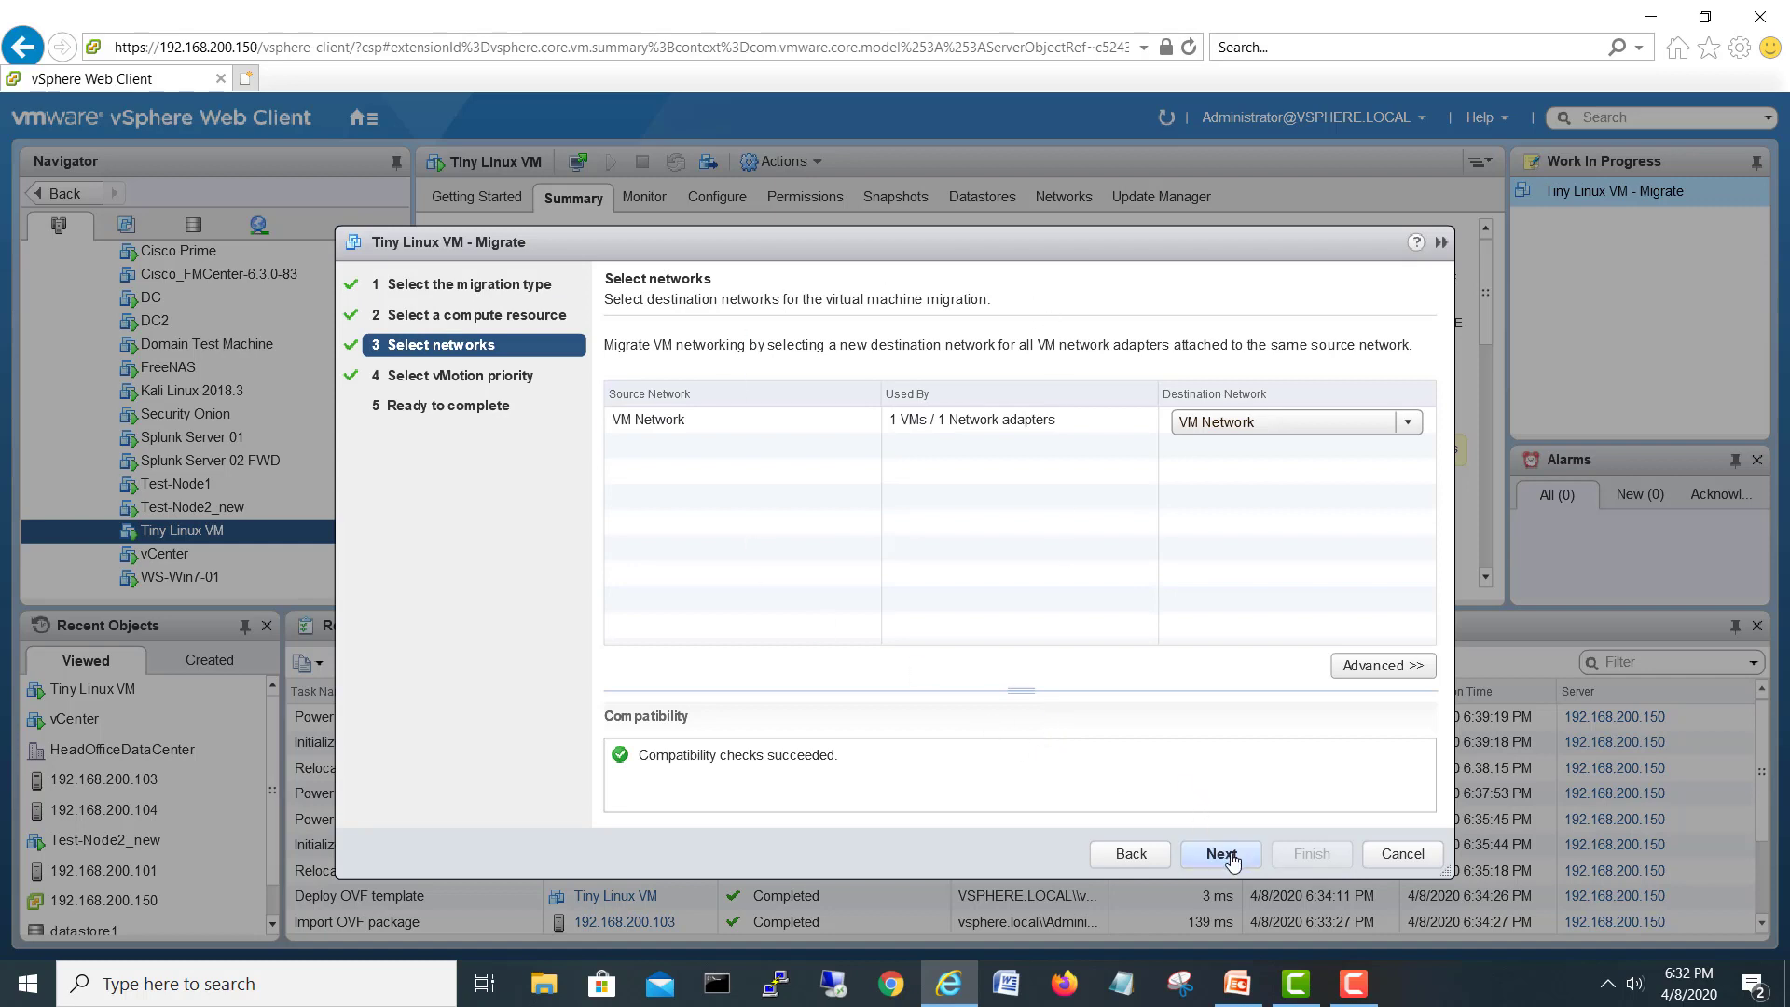
click(1217, 852)
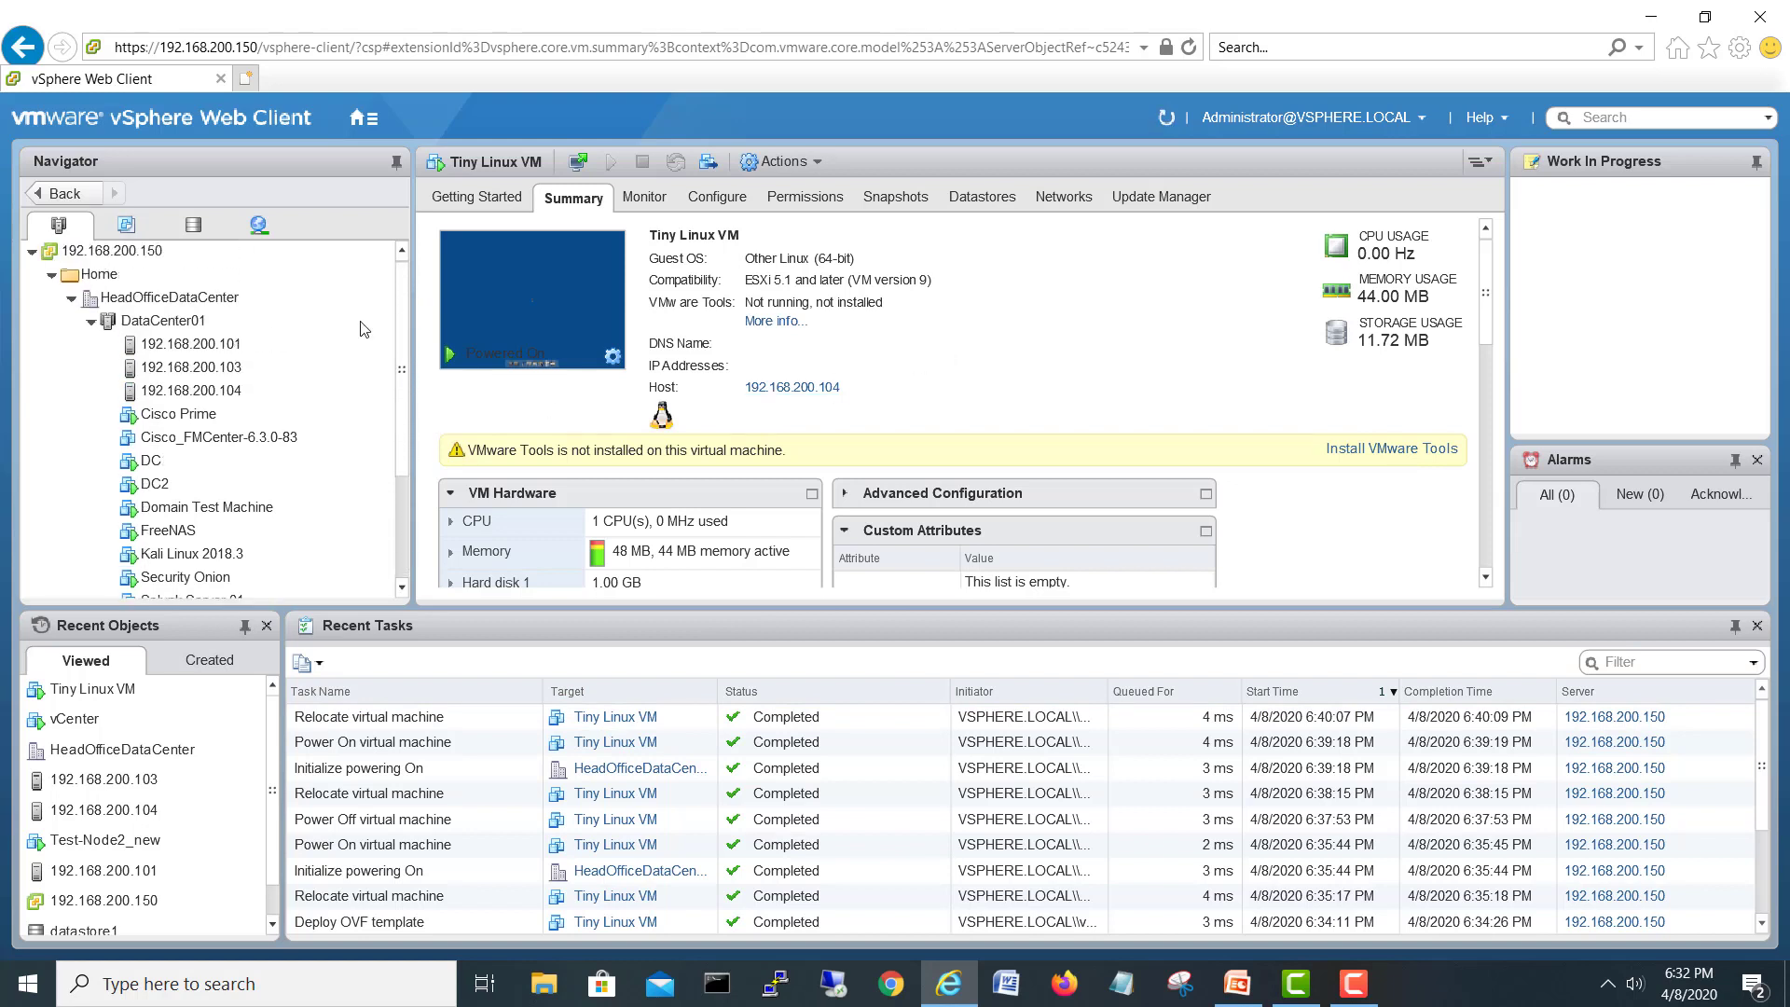
Migrate Tiny Linux VM back to host 192.168.200.103, compute-resource-only, keeping VM Network
click(190, 368)
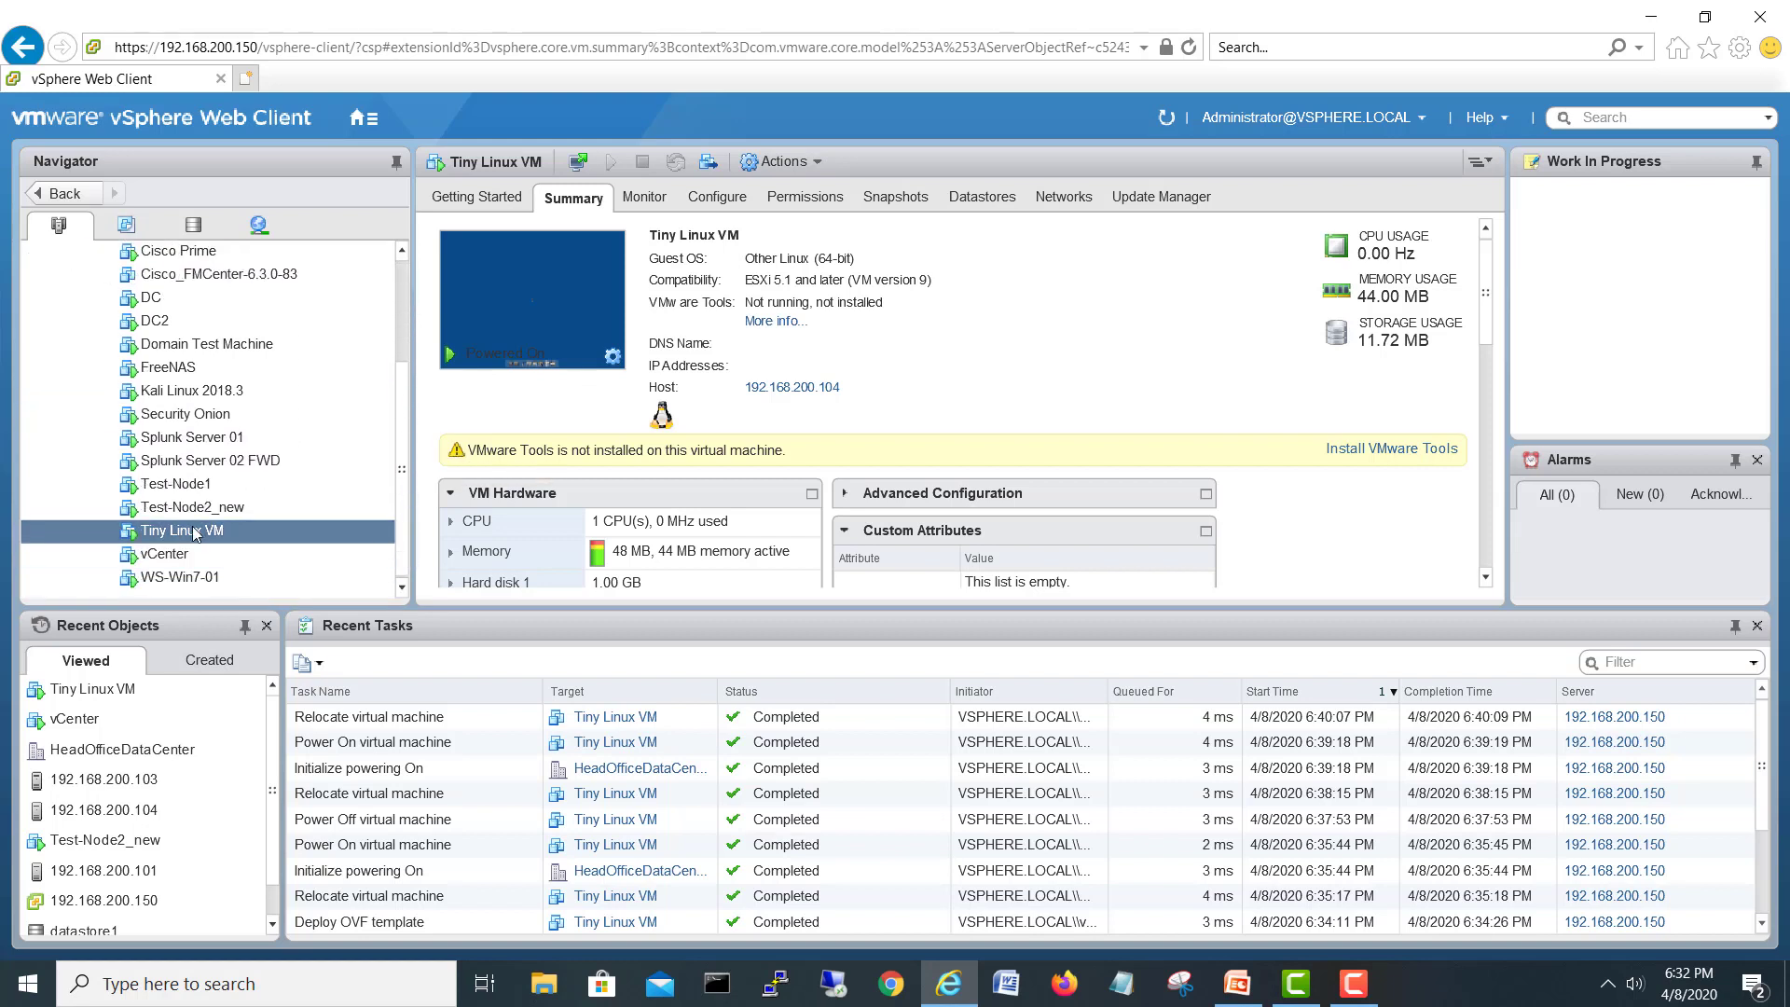
mouse_move(180, 529)
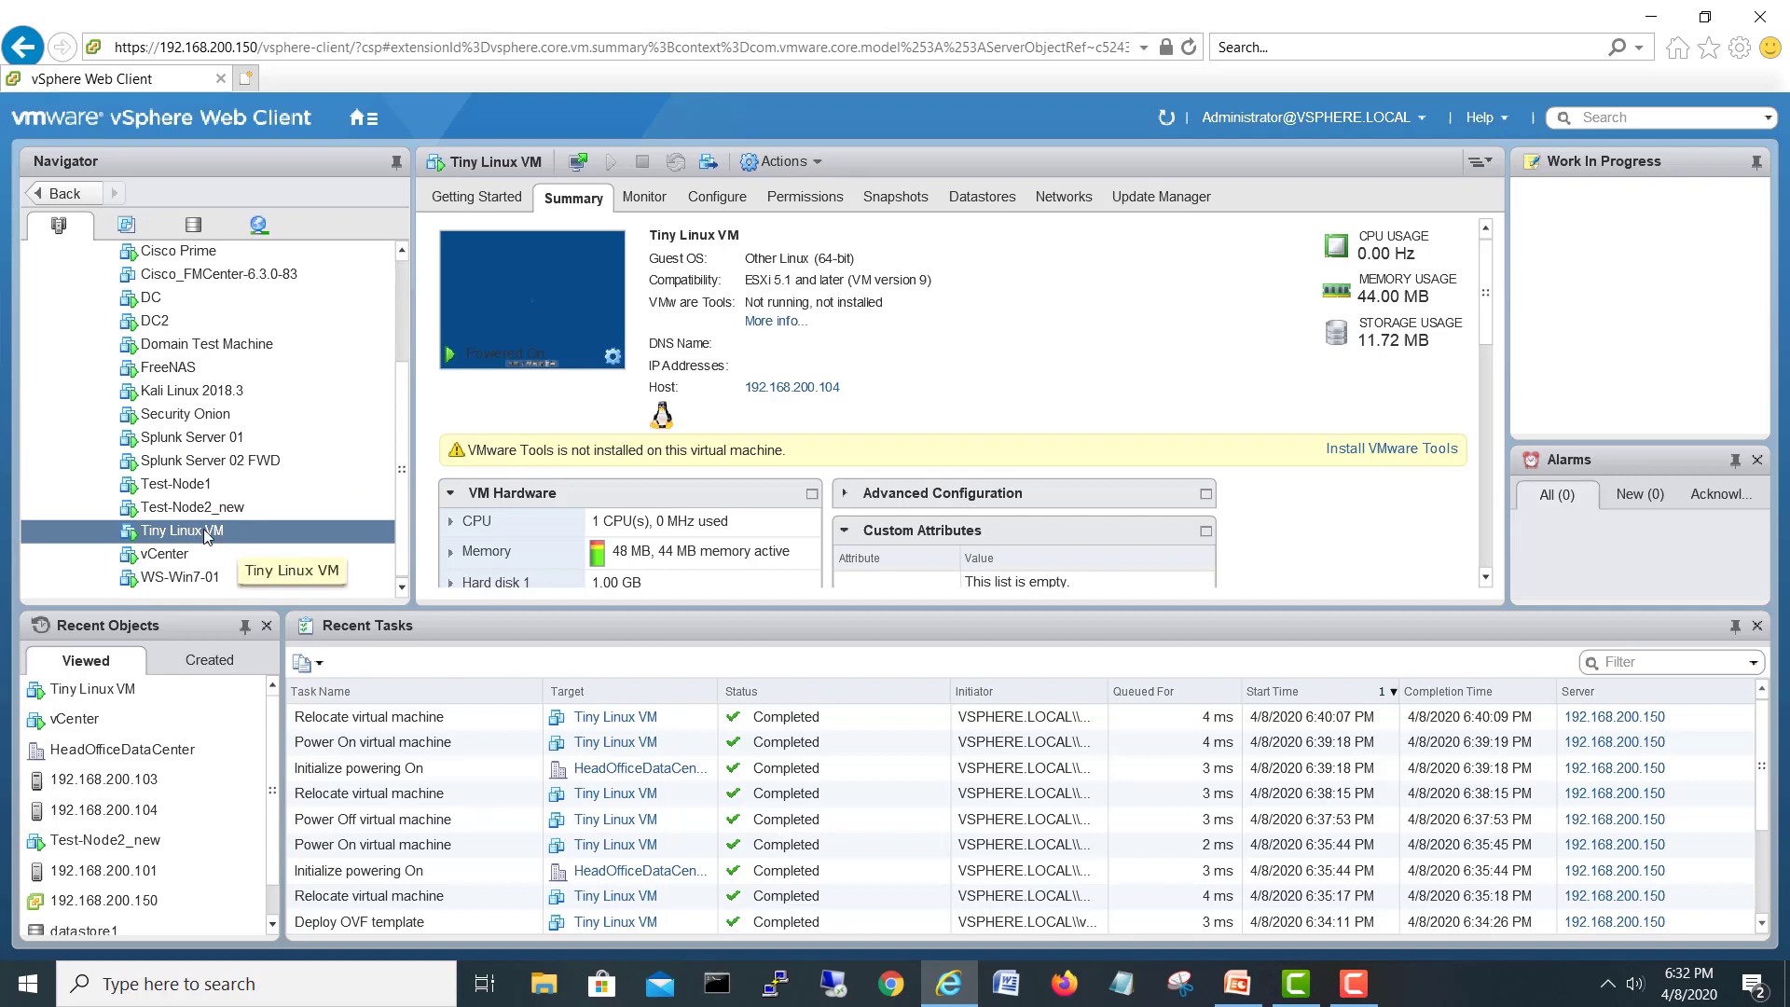
click(779, 160)
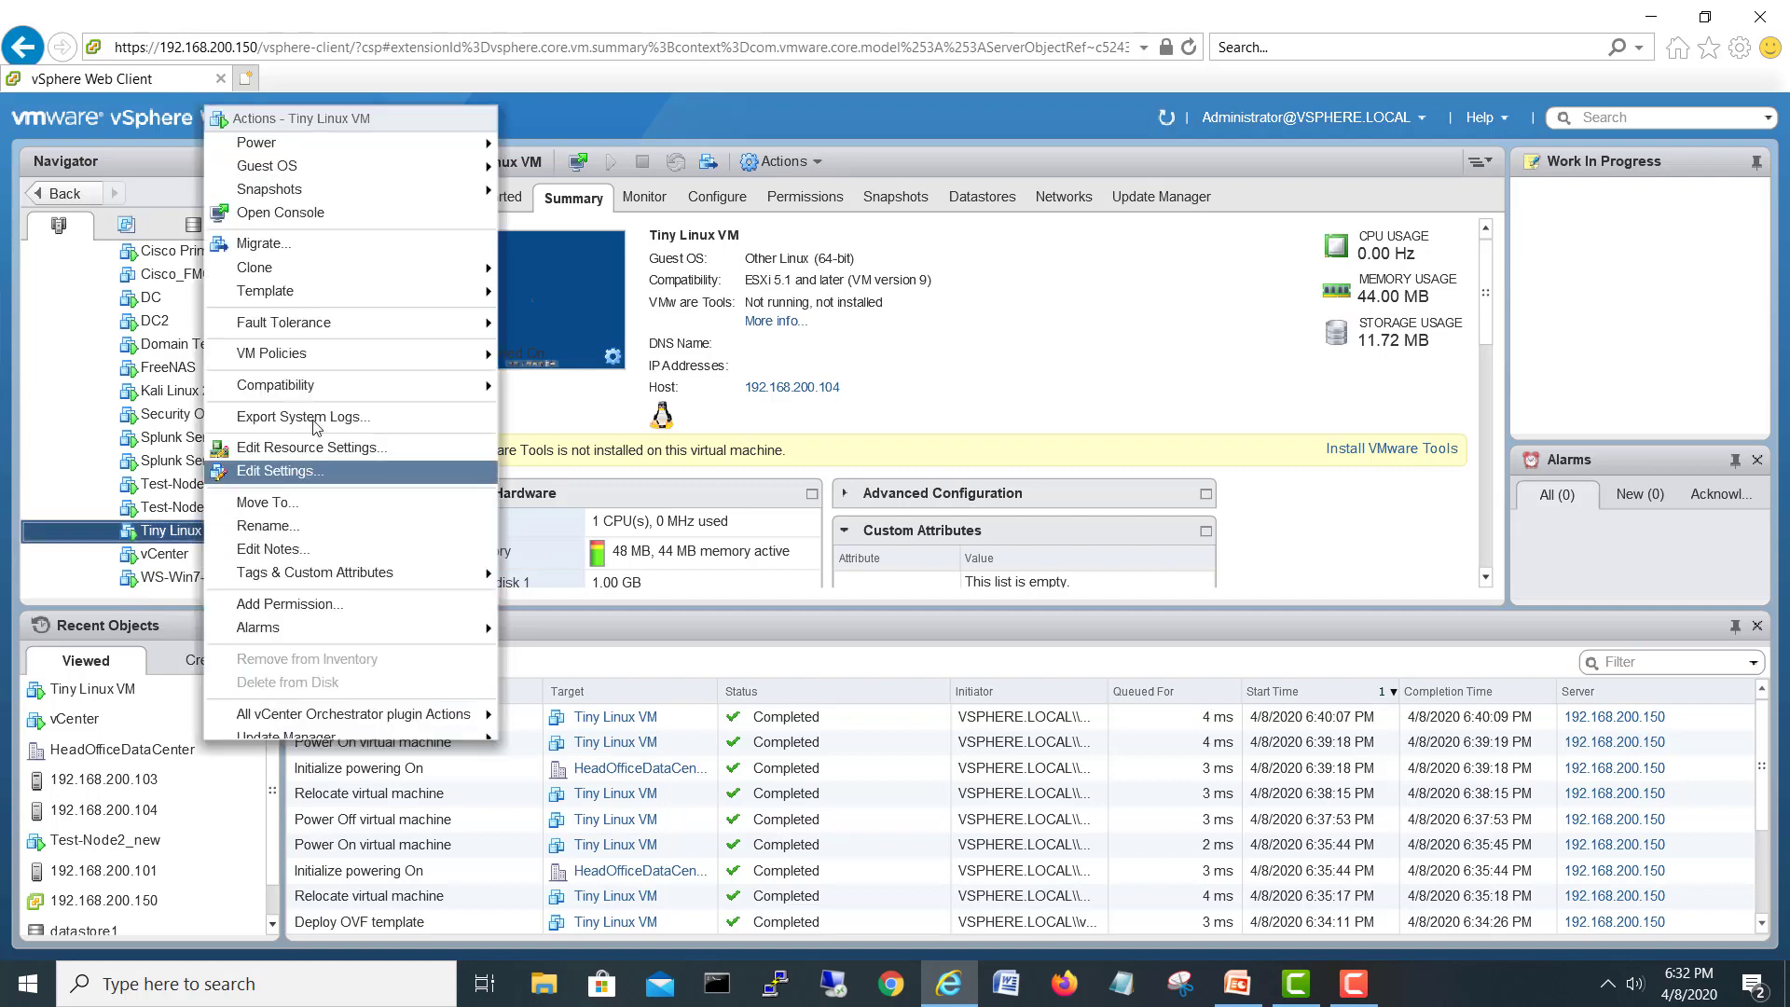
click(263, 242)
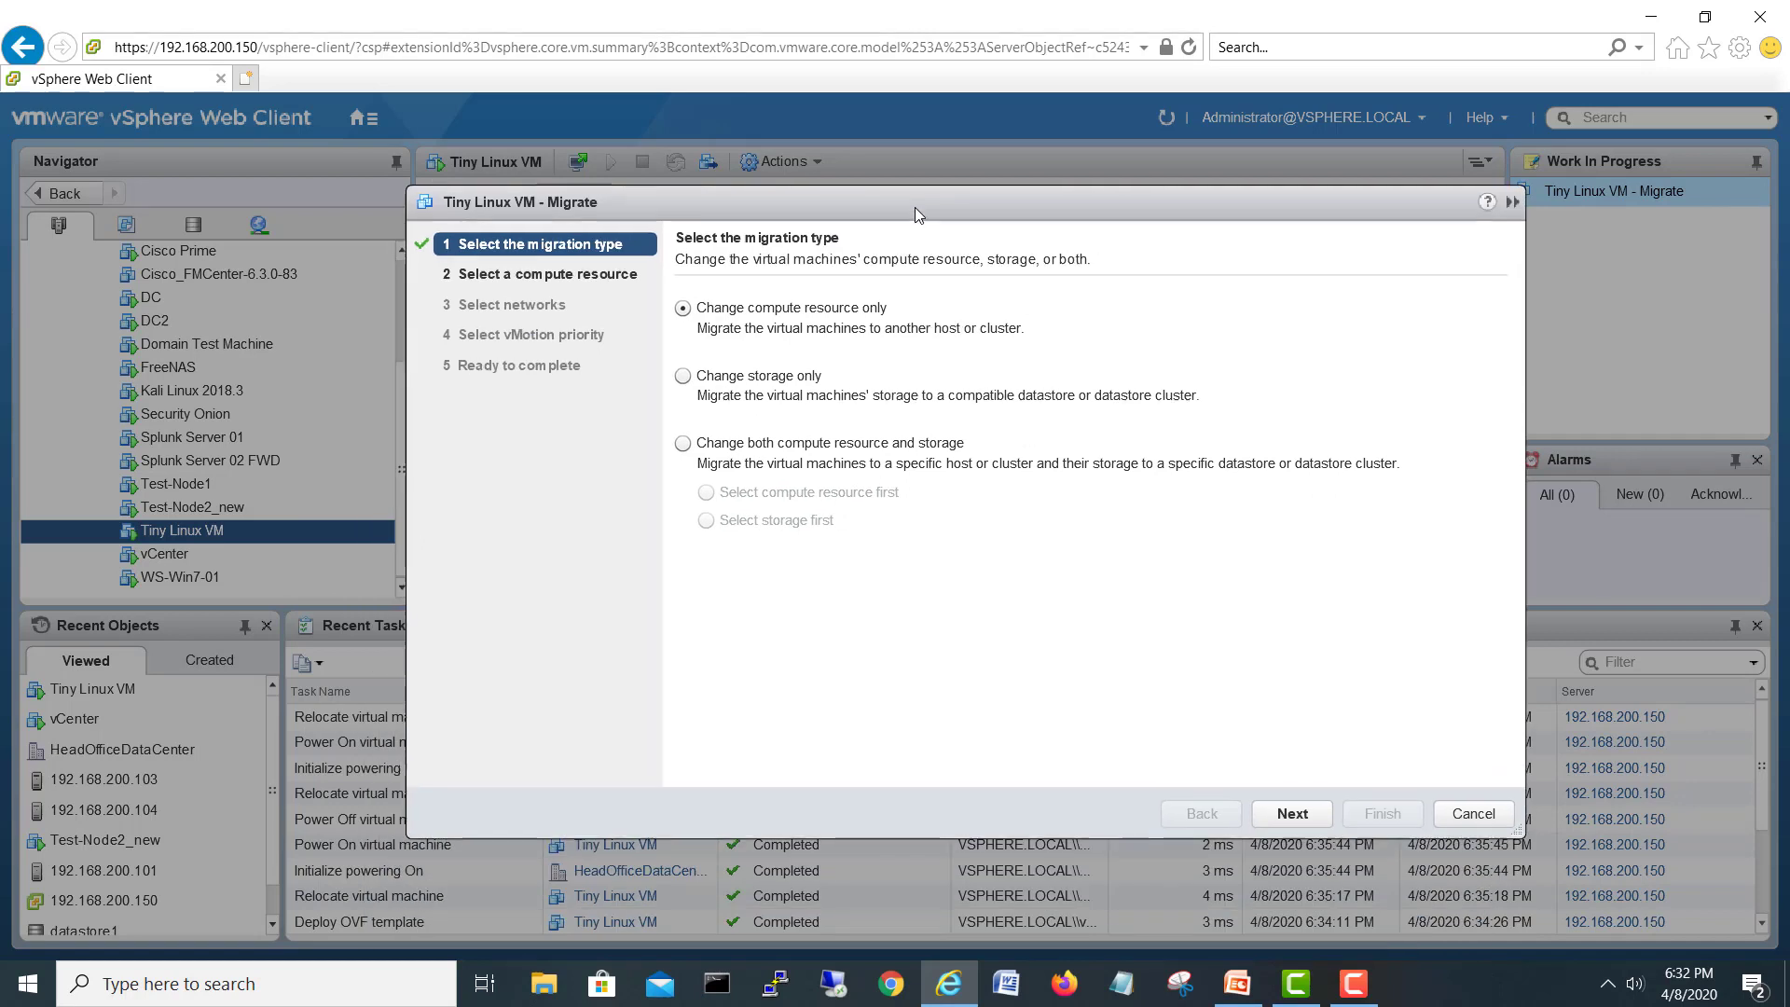
click(1290, 813)
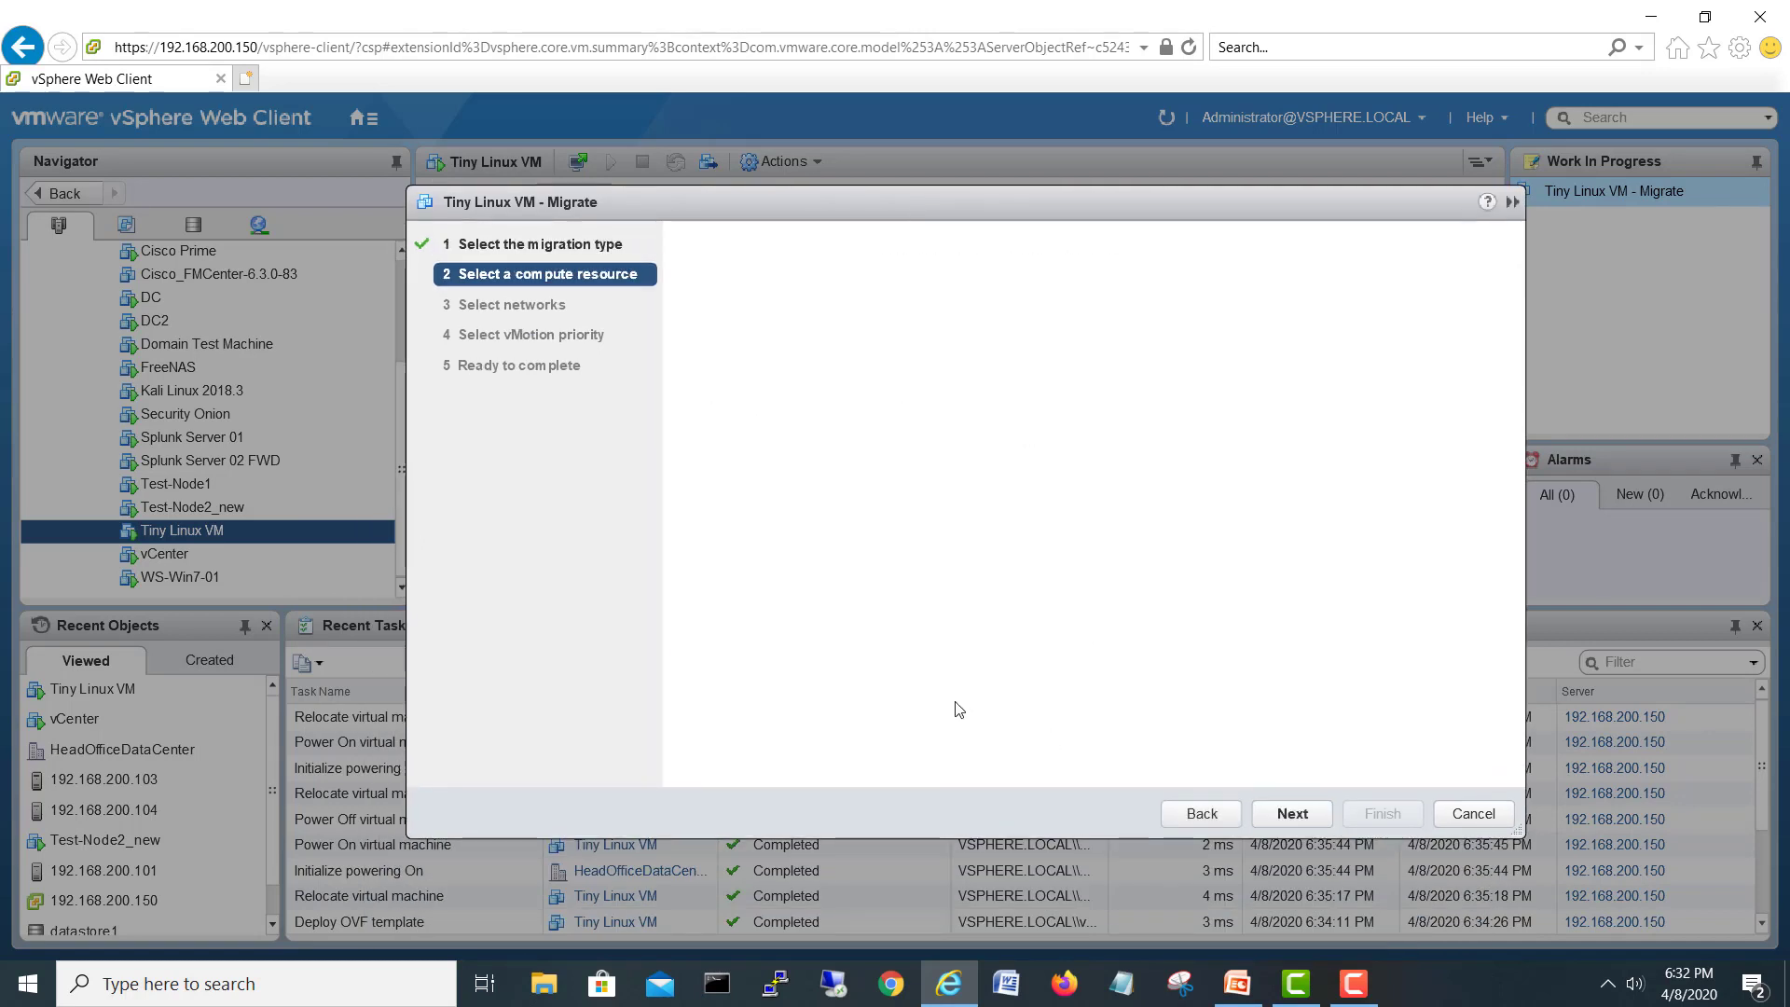
click(1290, 813)
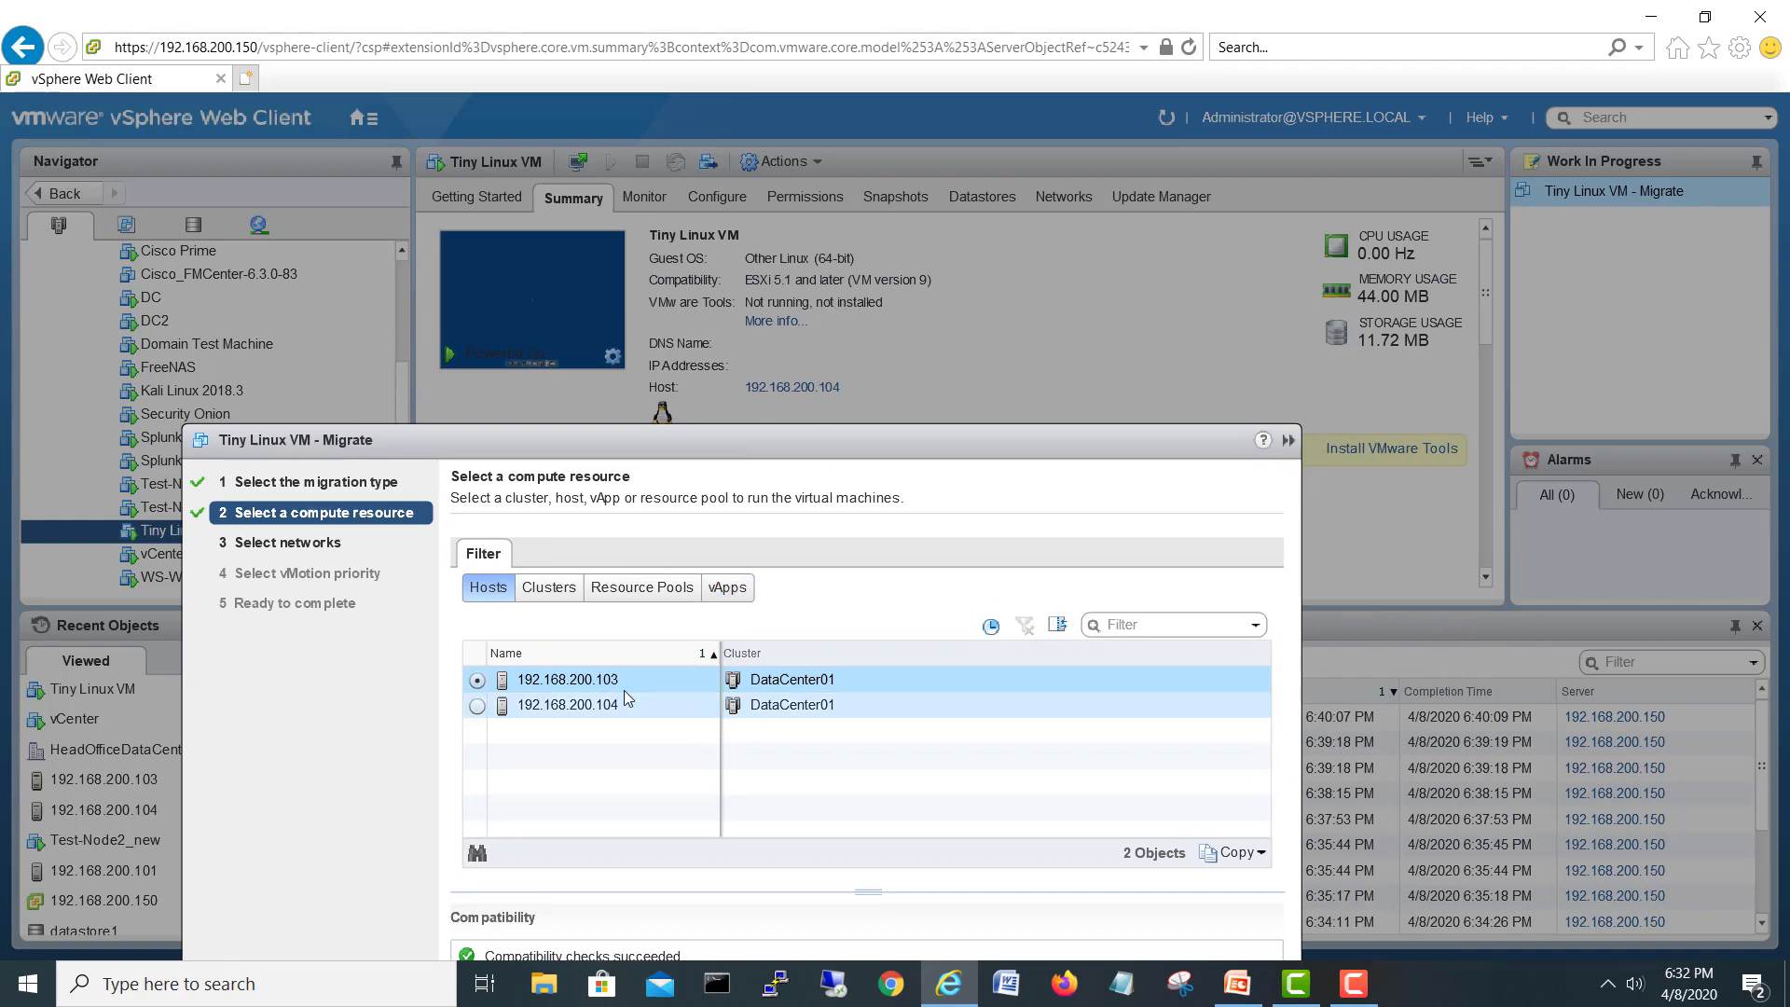
click(567, 679)
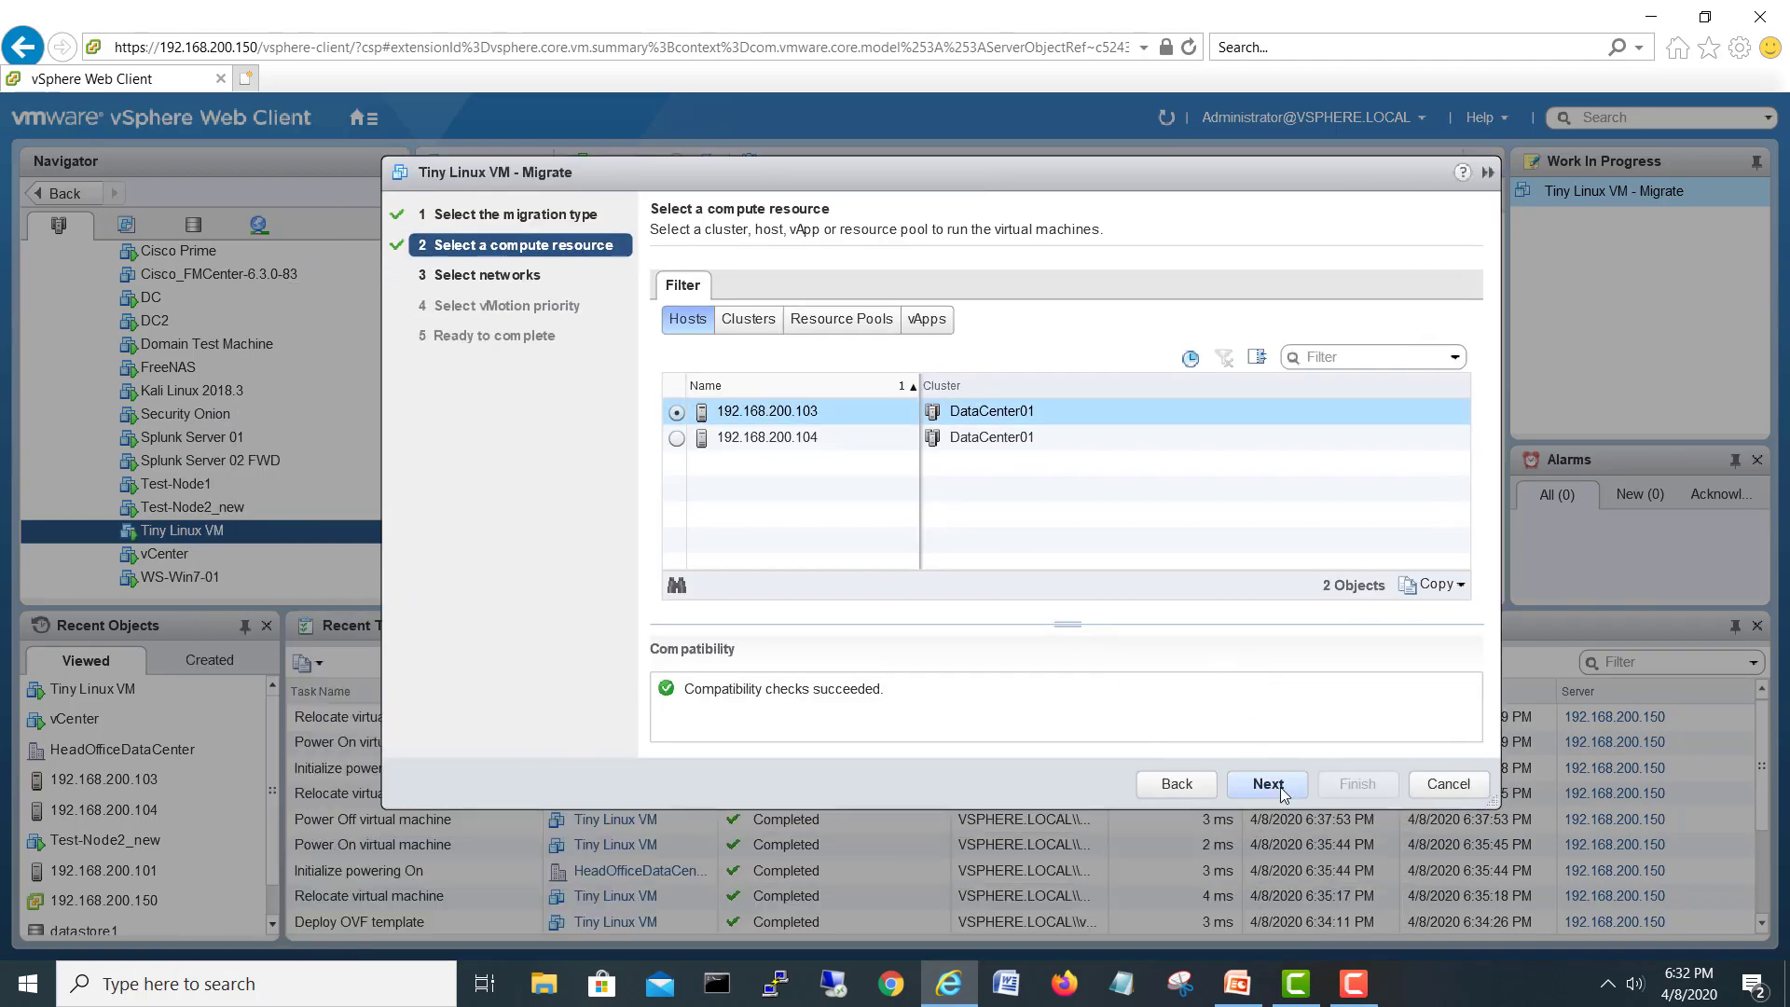
click(1266, 785)
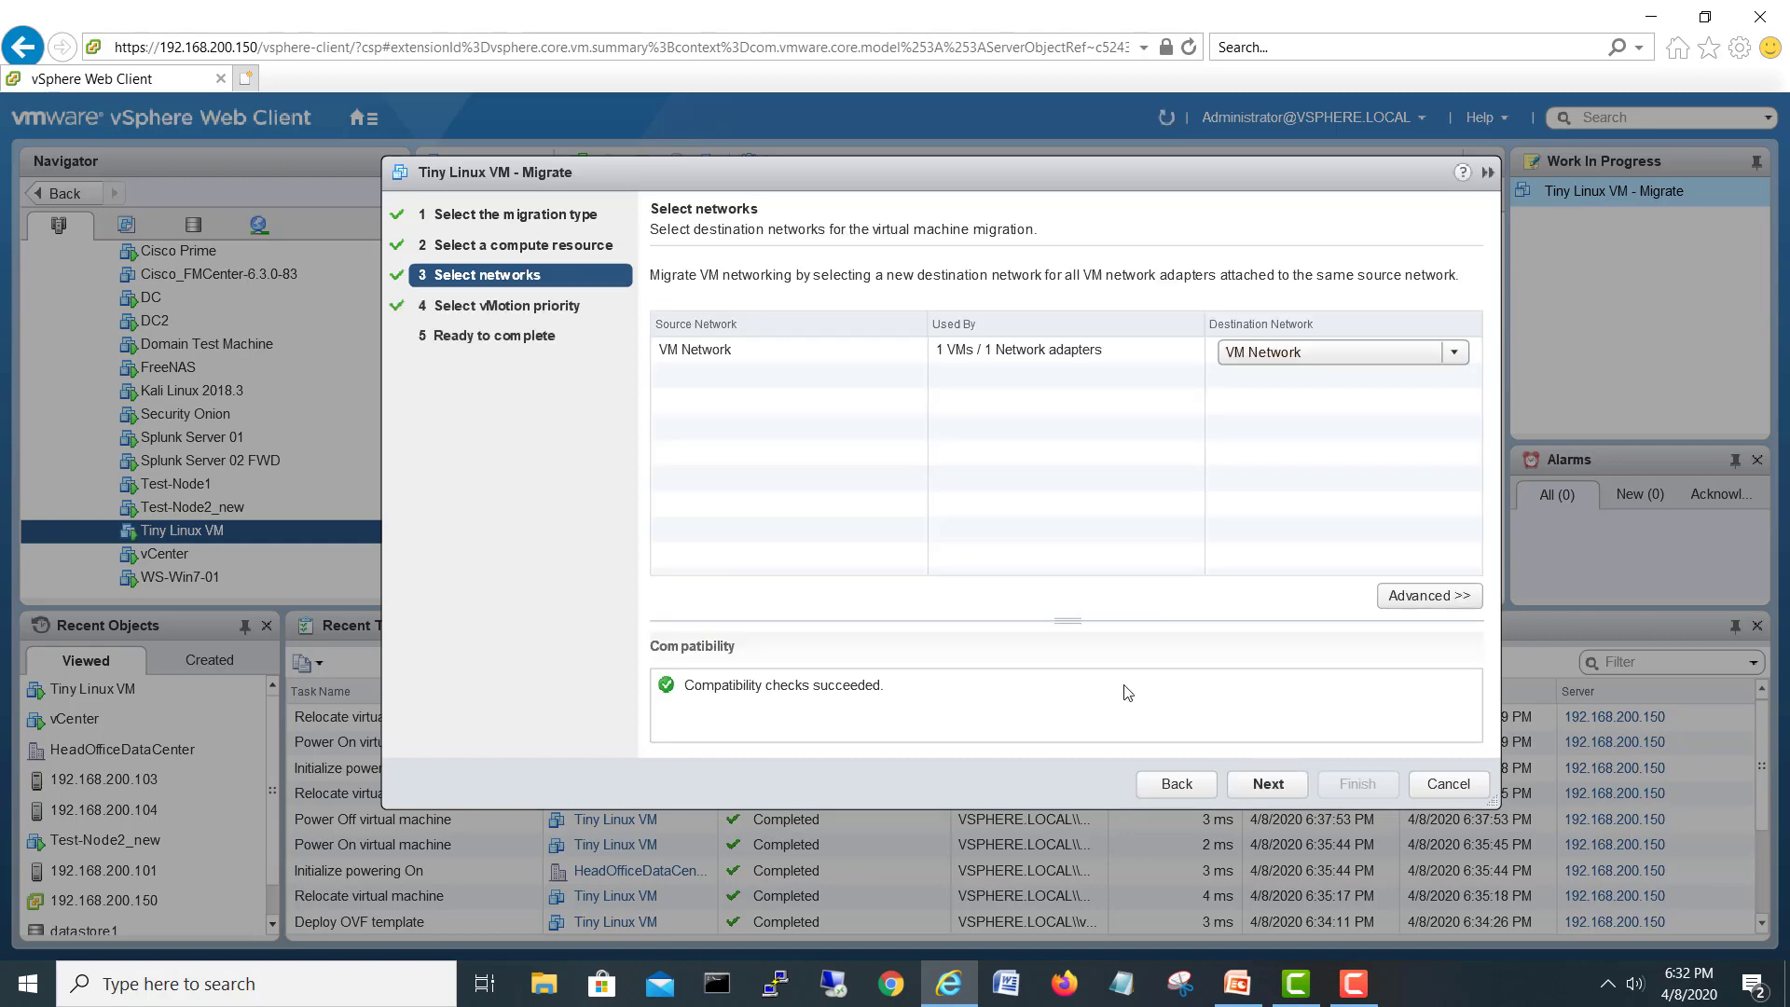
mouse_move(1294, 809)
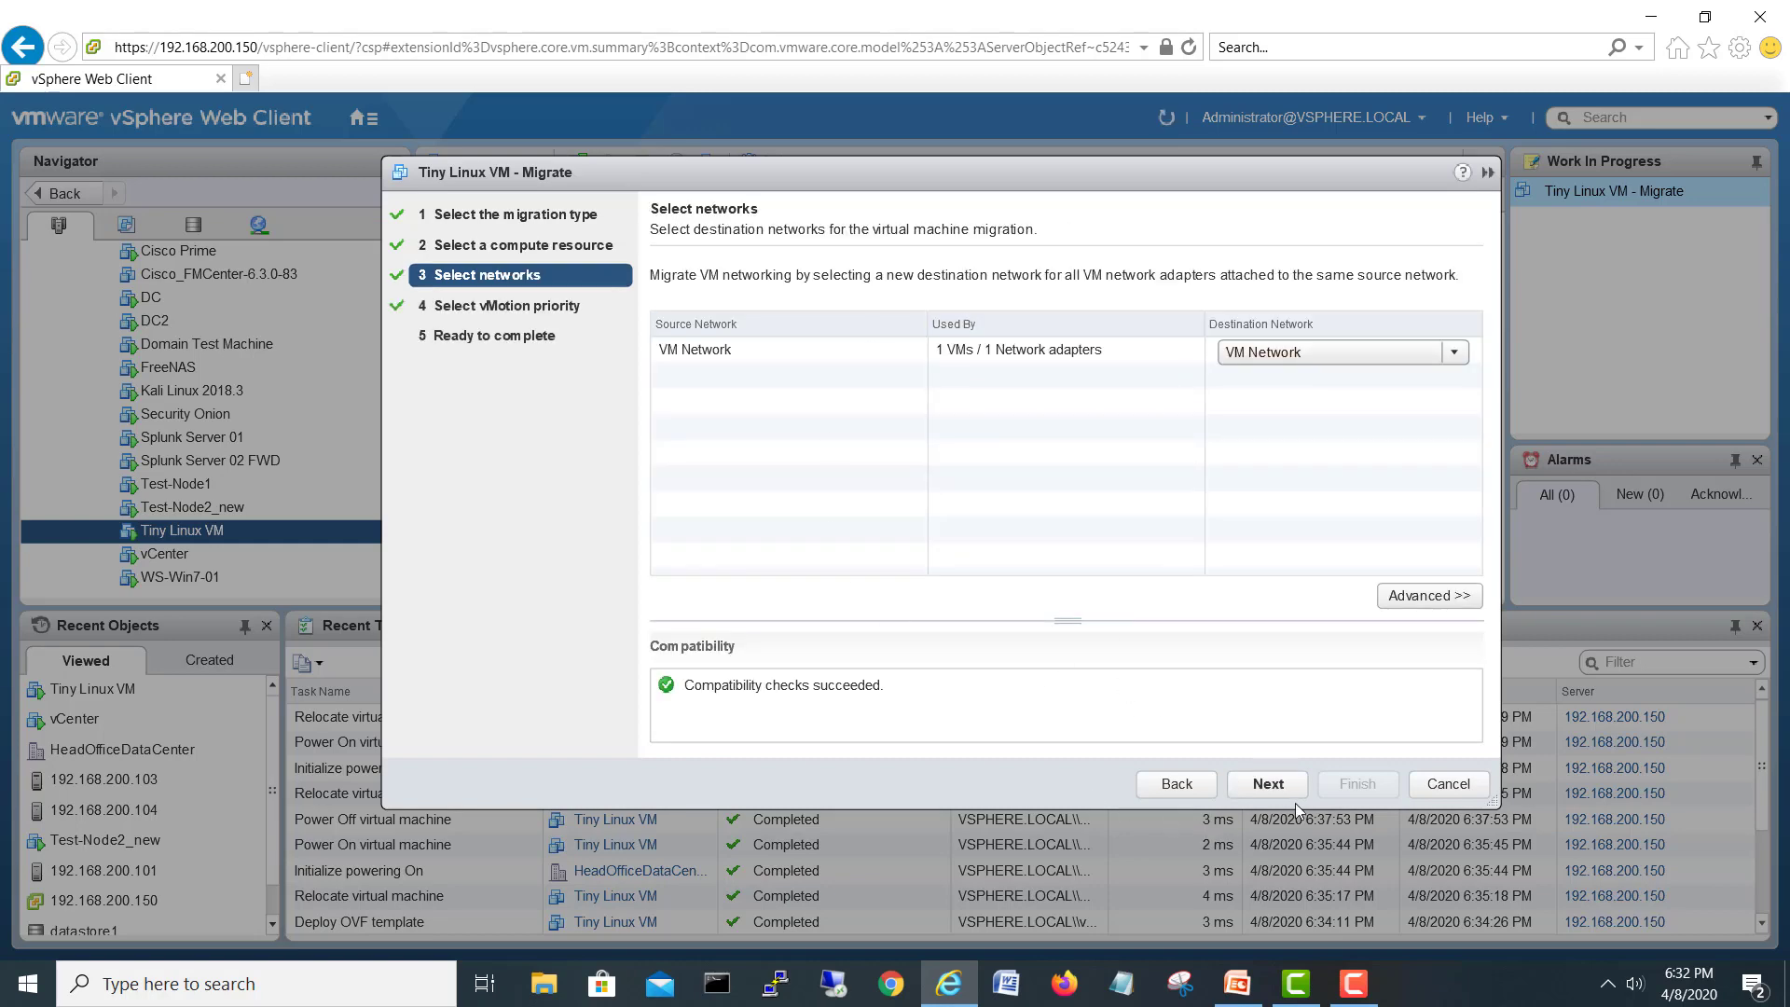
click(1266, 783)
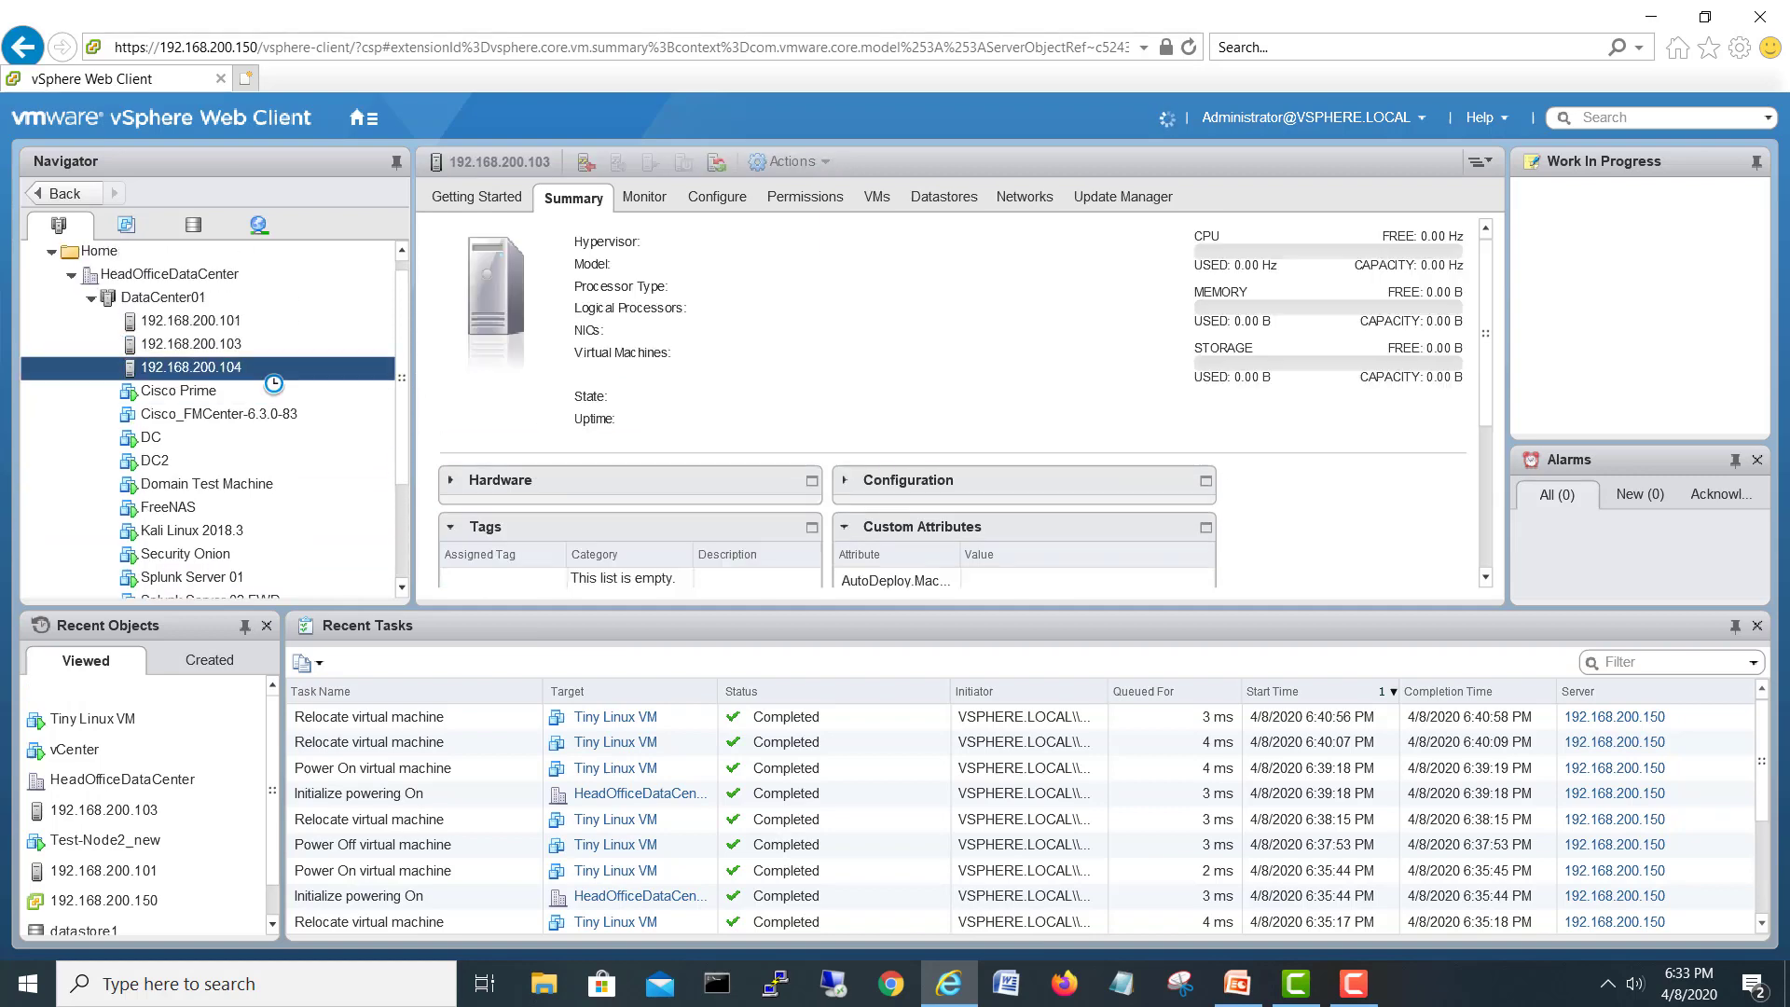
click(190, 367)
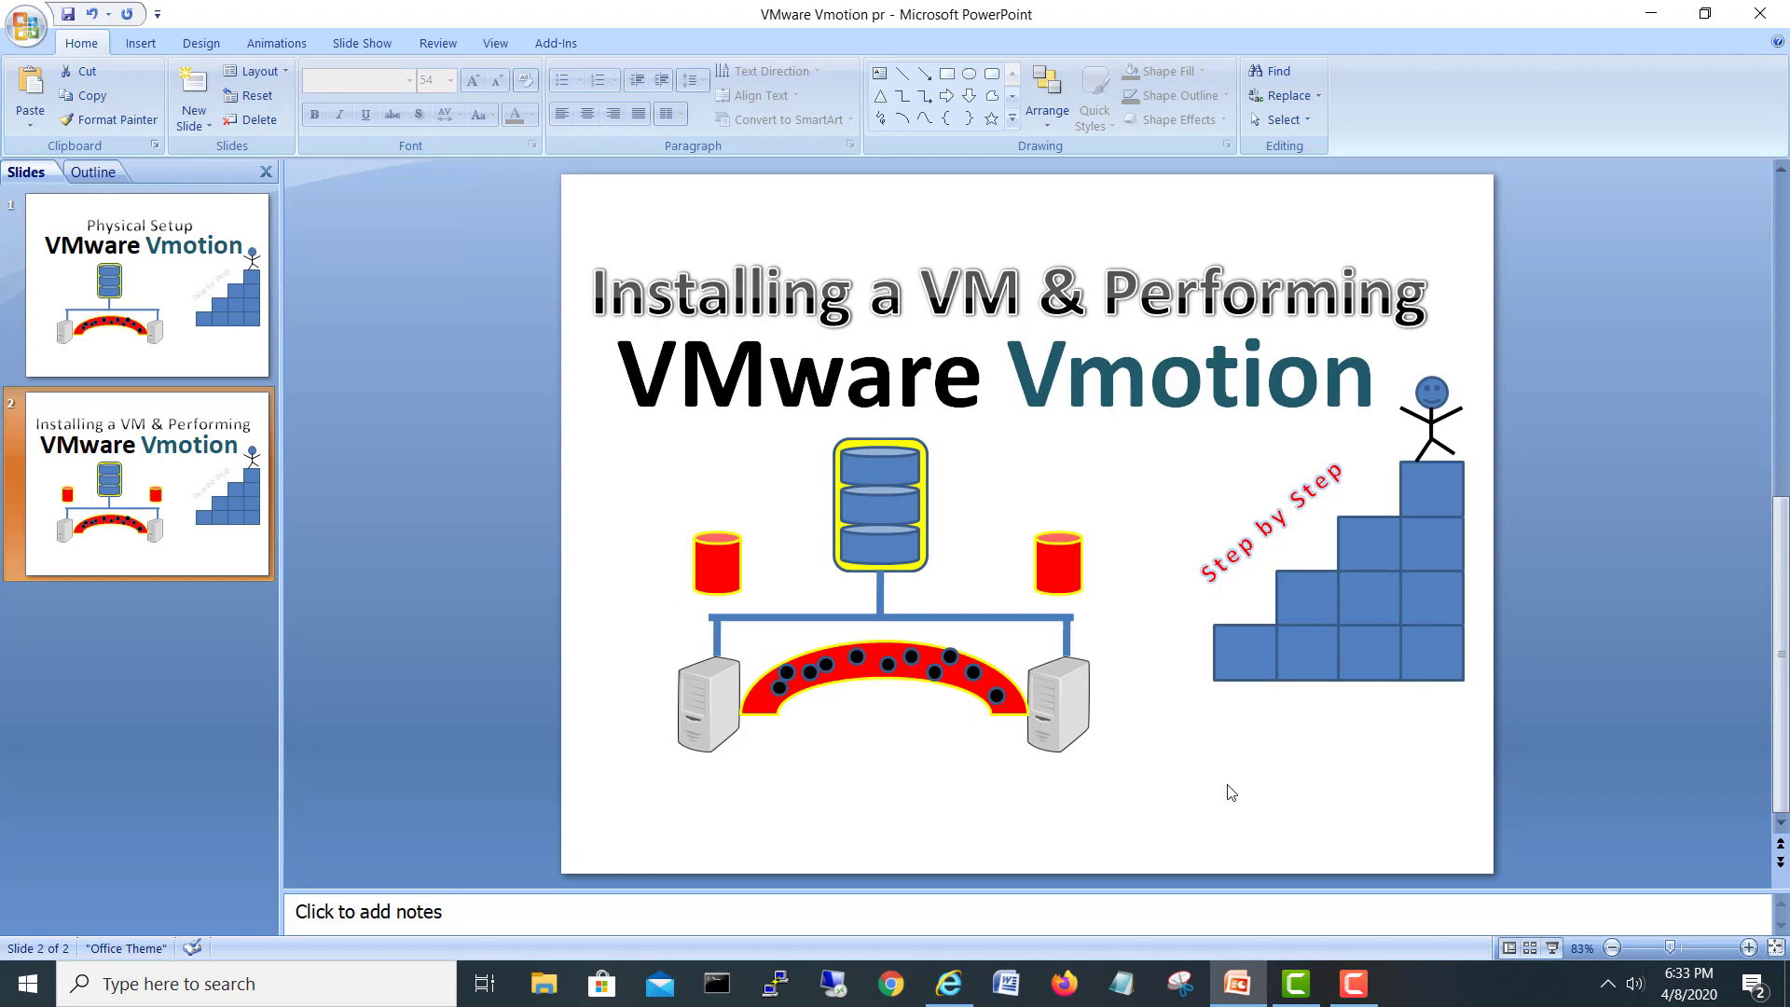
mouse_move(688, 716)
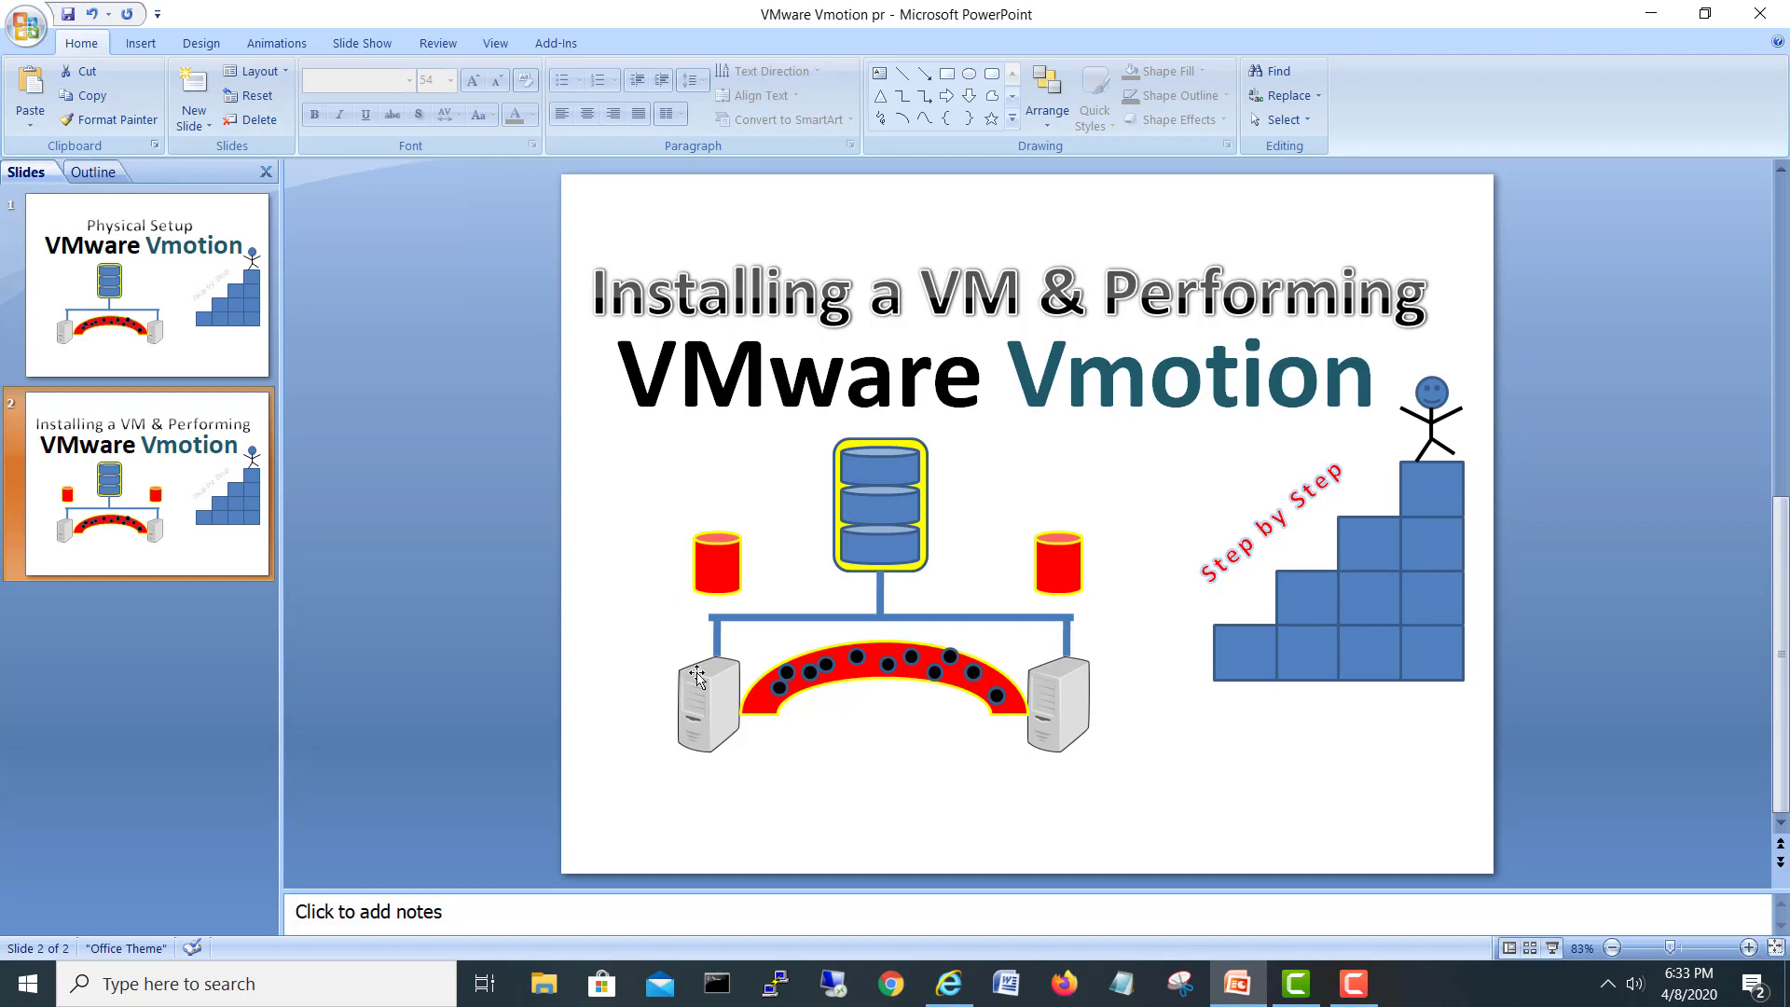
mouse_move(720, 711)
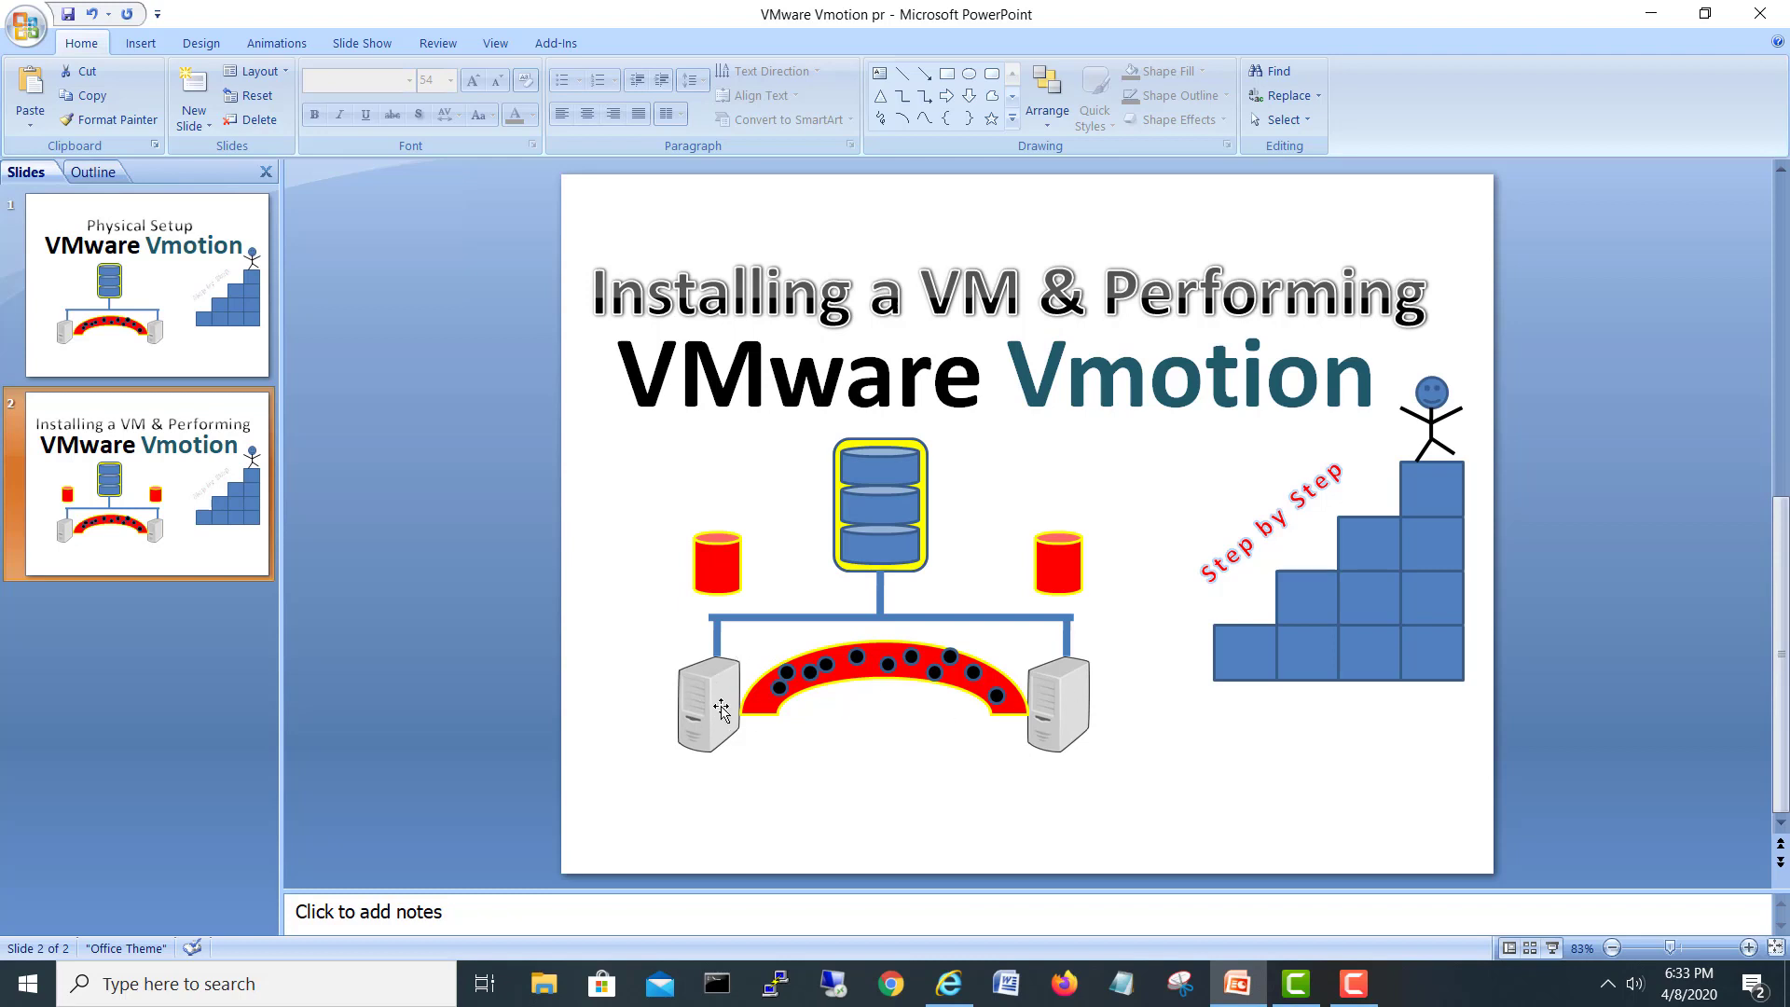
mouse_move(763, 744)
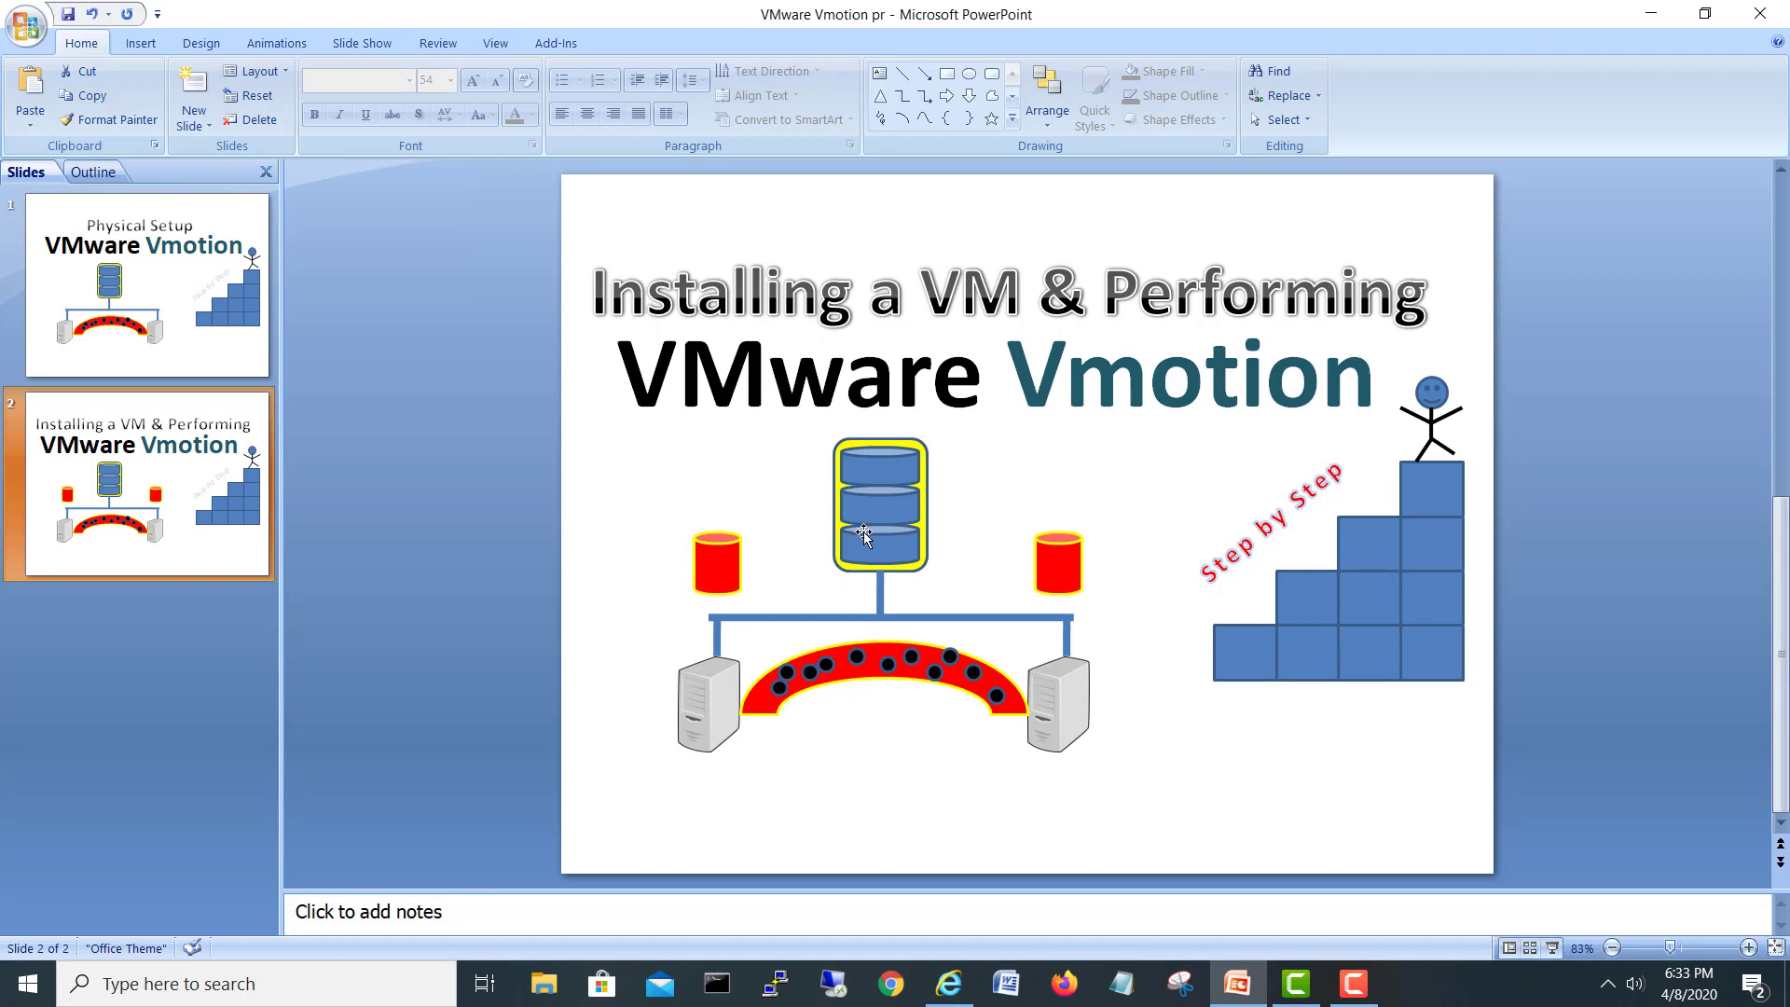
mouse_move(882, 556)
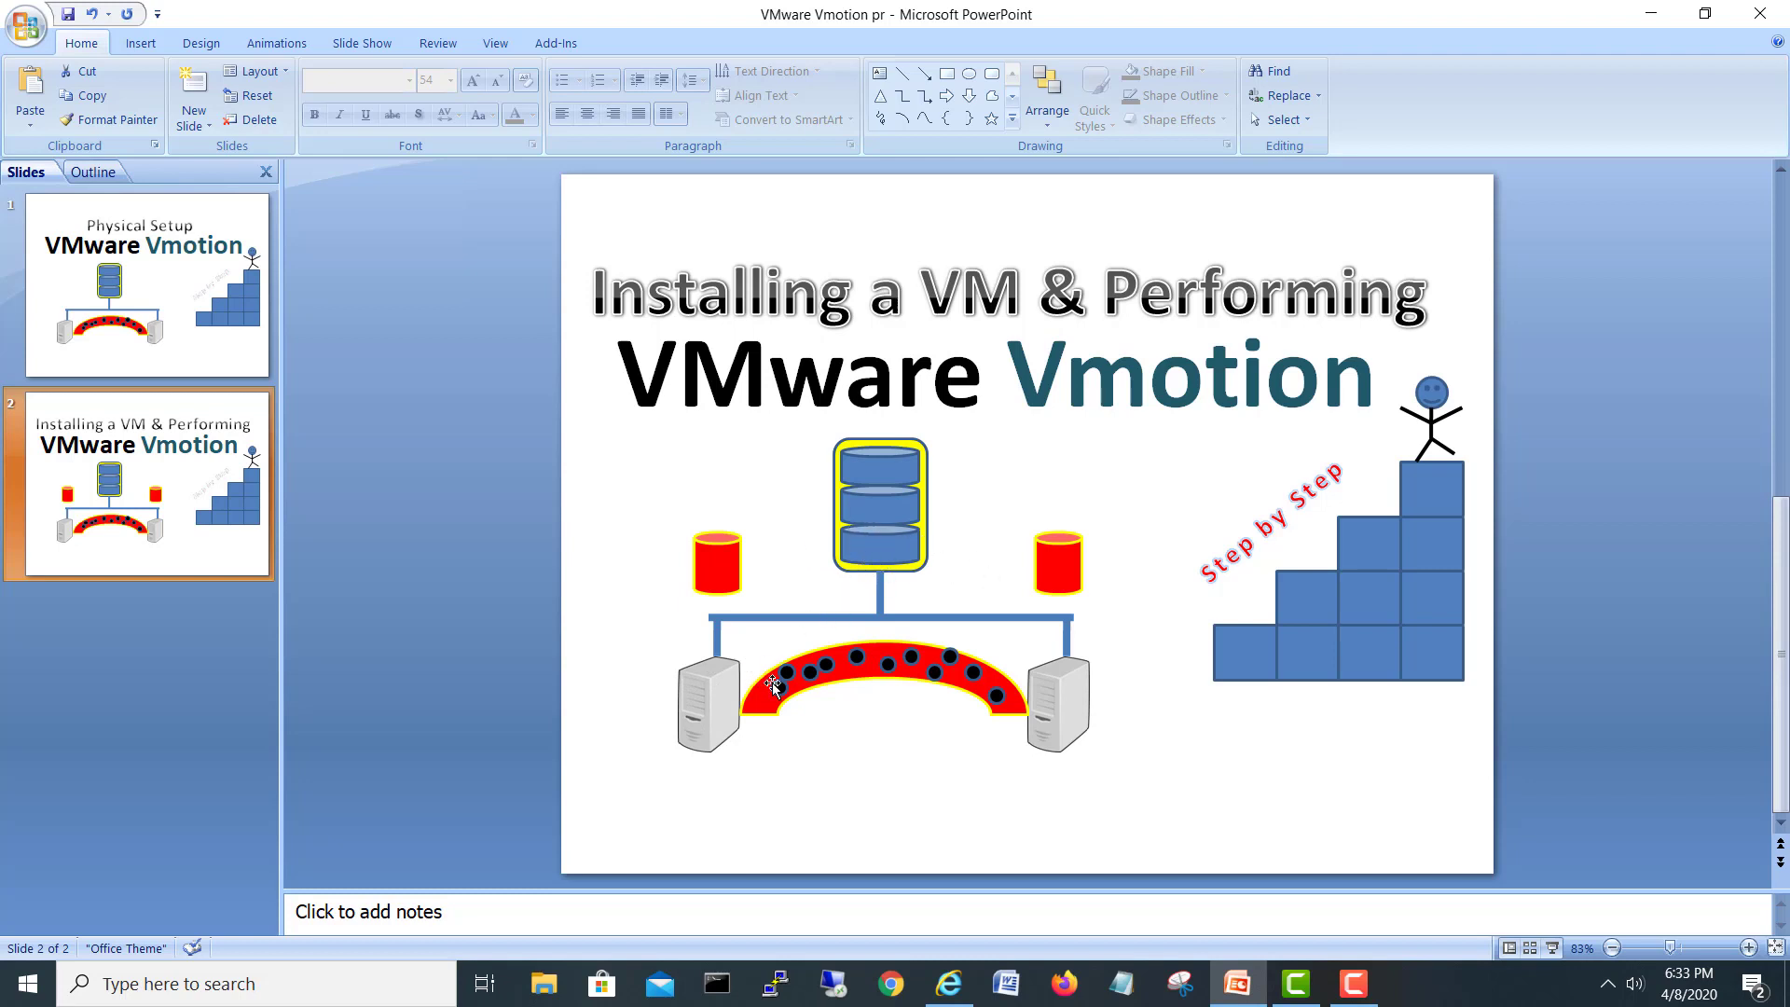
mouse_move(719, 694)
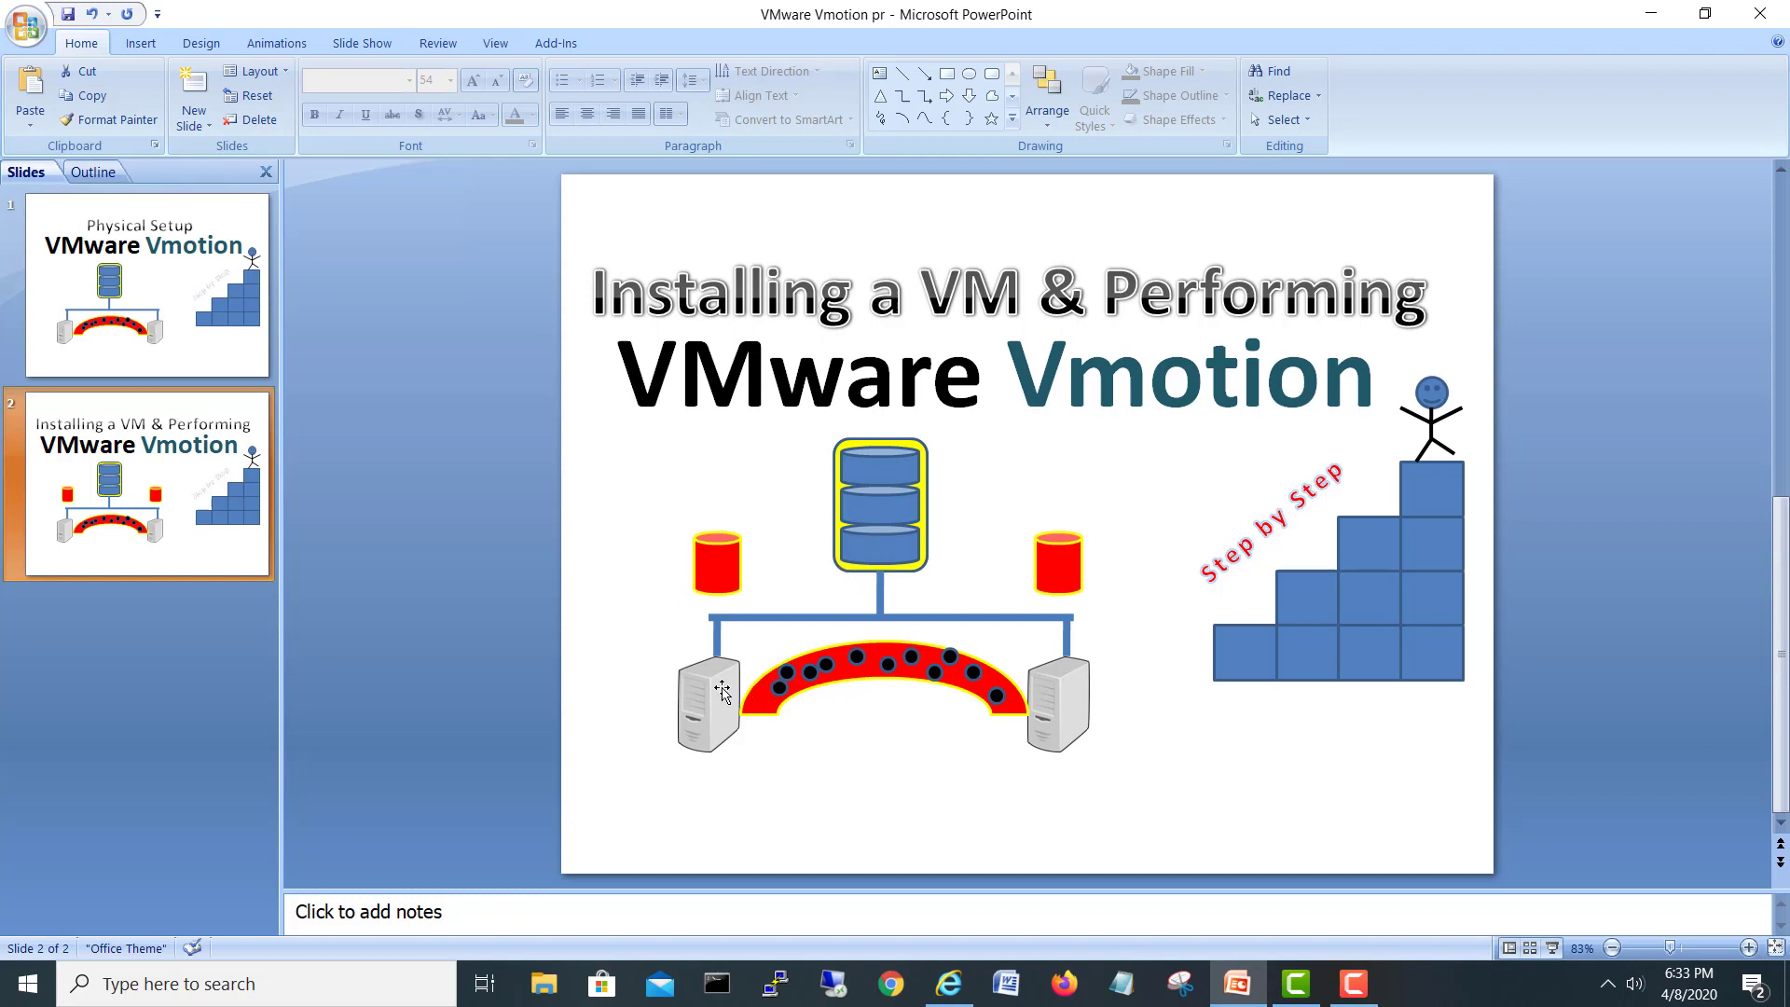
mouse_move(878, 571)
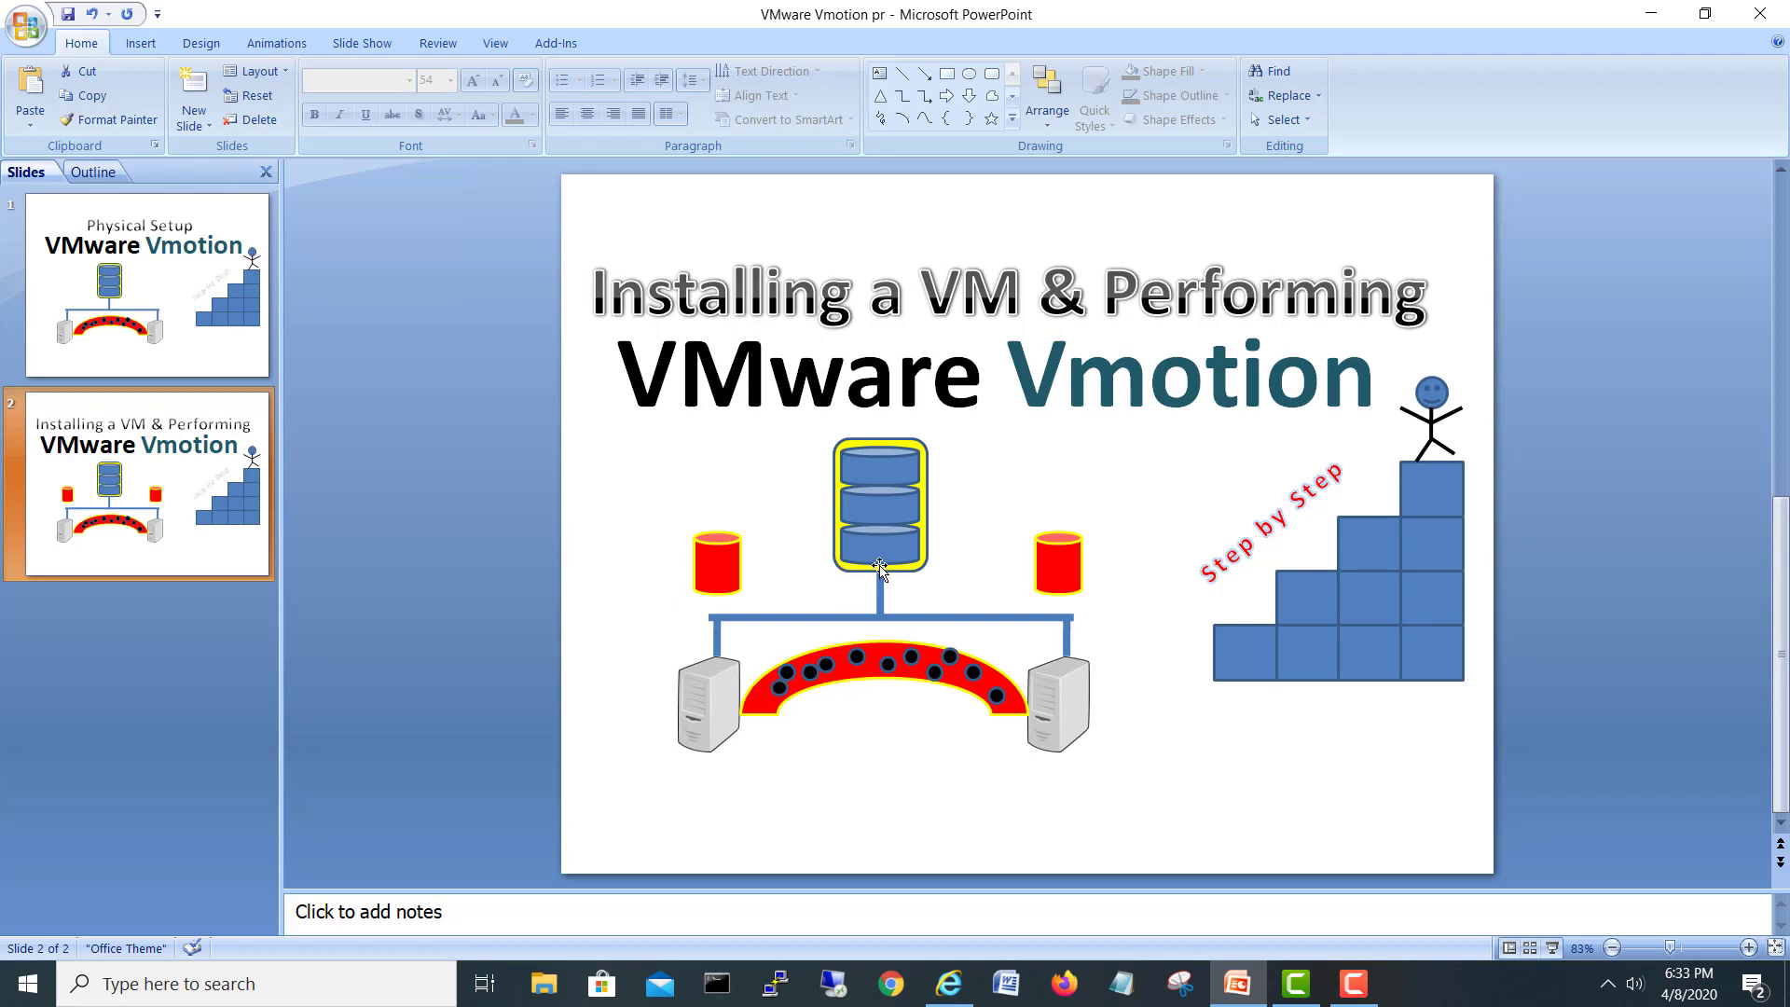
mouse_move(1091, 660)
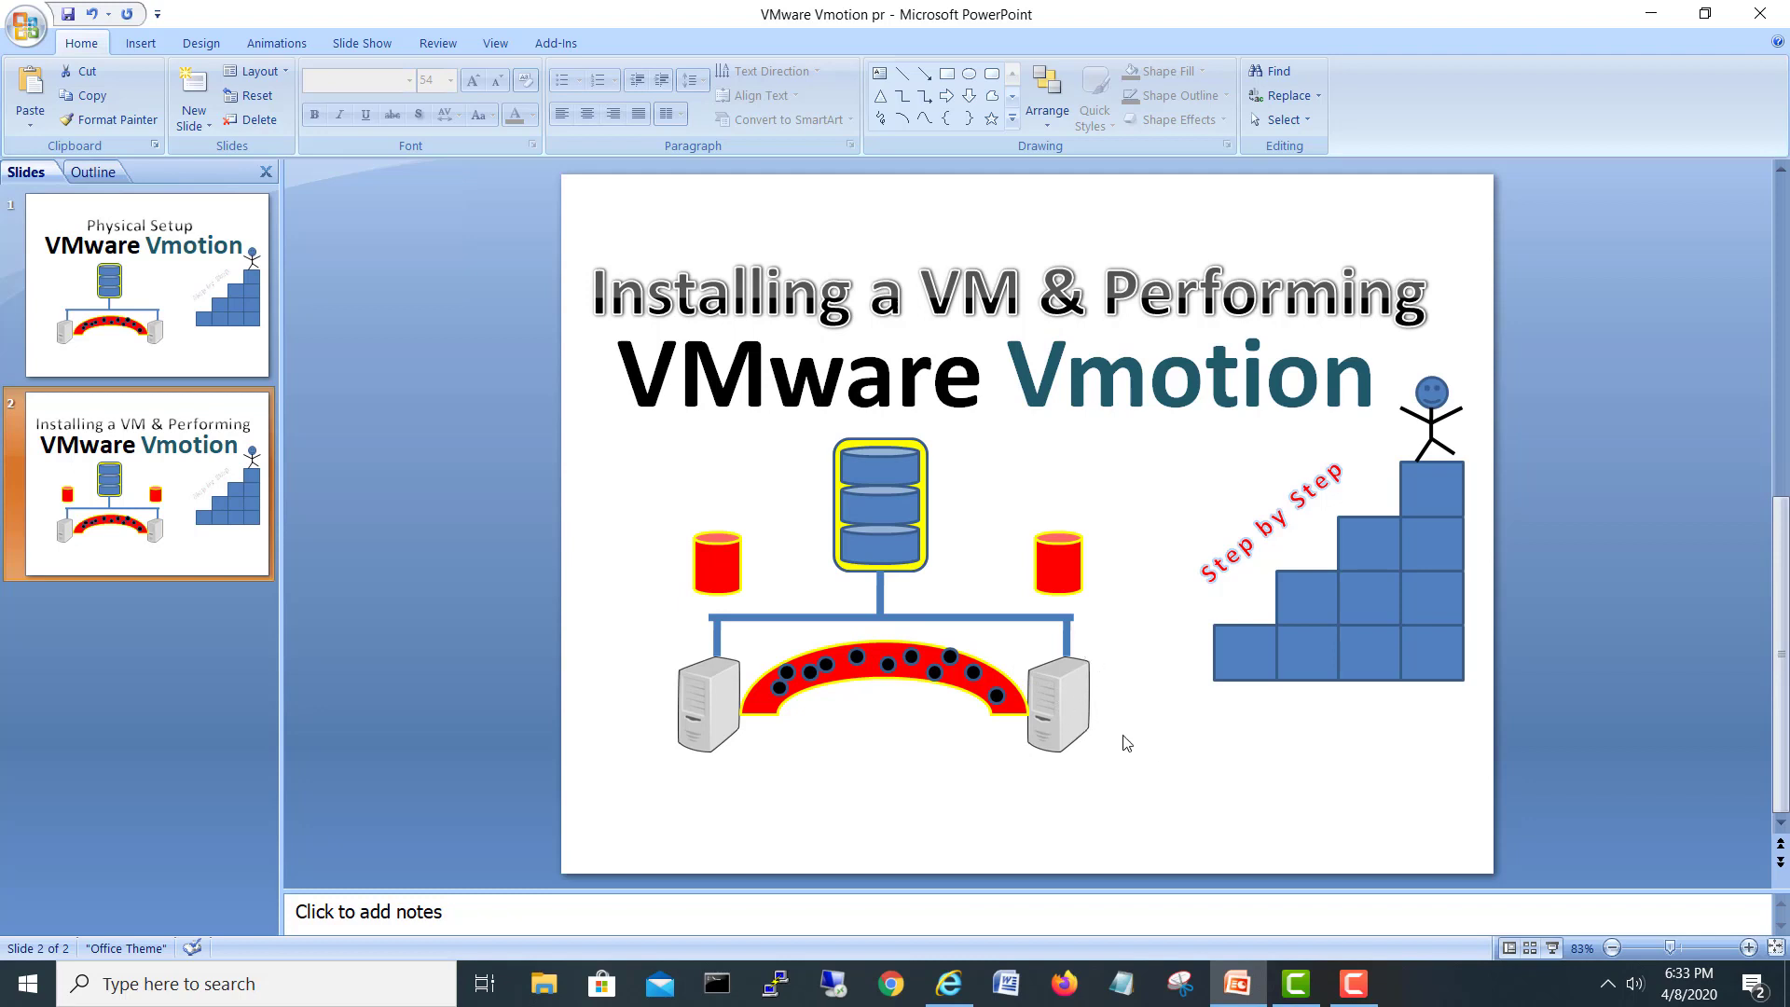
mouse_move(1187, 733)
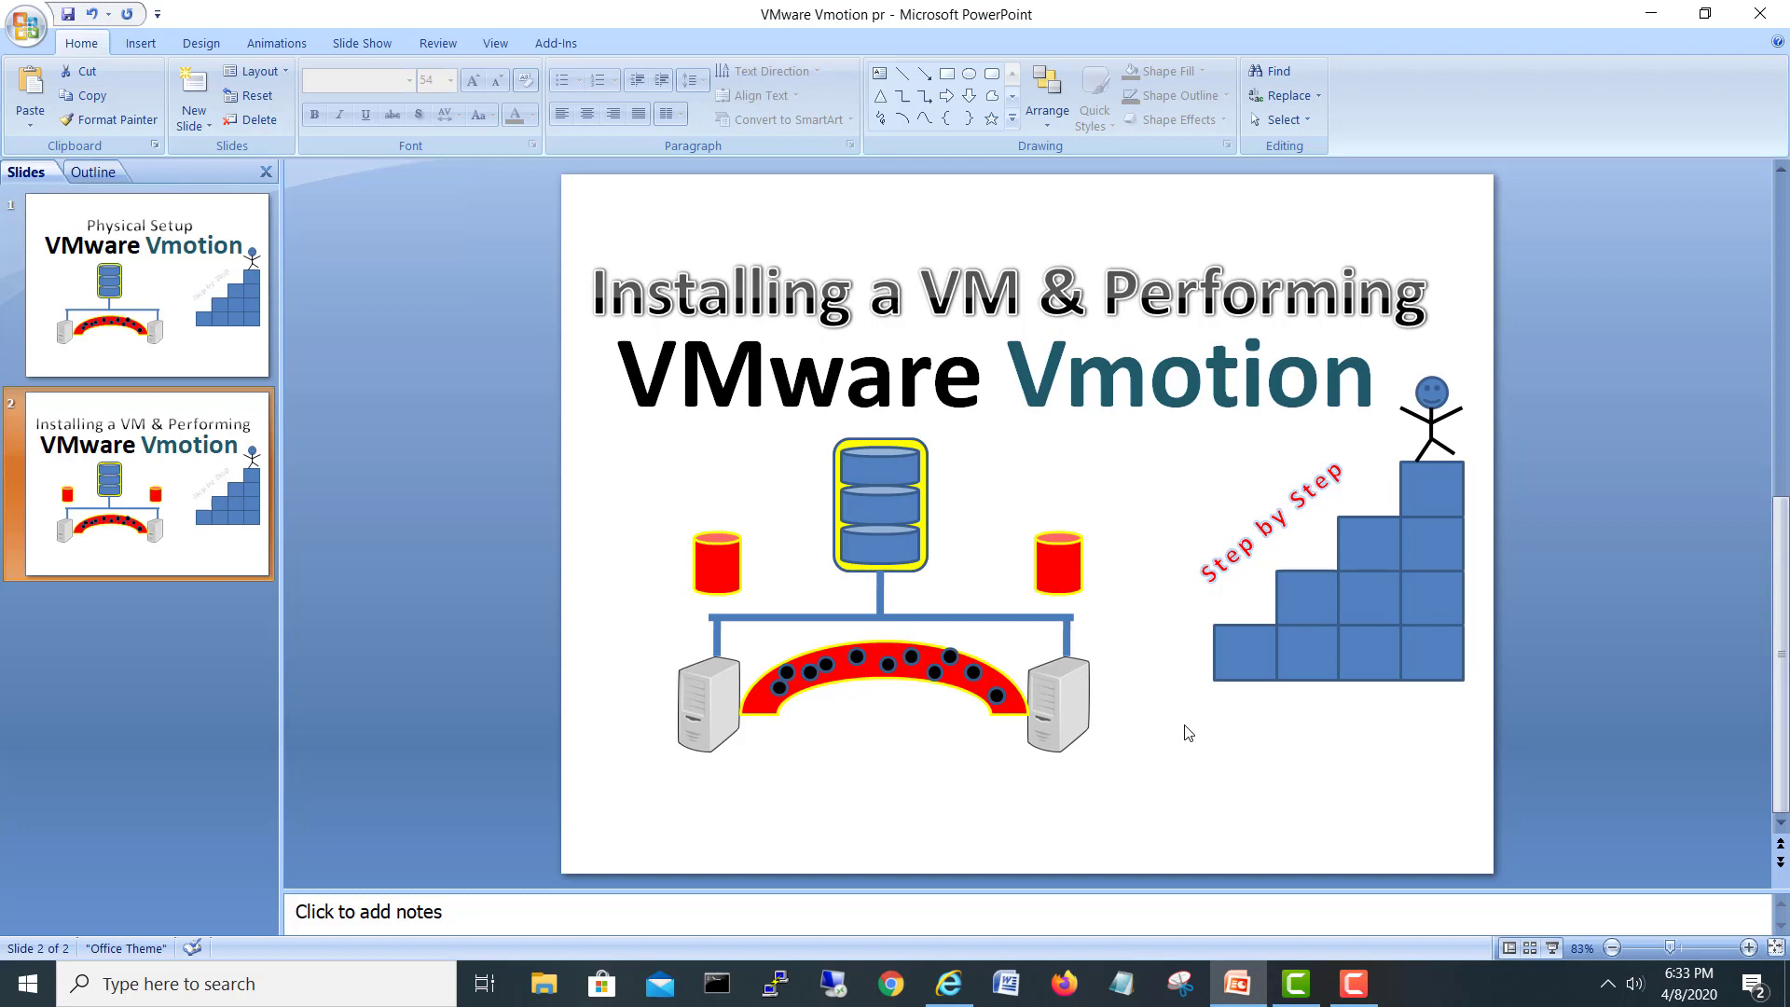
mouse_move(1192, 727)
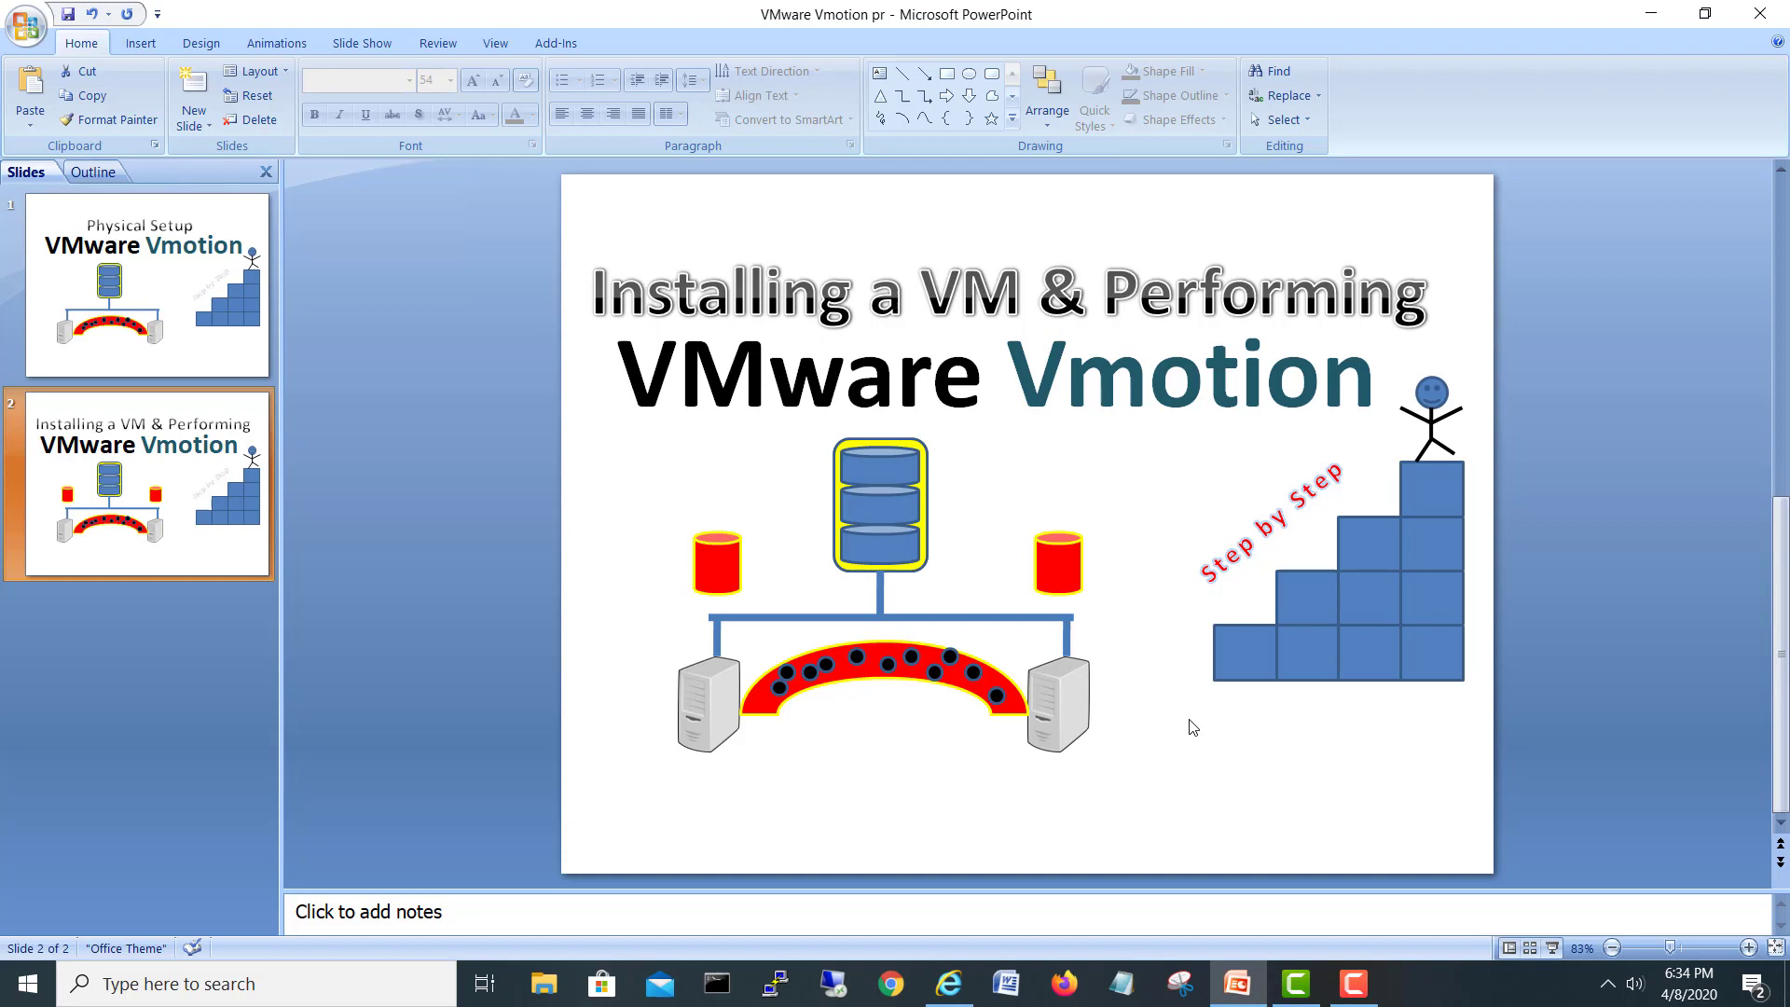
mouse_move(1298, 835)
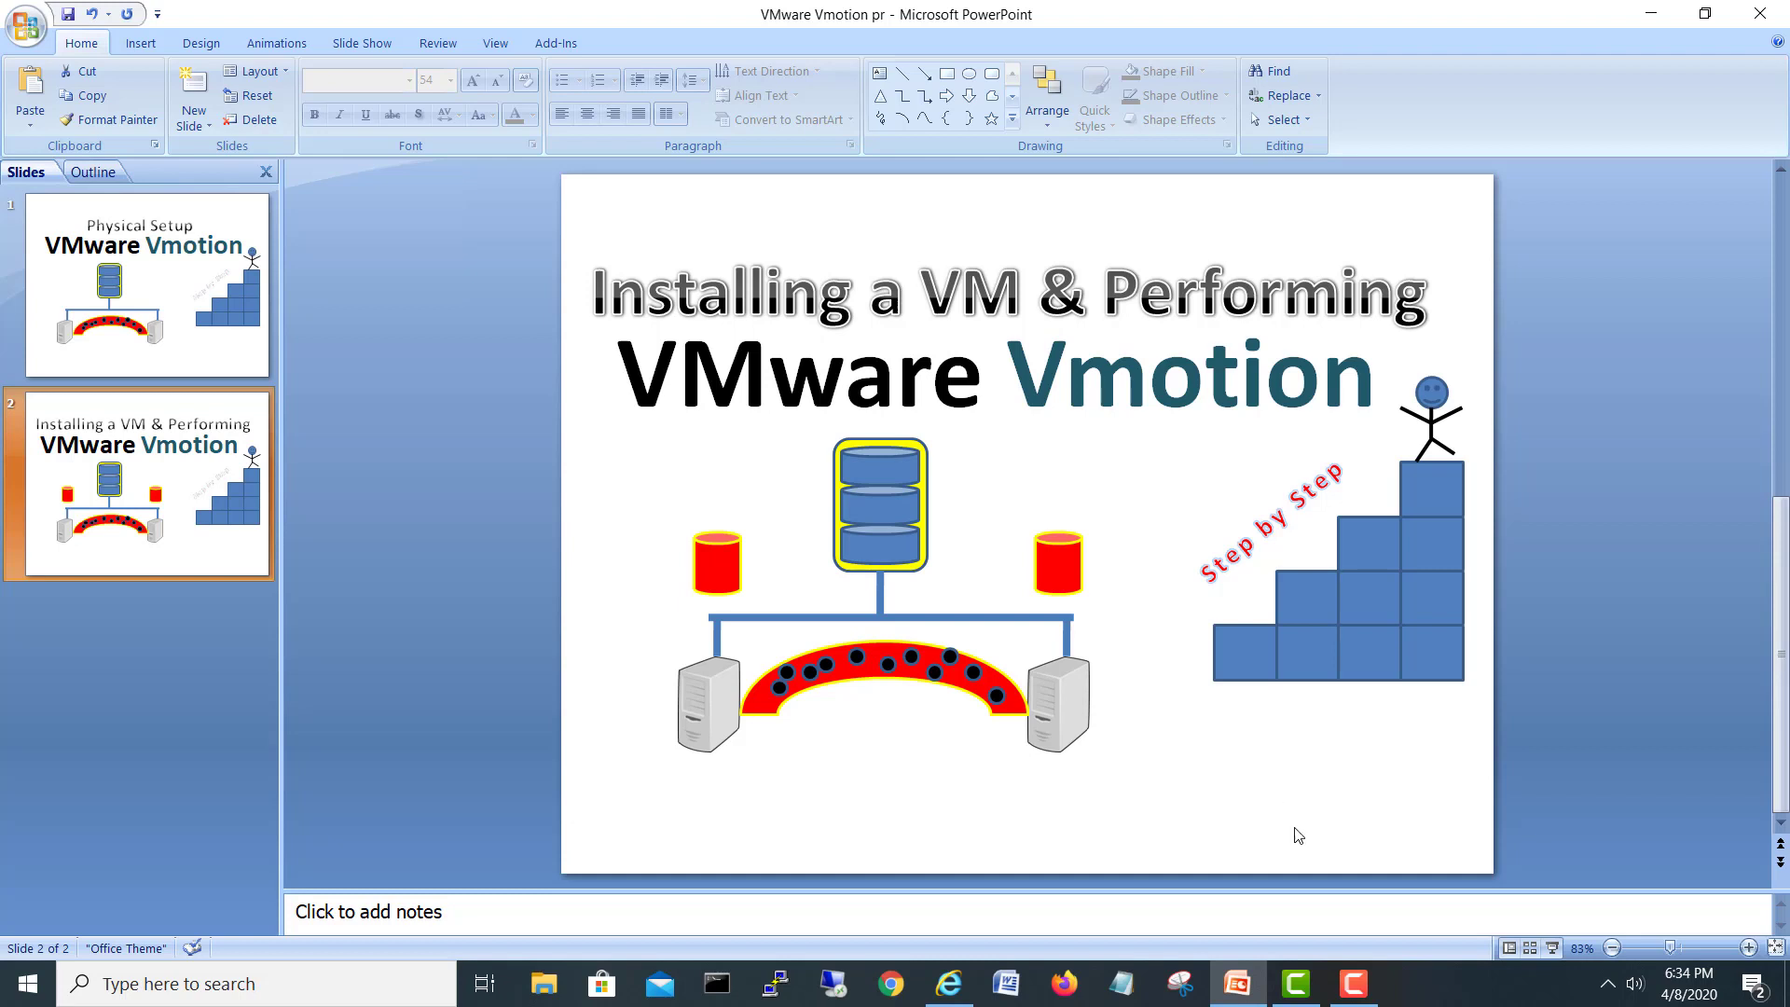